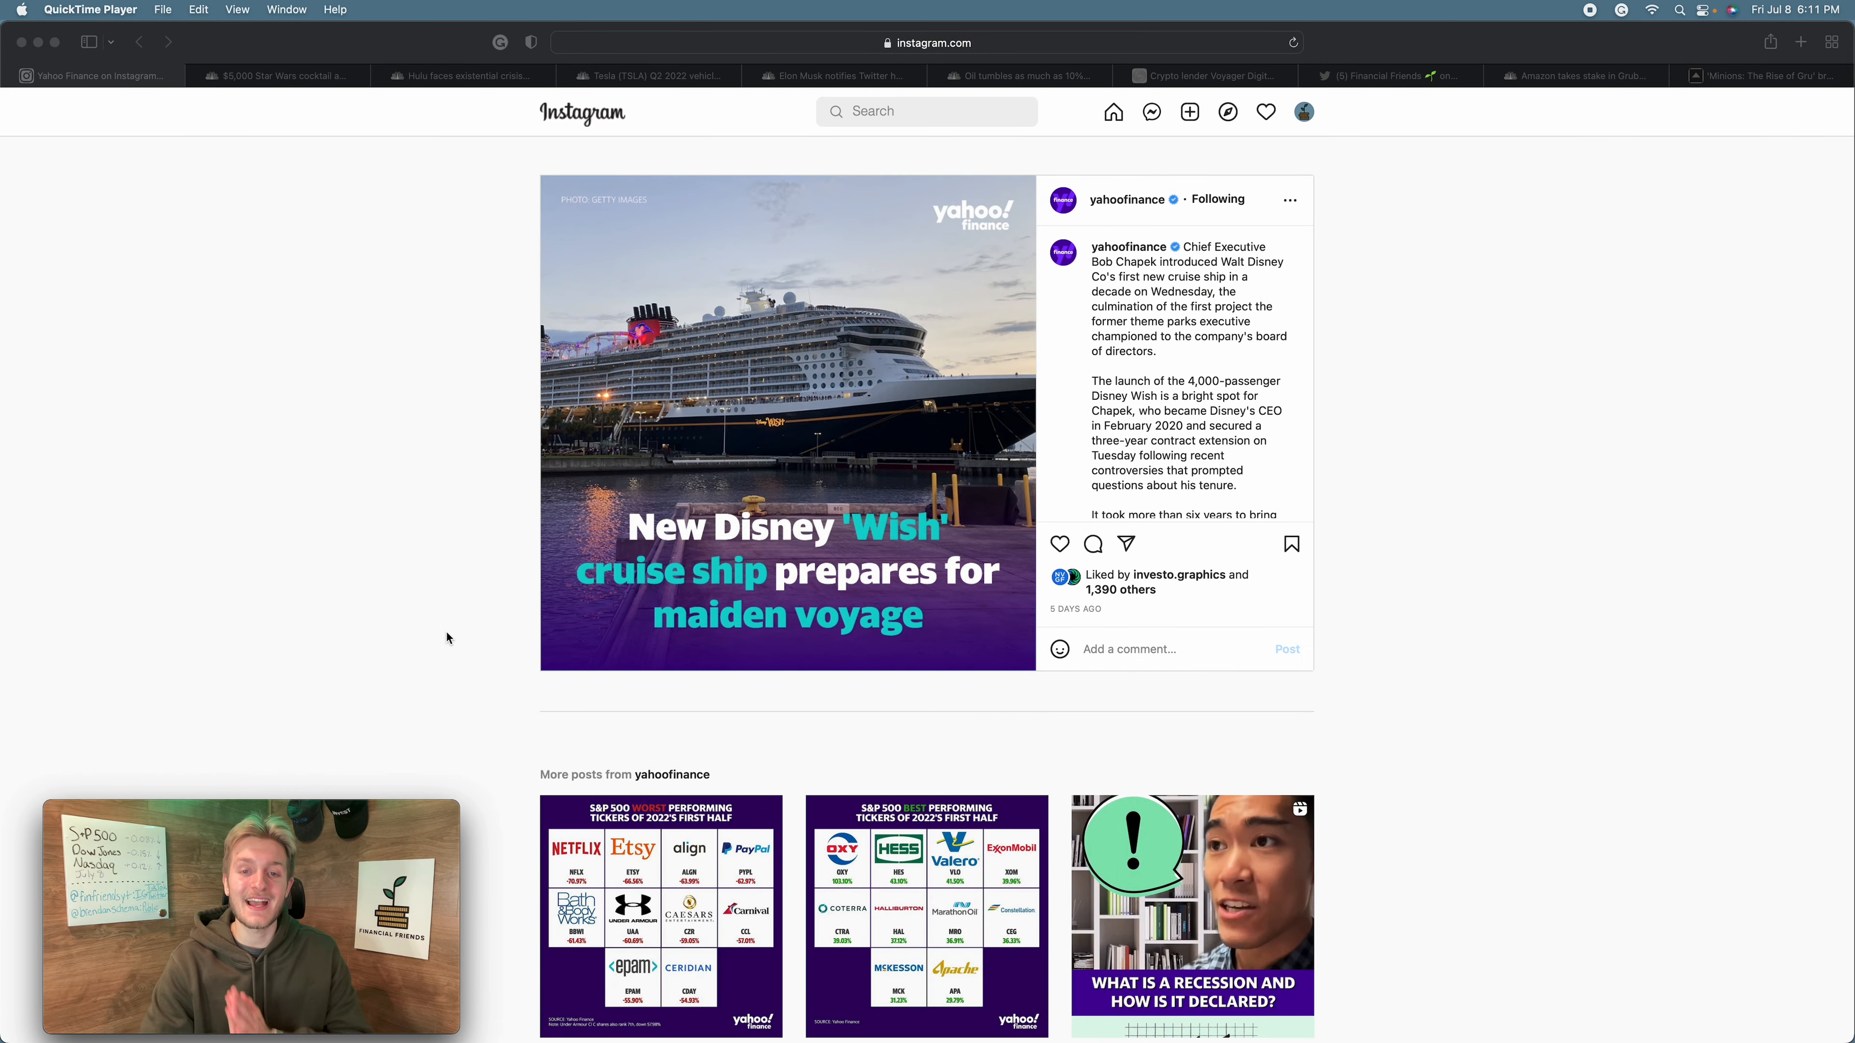
mouse_move(472, 612)
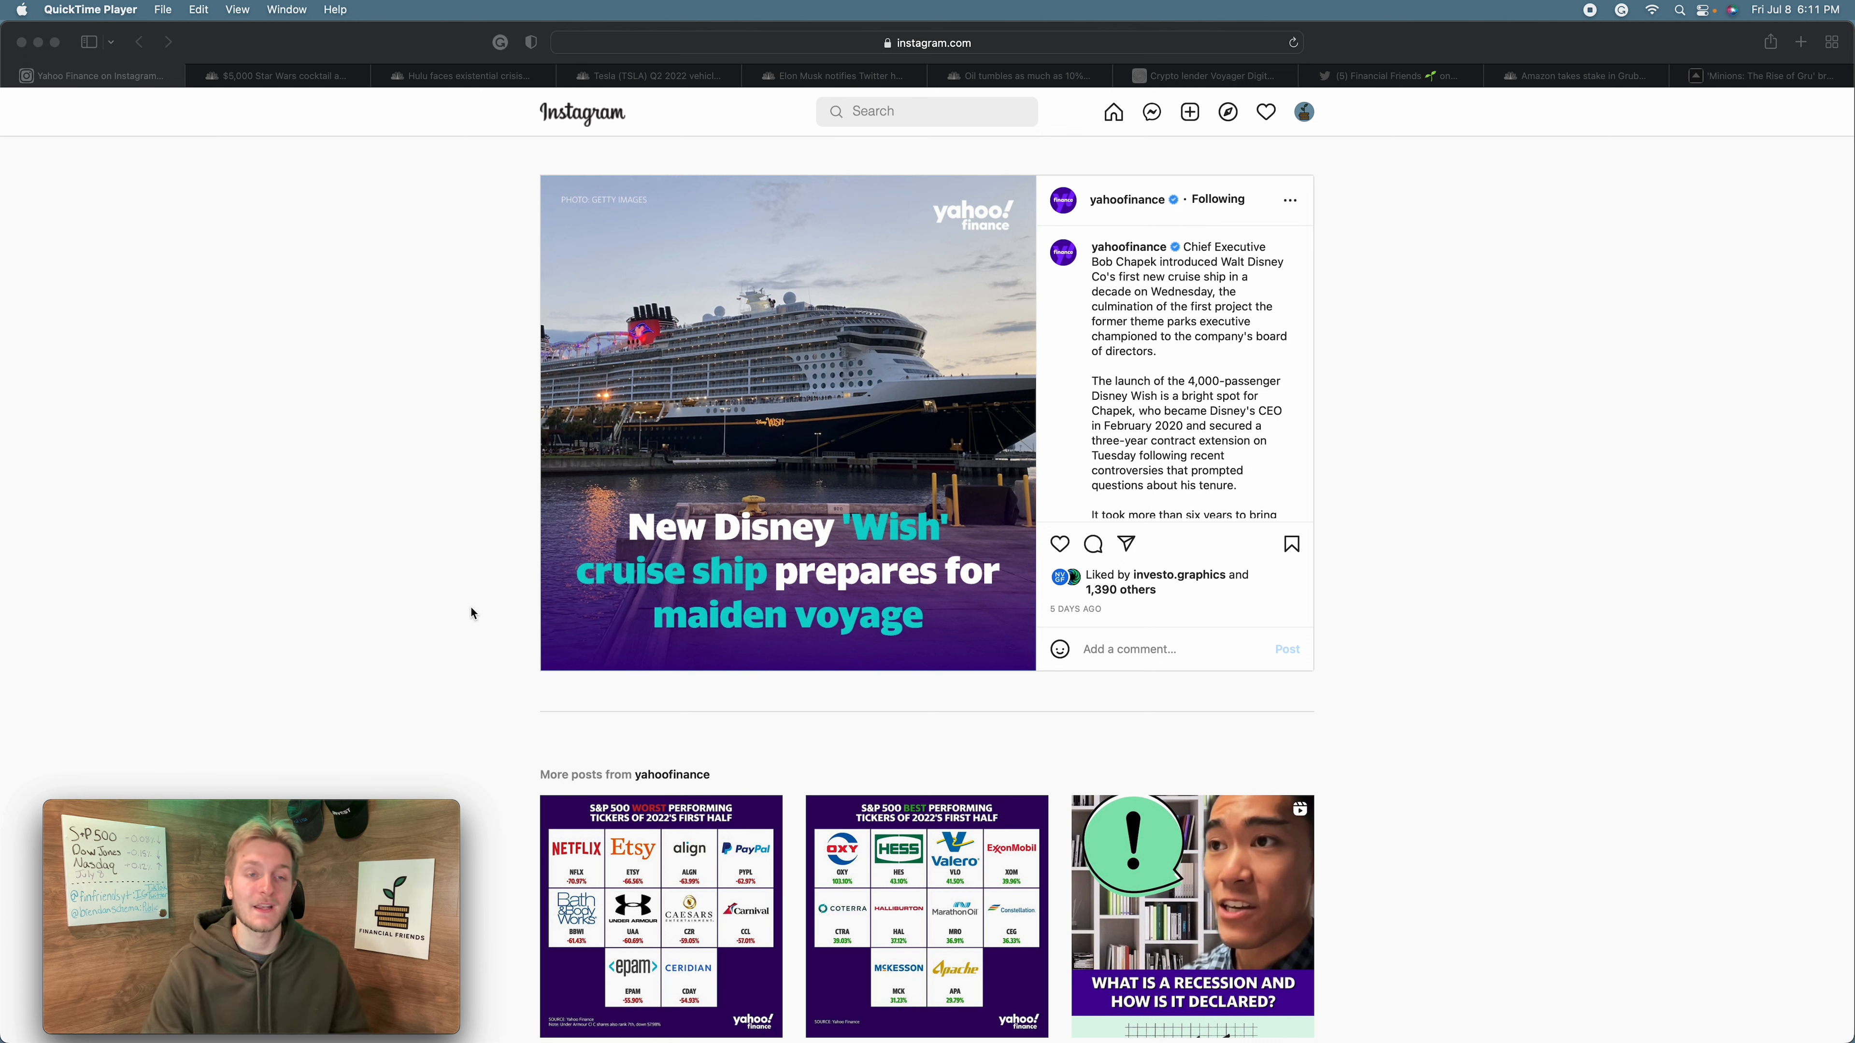
mouse_move(279, 106)
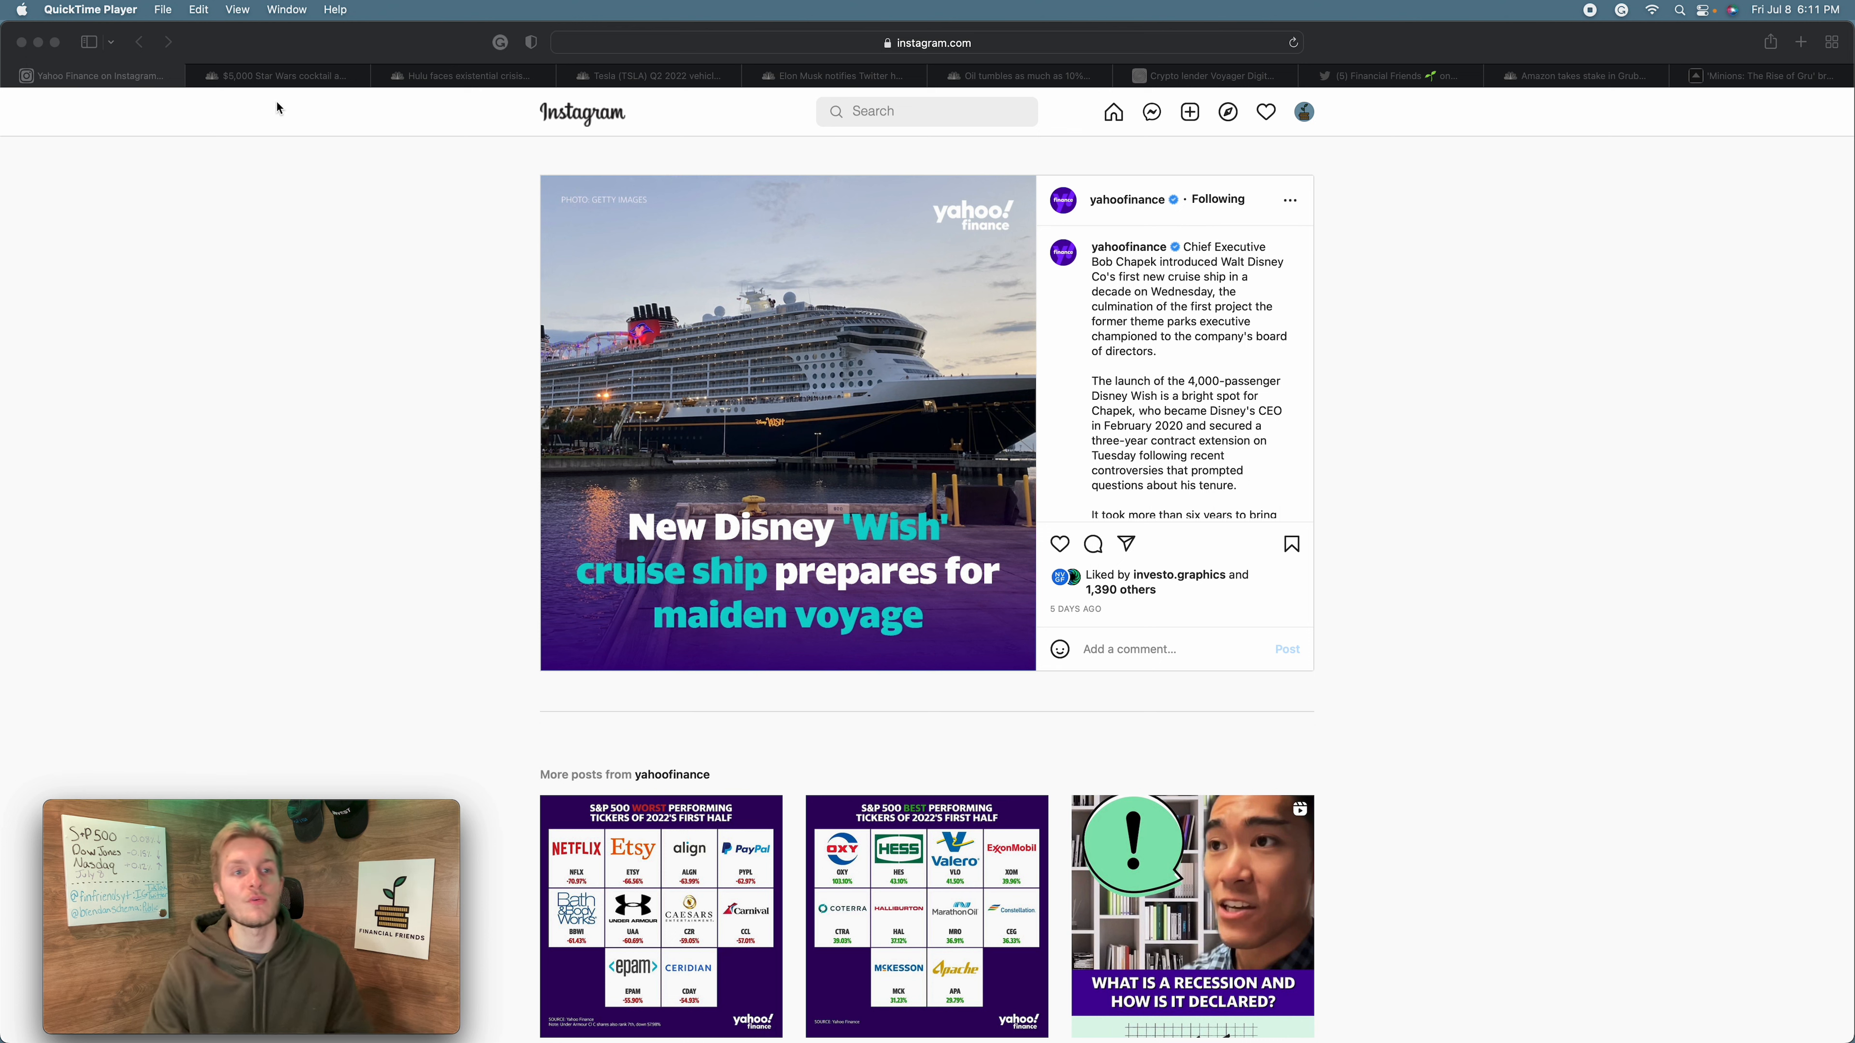
- Read CNBC's Disney Wish cruise ship article through the July 14 maiden voyage and return to its headline
left_click(277, 75)
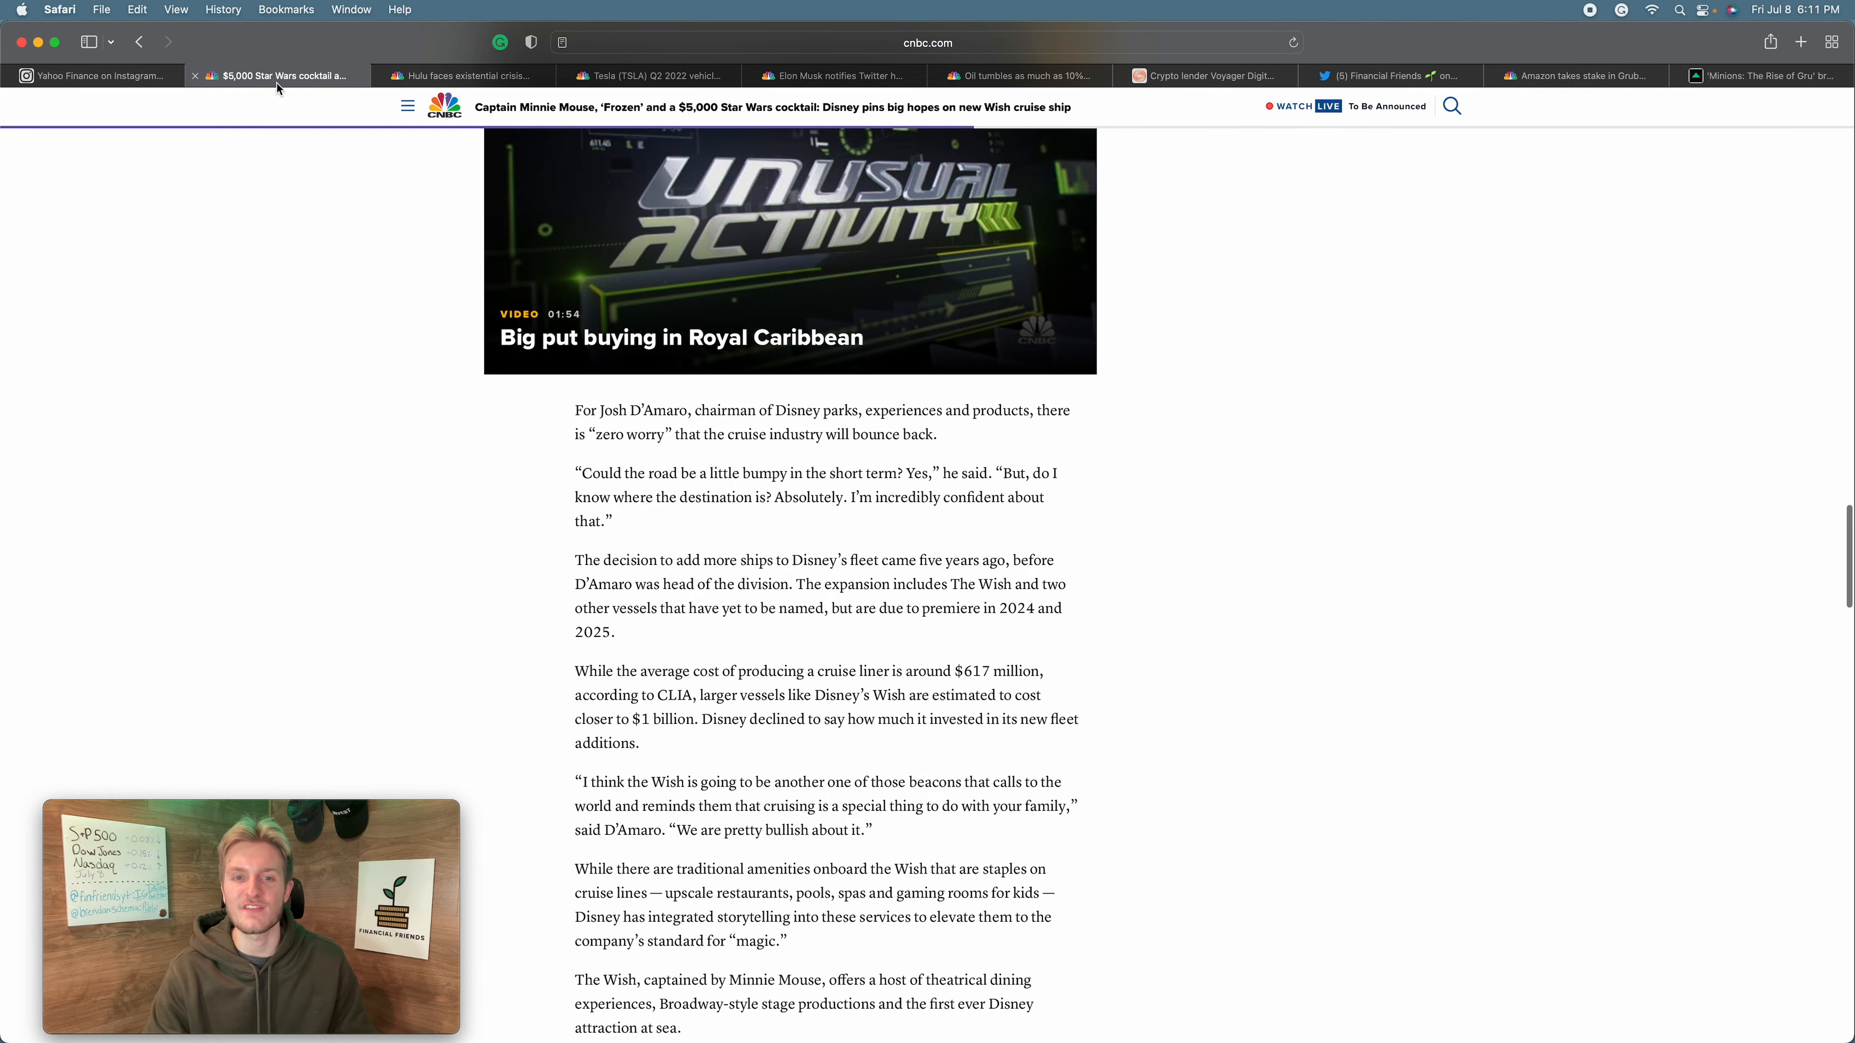
scroll("down", 3)
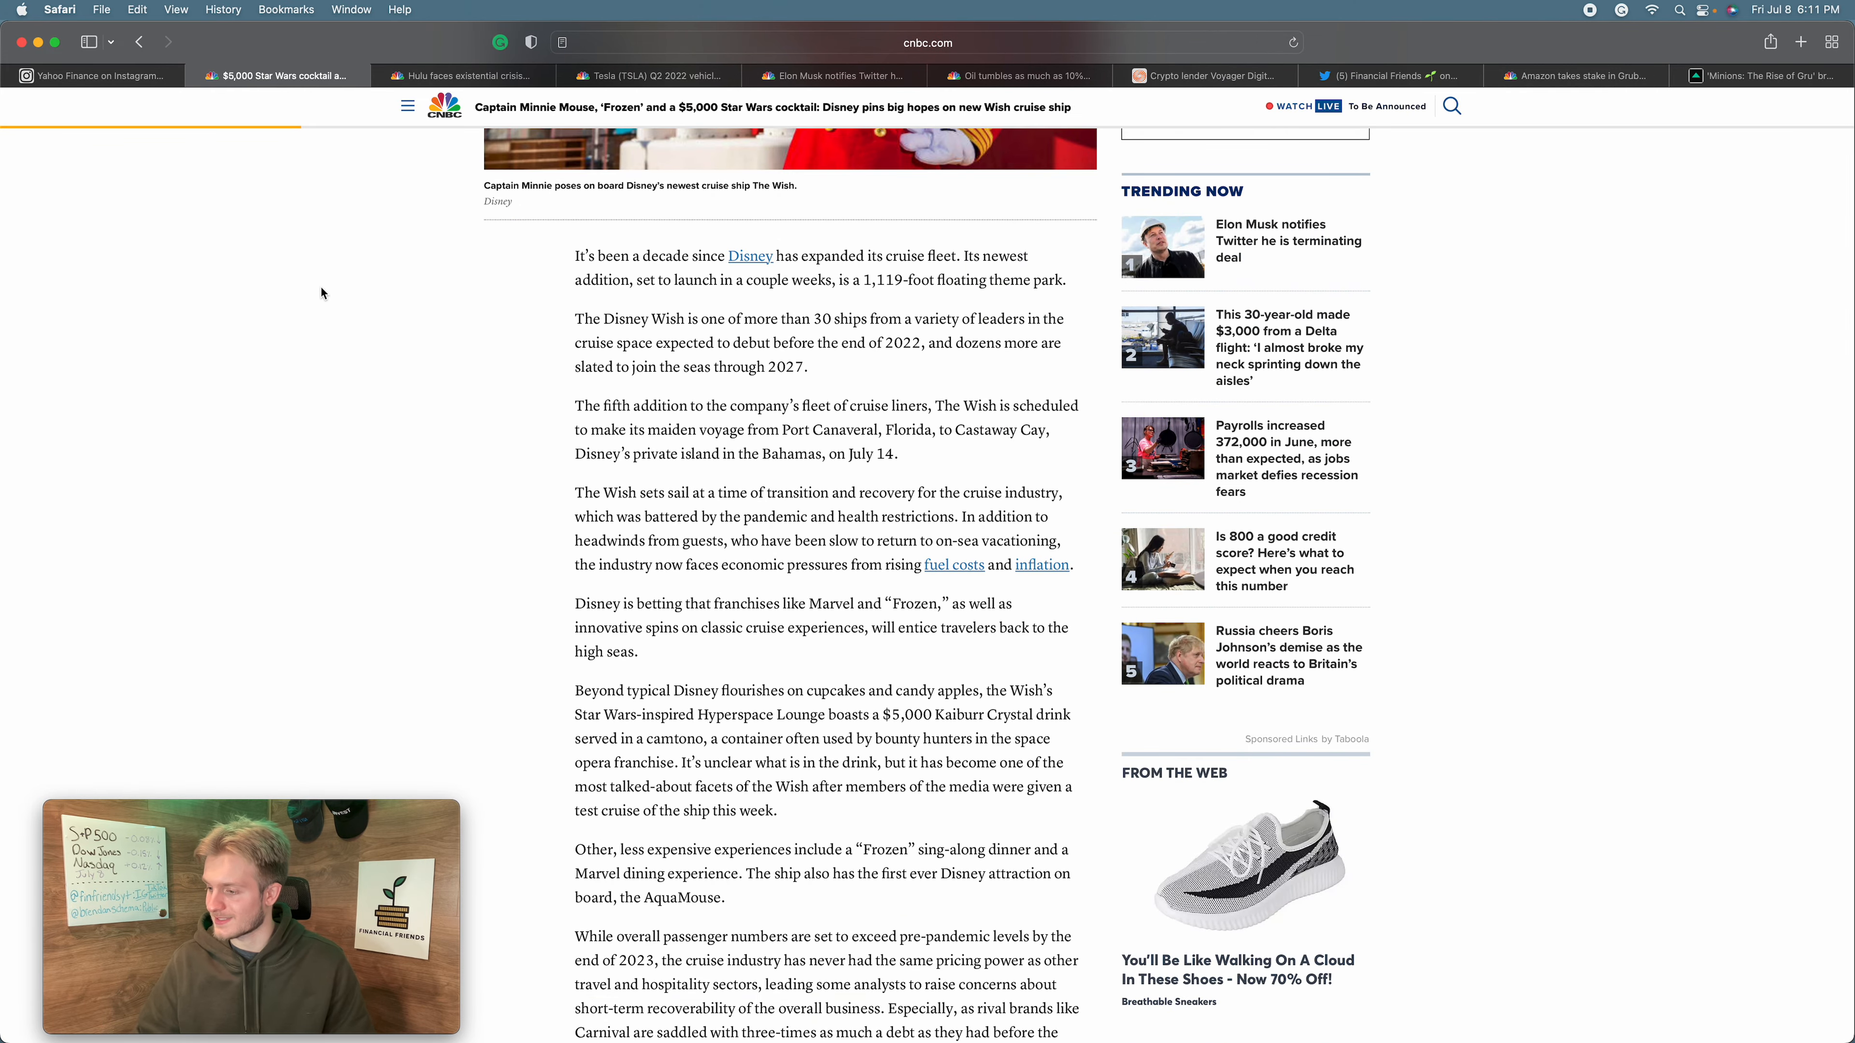
mouse_move(311, 274)
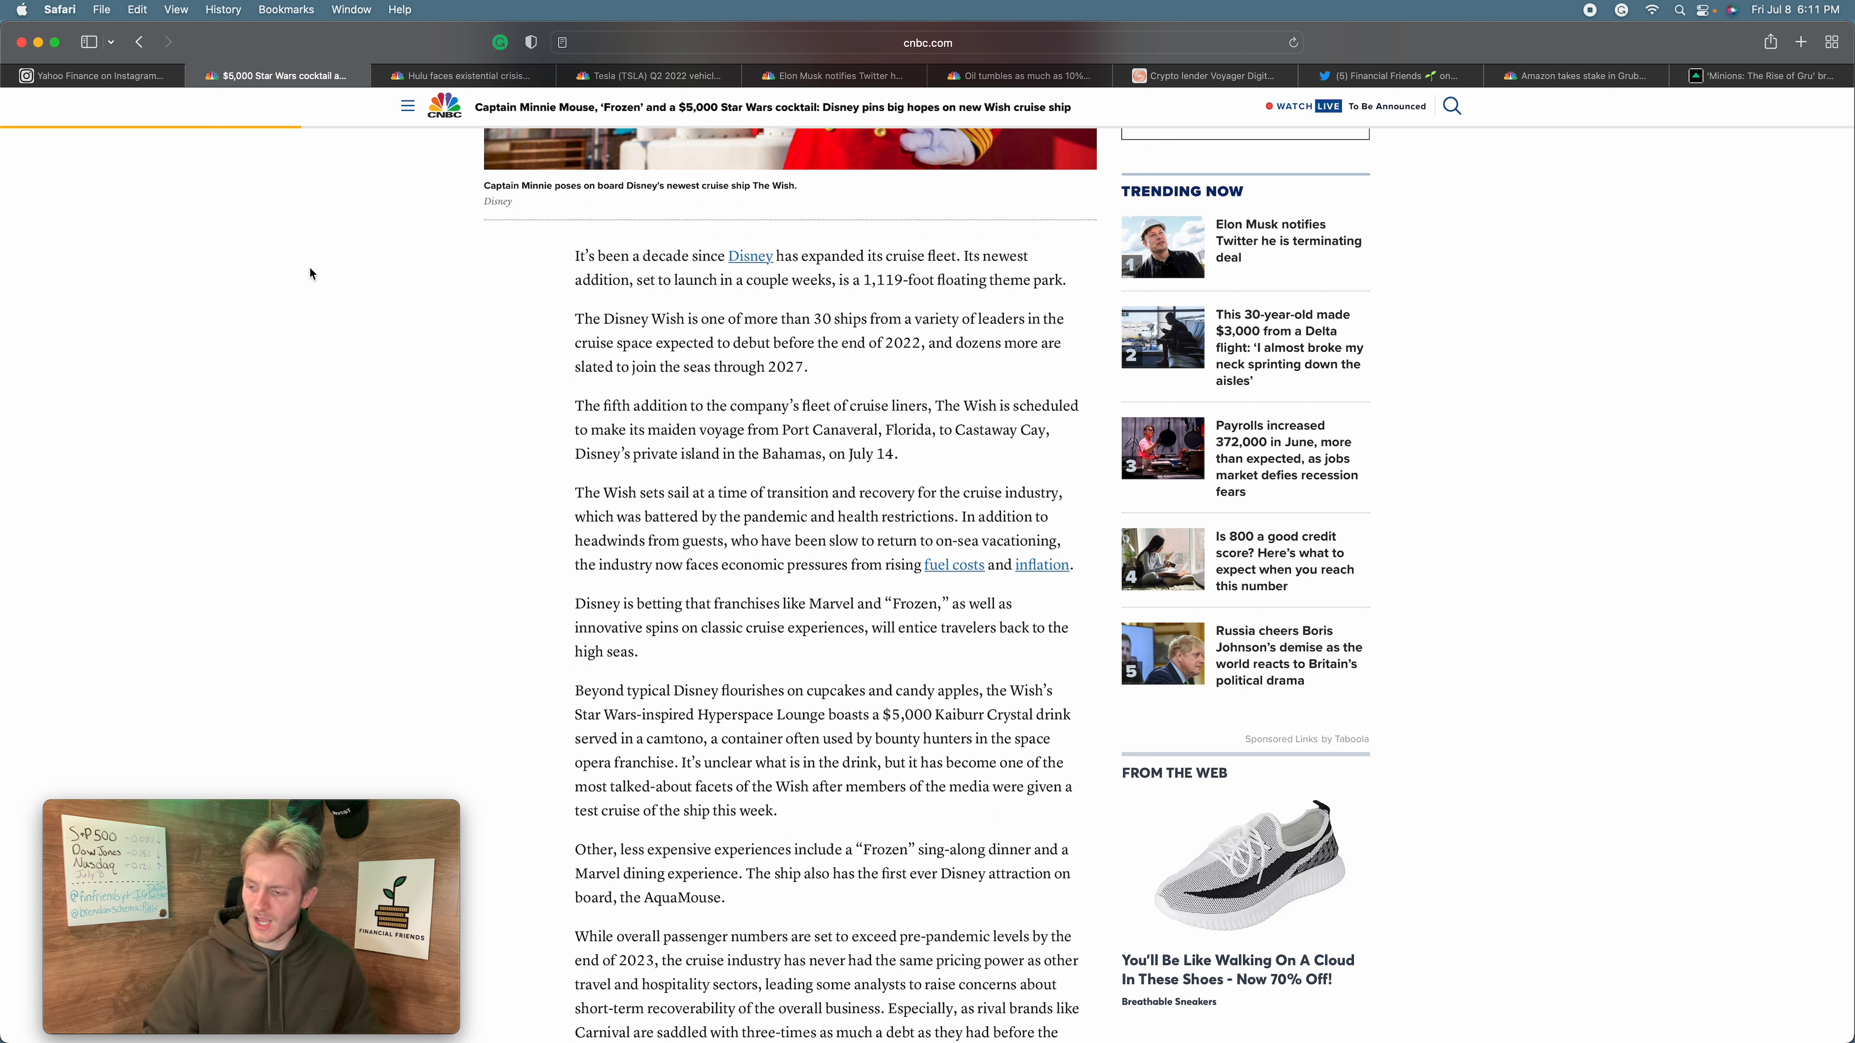
mouse_move(603, 364)
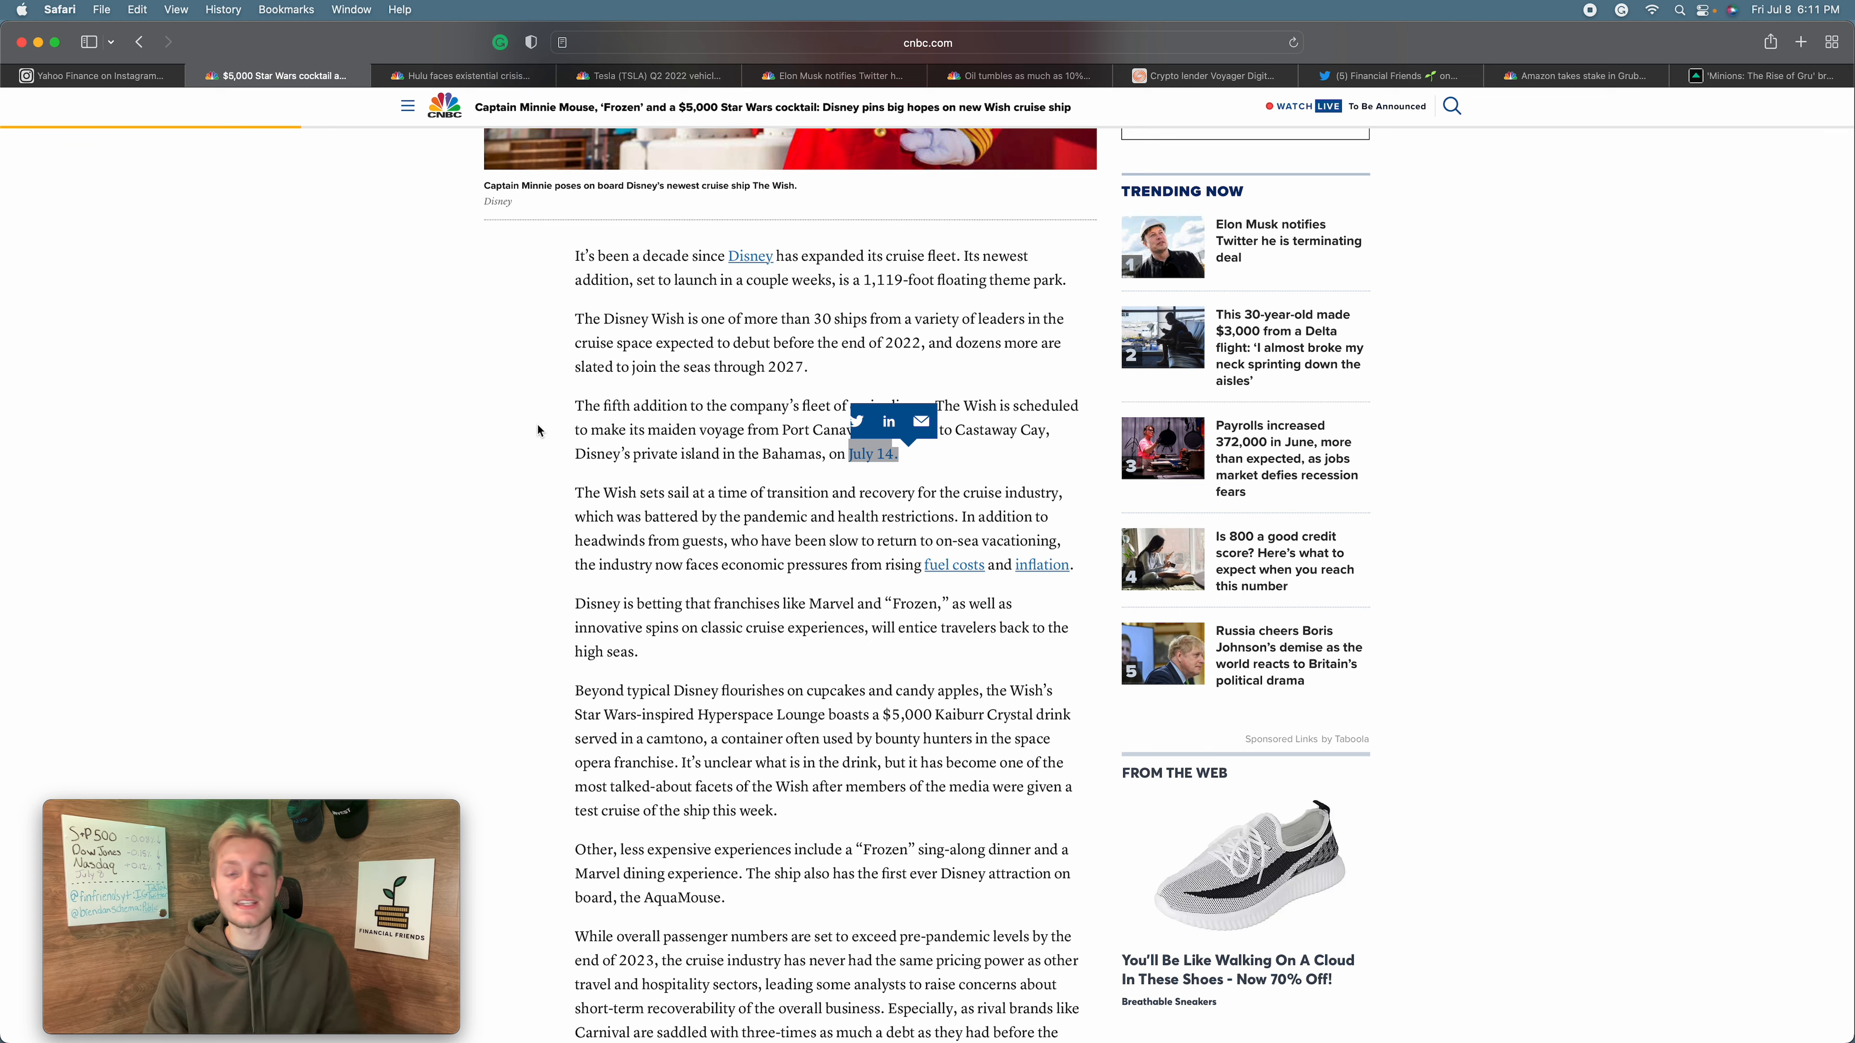
scroll("up", 3)
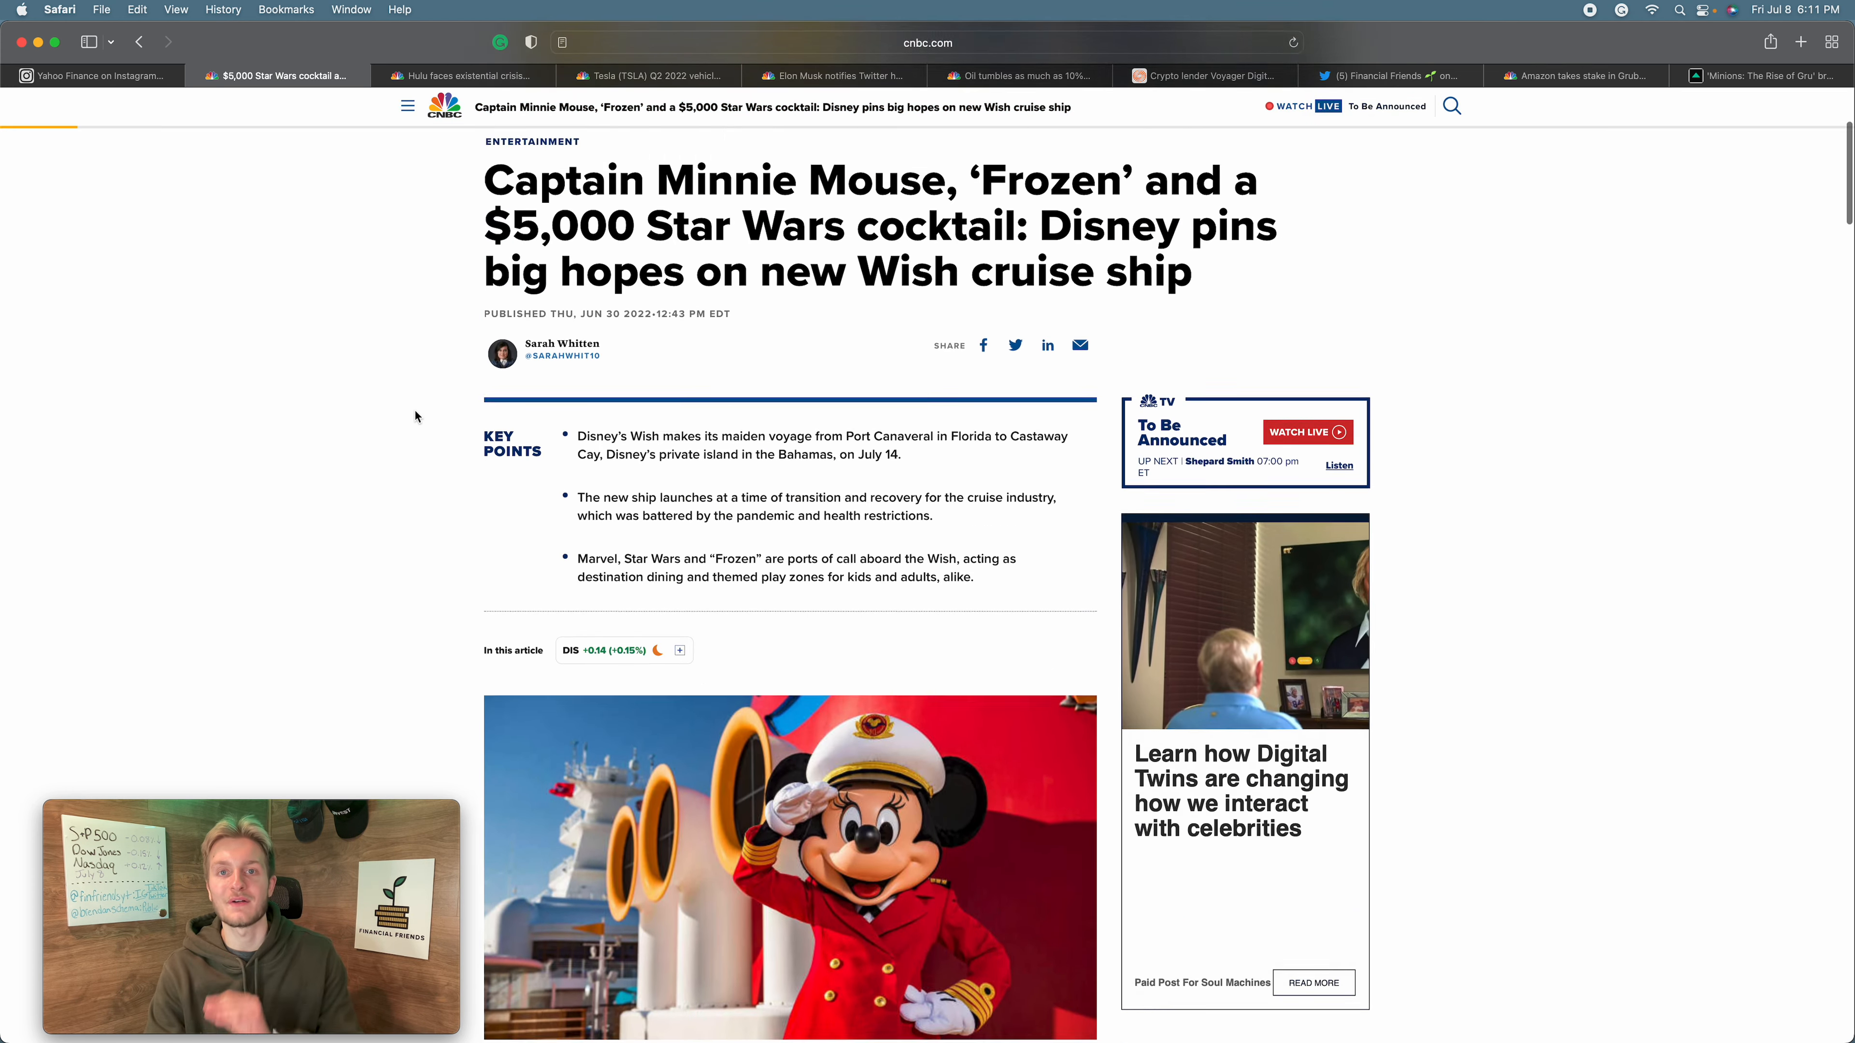
scroll("up", 3)
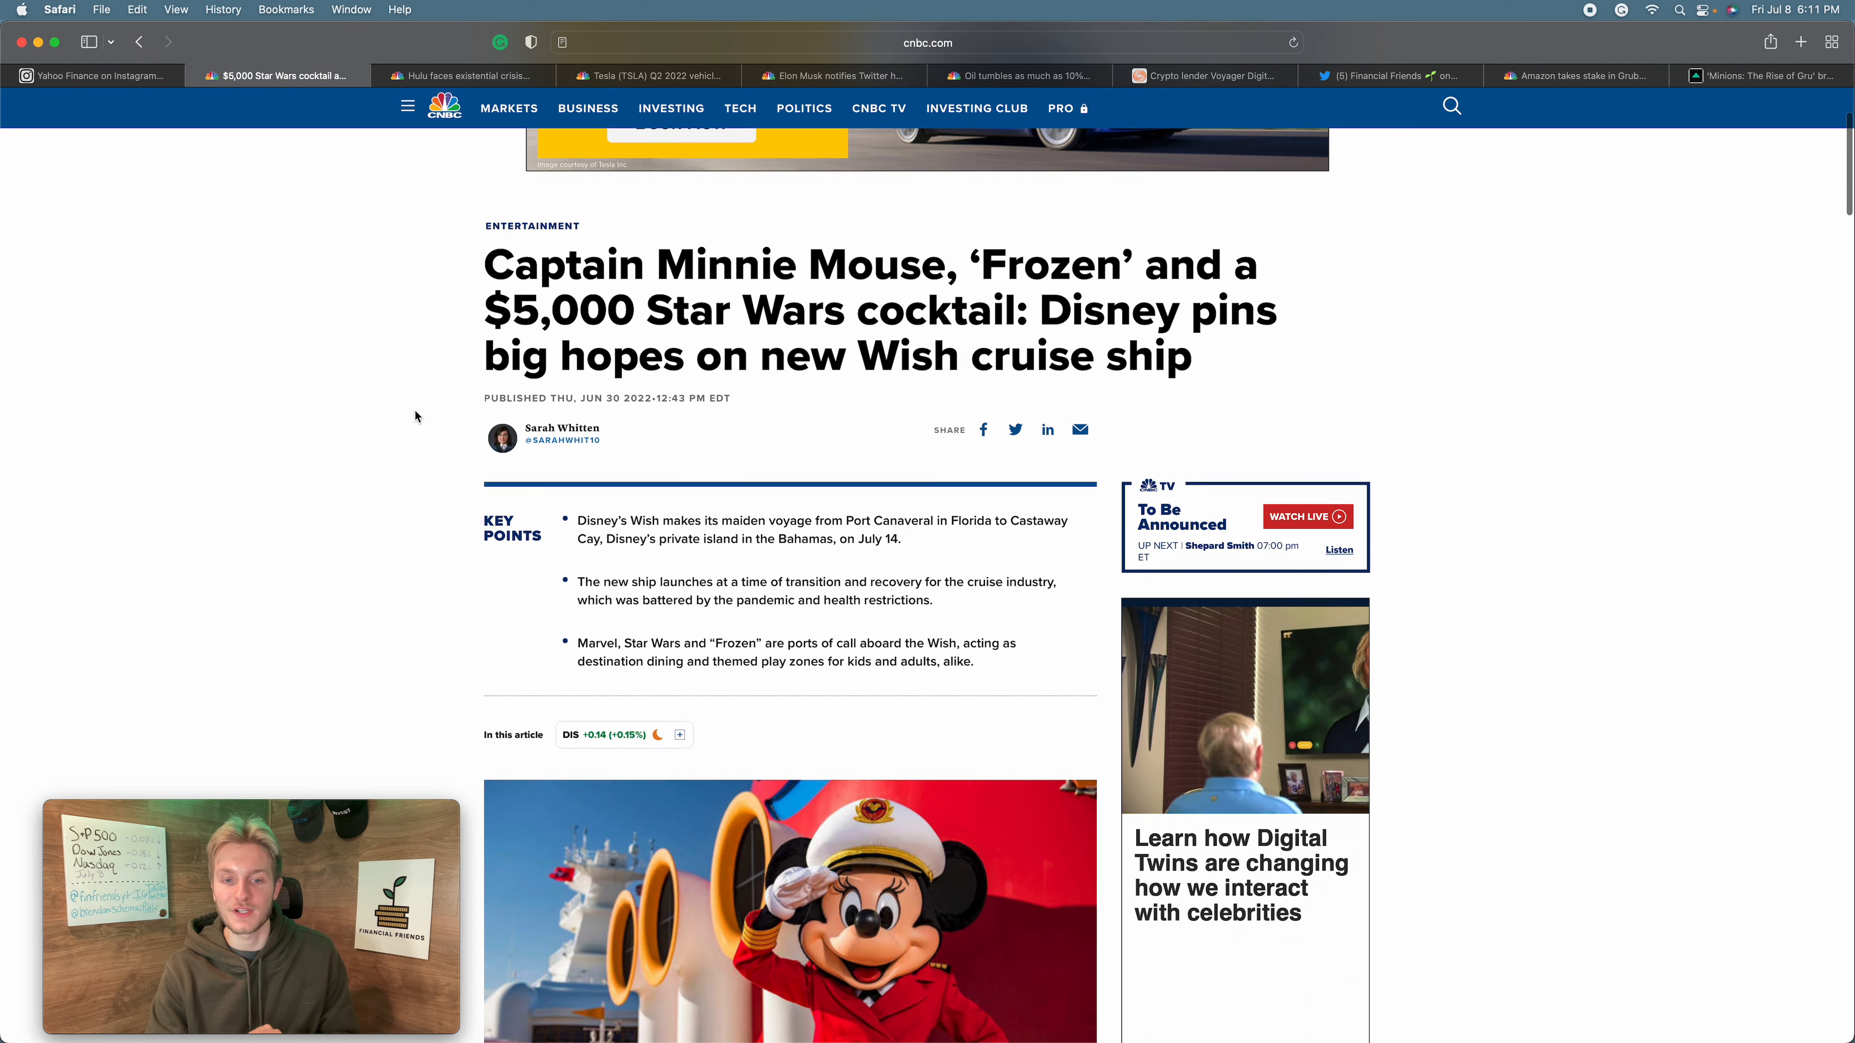
scroll("up", 3)
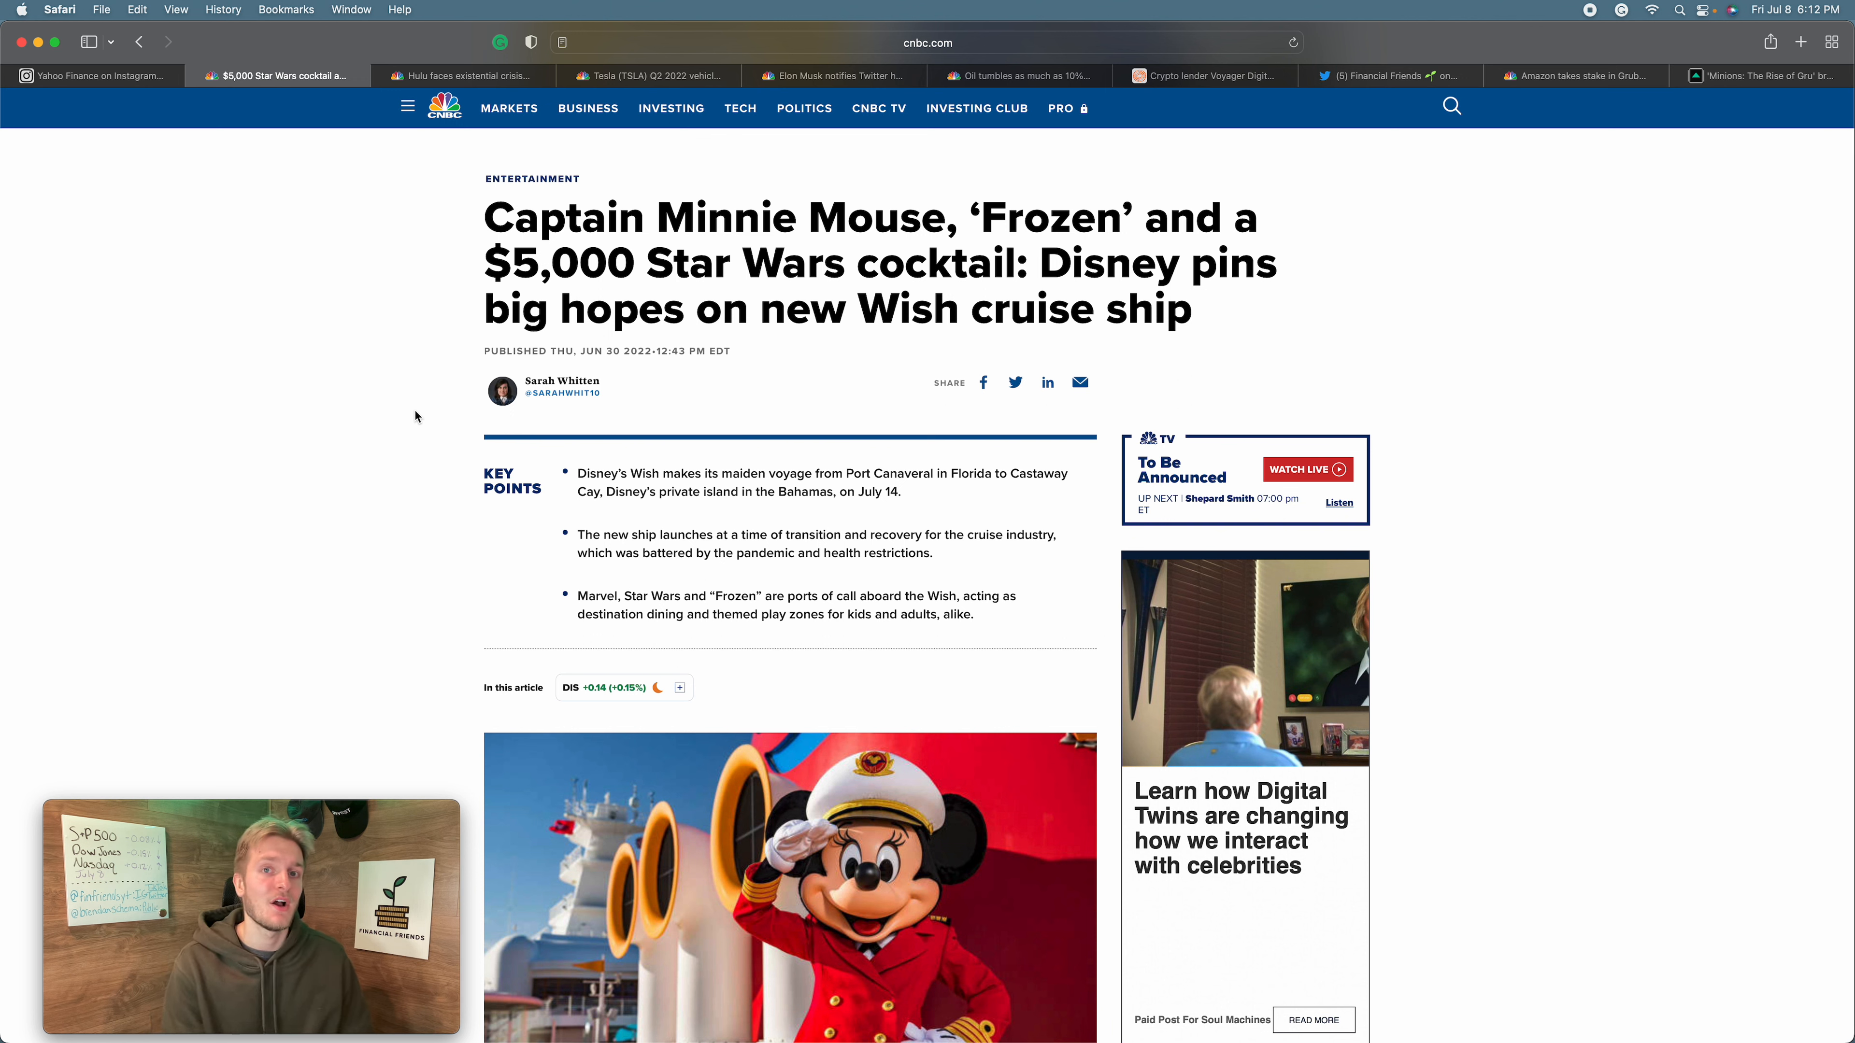
mouse_move(479, 422)
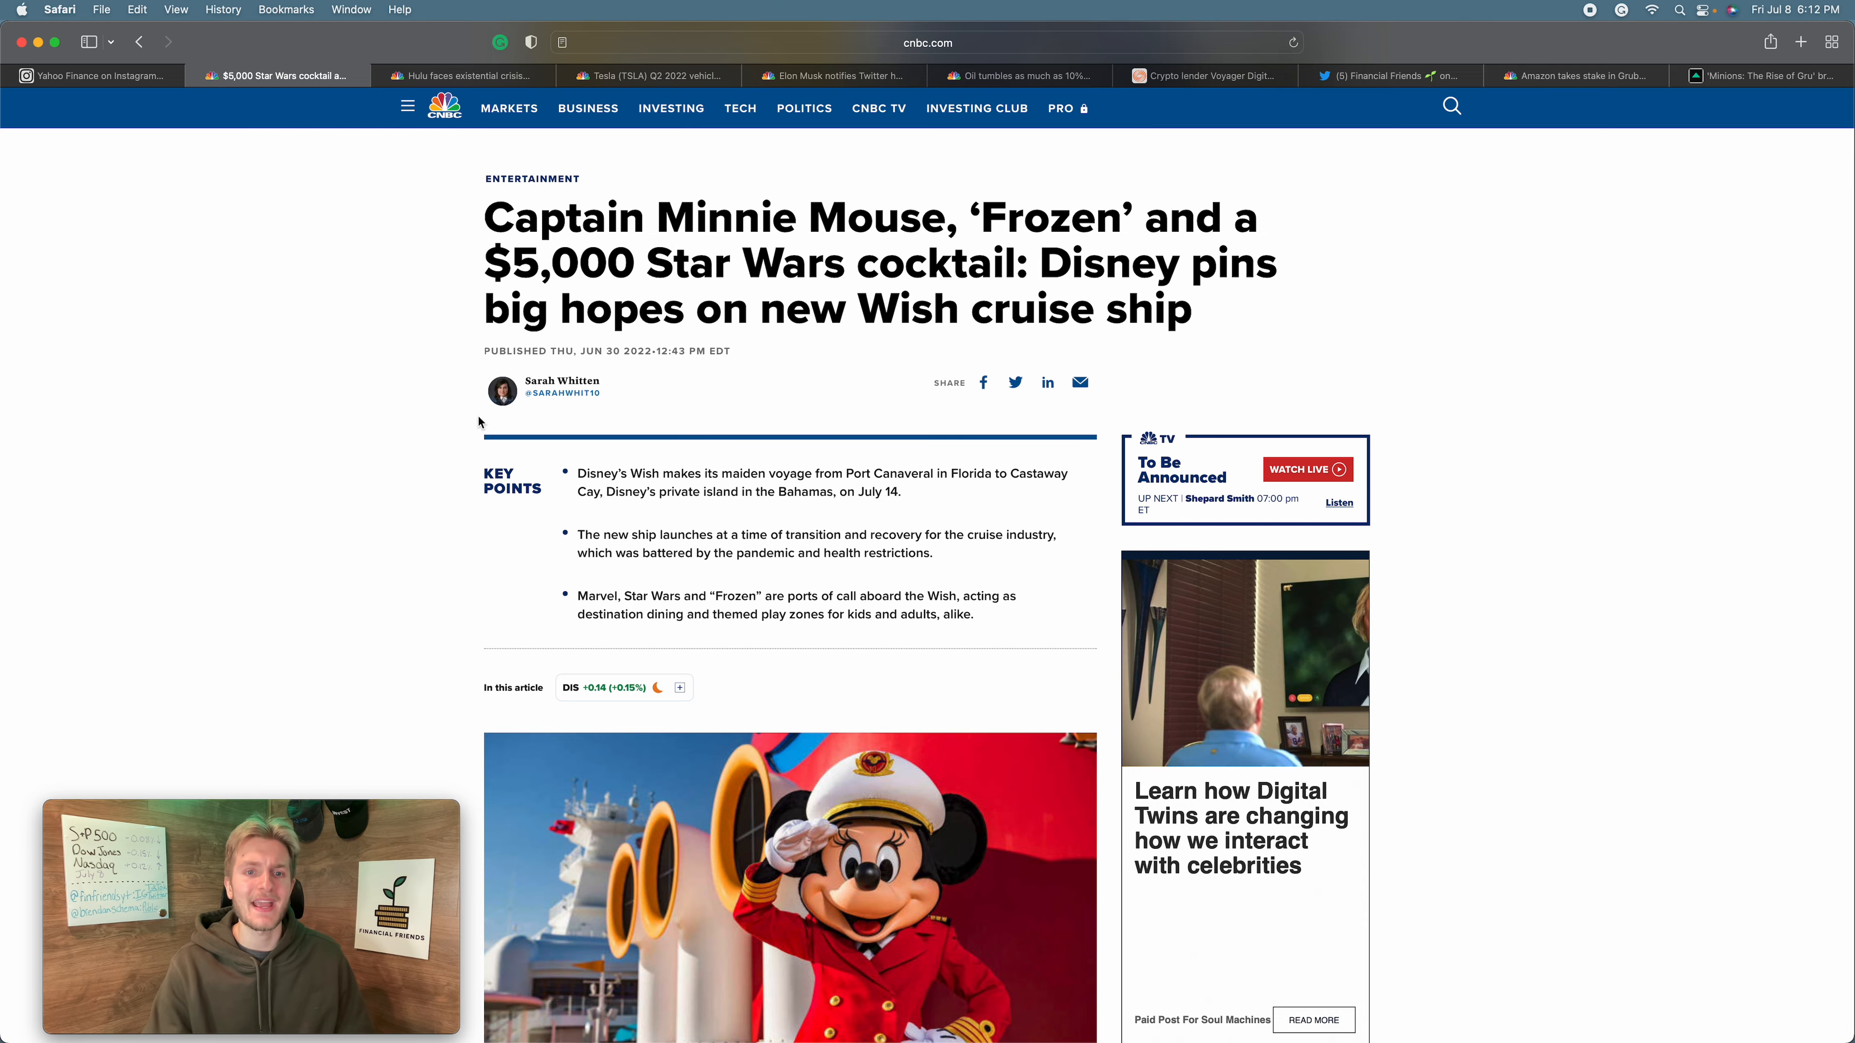
scroll("down", 3)
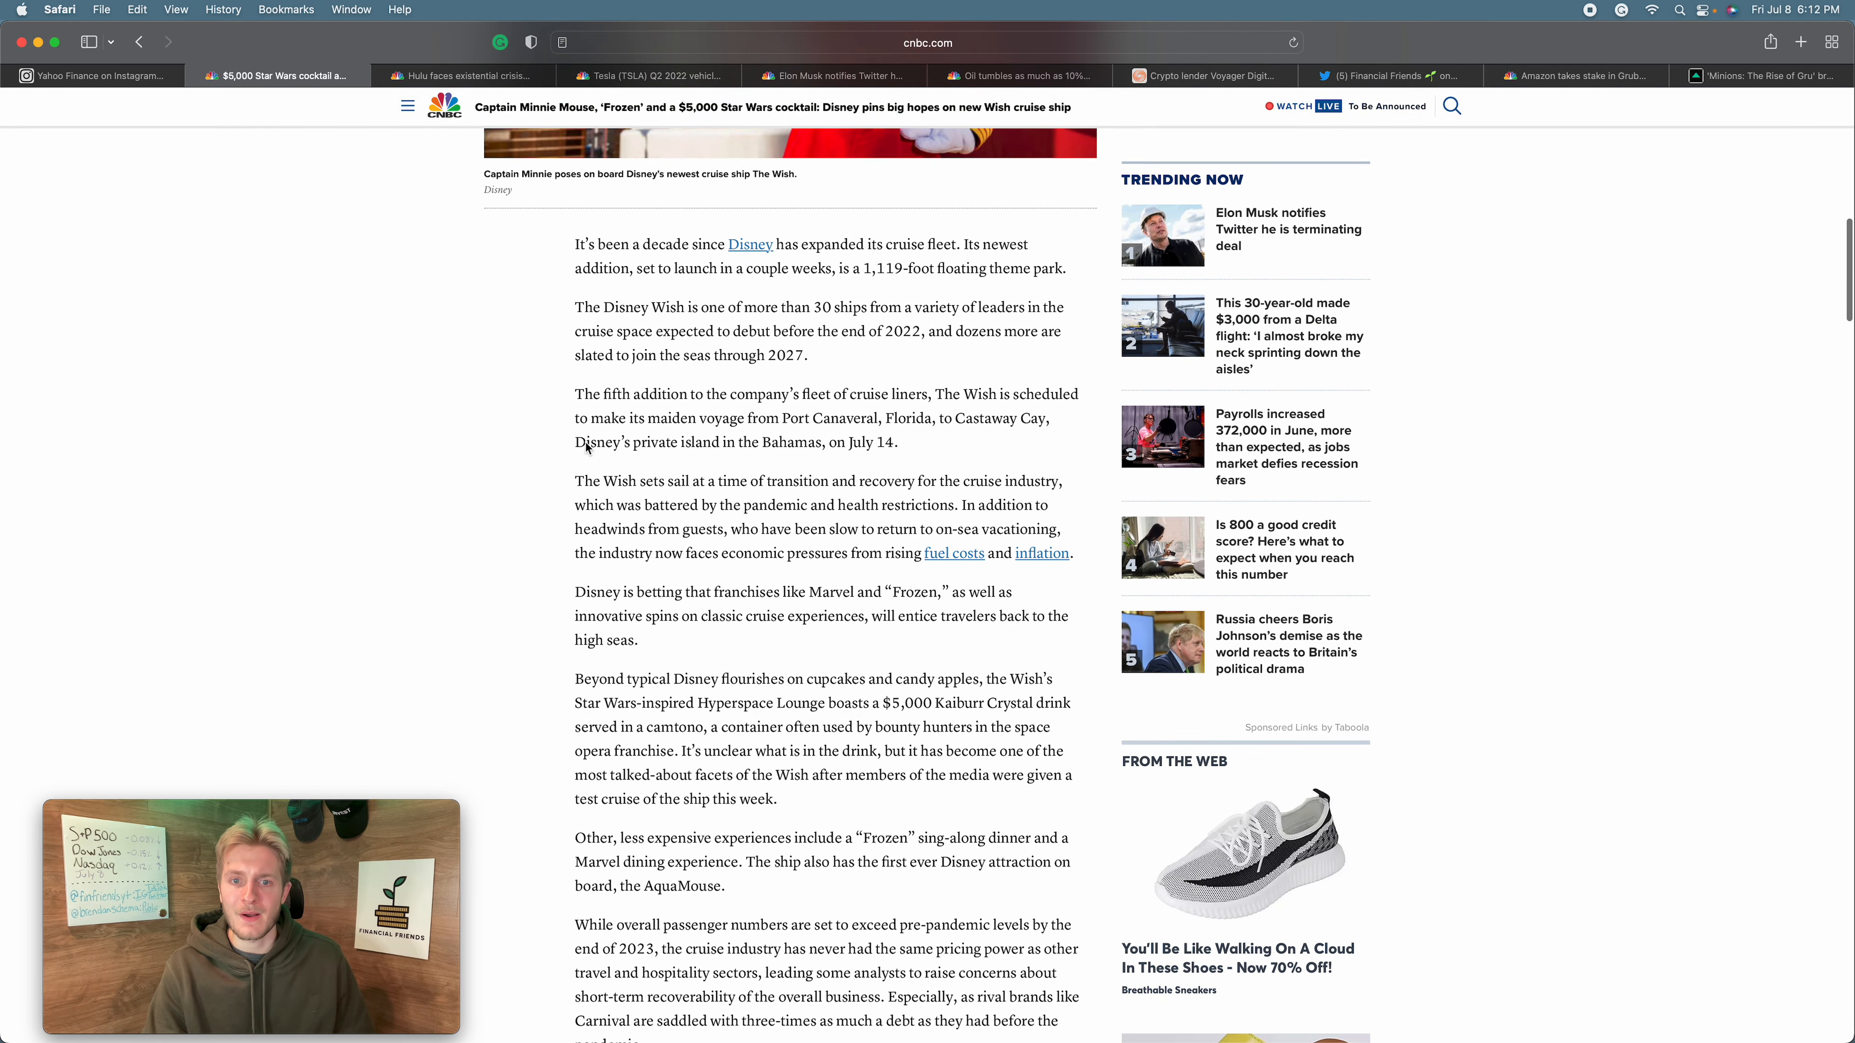
scroll("down", 3)
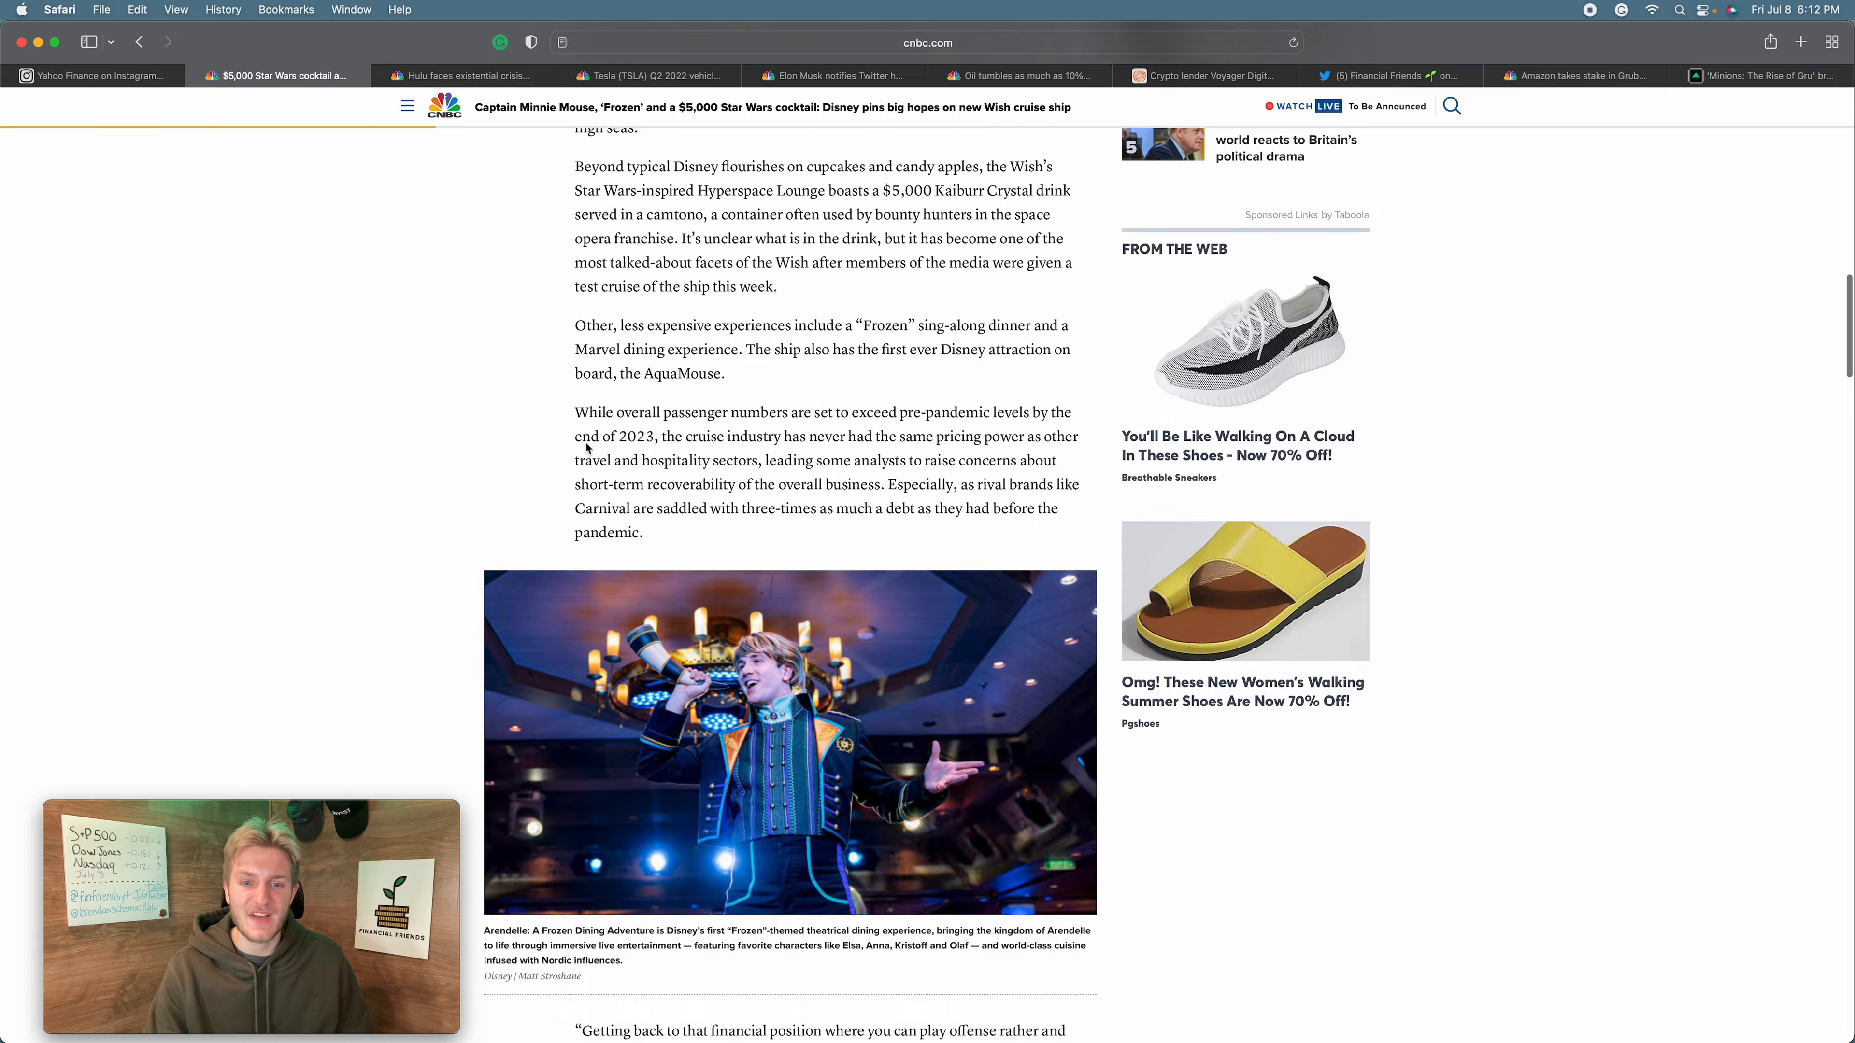
scroll("down", 3)
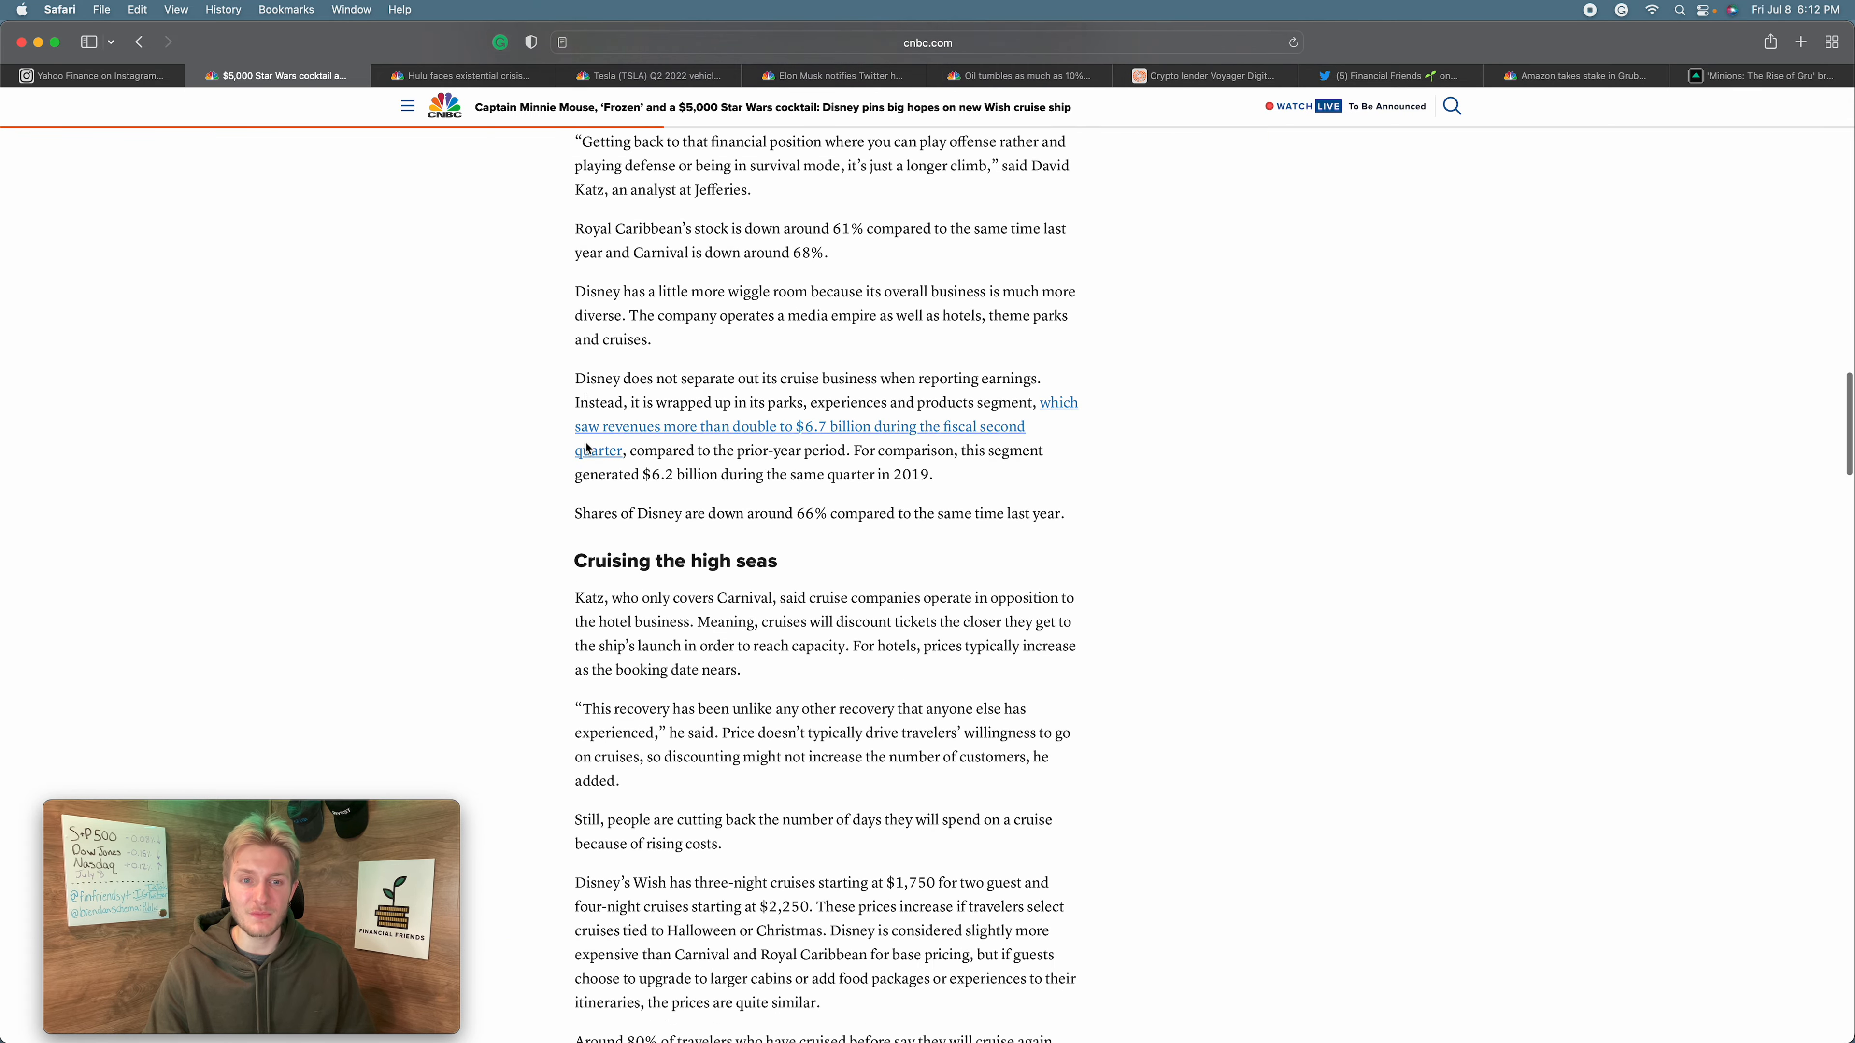
scroll("down", 3)
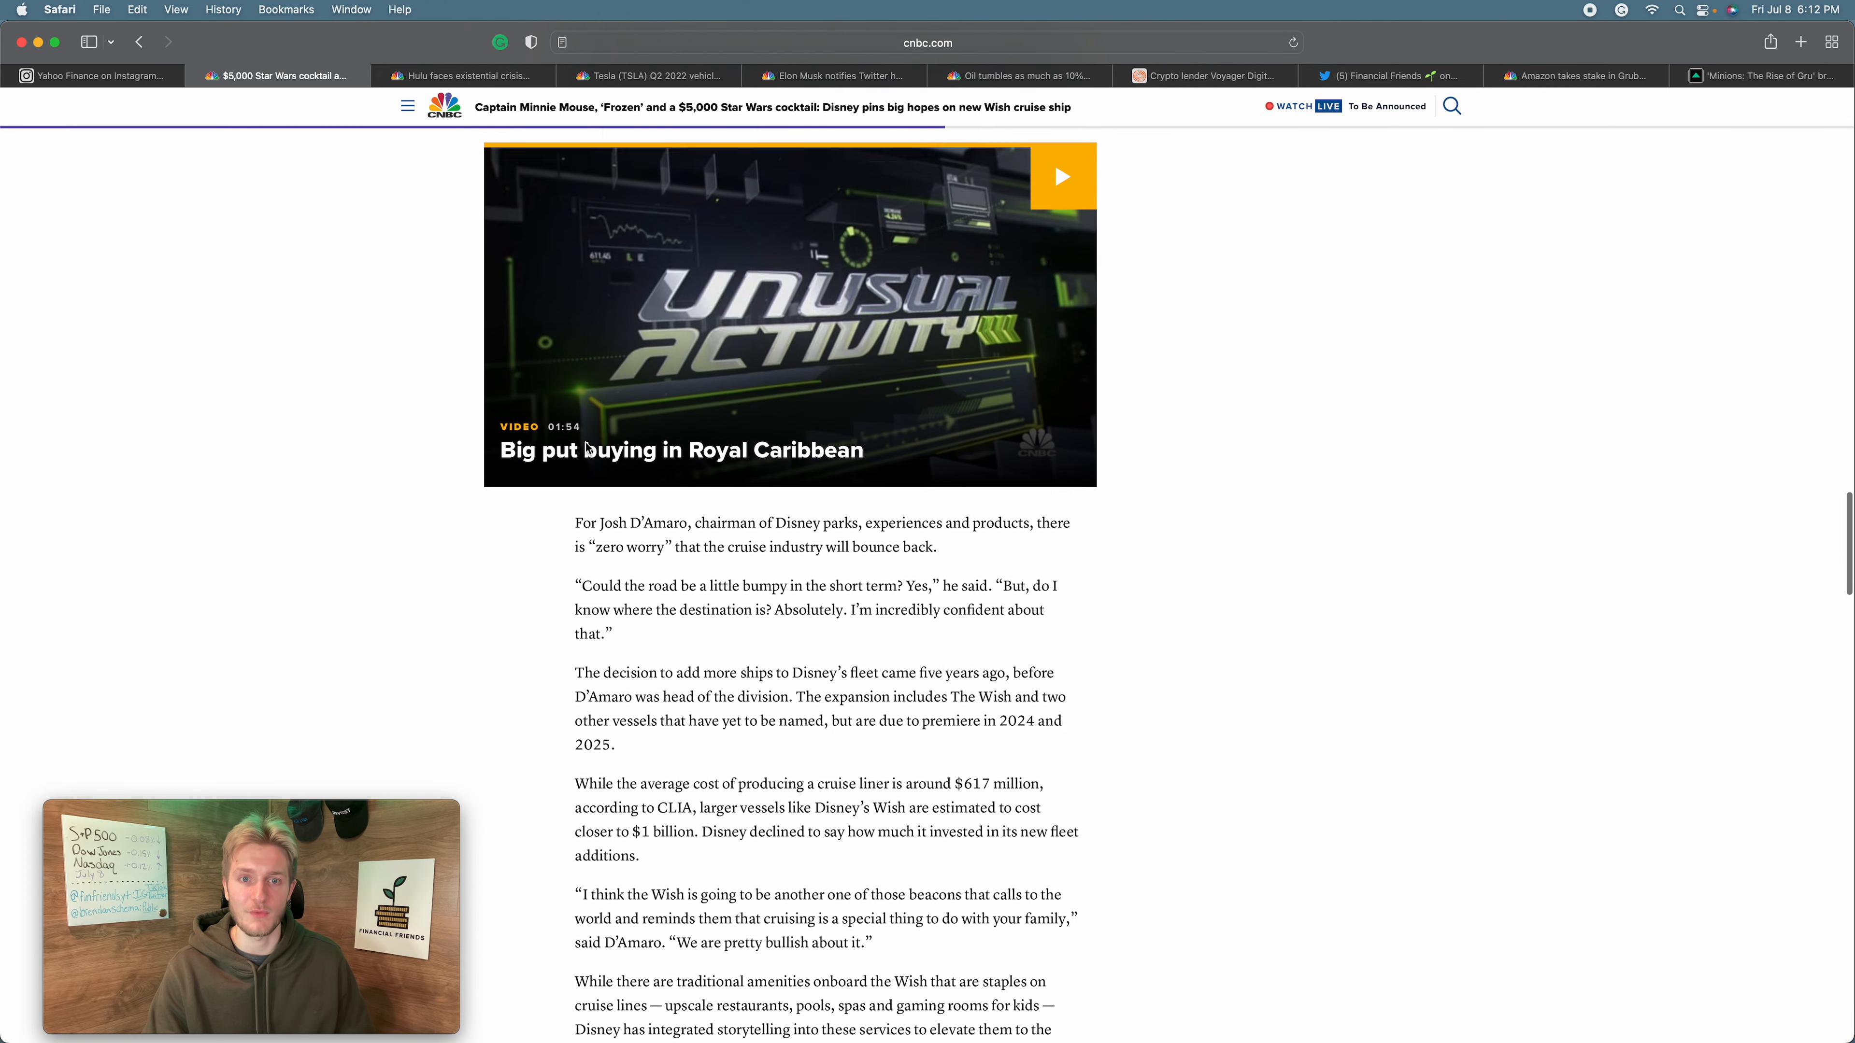
scroll("down", 3)
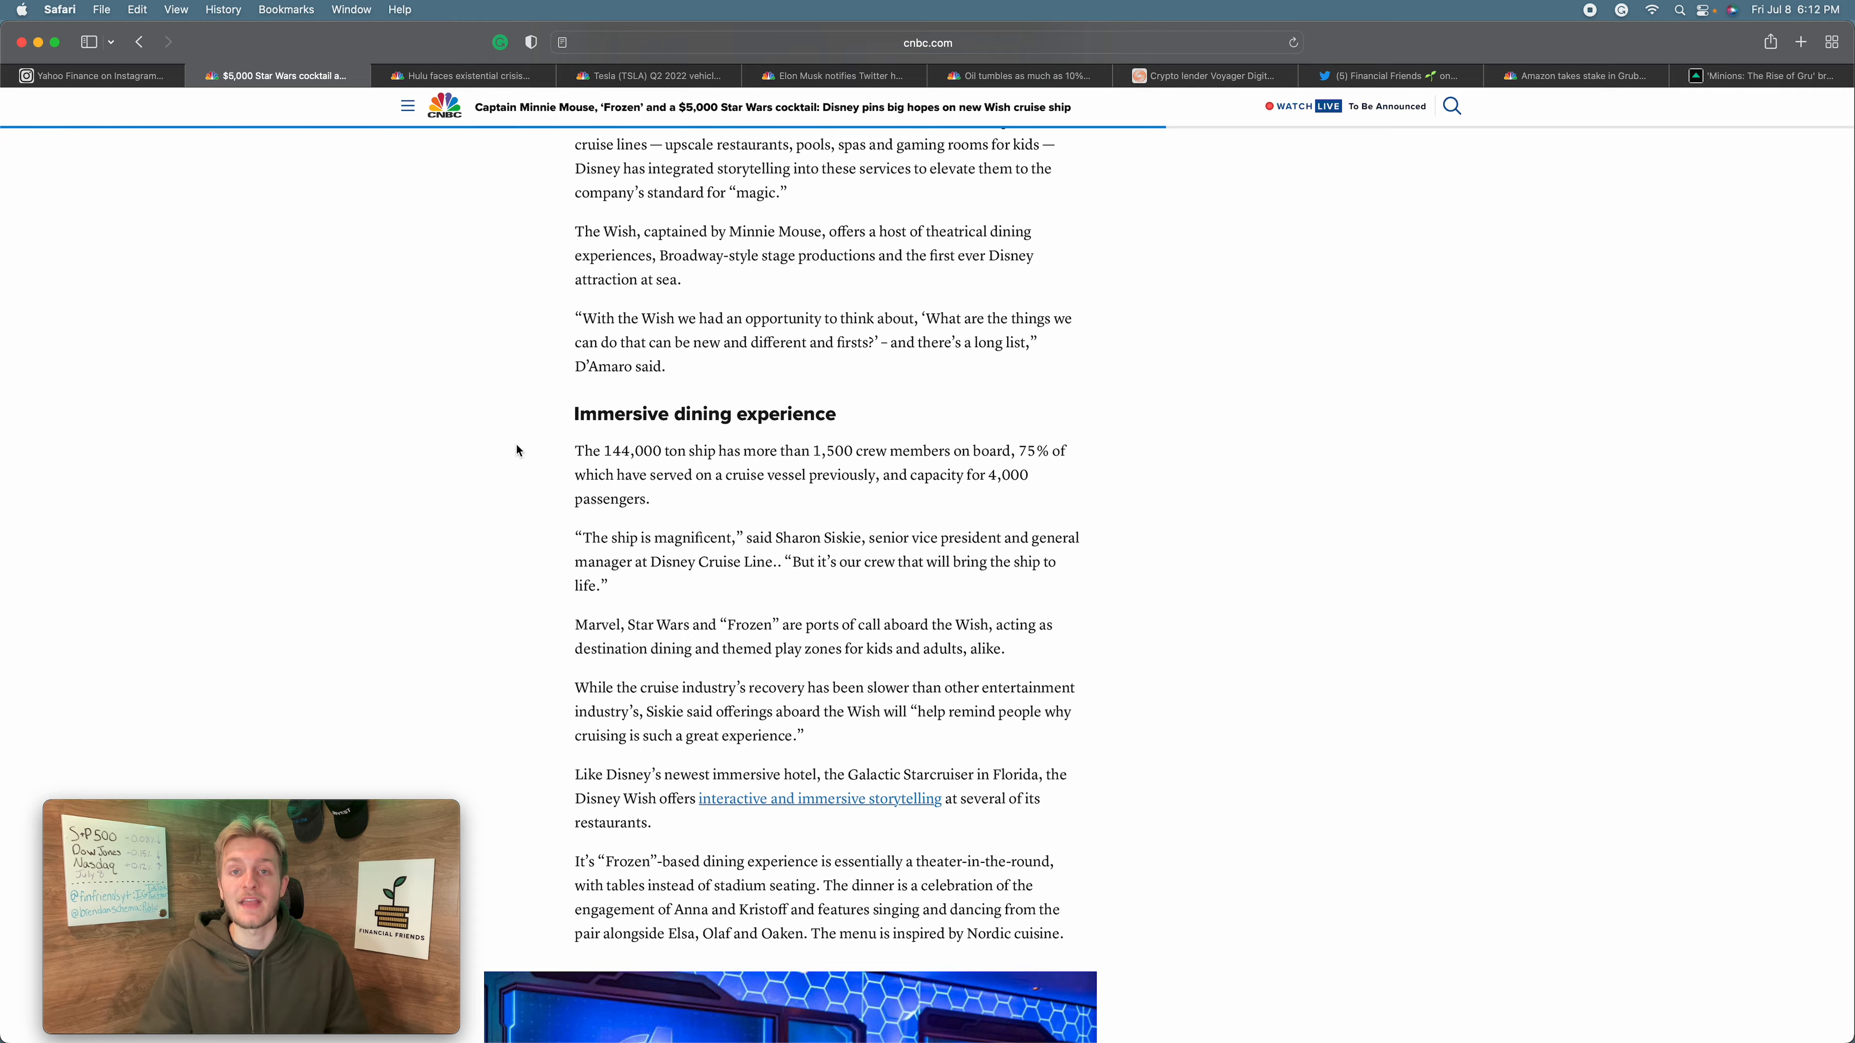
scroll("up", 3)
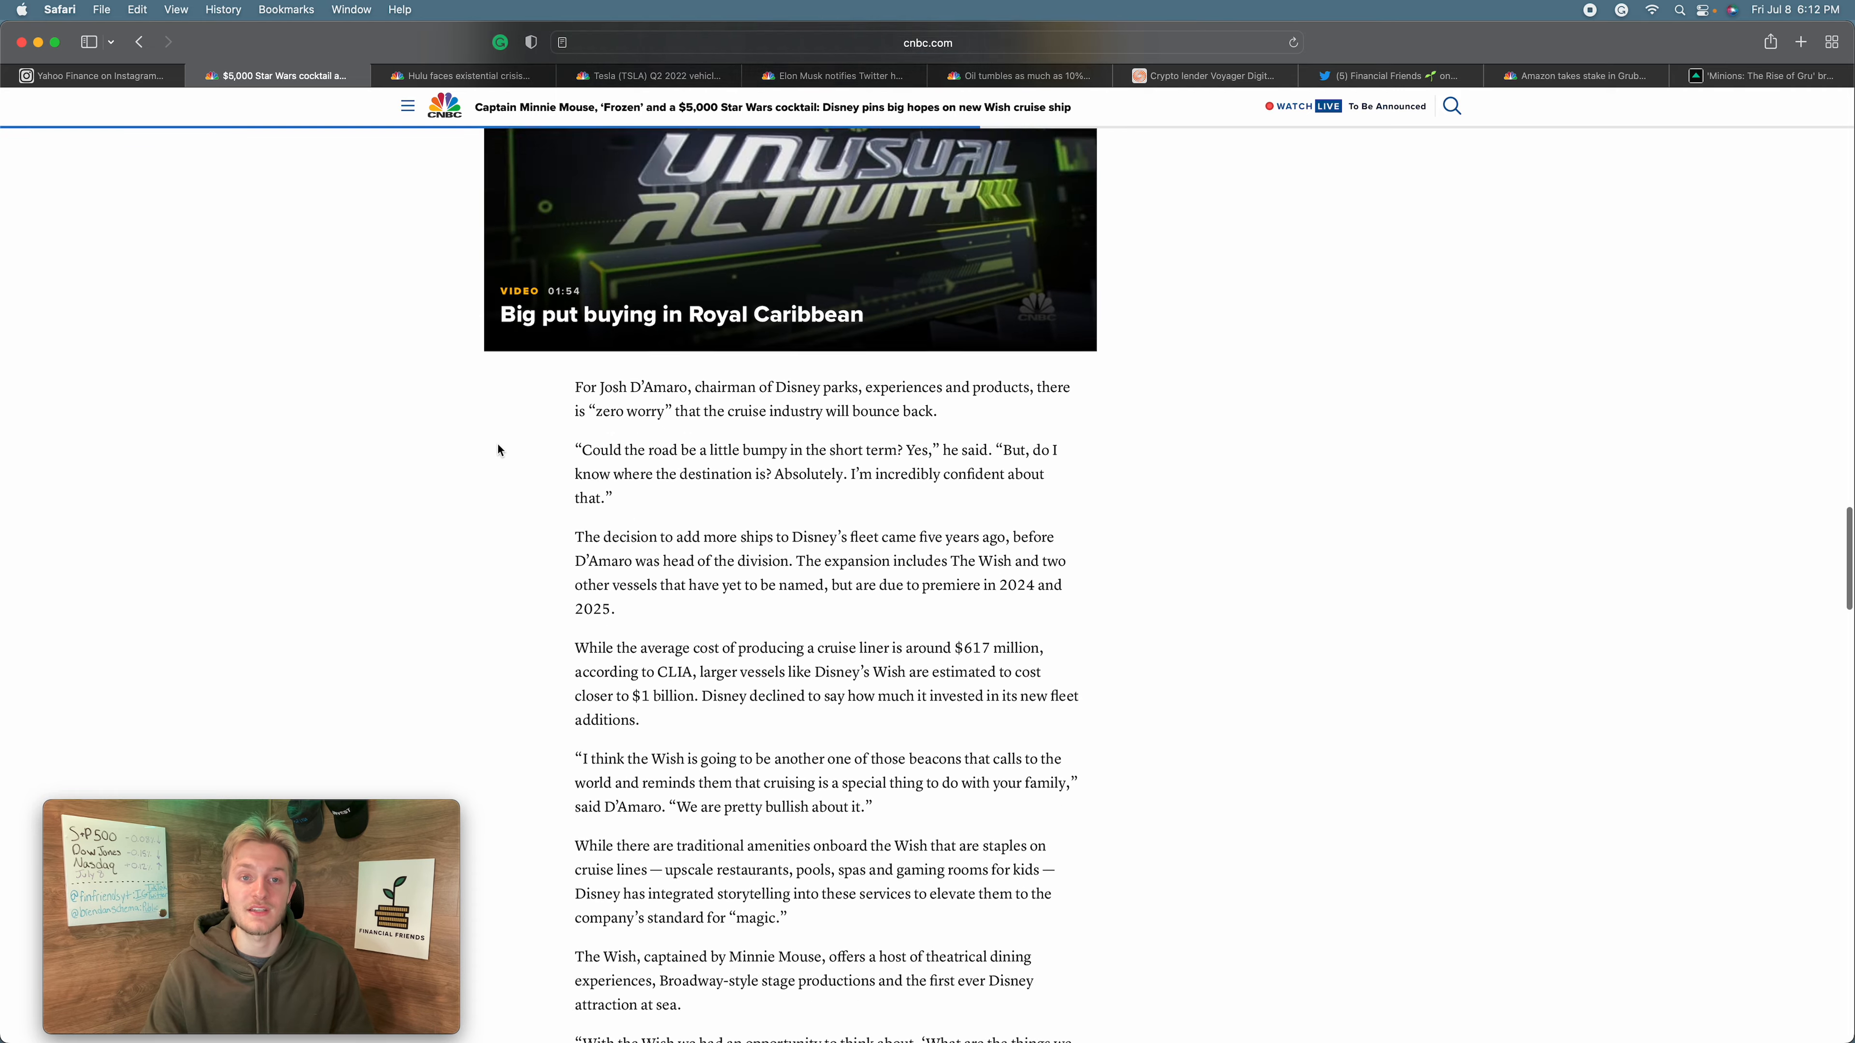
scroll("down", 3)
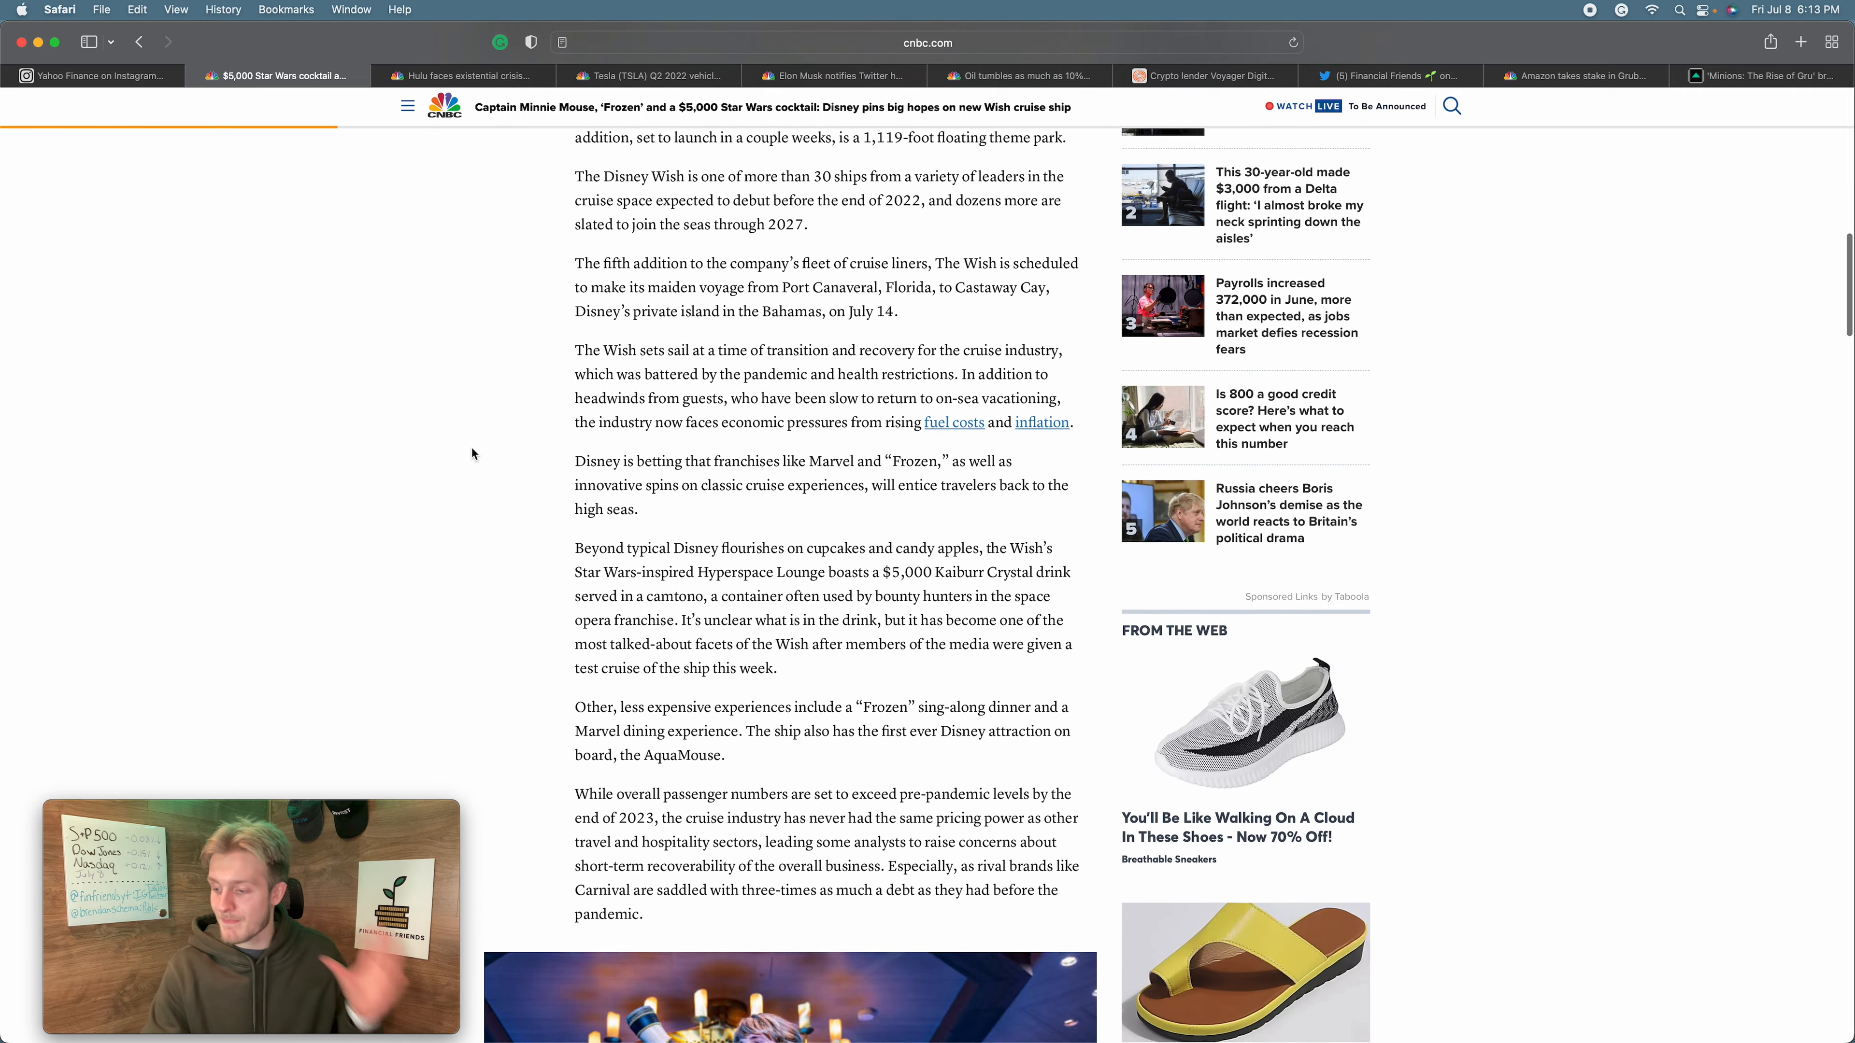
scroll("up", 3)
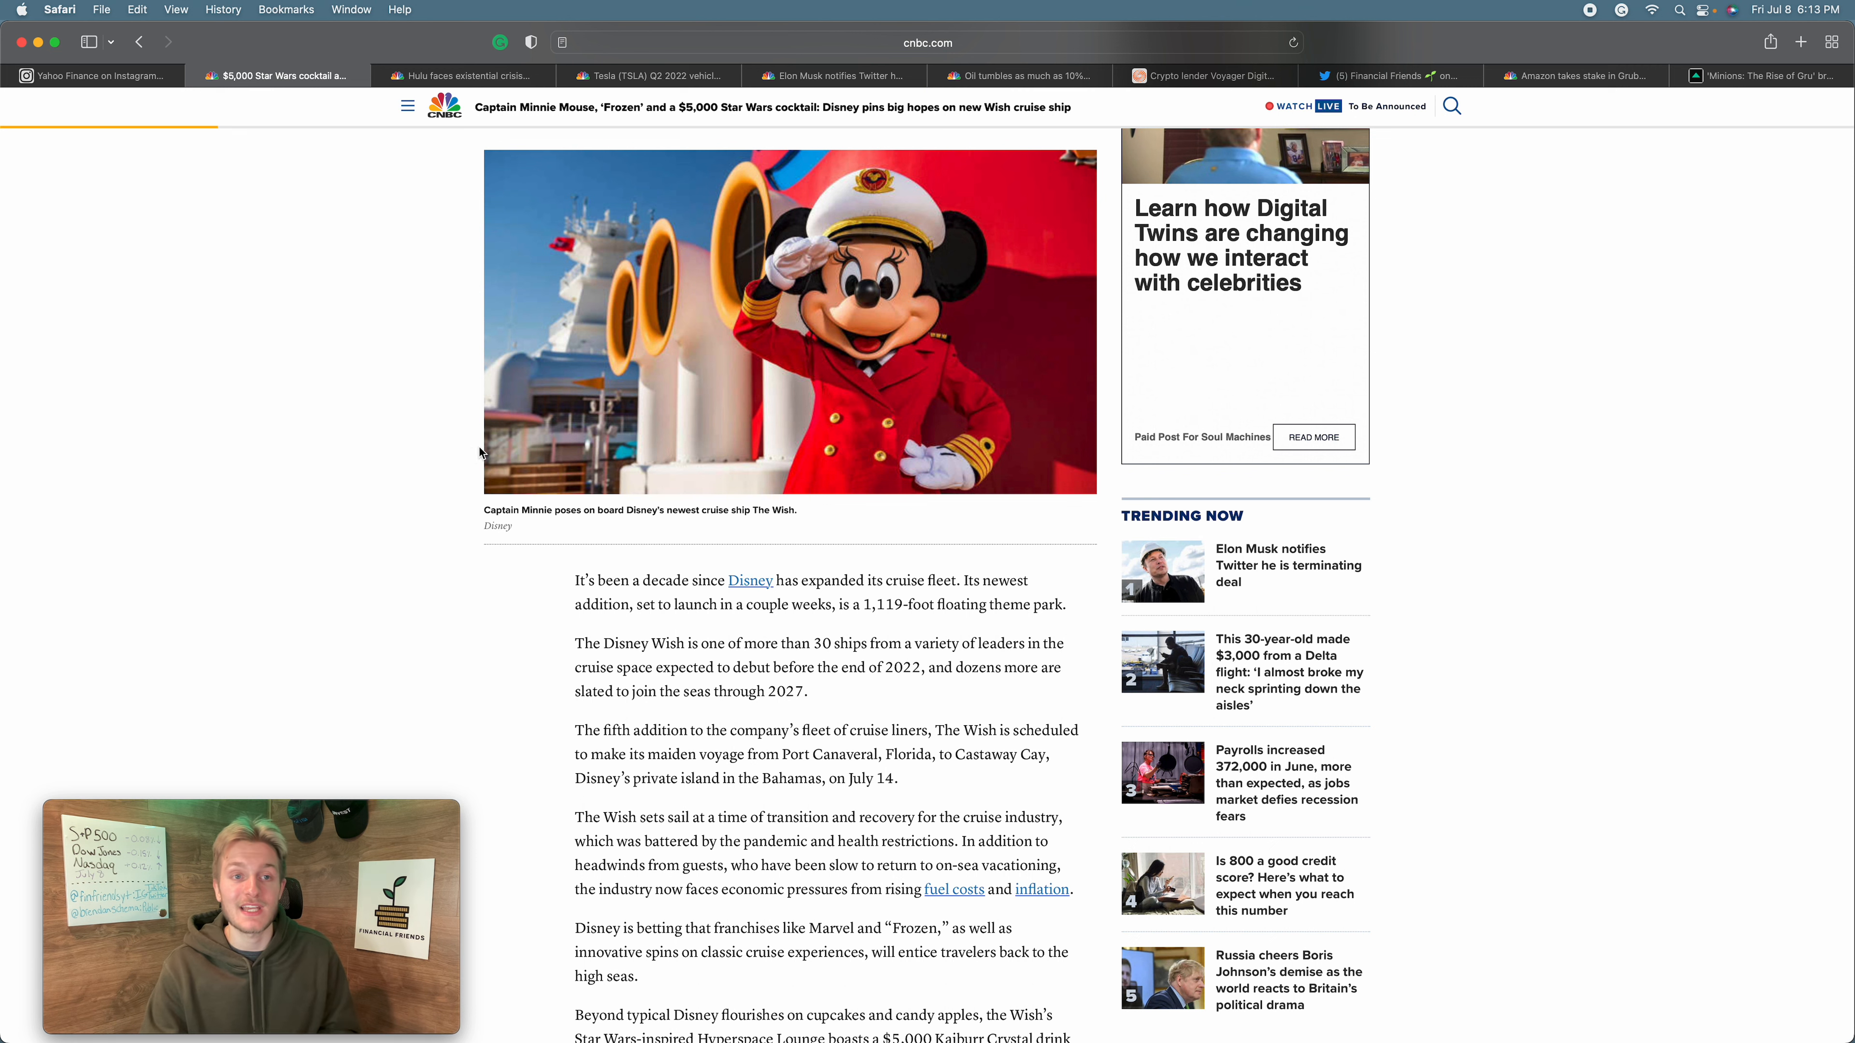
scroll("up", 3)
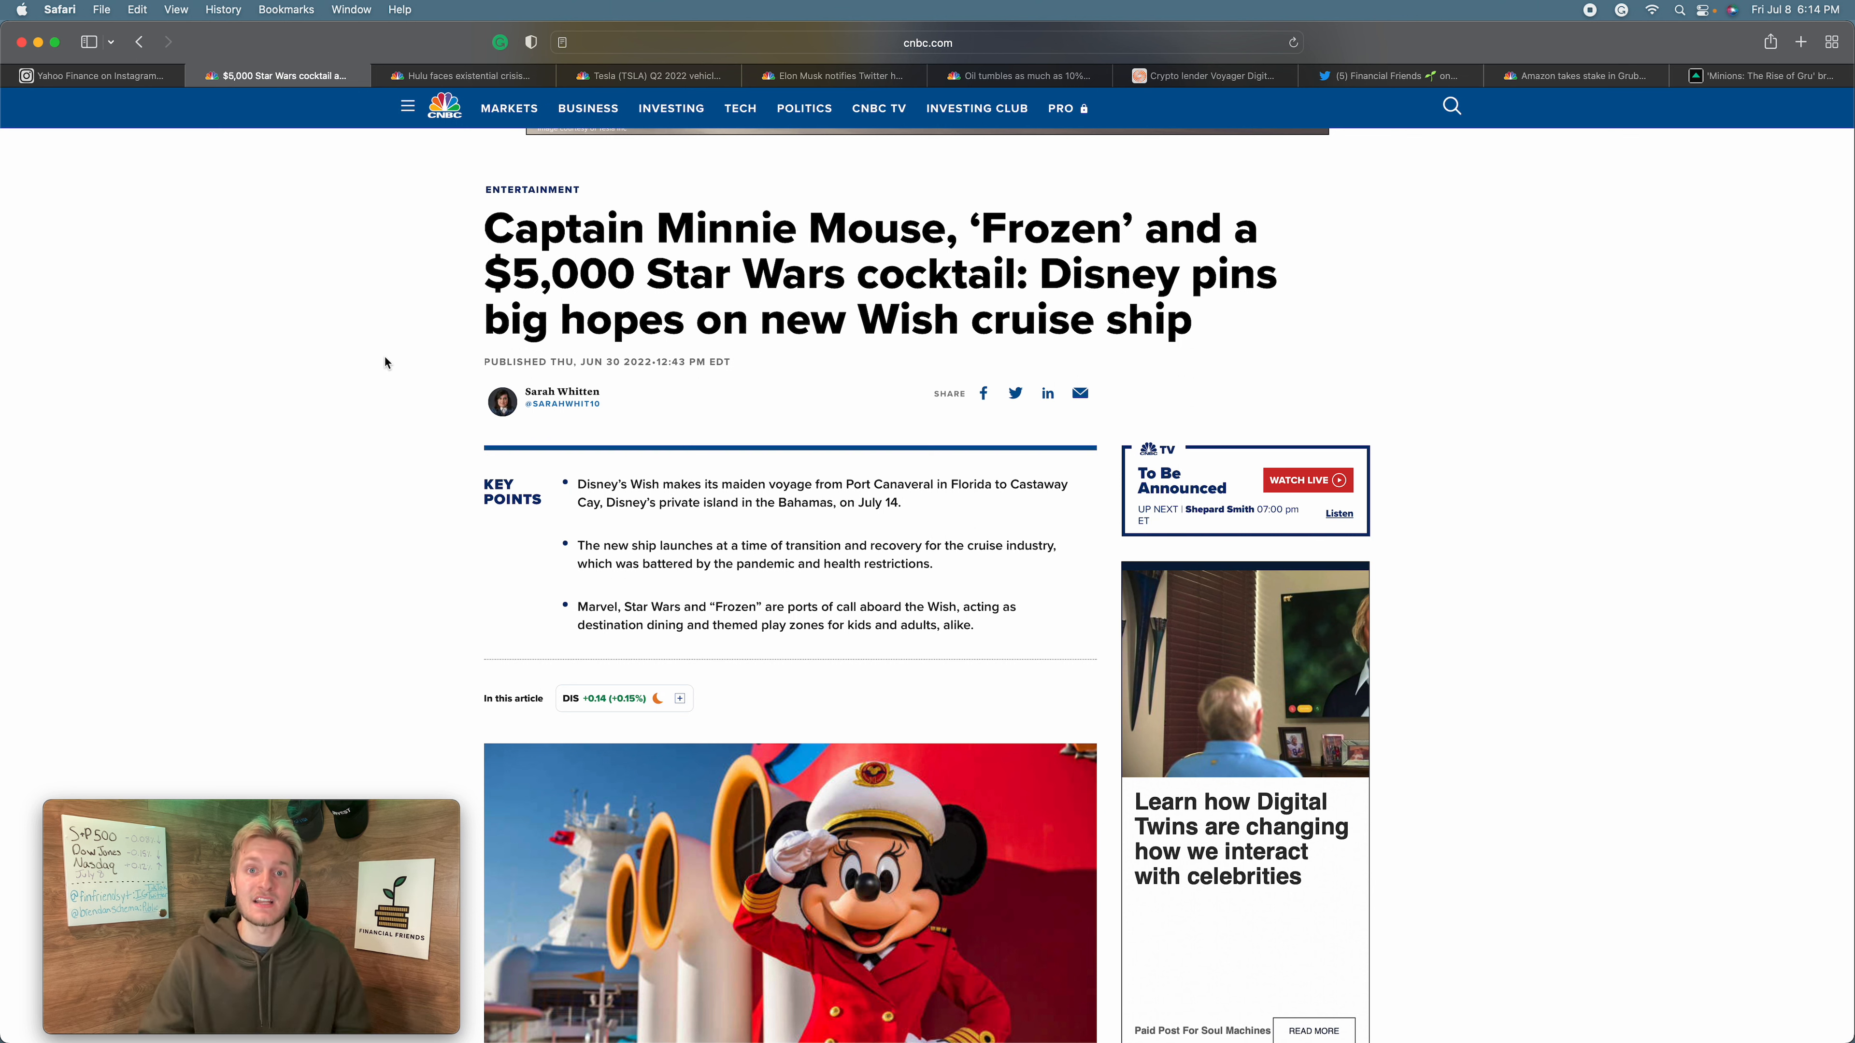
mouse_move(441, 76)
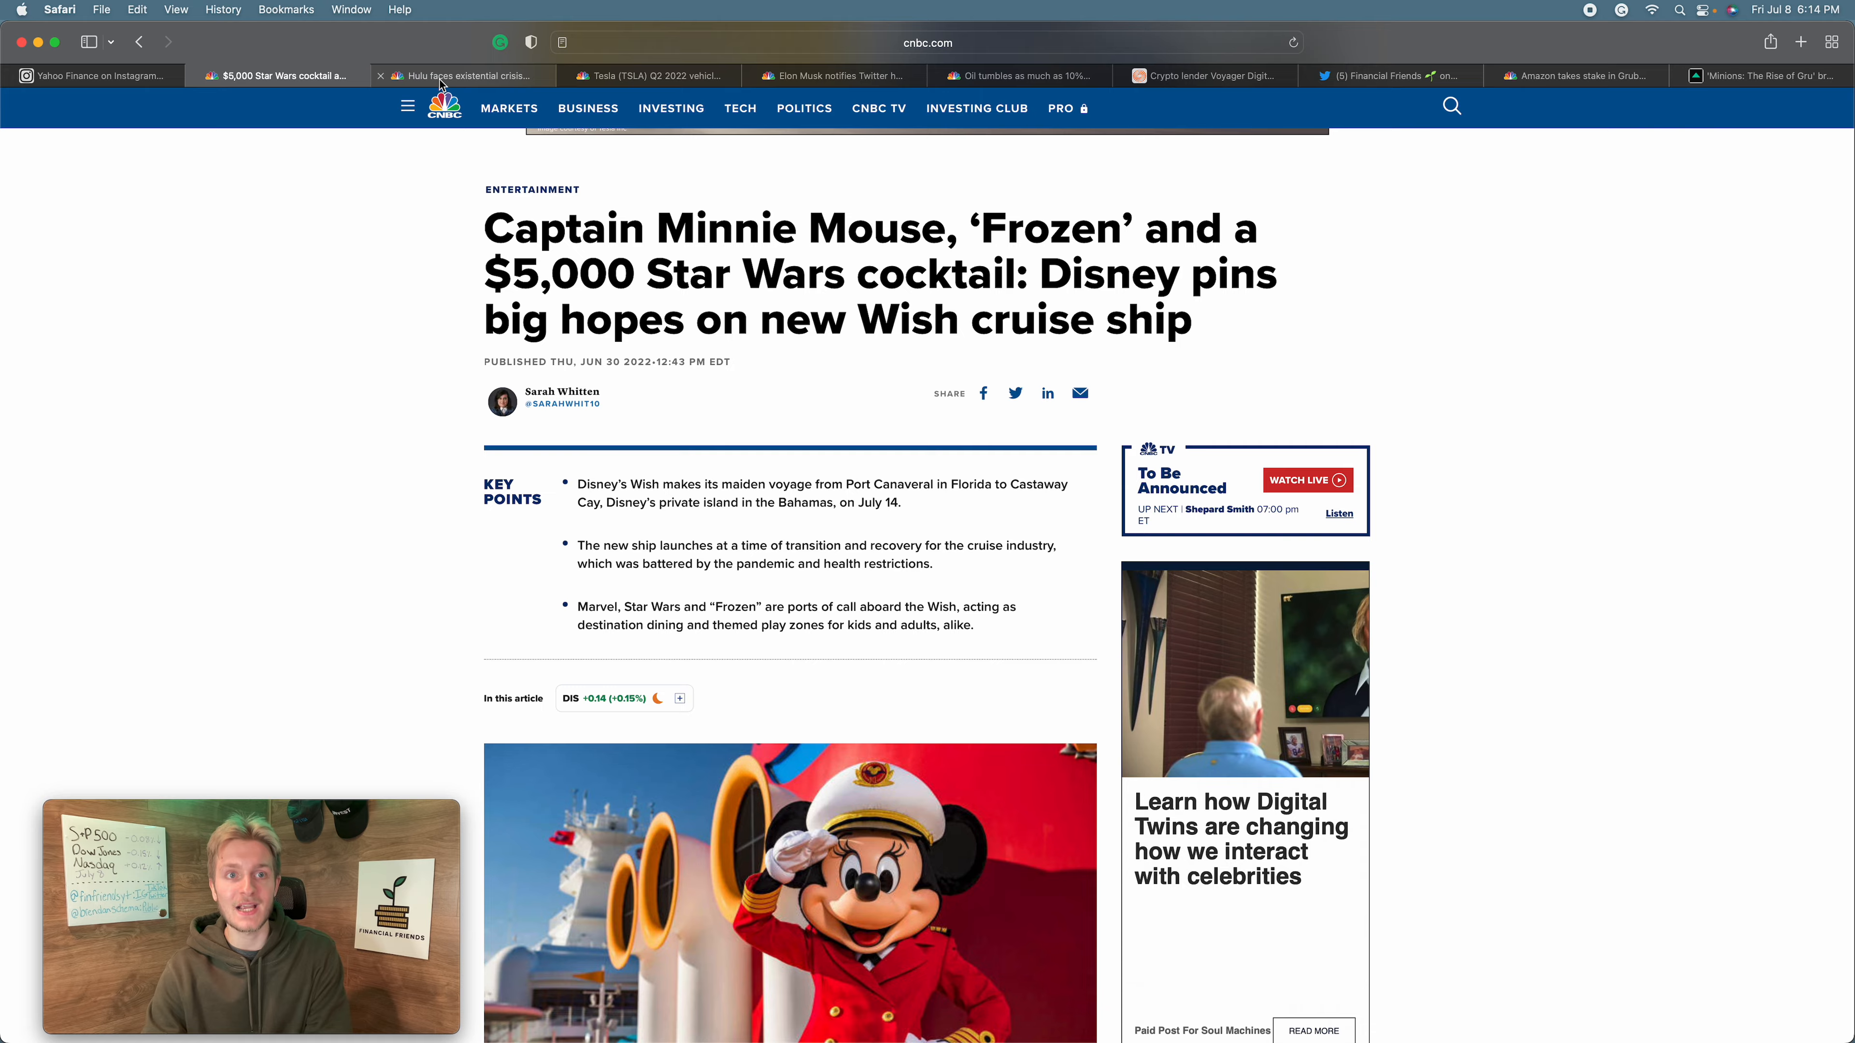
- Show CNBC's Hulu article on Disney's 2024 deadline to buy Comcast's 33% stake at its headline
left_click(462, 75)
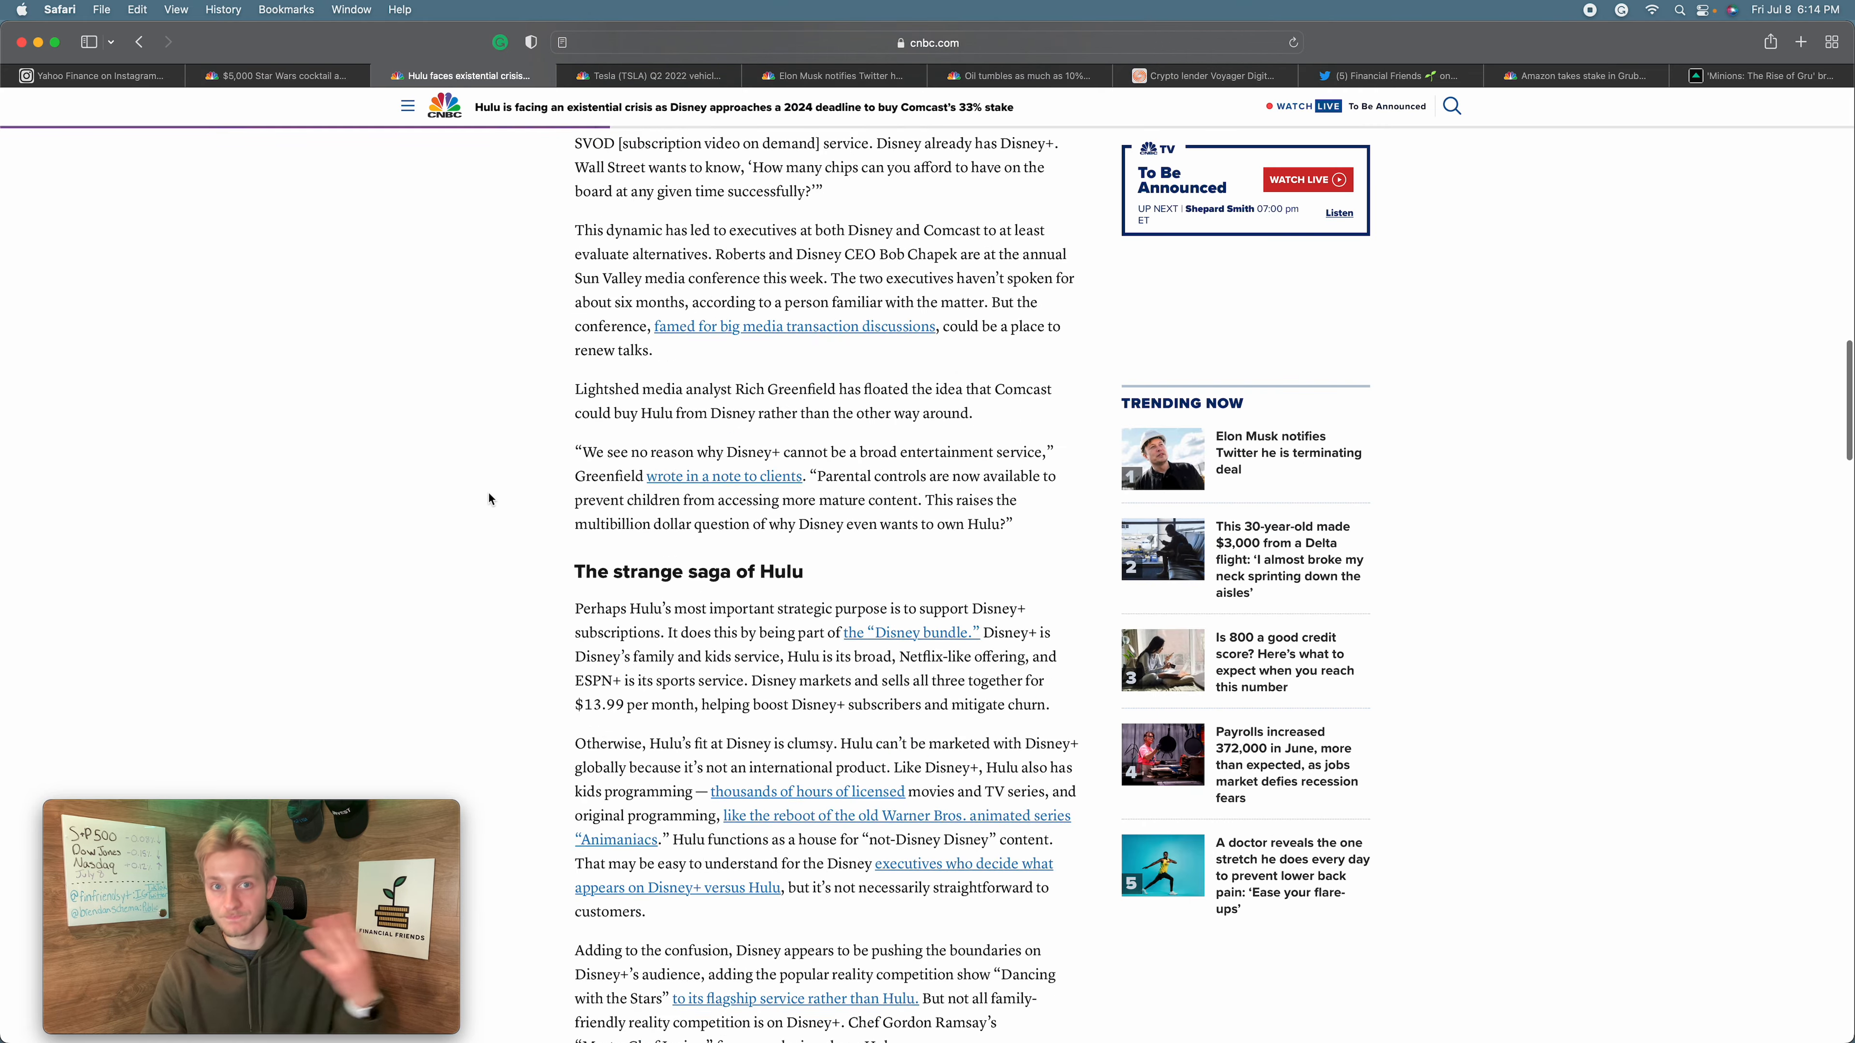
scroll("up", 3)
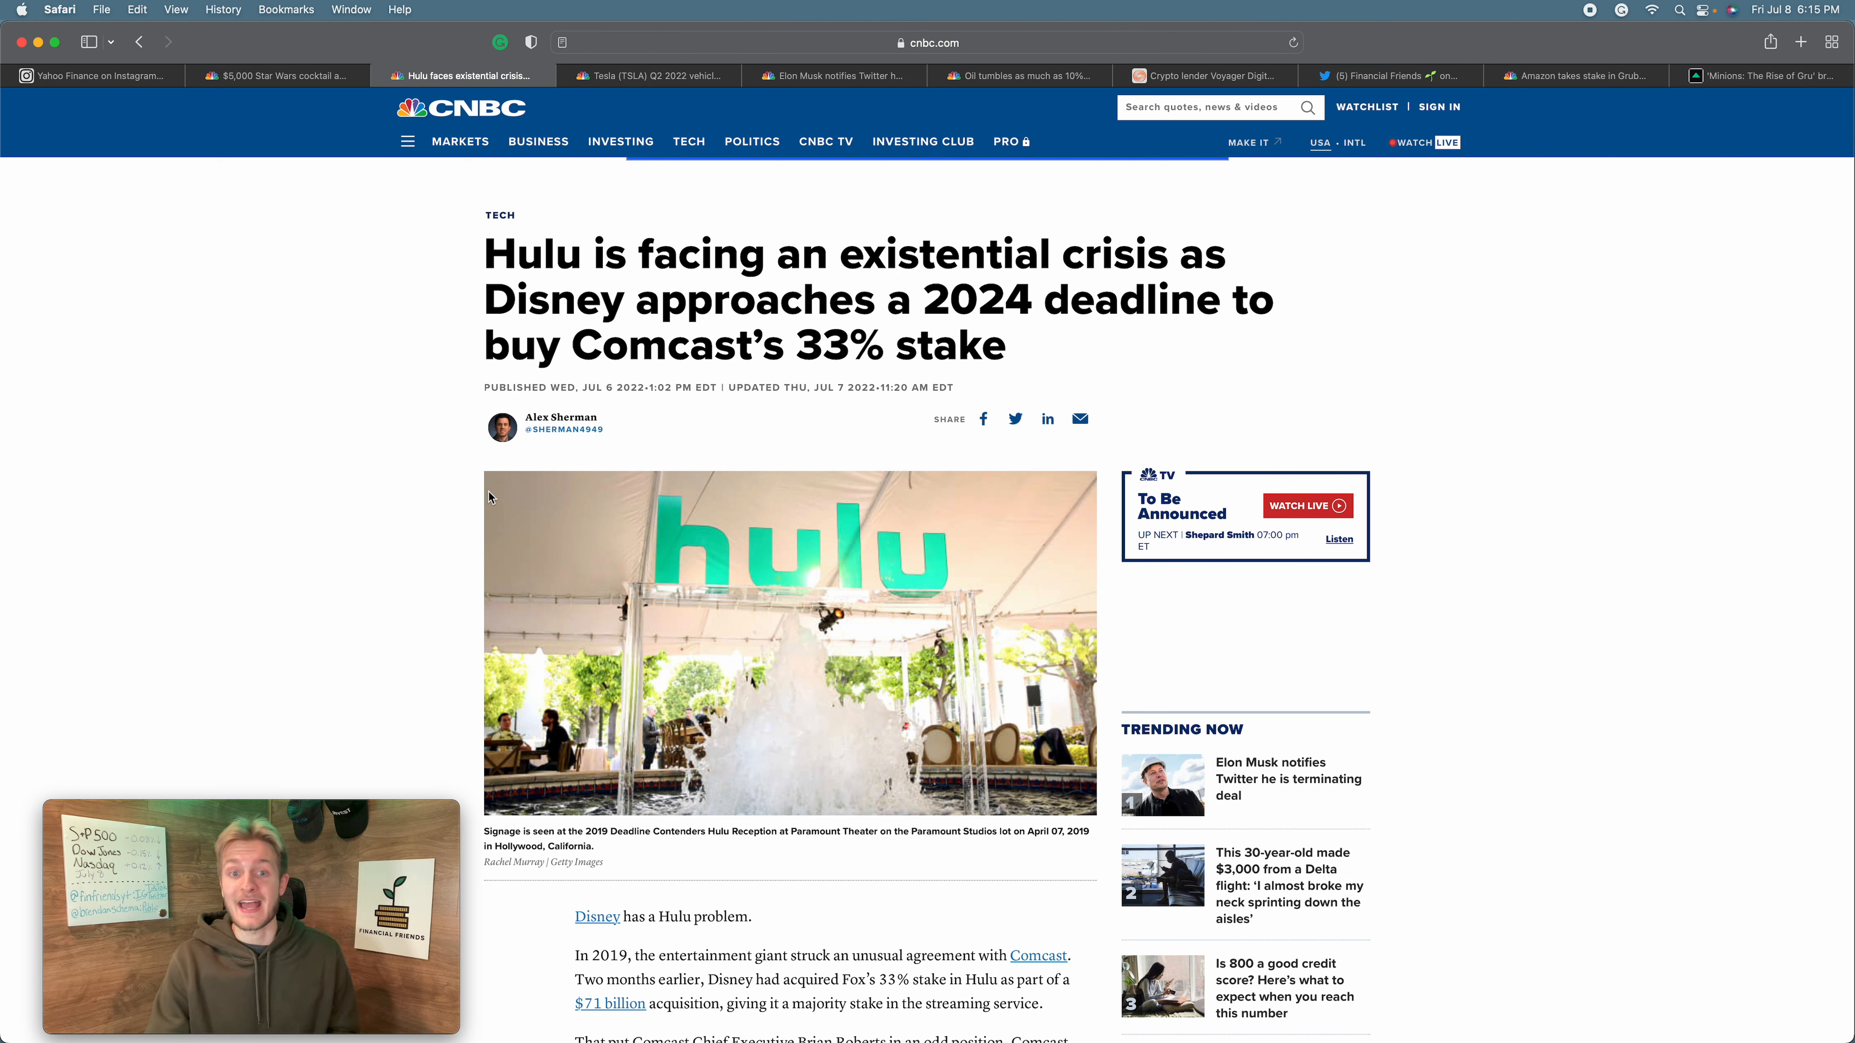
mouse_move(421, 458)
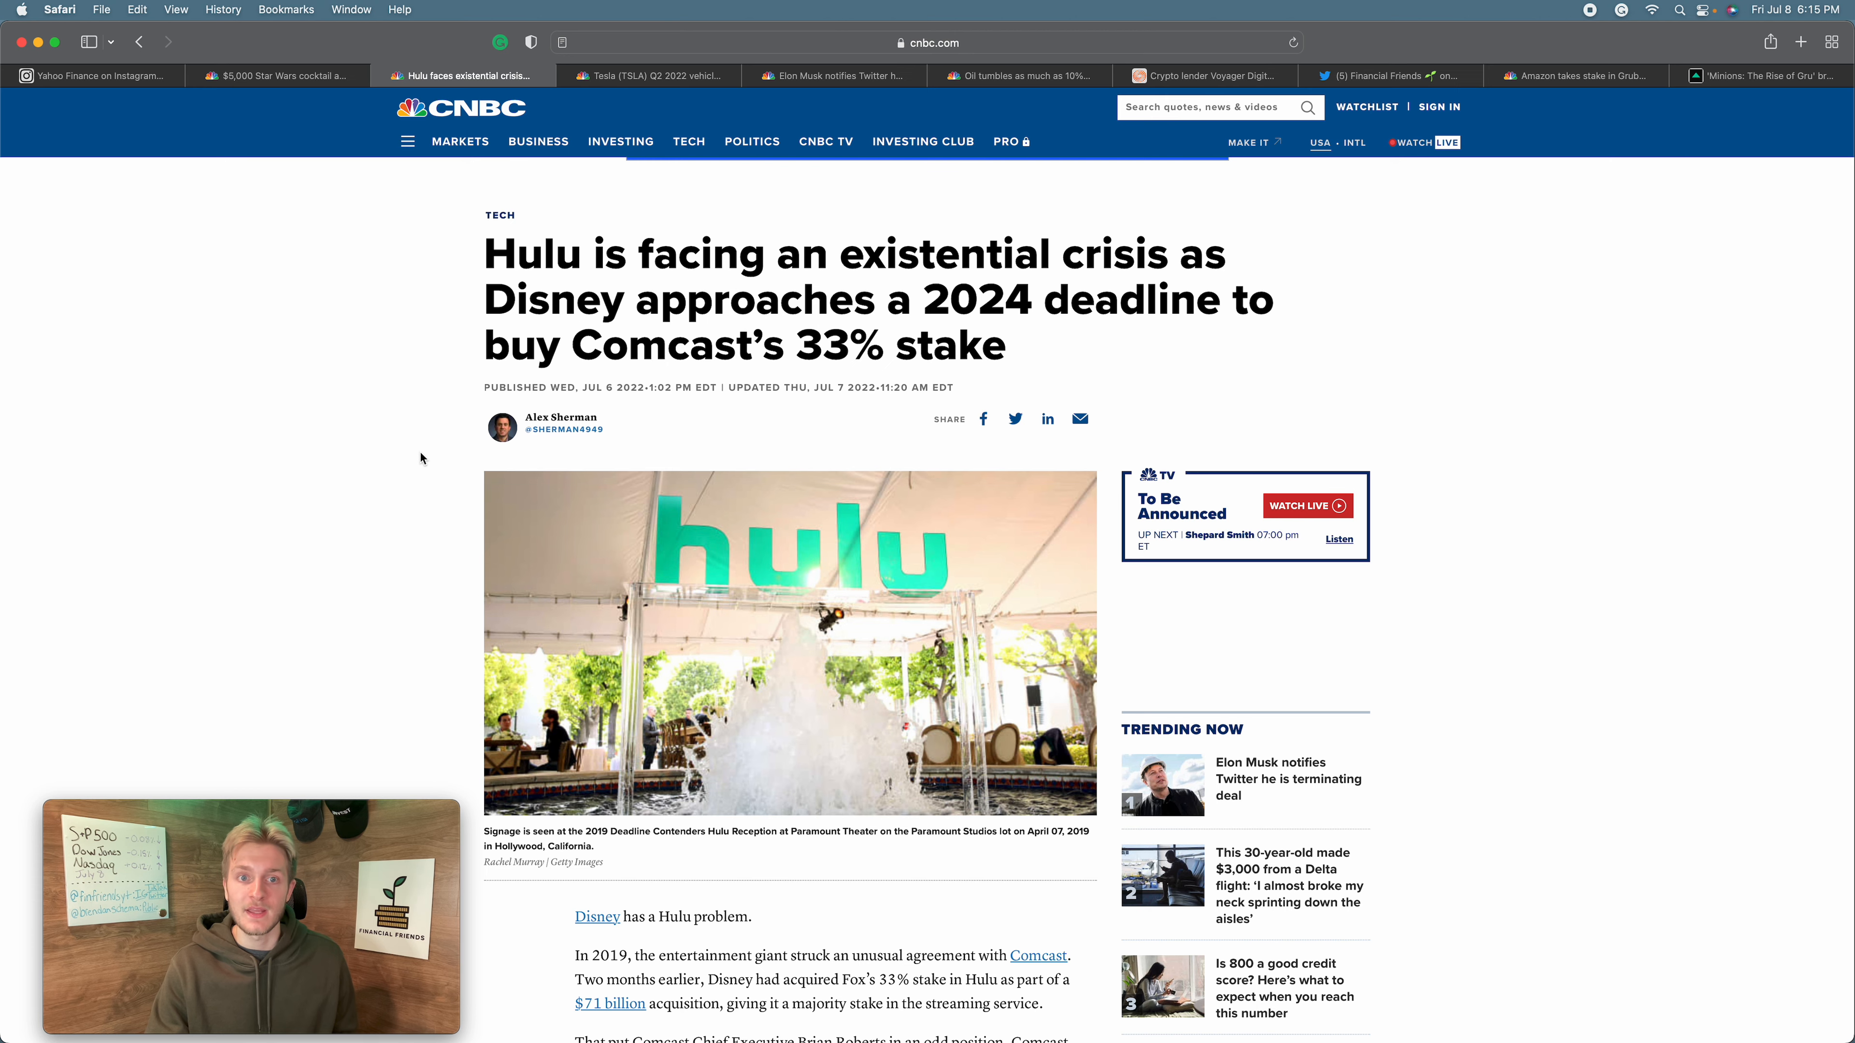
scroll("down", 3)
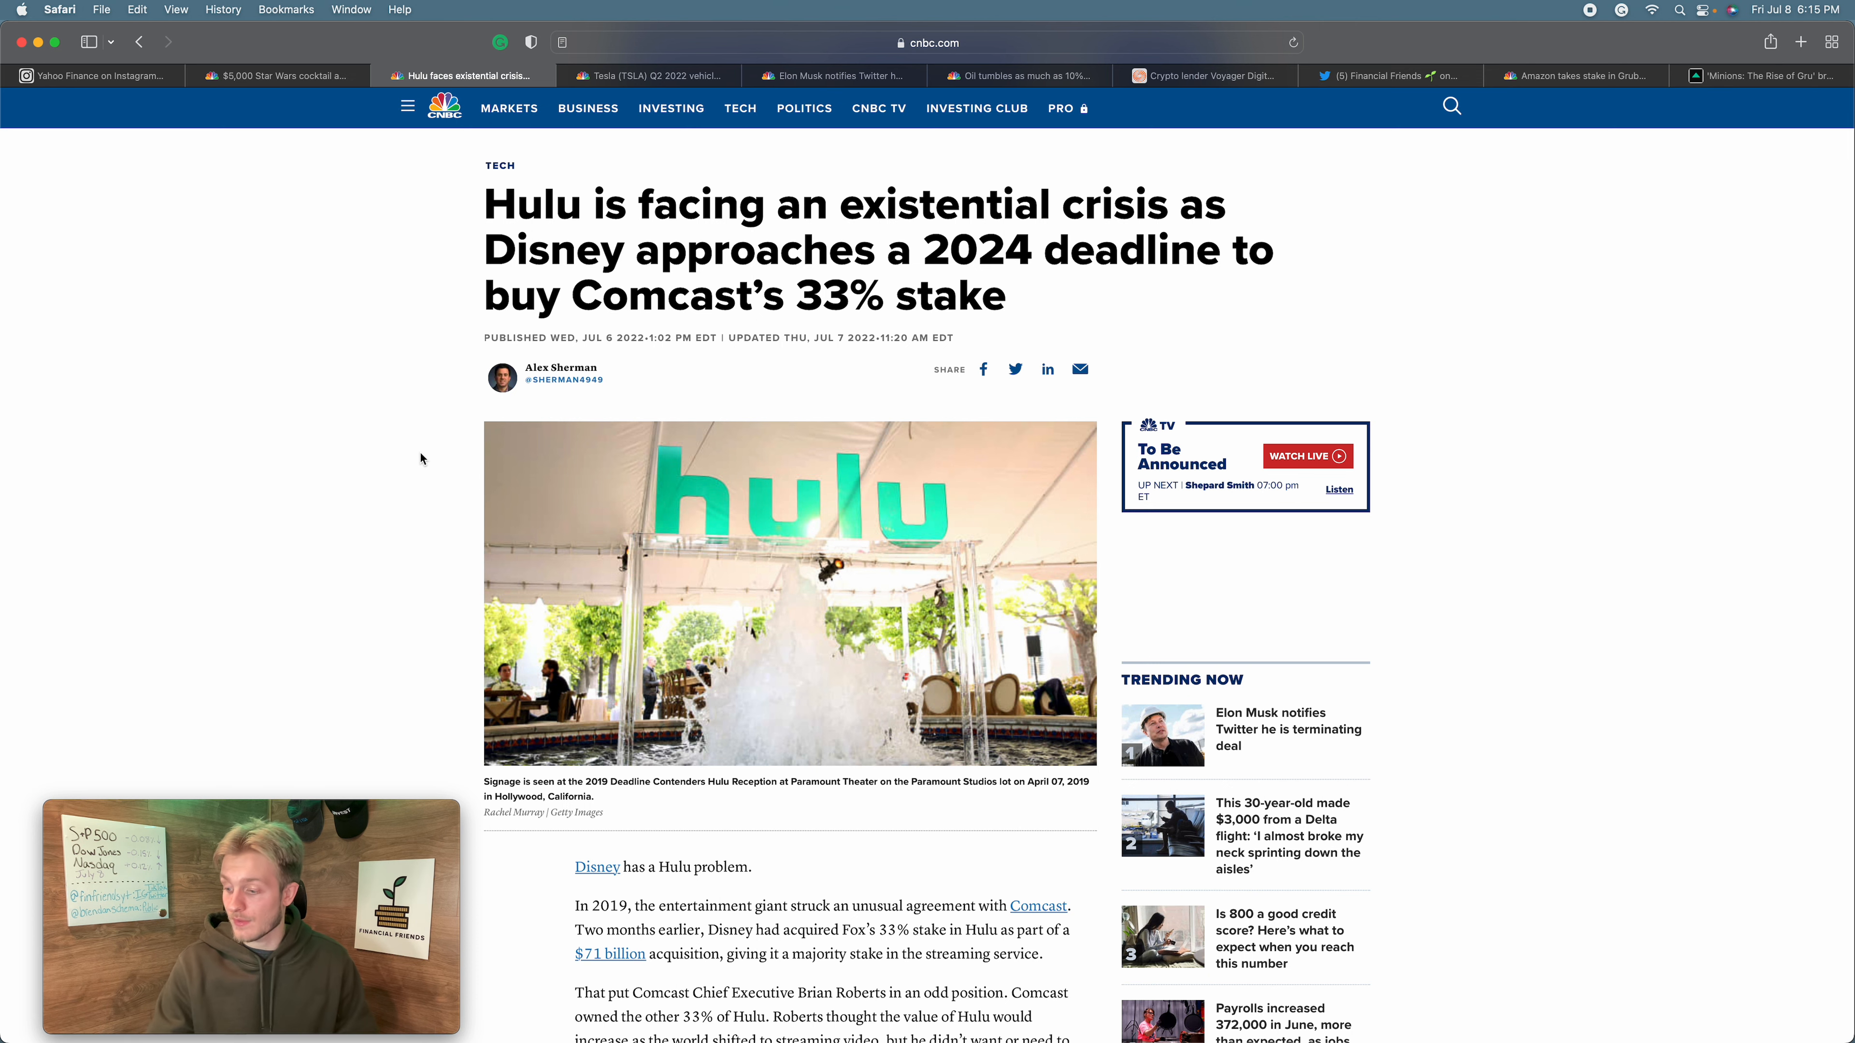
- Read the Hulu article's opening on Comcast's option to force Disney to buy its 33% stake
scroll("down", 3)
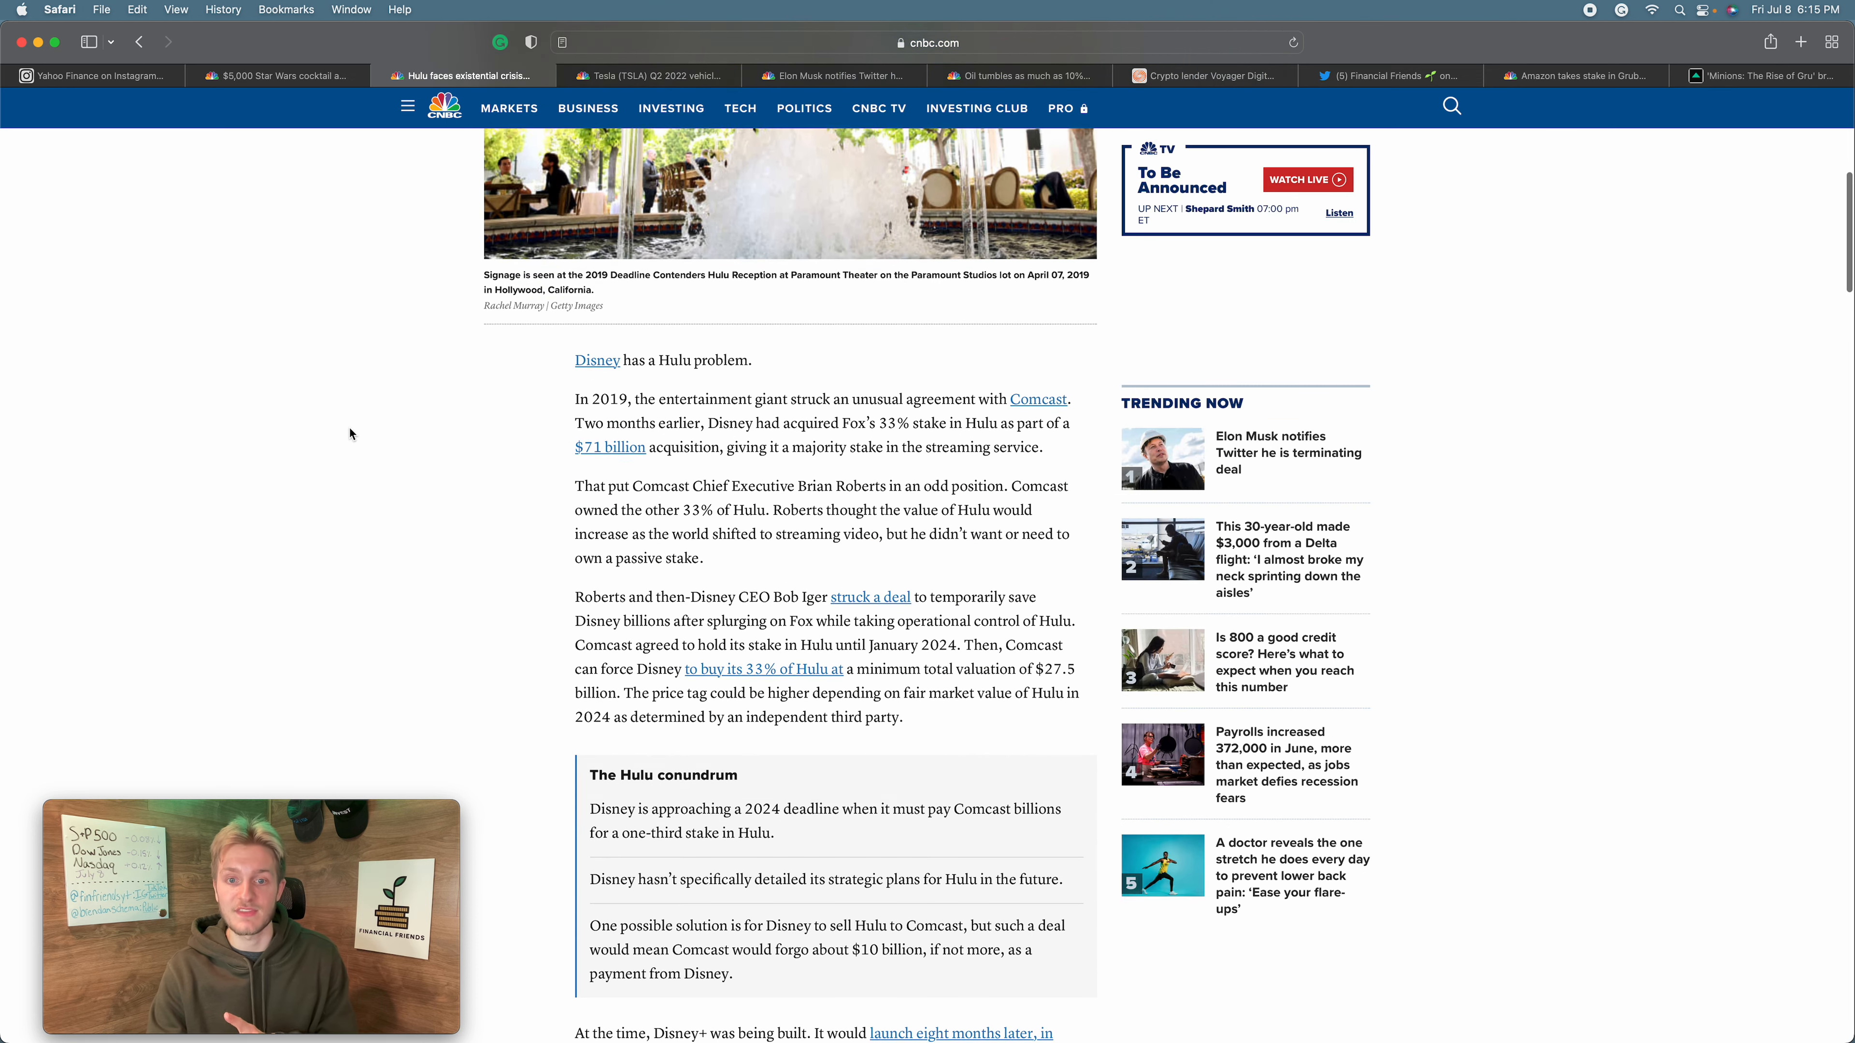
scroll("up", 3)
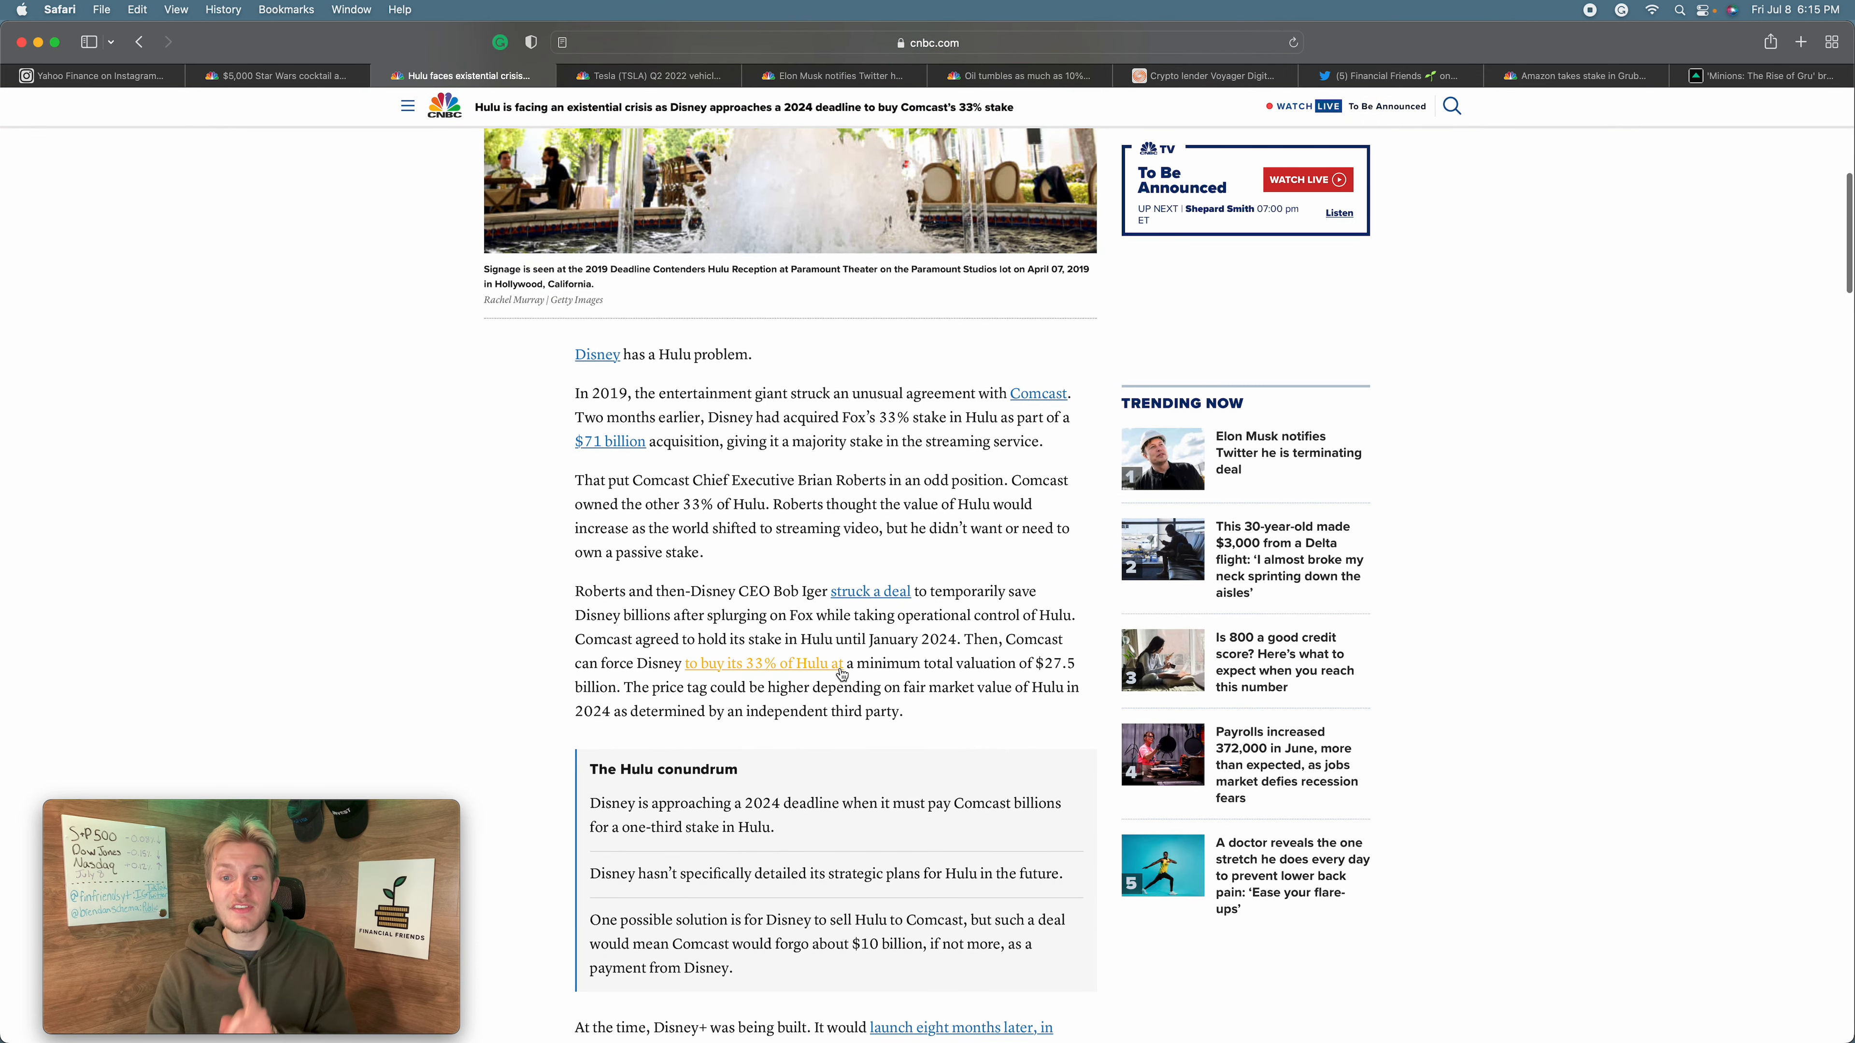
mouse_move(969, 638)
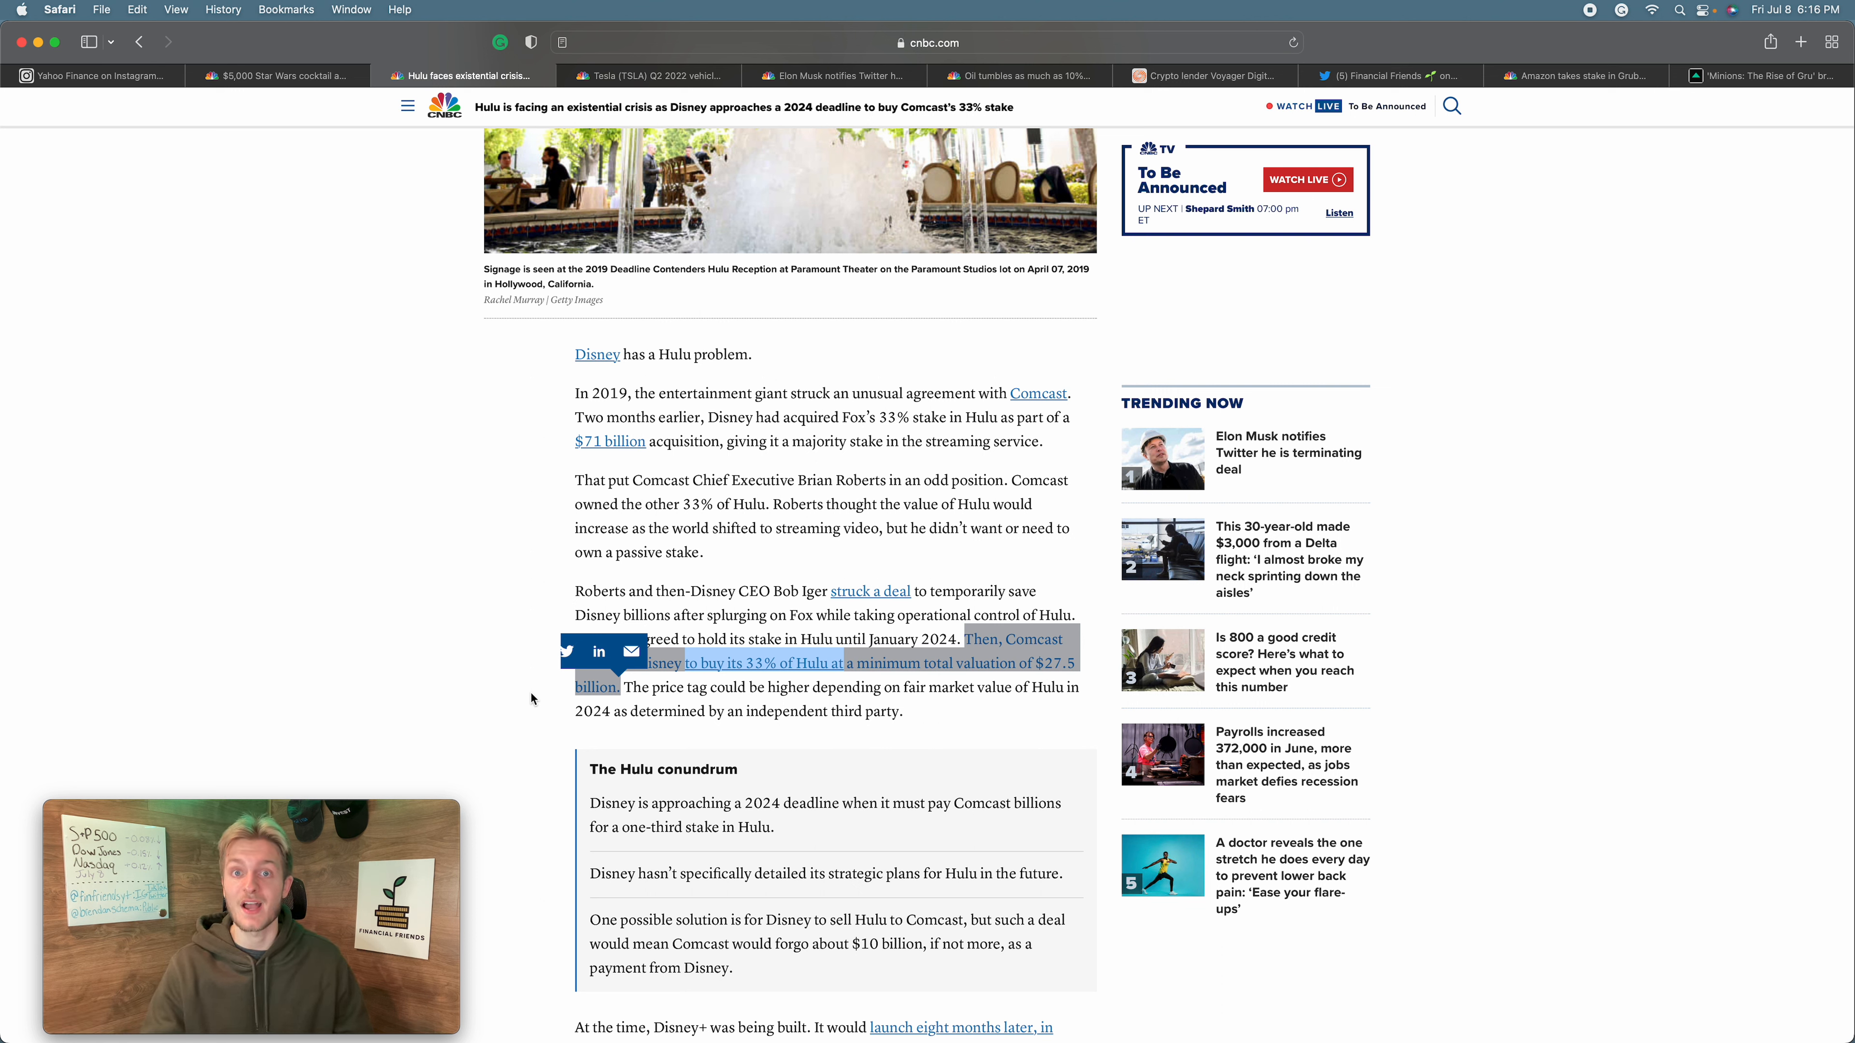
mouse_move(512, 602)
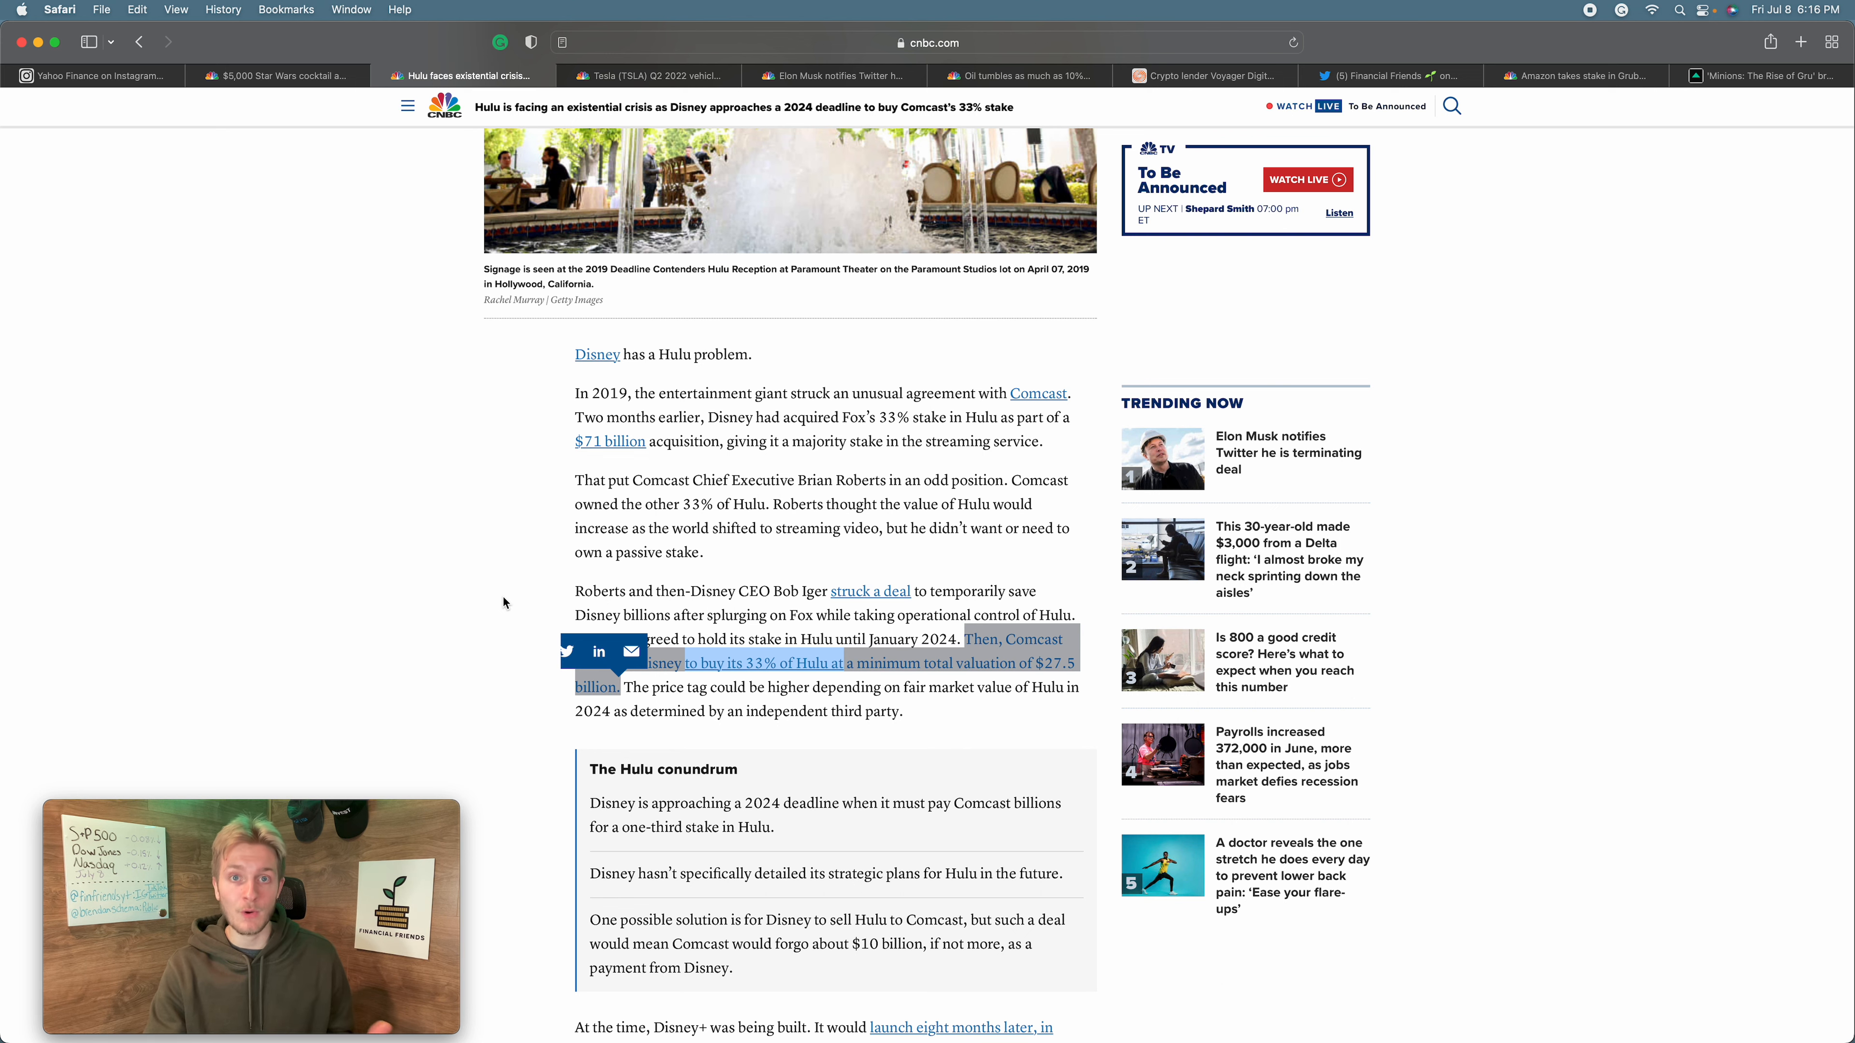
scroll("up", 3)
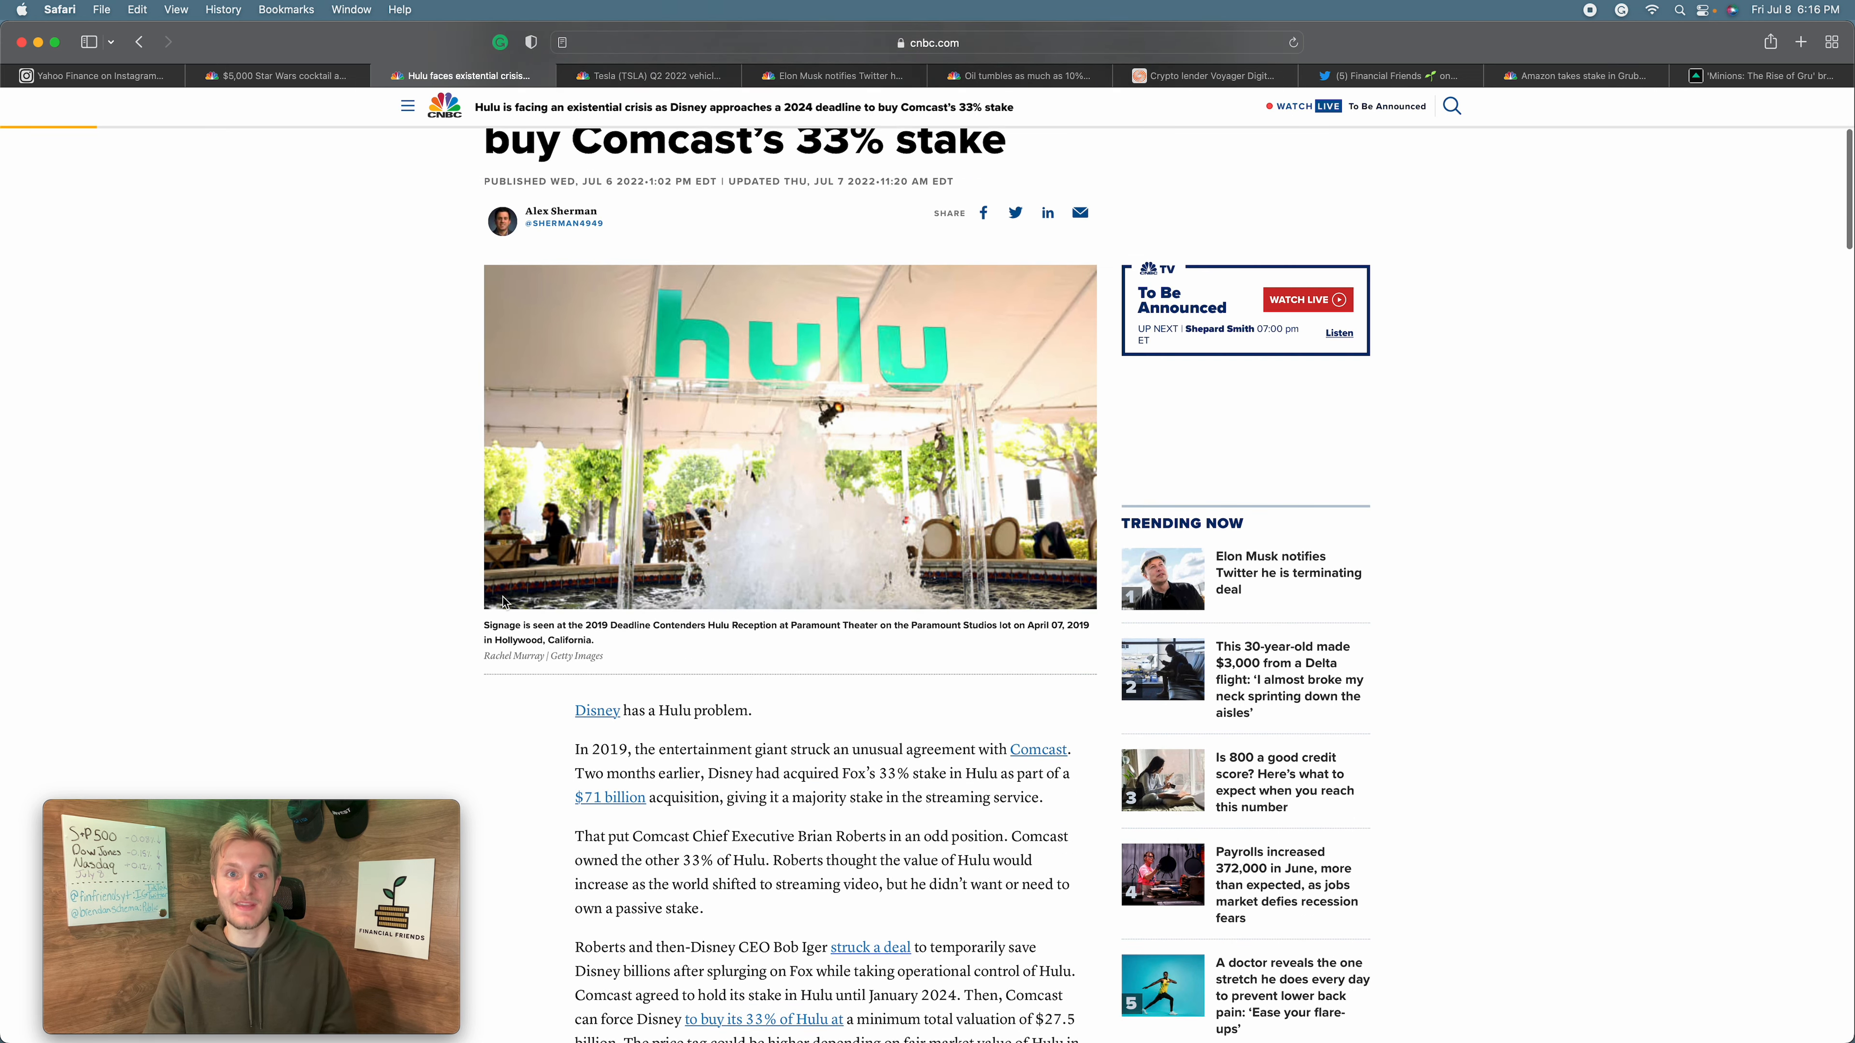
scroll("up", 3)
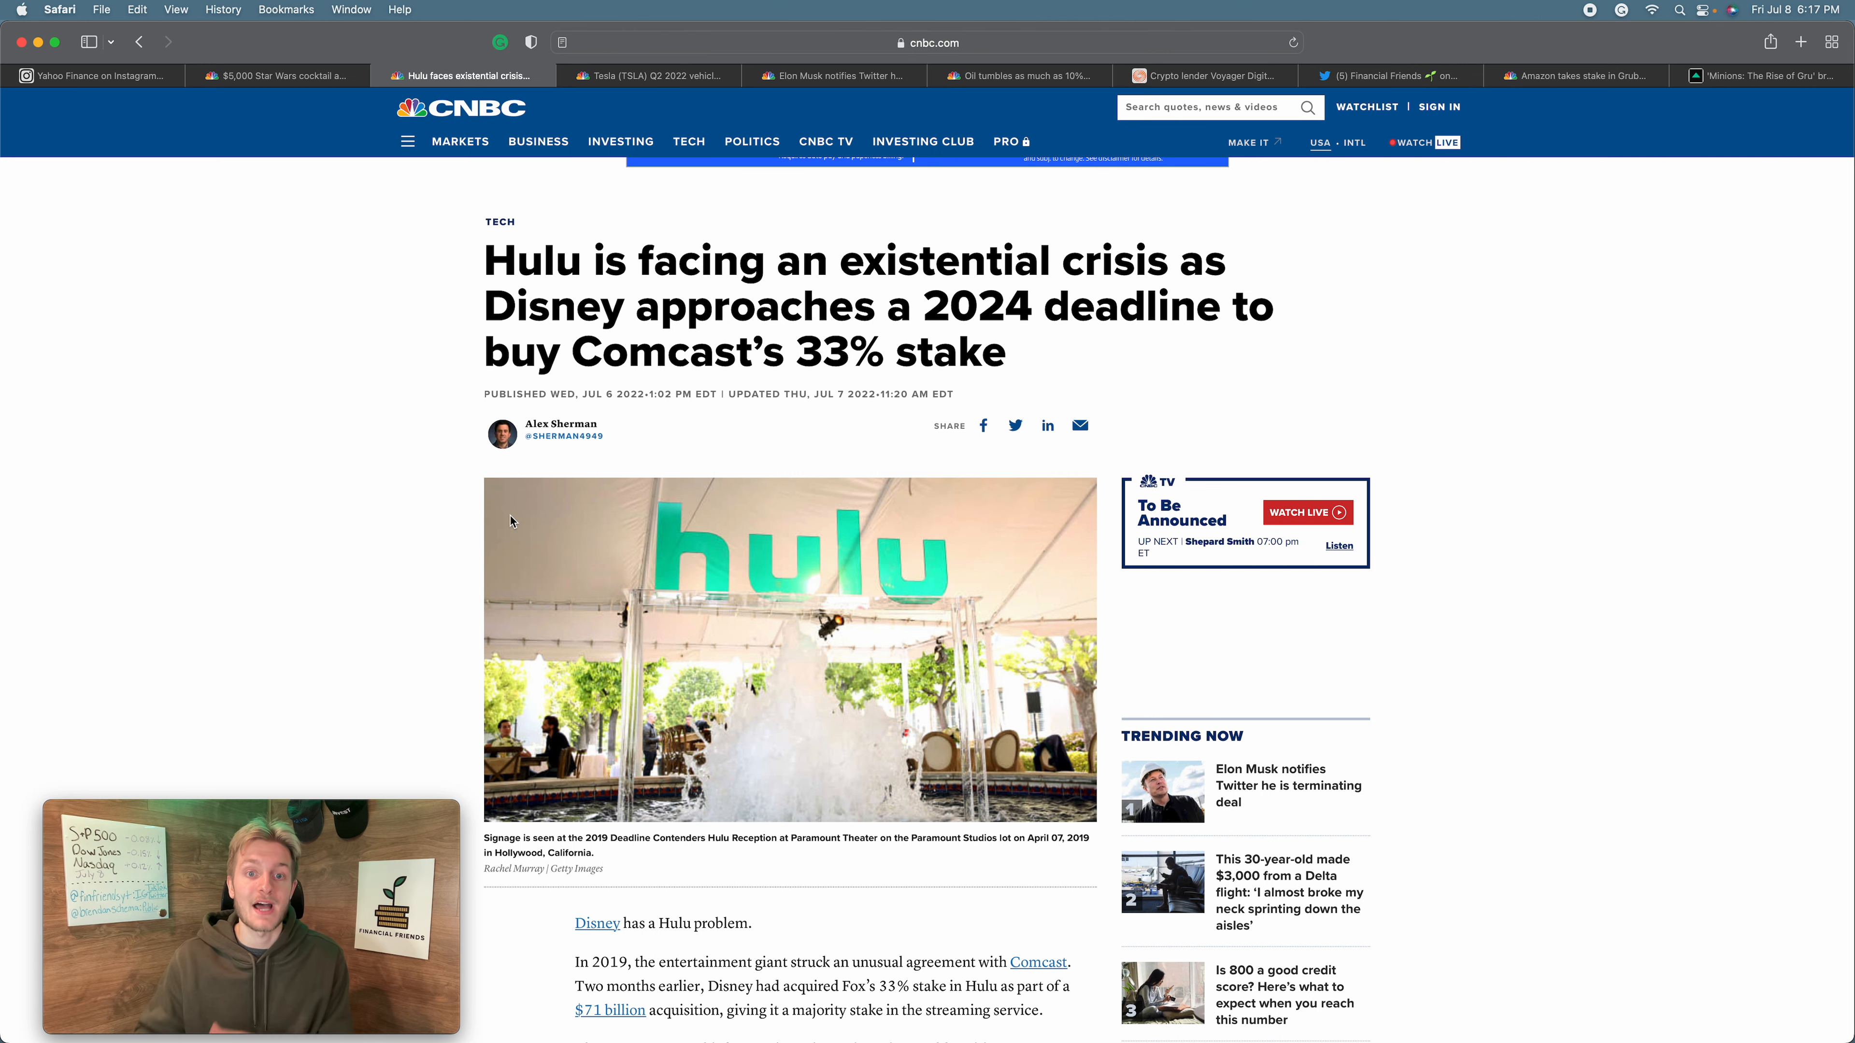
scroll("down", 3)
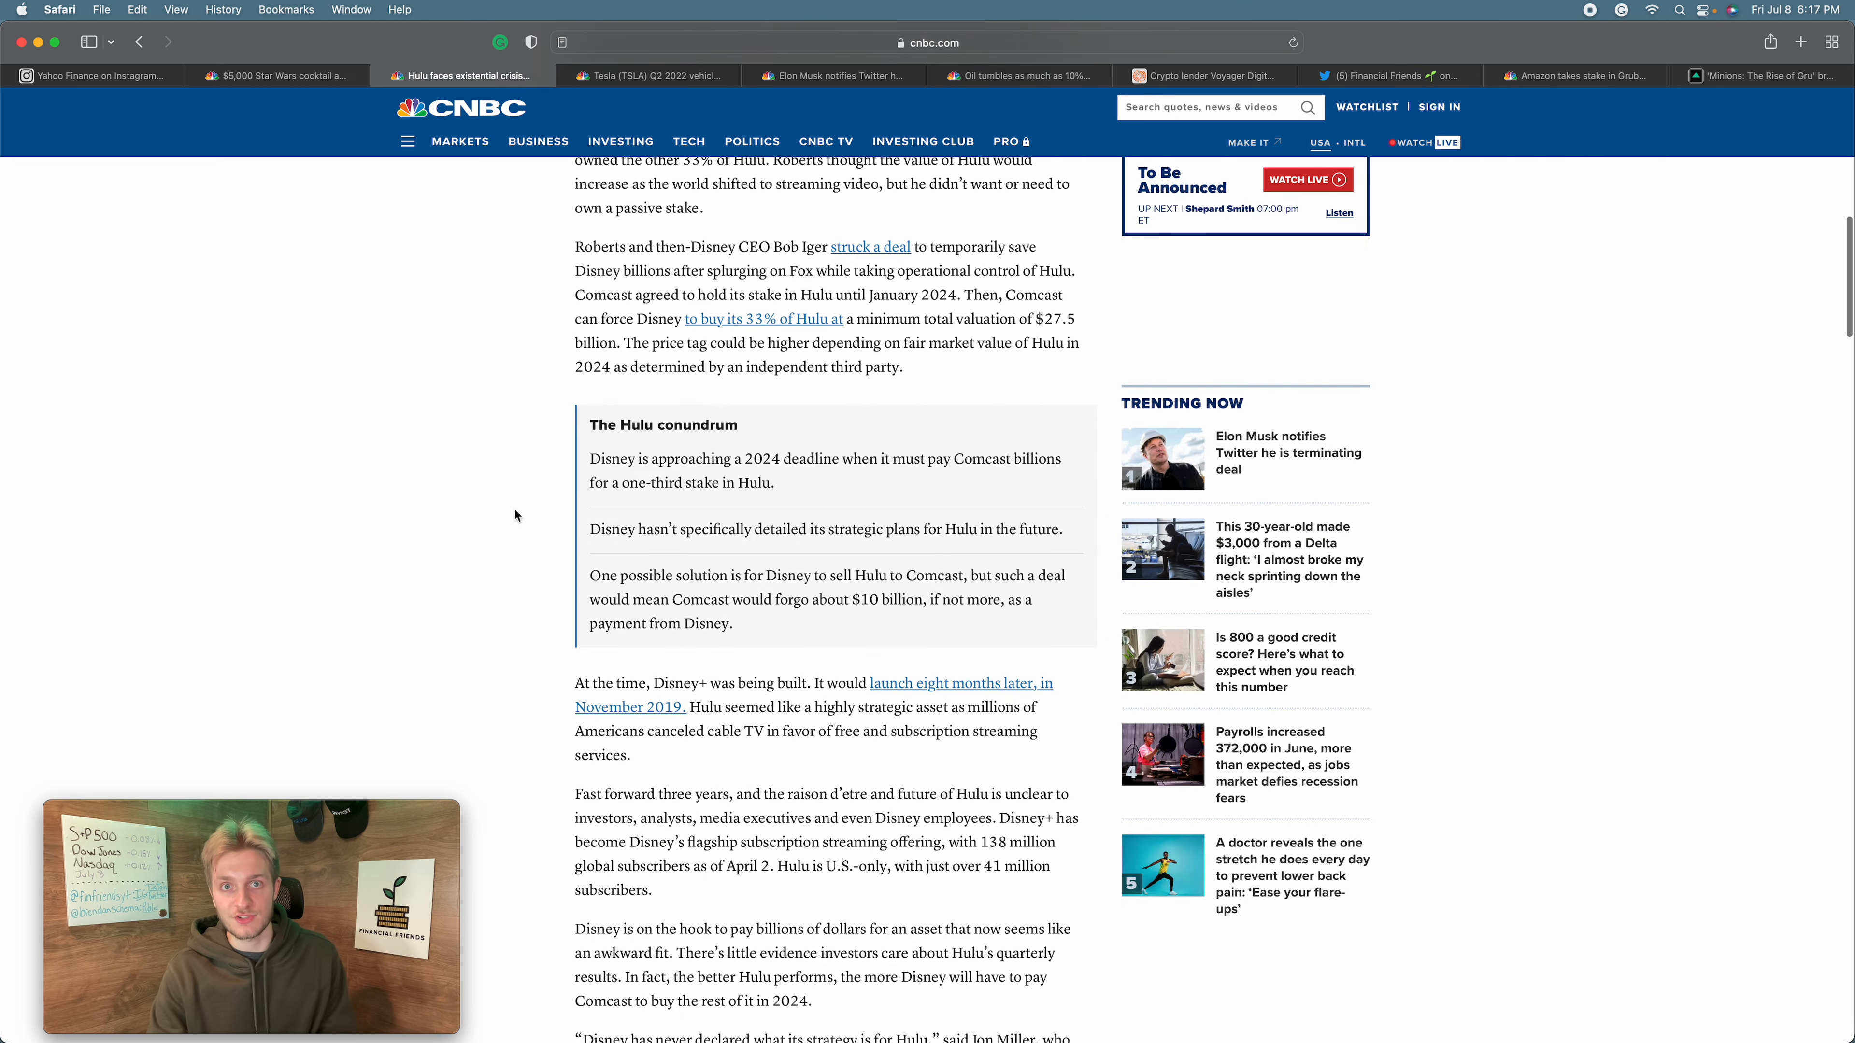
scroll("down", 3)
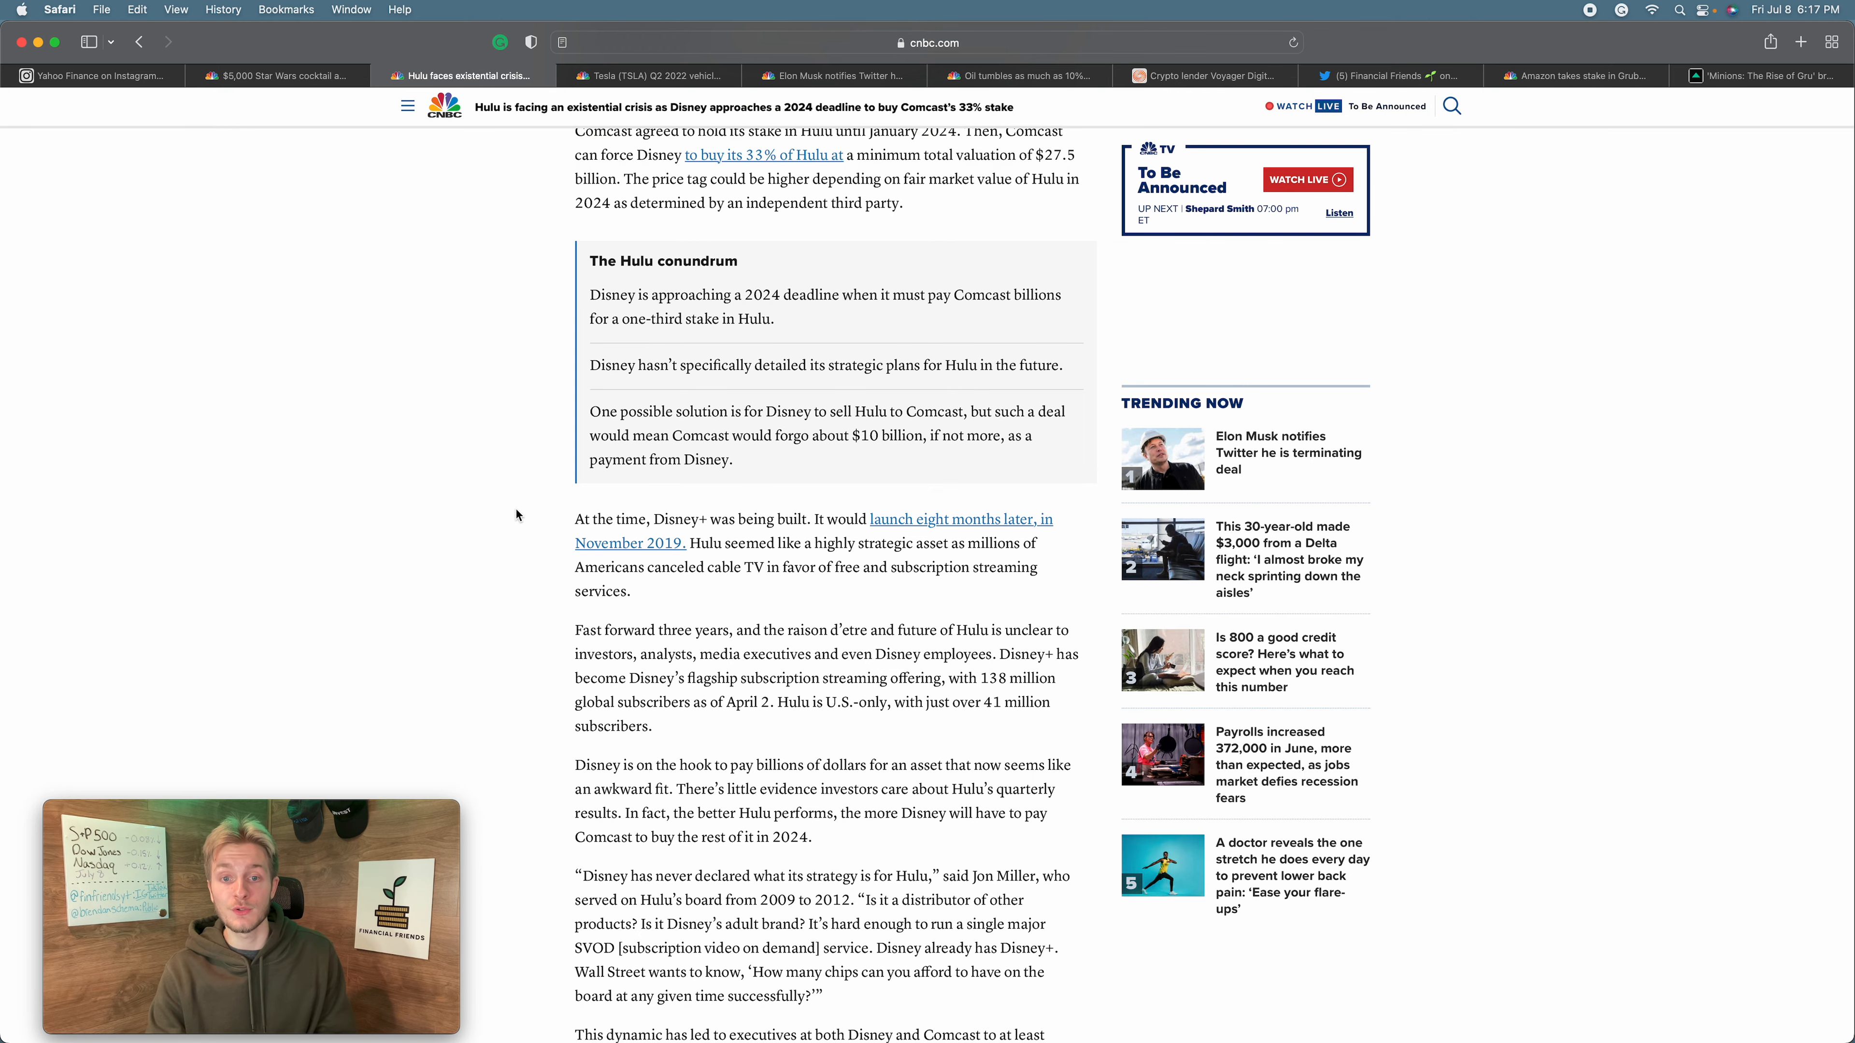
scroll("down", 3)
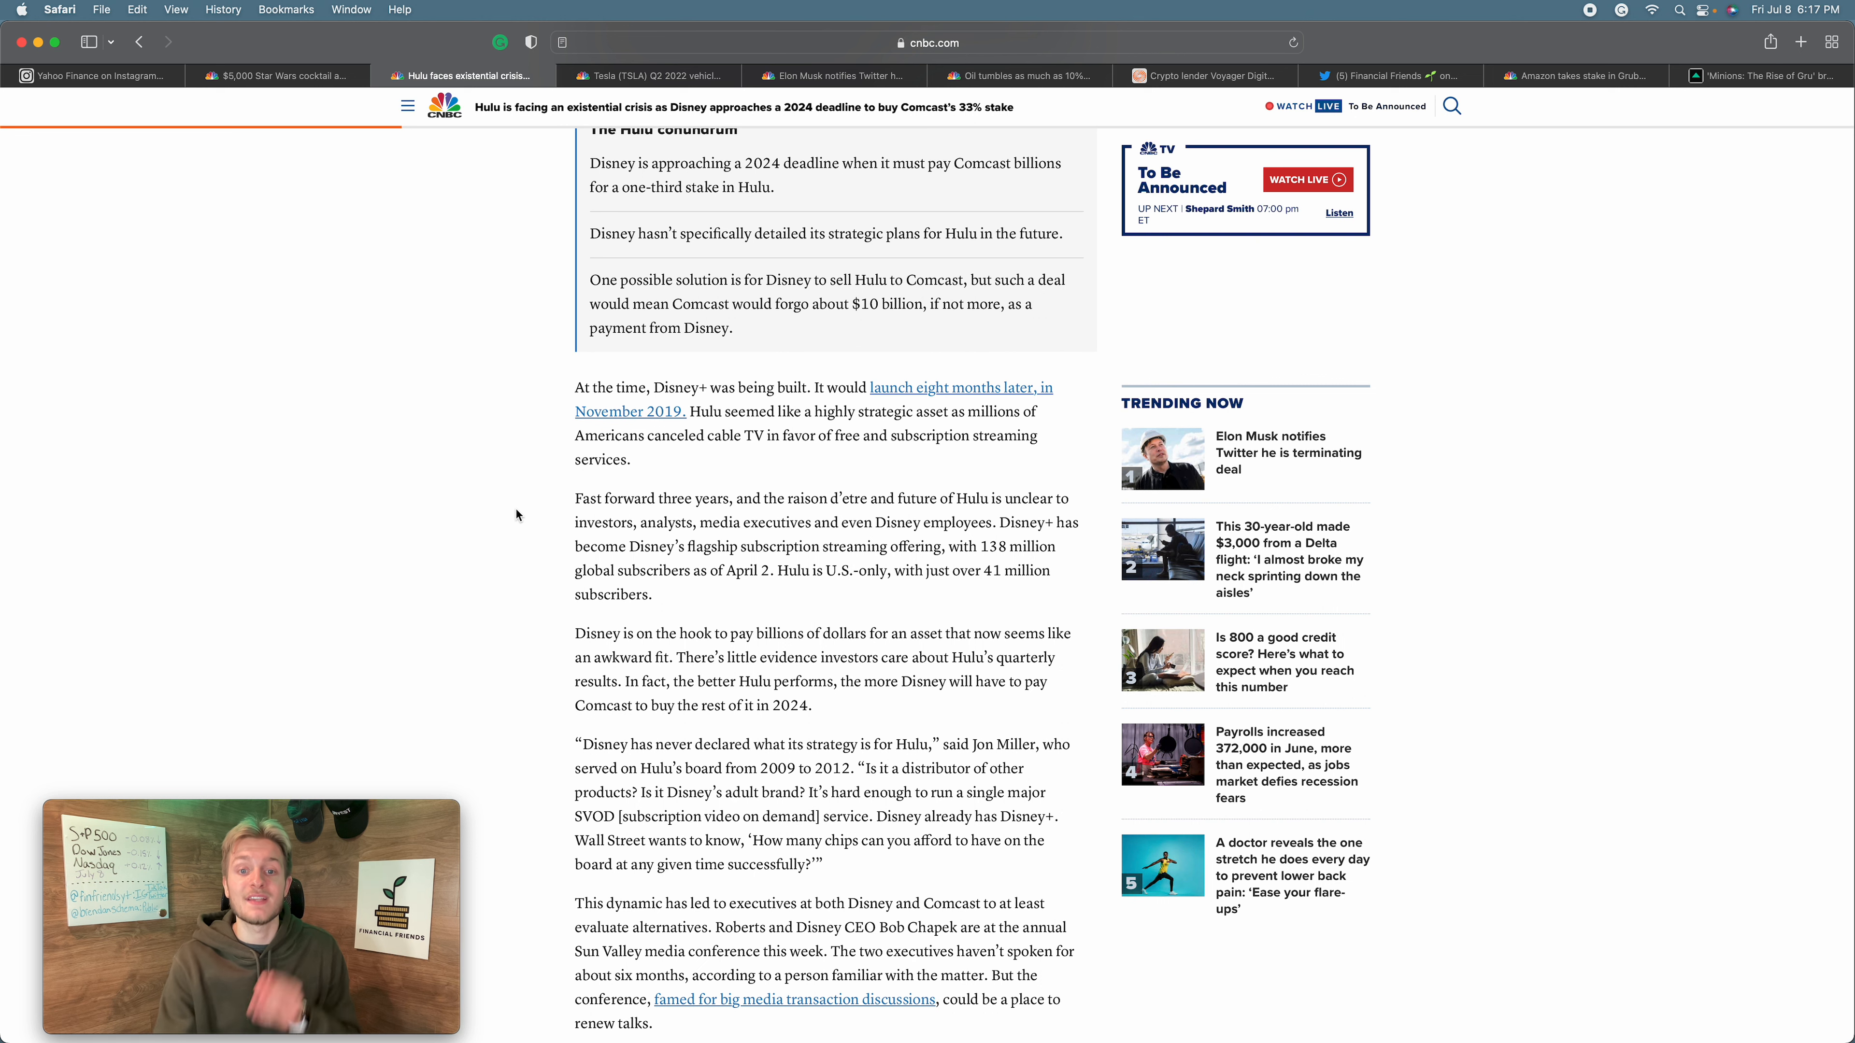
mouse_move(569, 511)
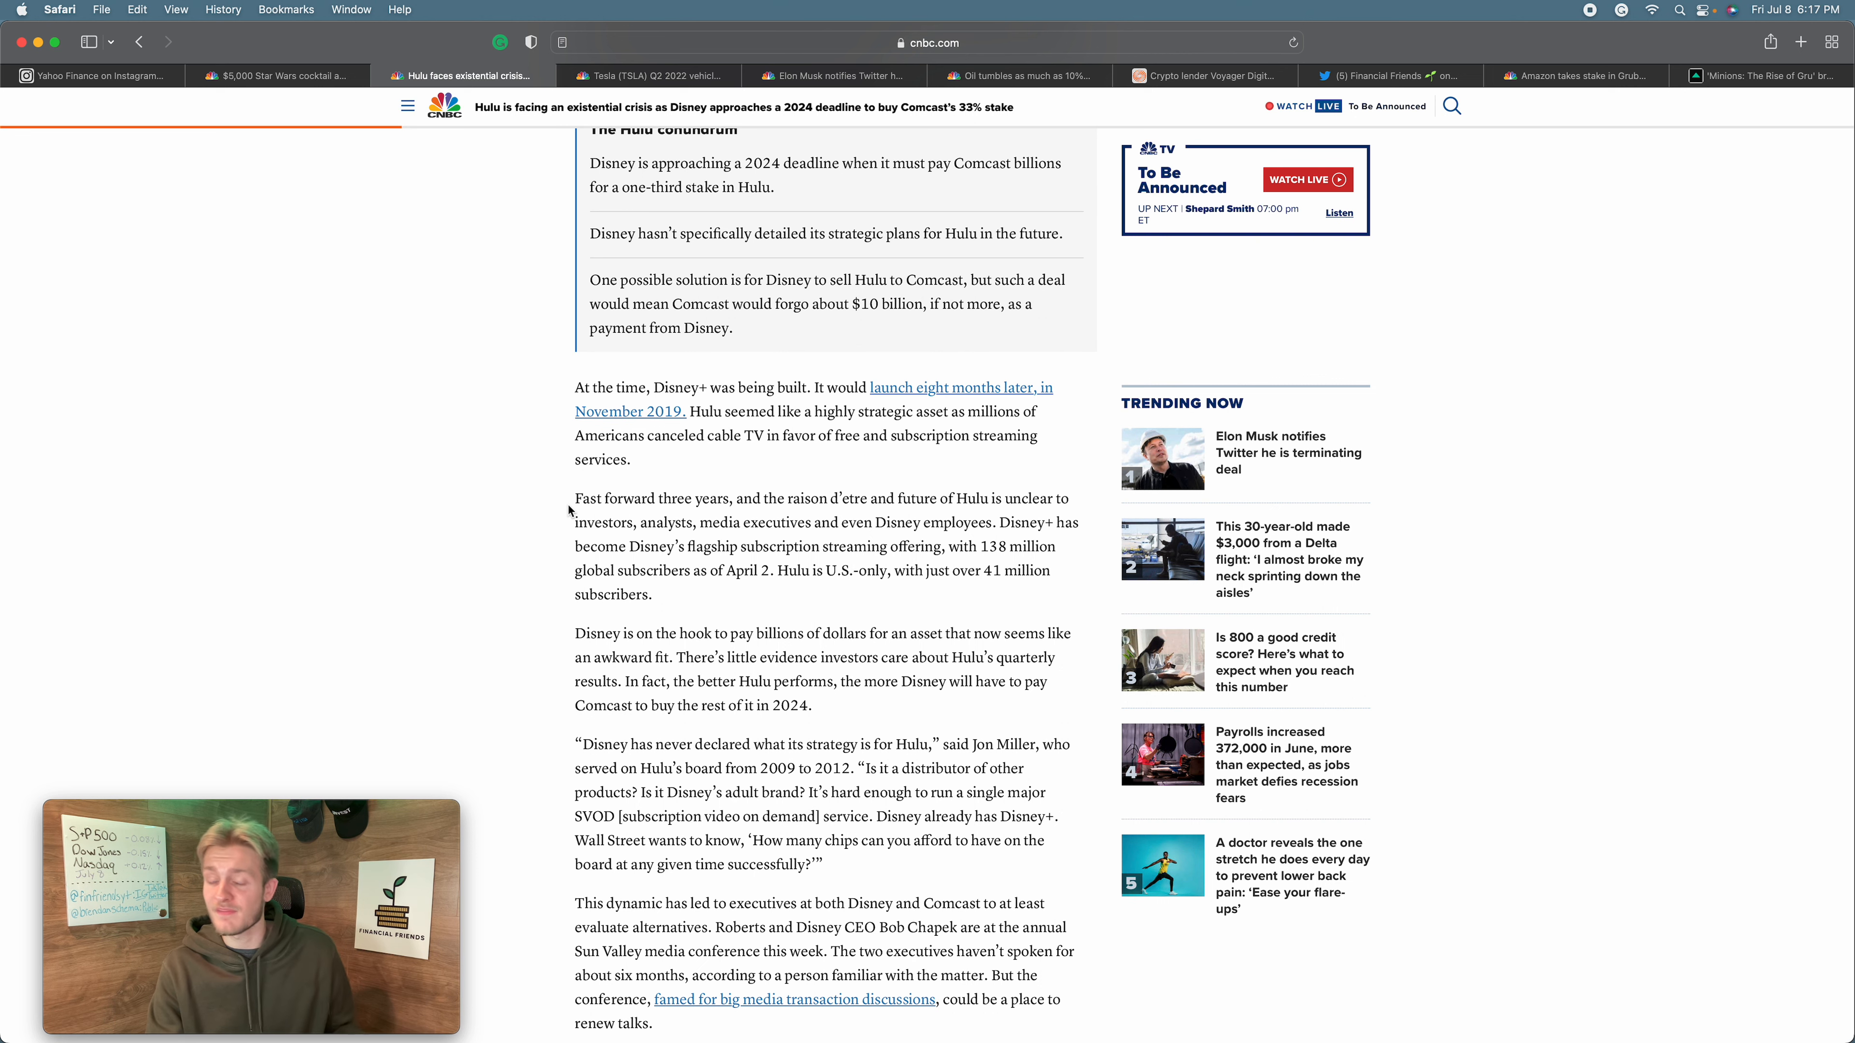
scroll("down", 3)
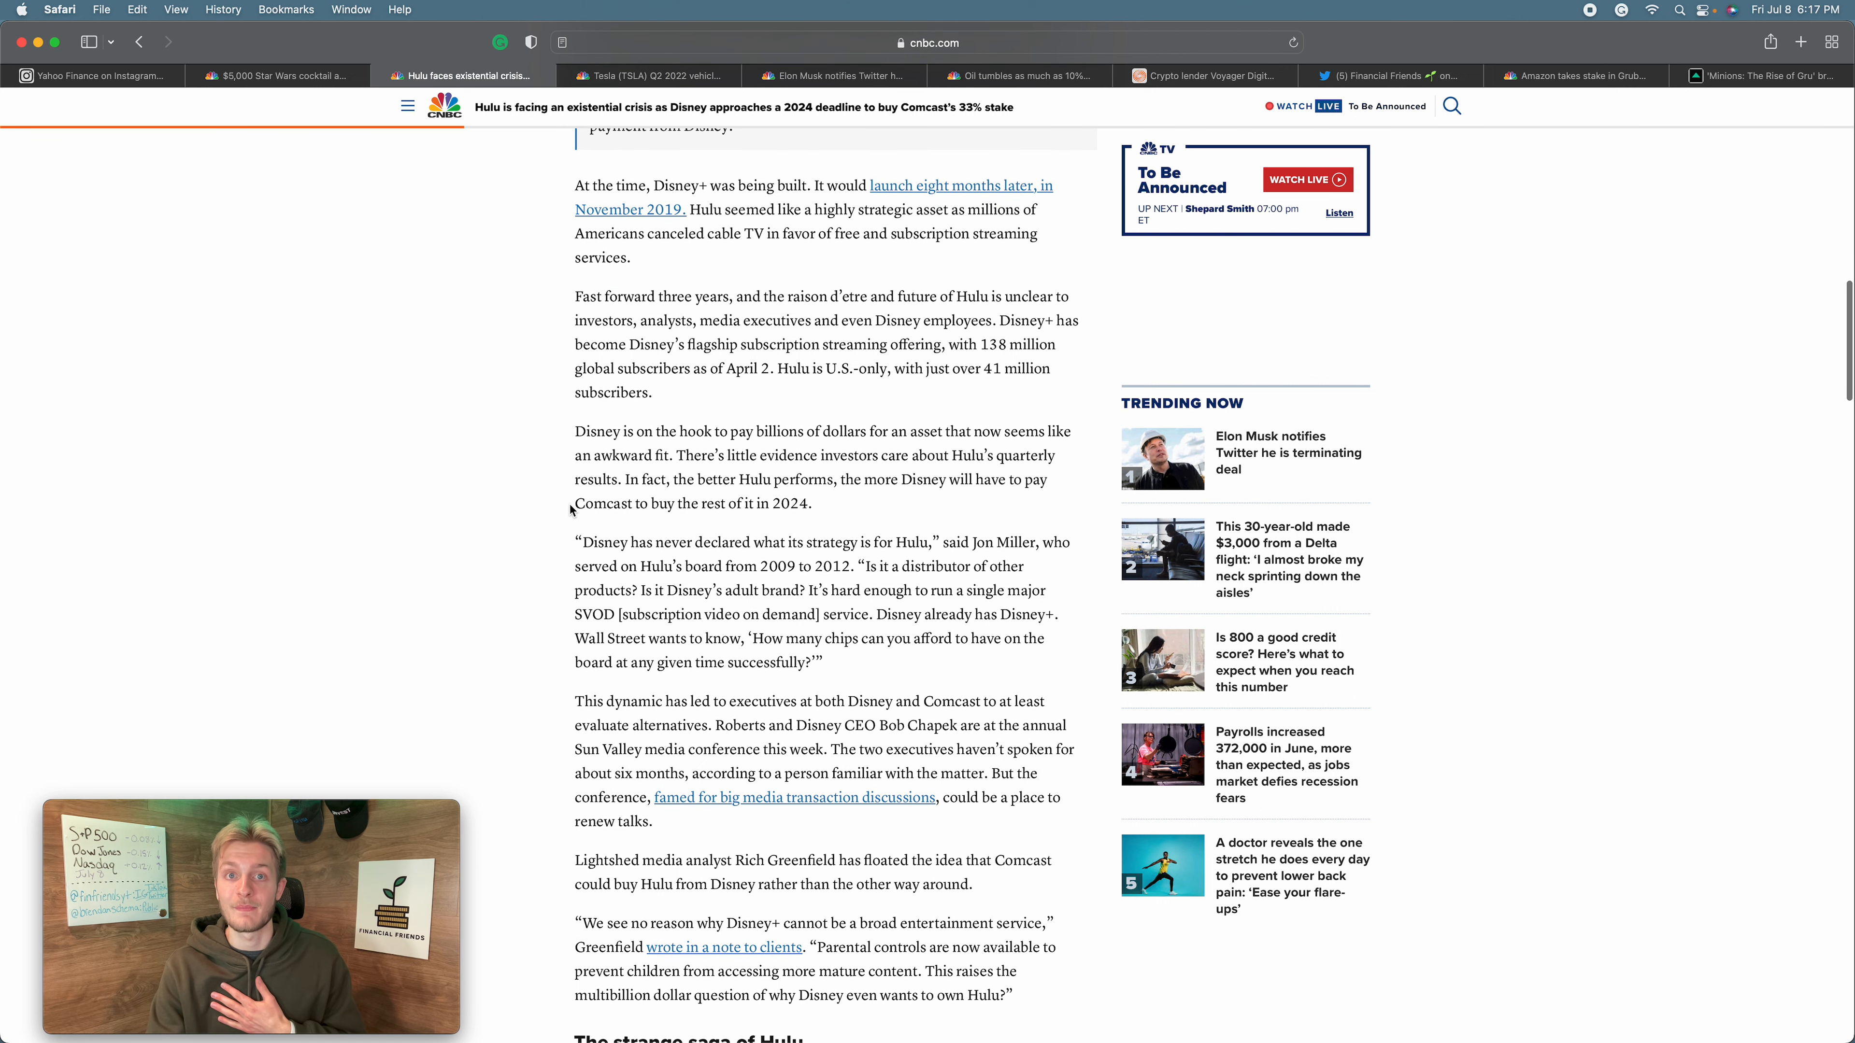
scroll("down", 3)
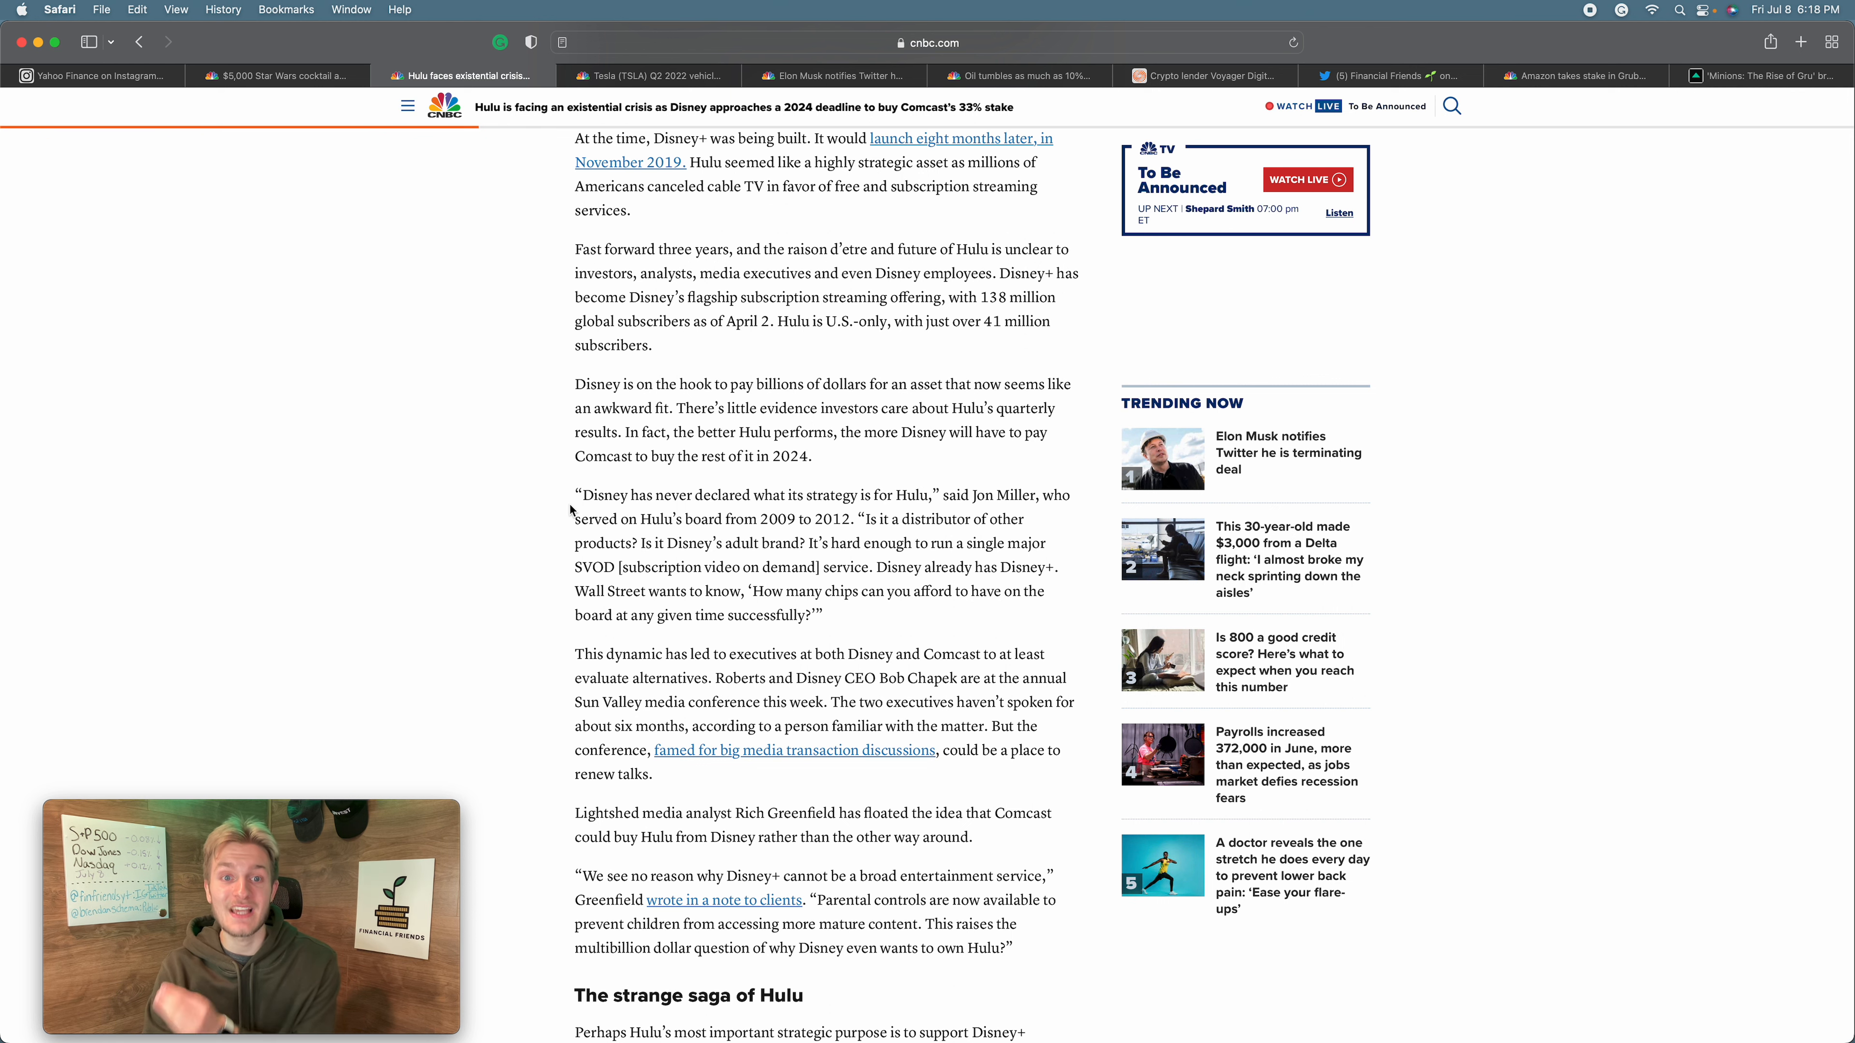
scroll("down", 3)
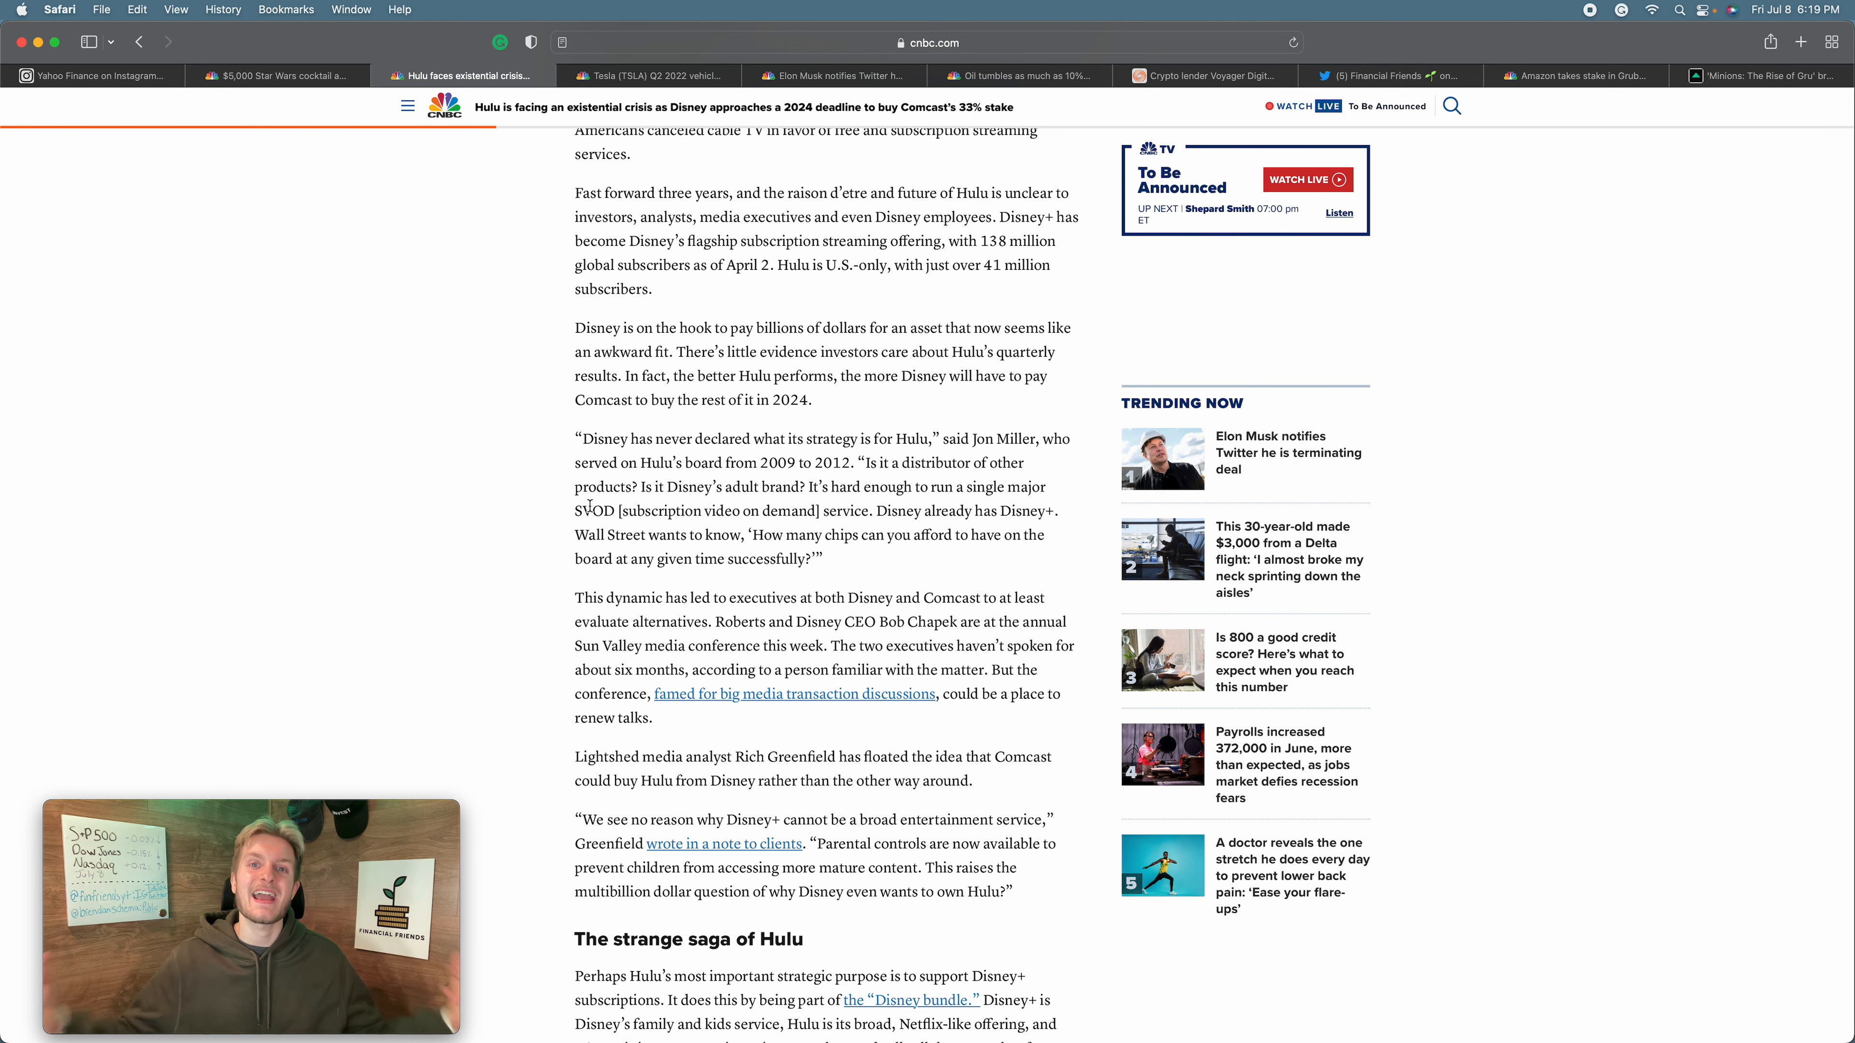
scroll("down", 3)
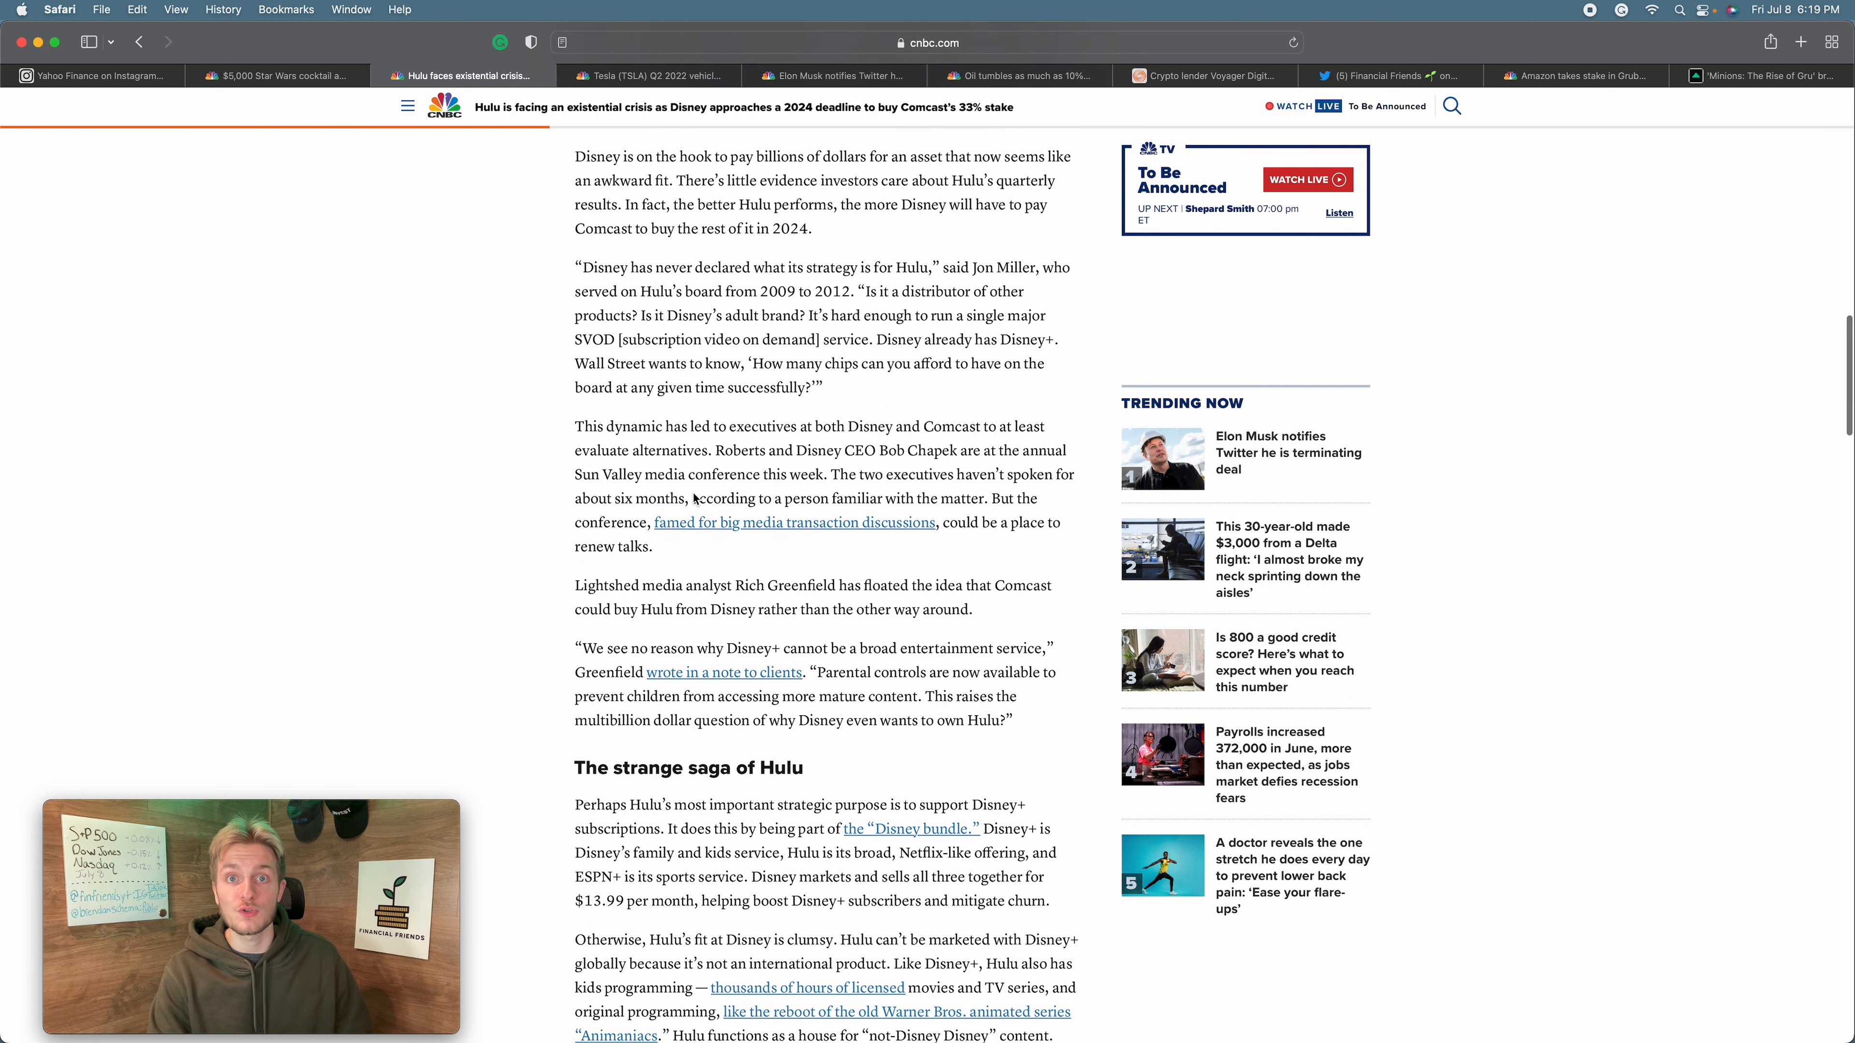
scroll("down", 3)
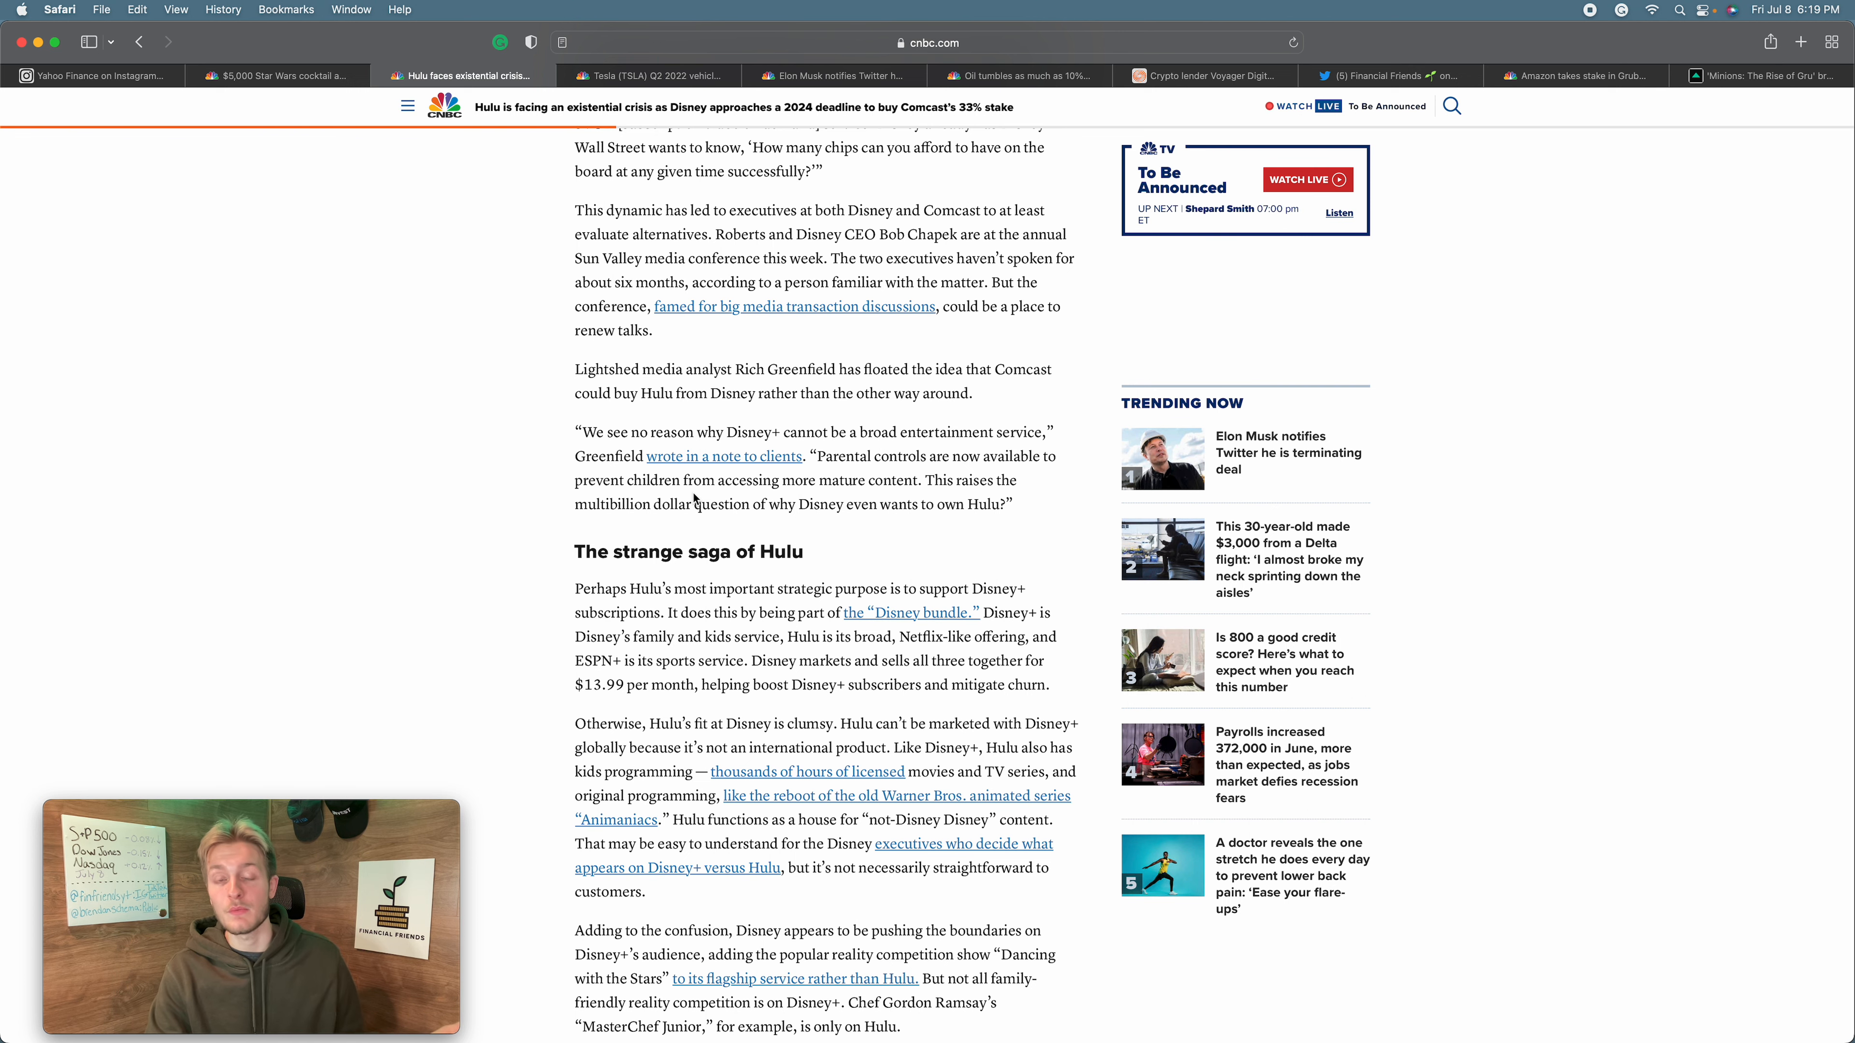
scroll("up", 3)
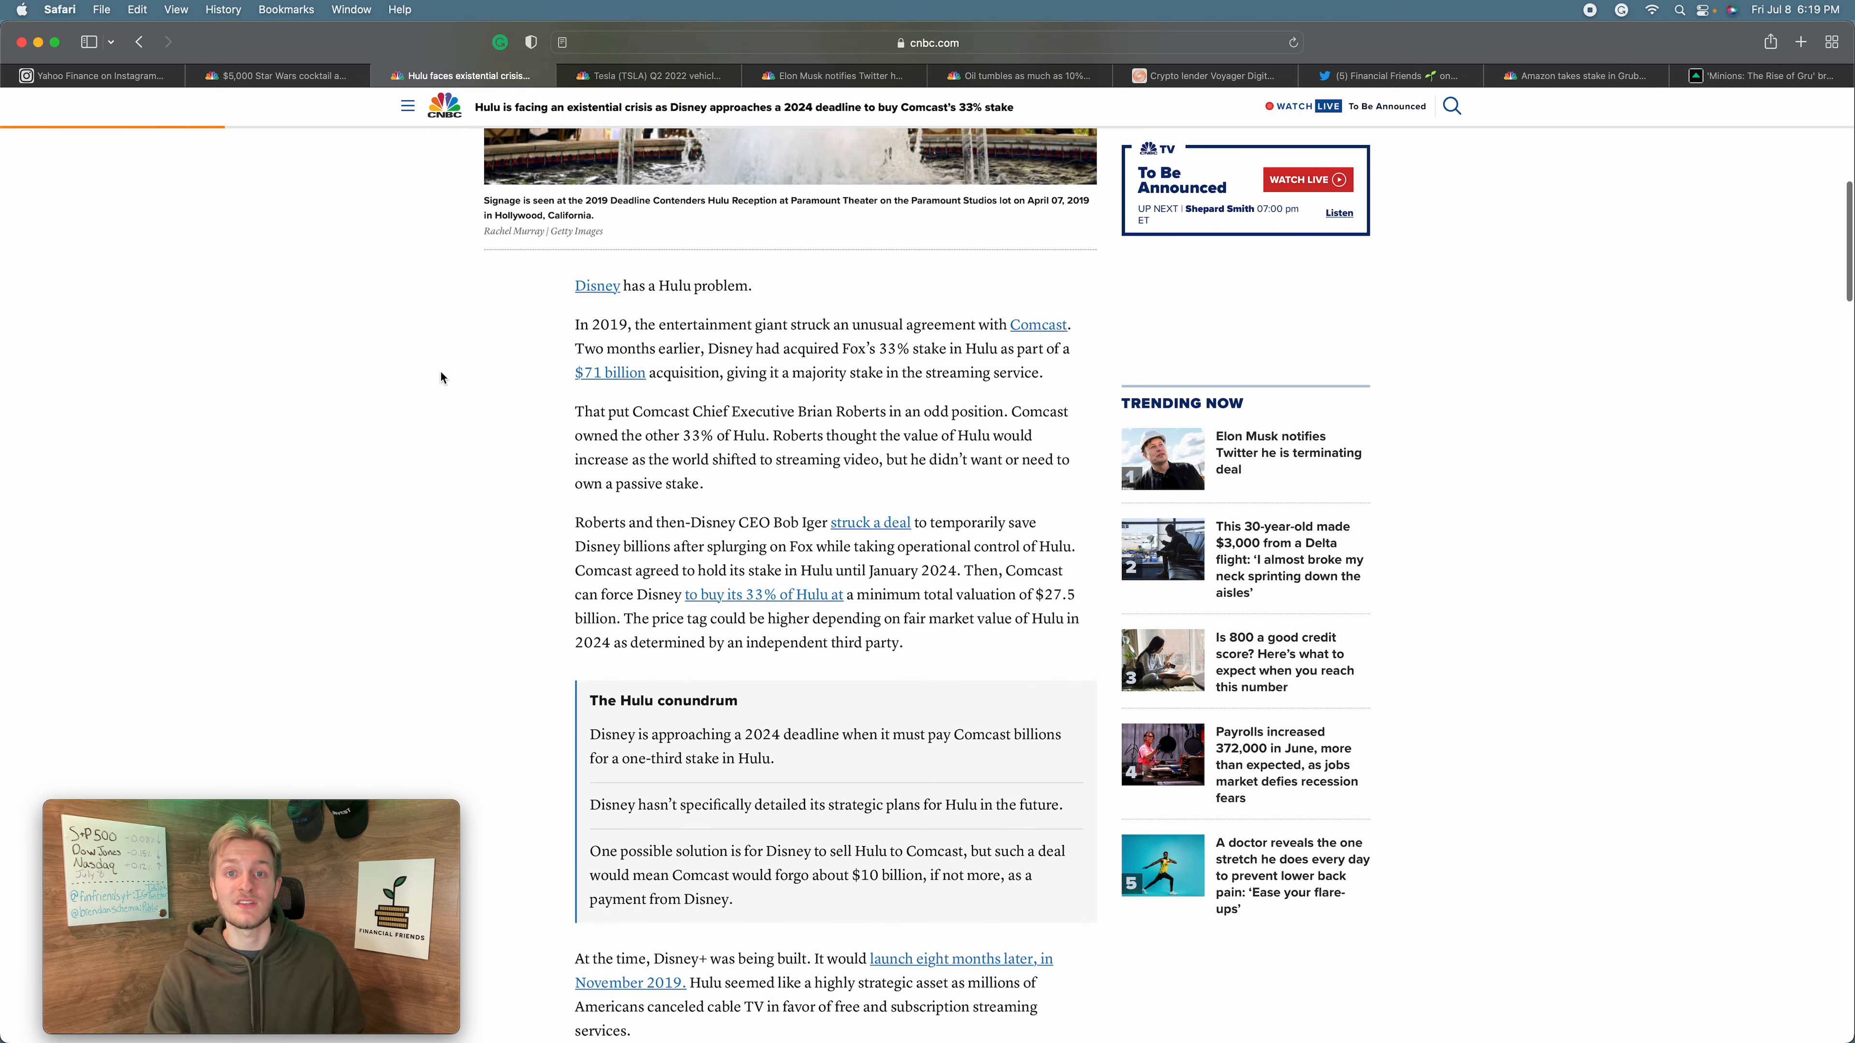
scroll("up", 3)
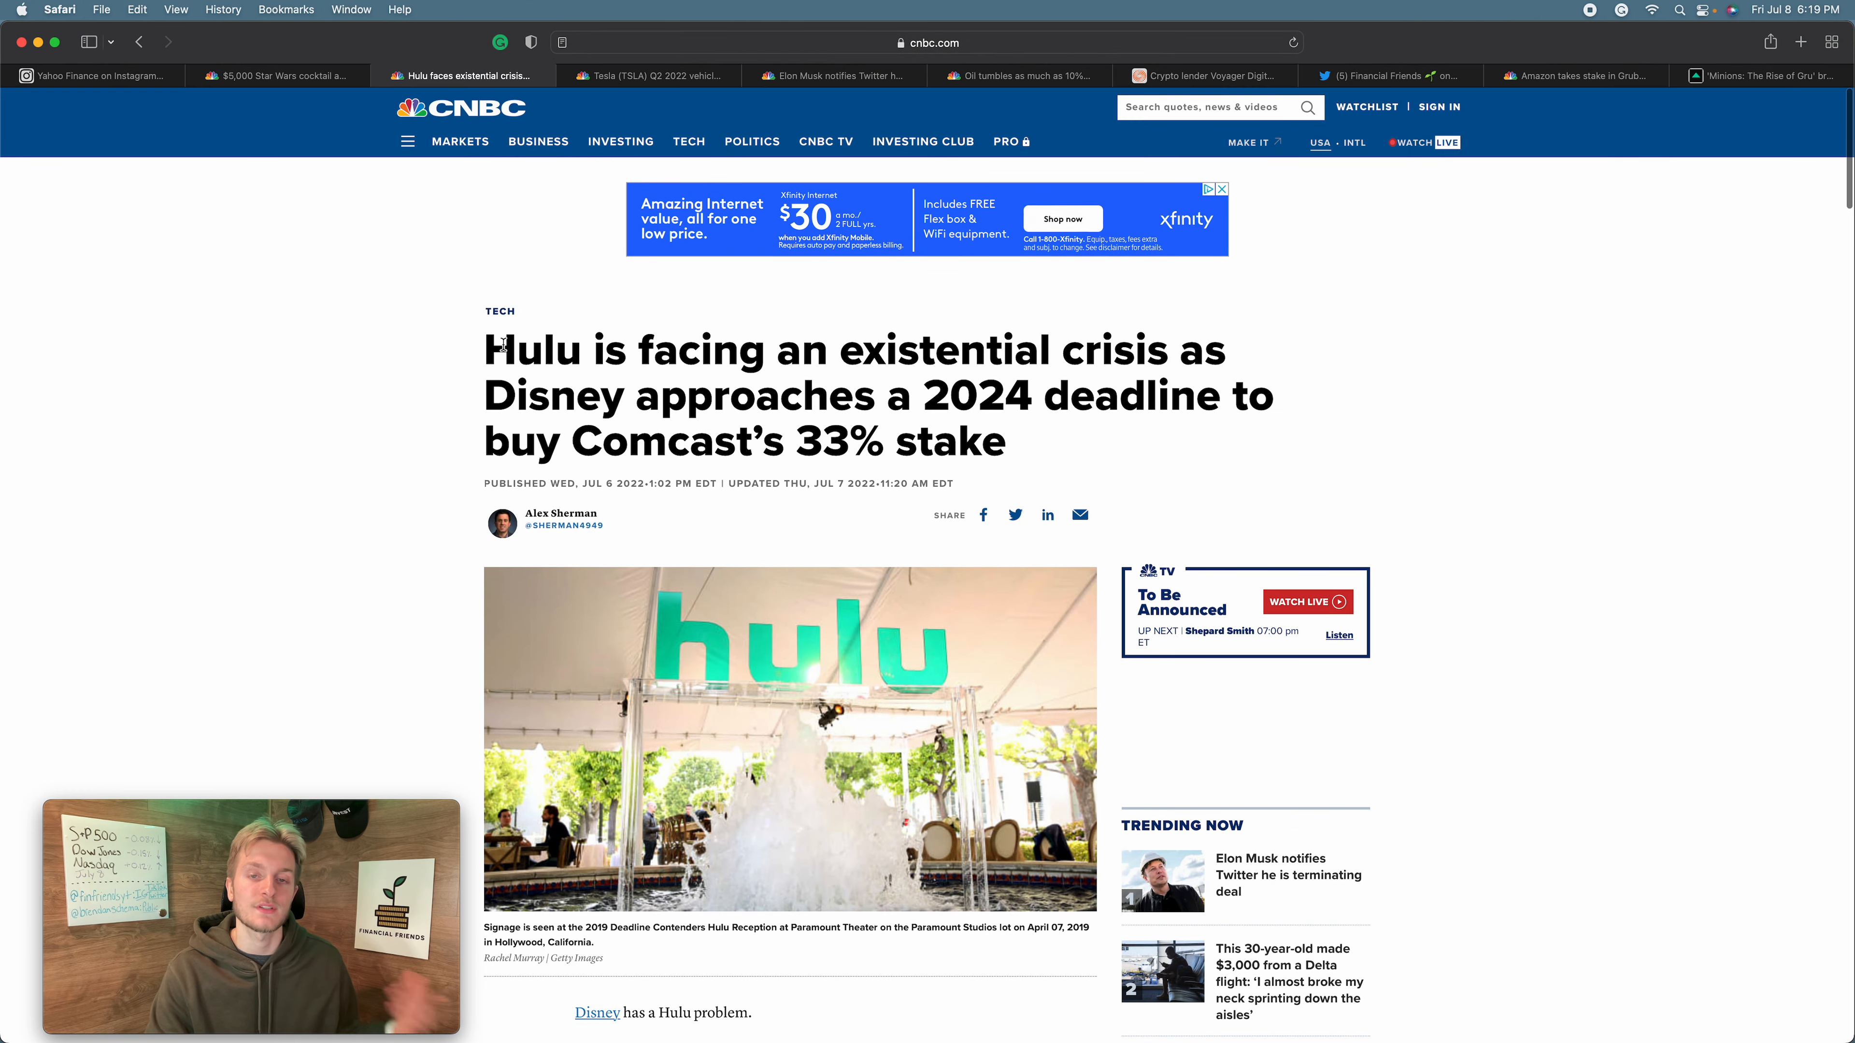
mouse_move(646, 76)
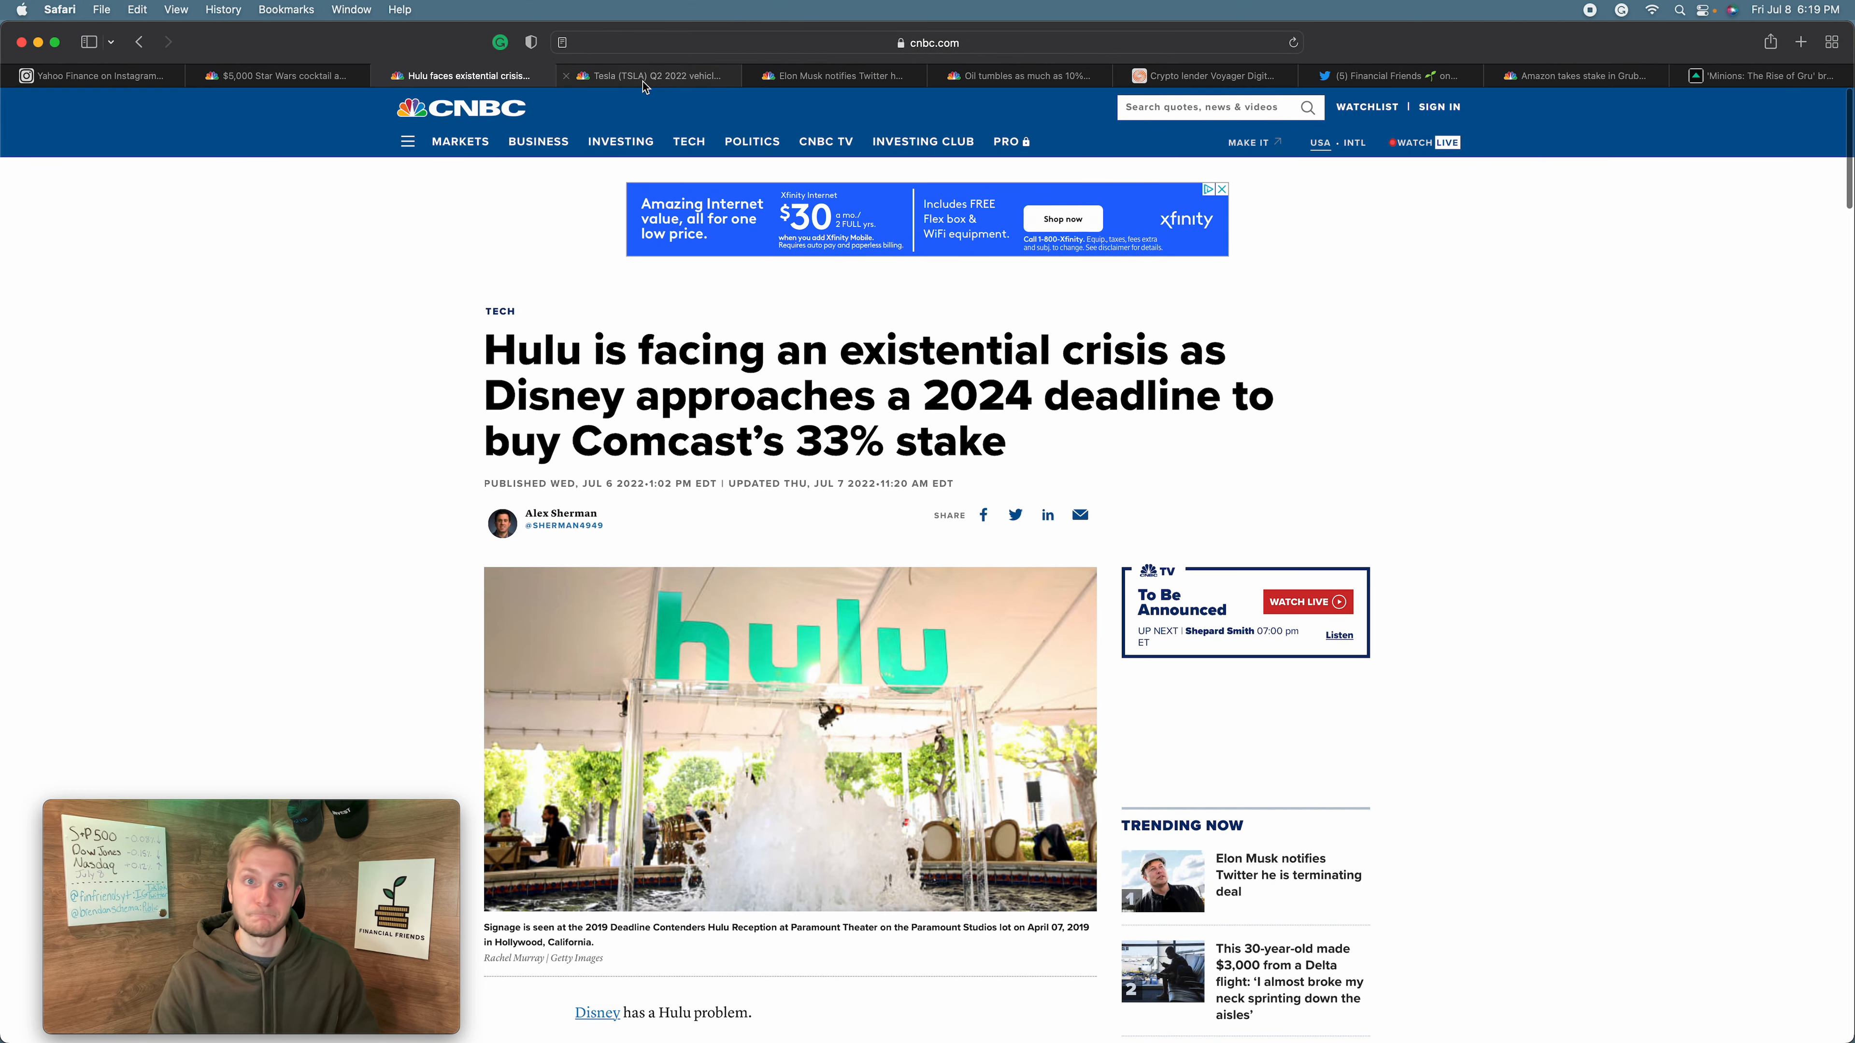
- Read CNBC's Tesla article on 254,695 Q2 2022 deliveries into its delivery and production figures
left_click(648, 76)
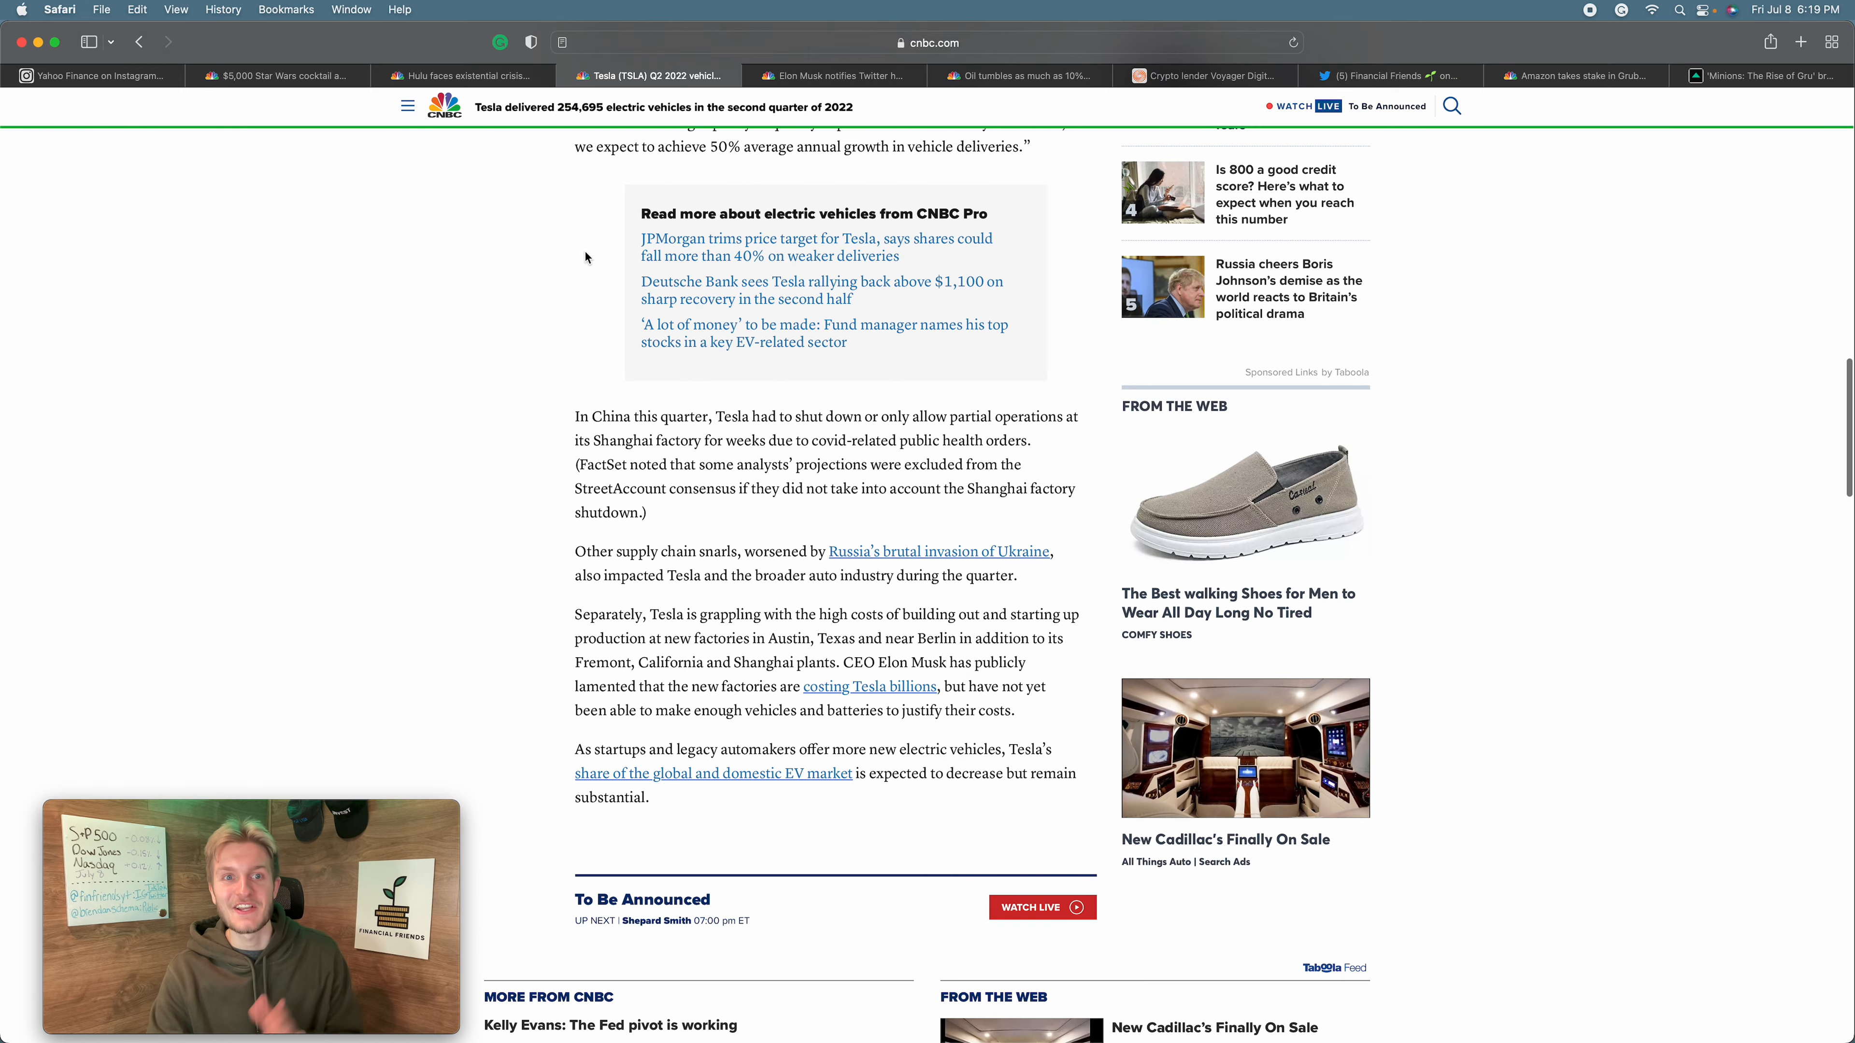
scroll("up", 3)
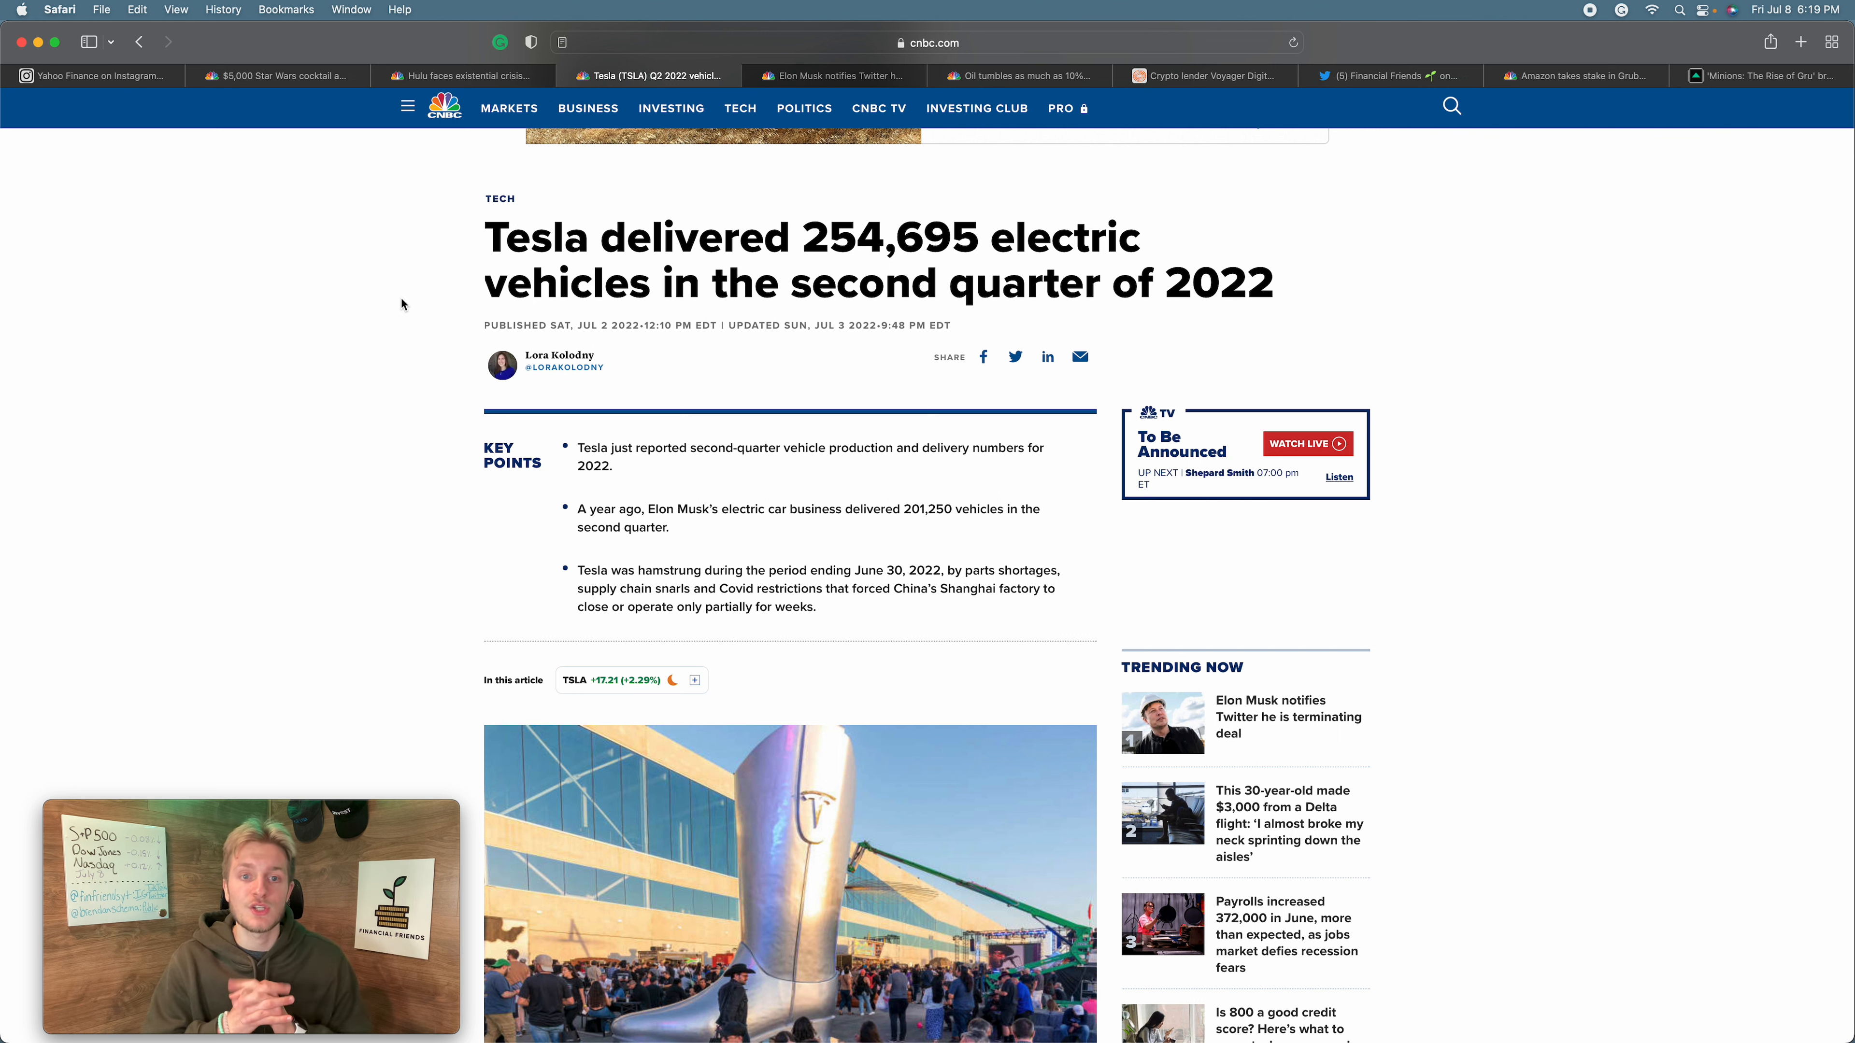
mouse_move(446, 305)
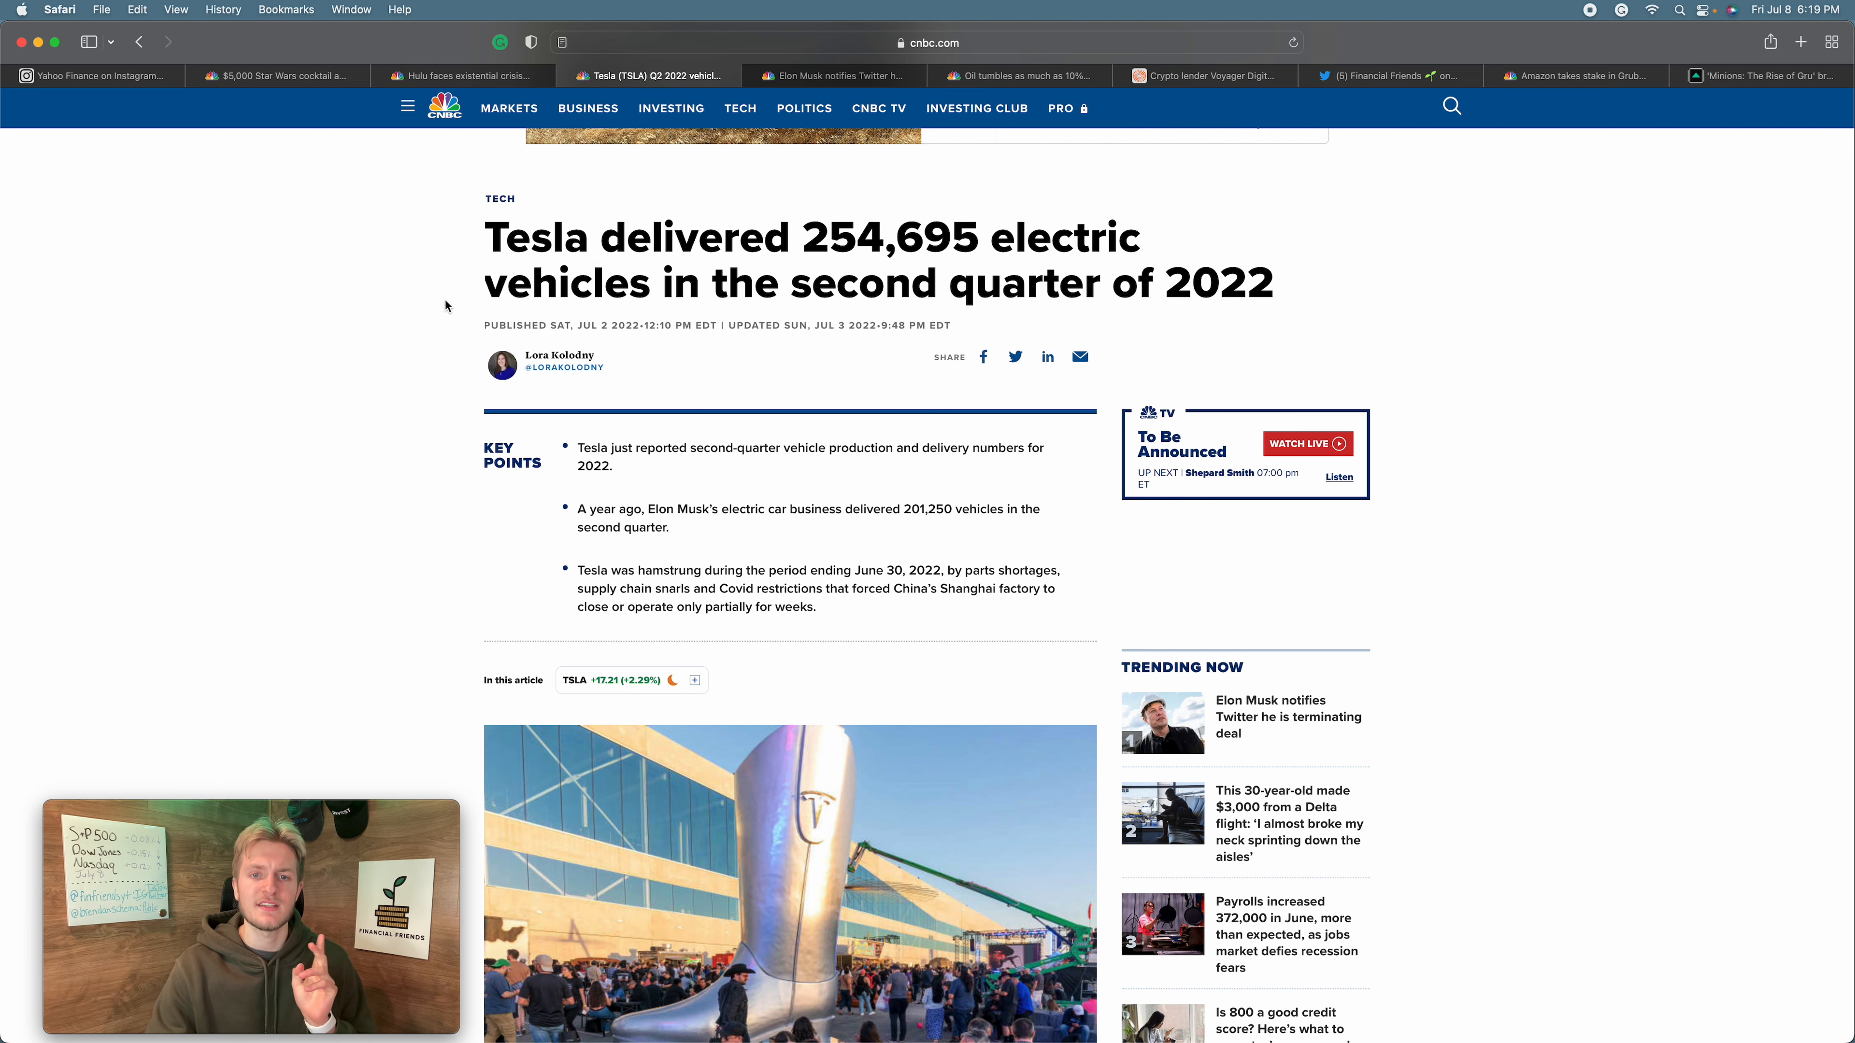
scroll("down", 3)
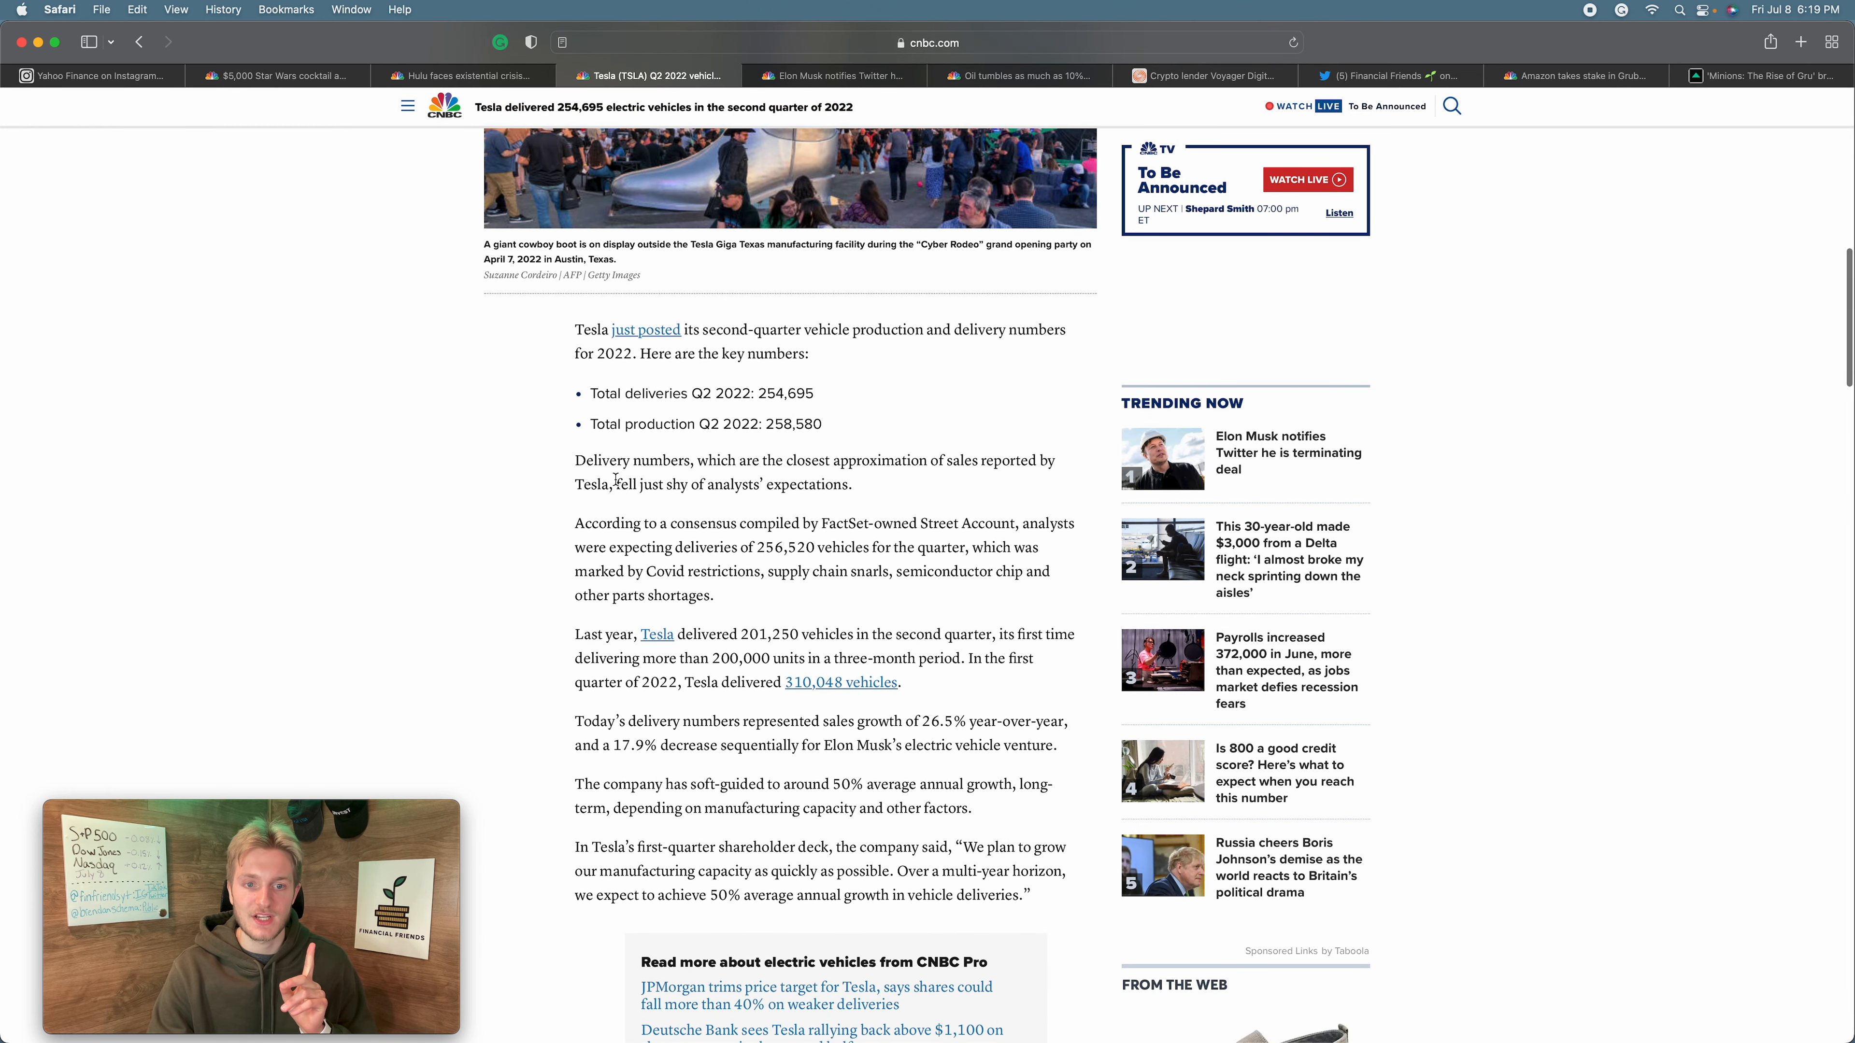
scroll("down", 3)
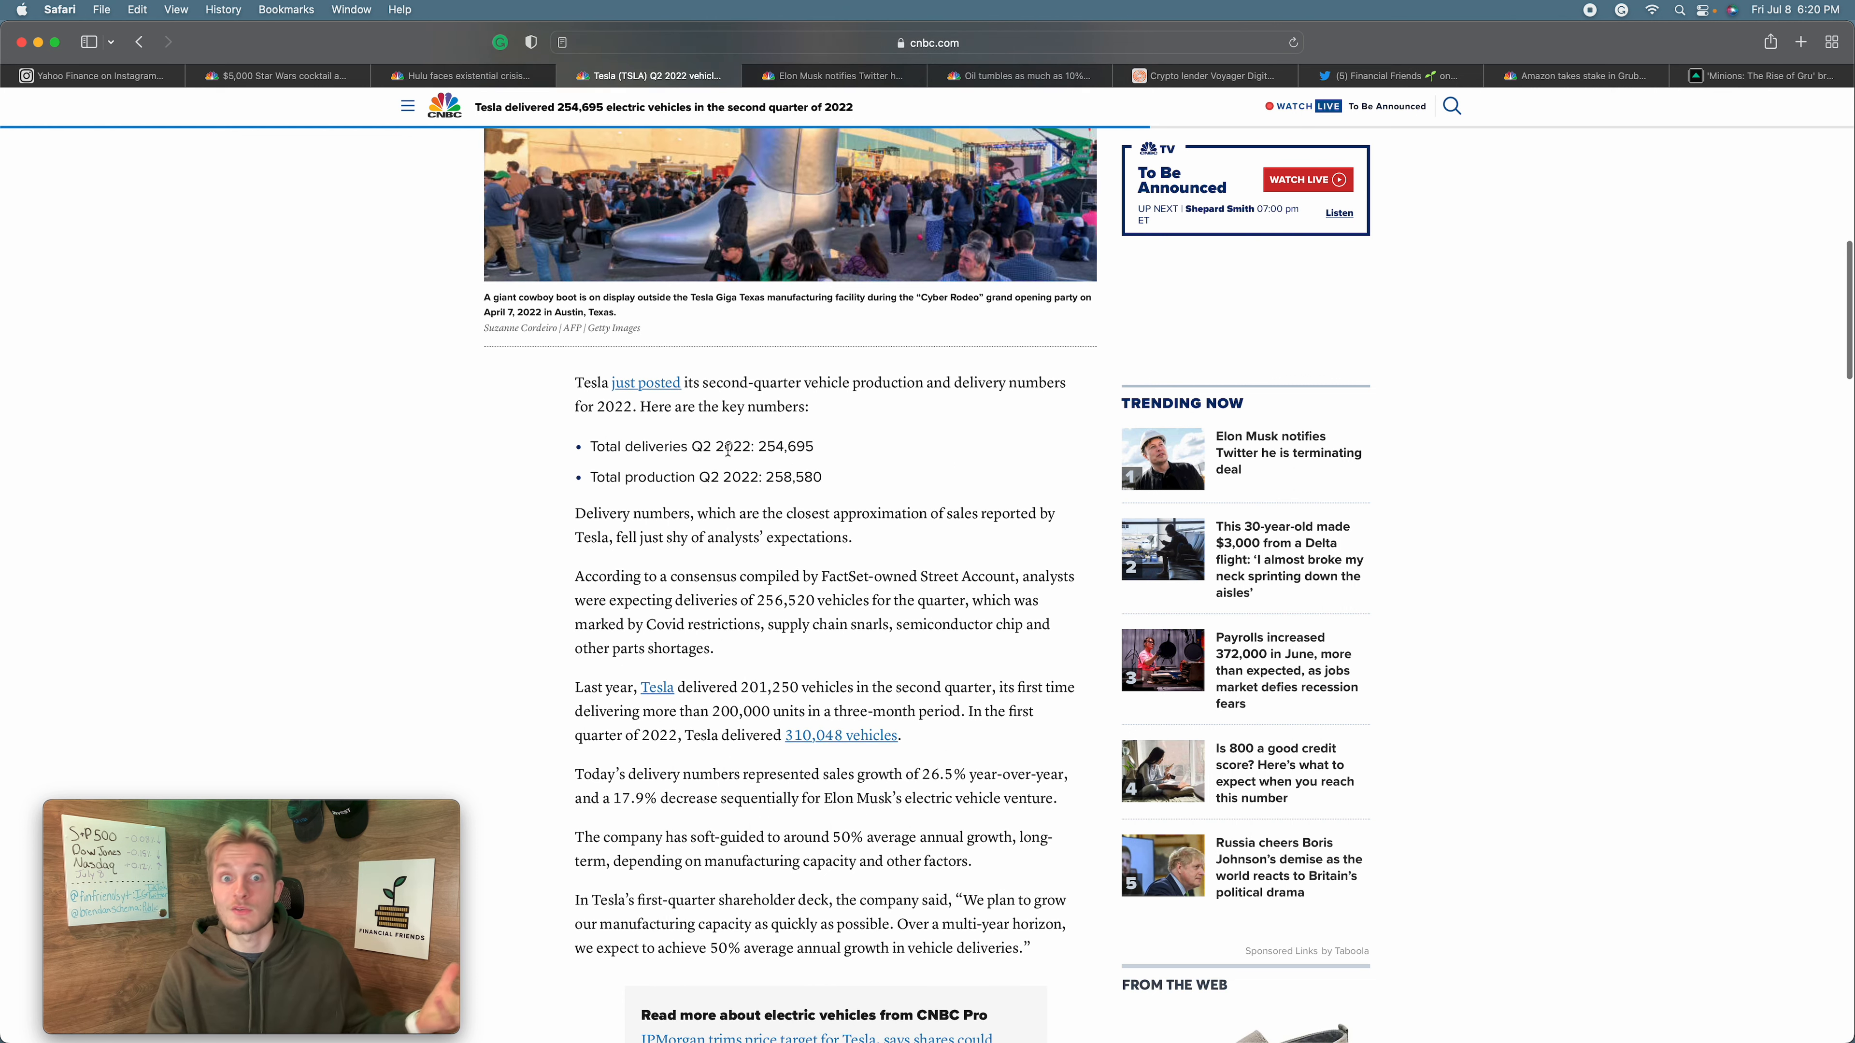
scroll("up", 3)
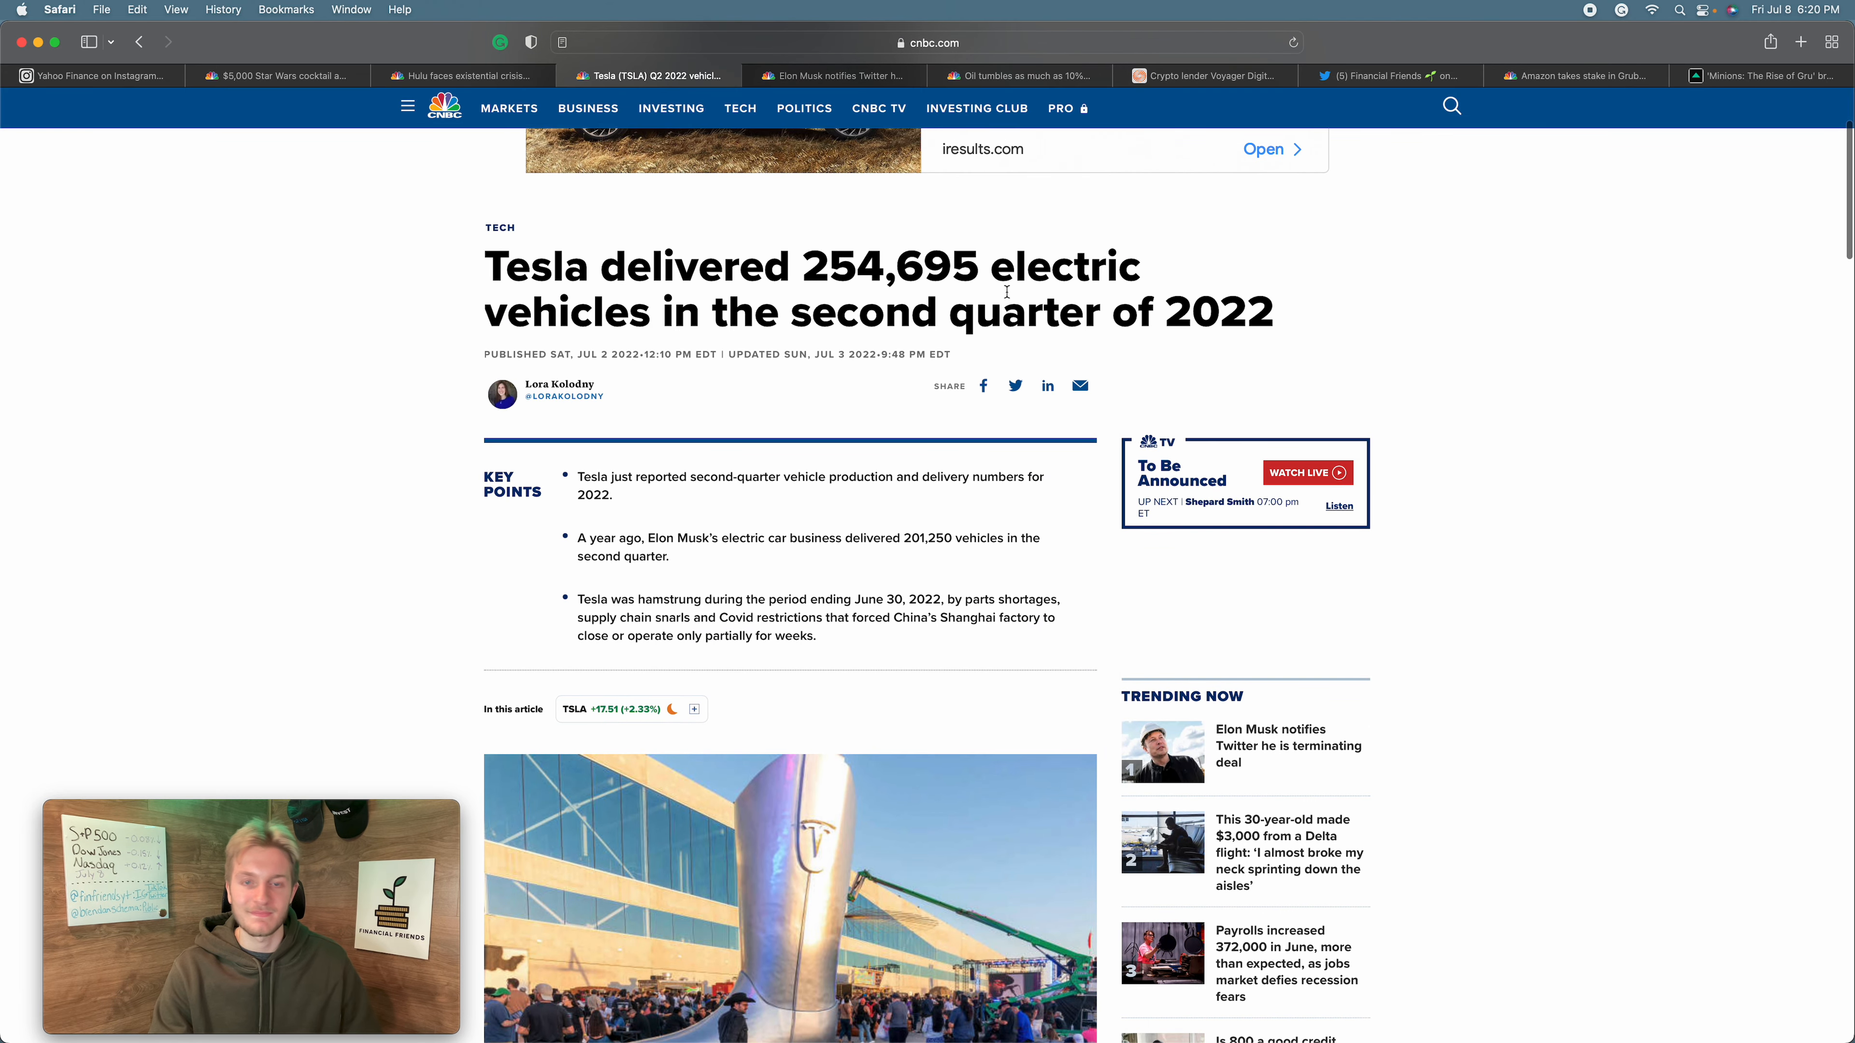
scroll("down", 3)
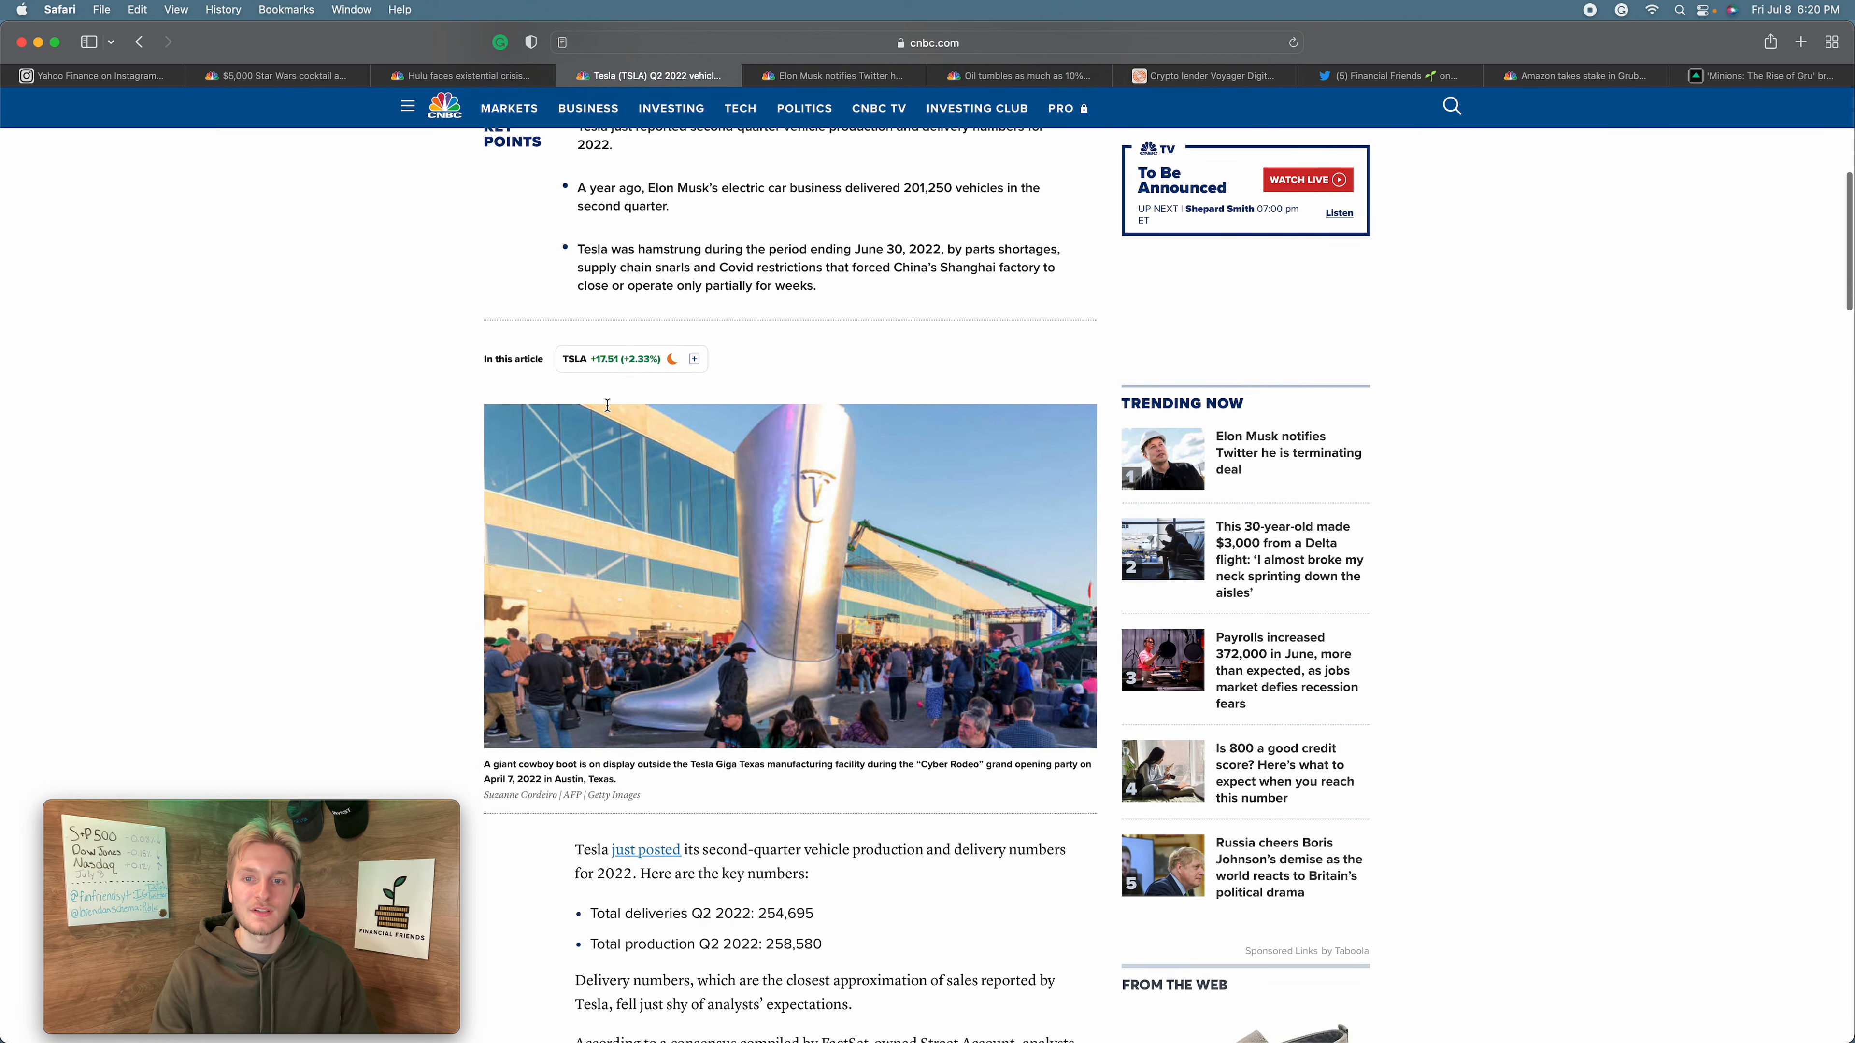
scroll("down", 3)
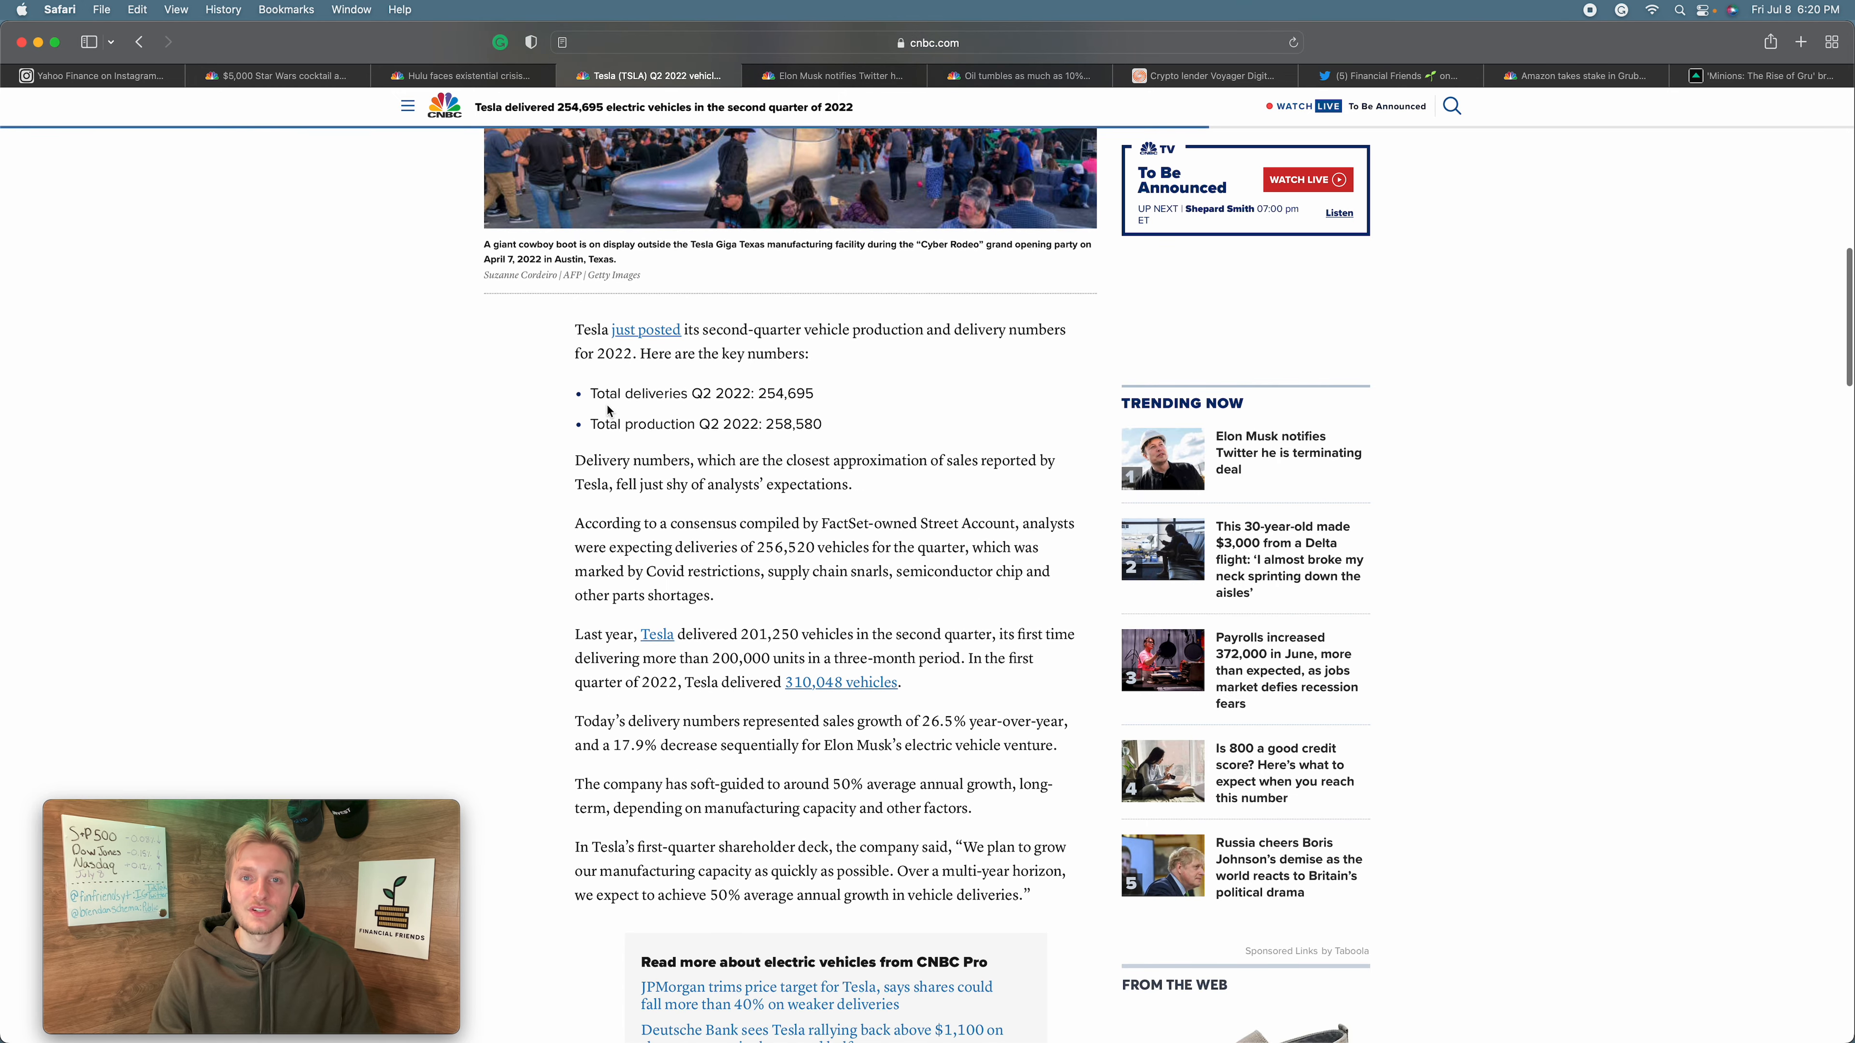
scroll("down", 3)
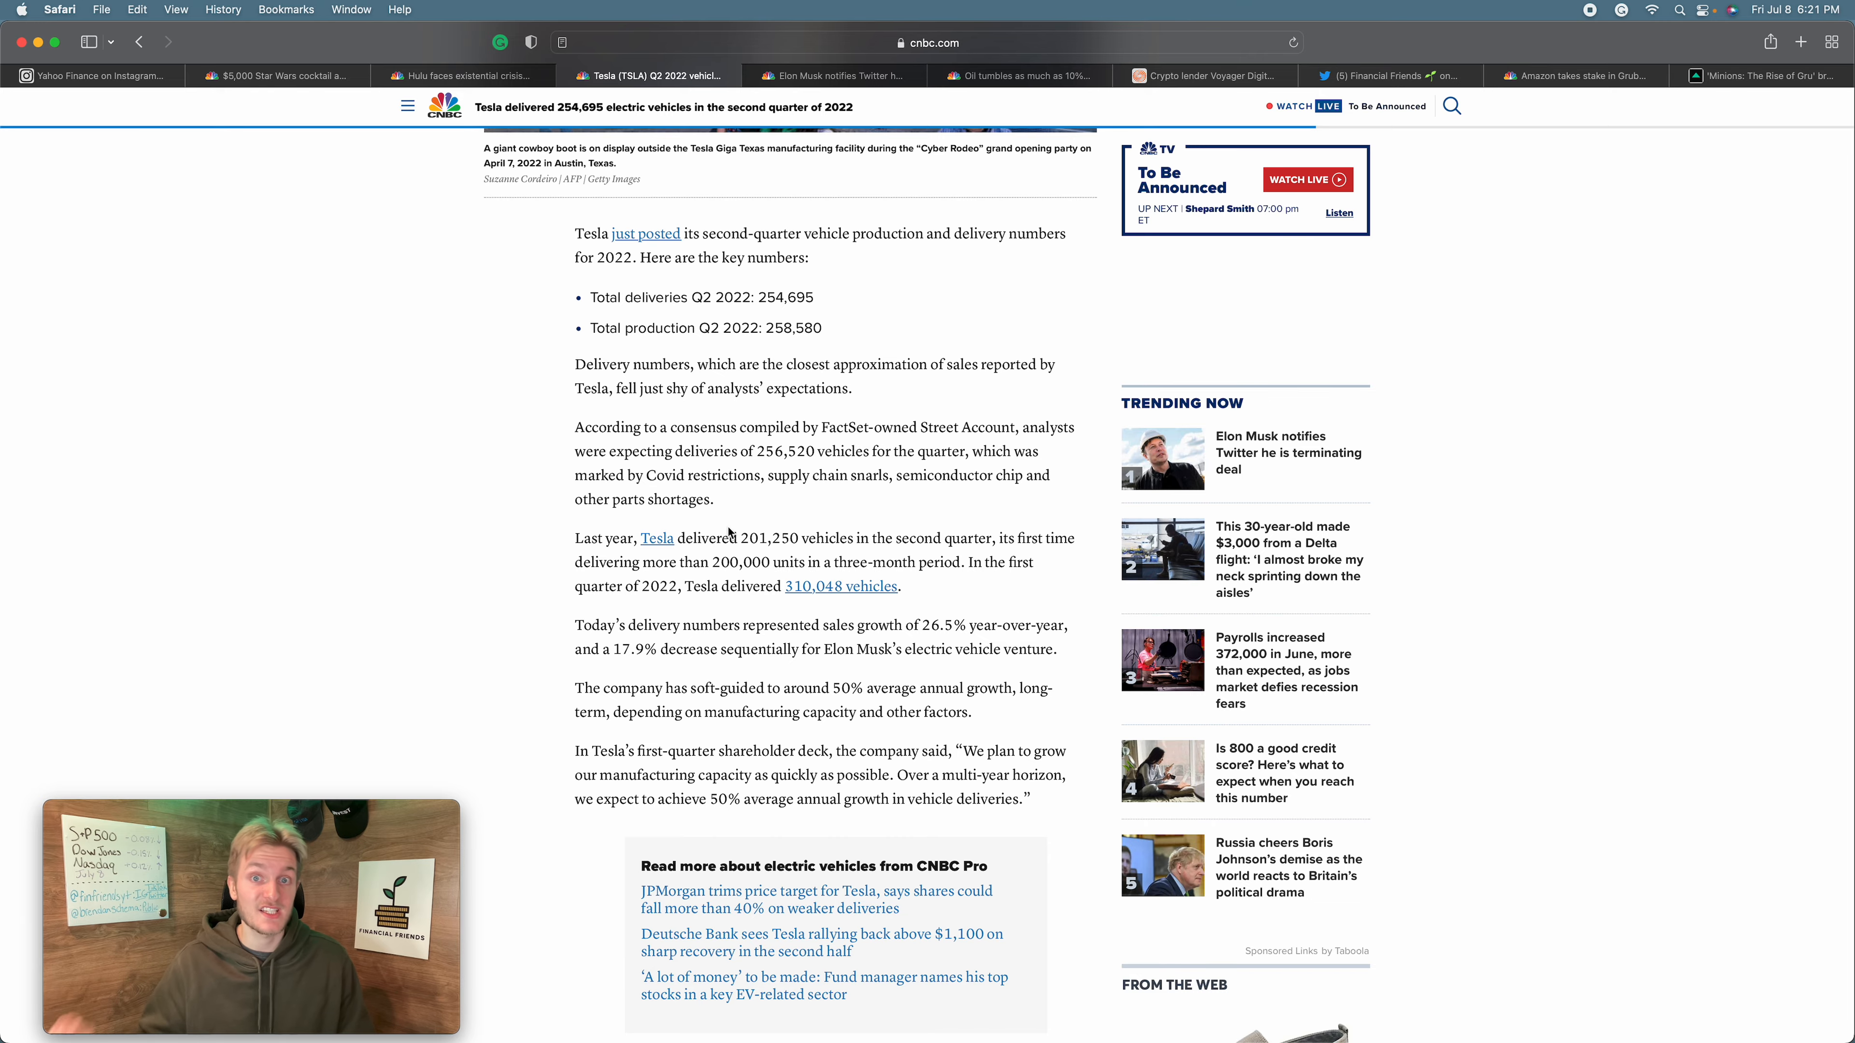
scroll("down", 3)
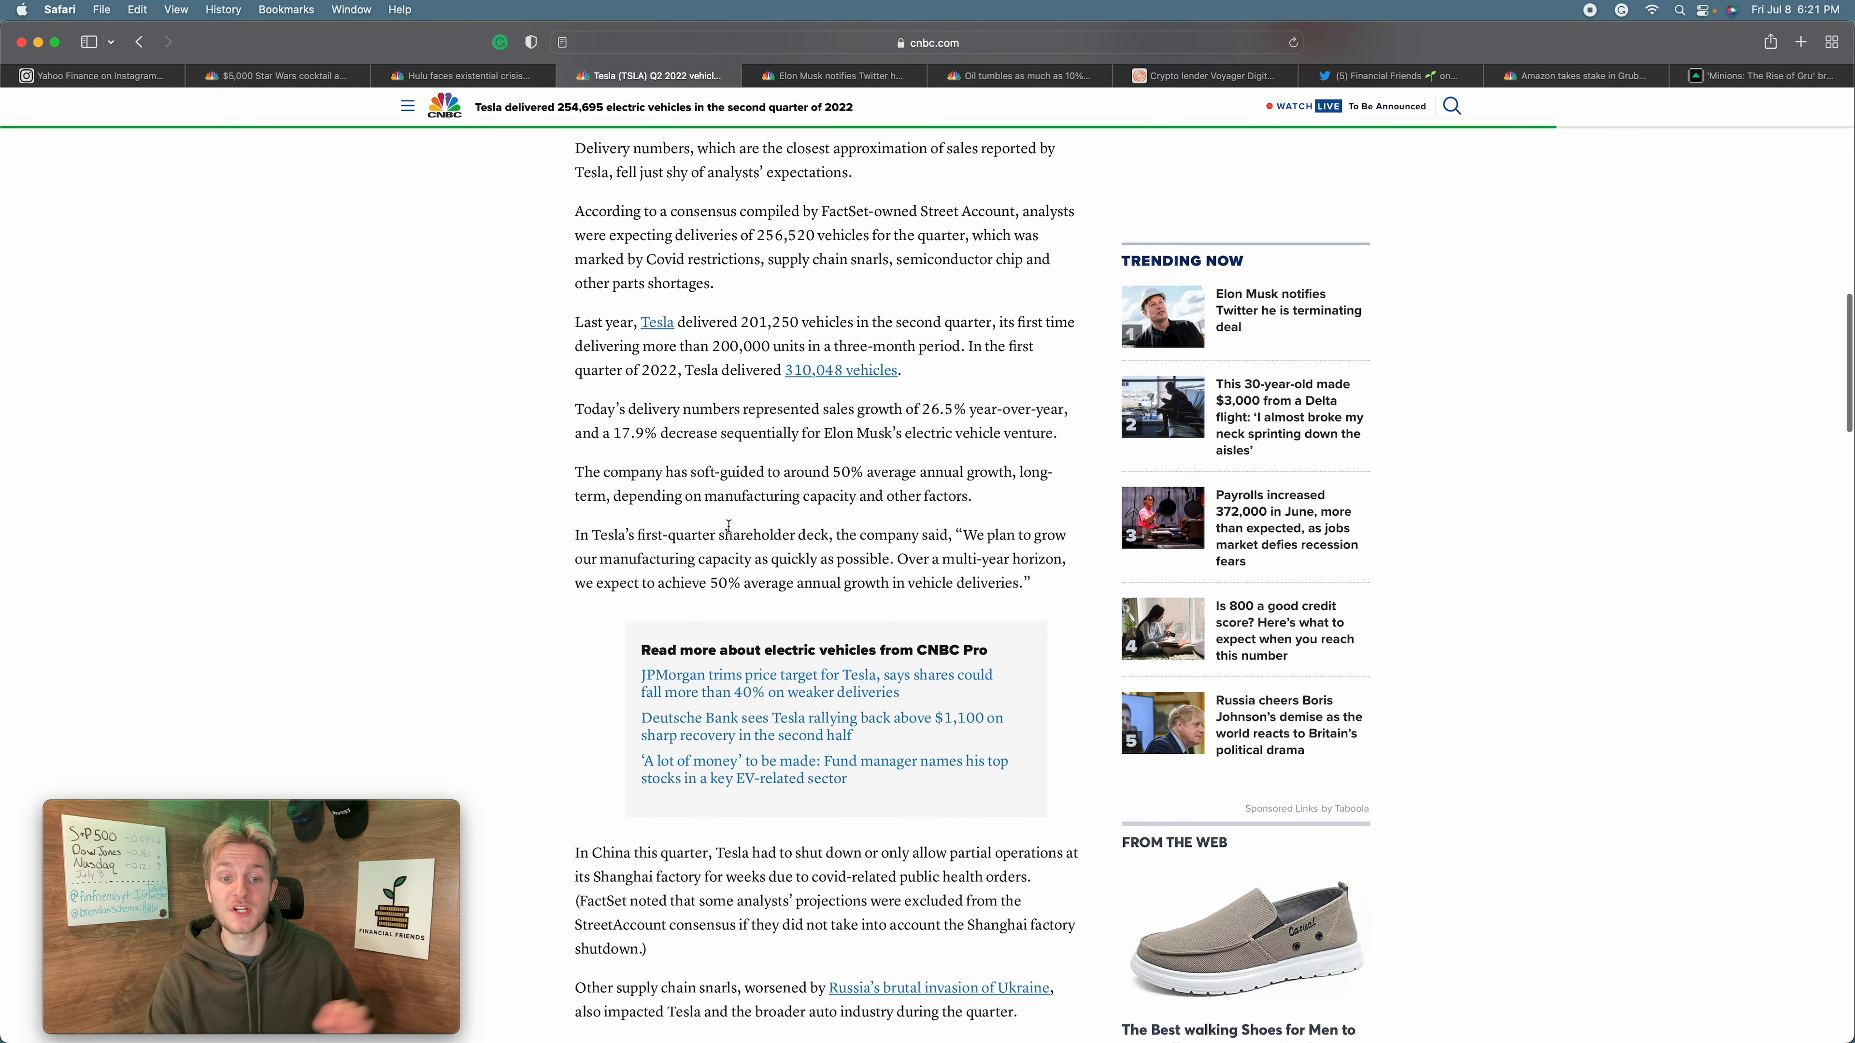
scroll("up", 3)
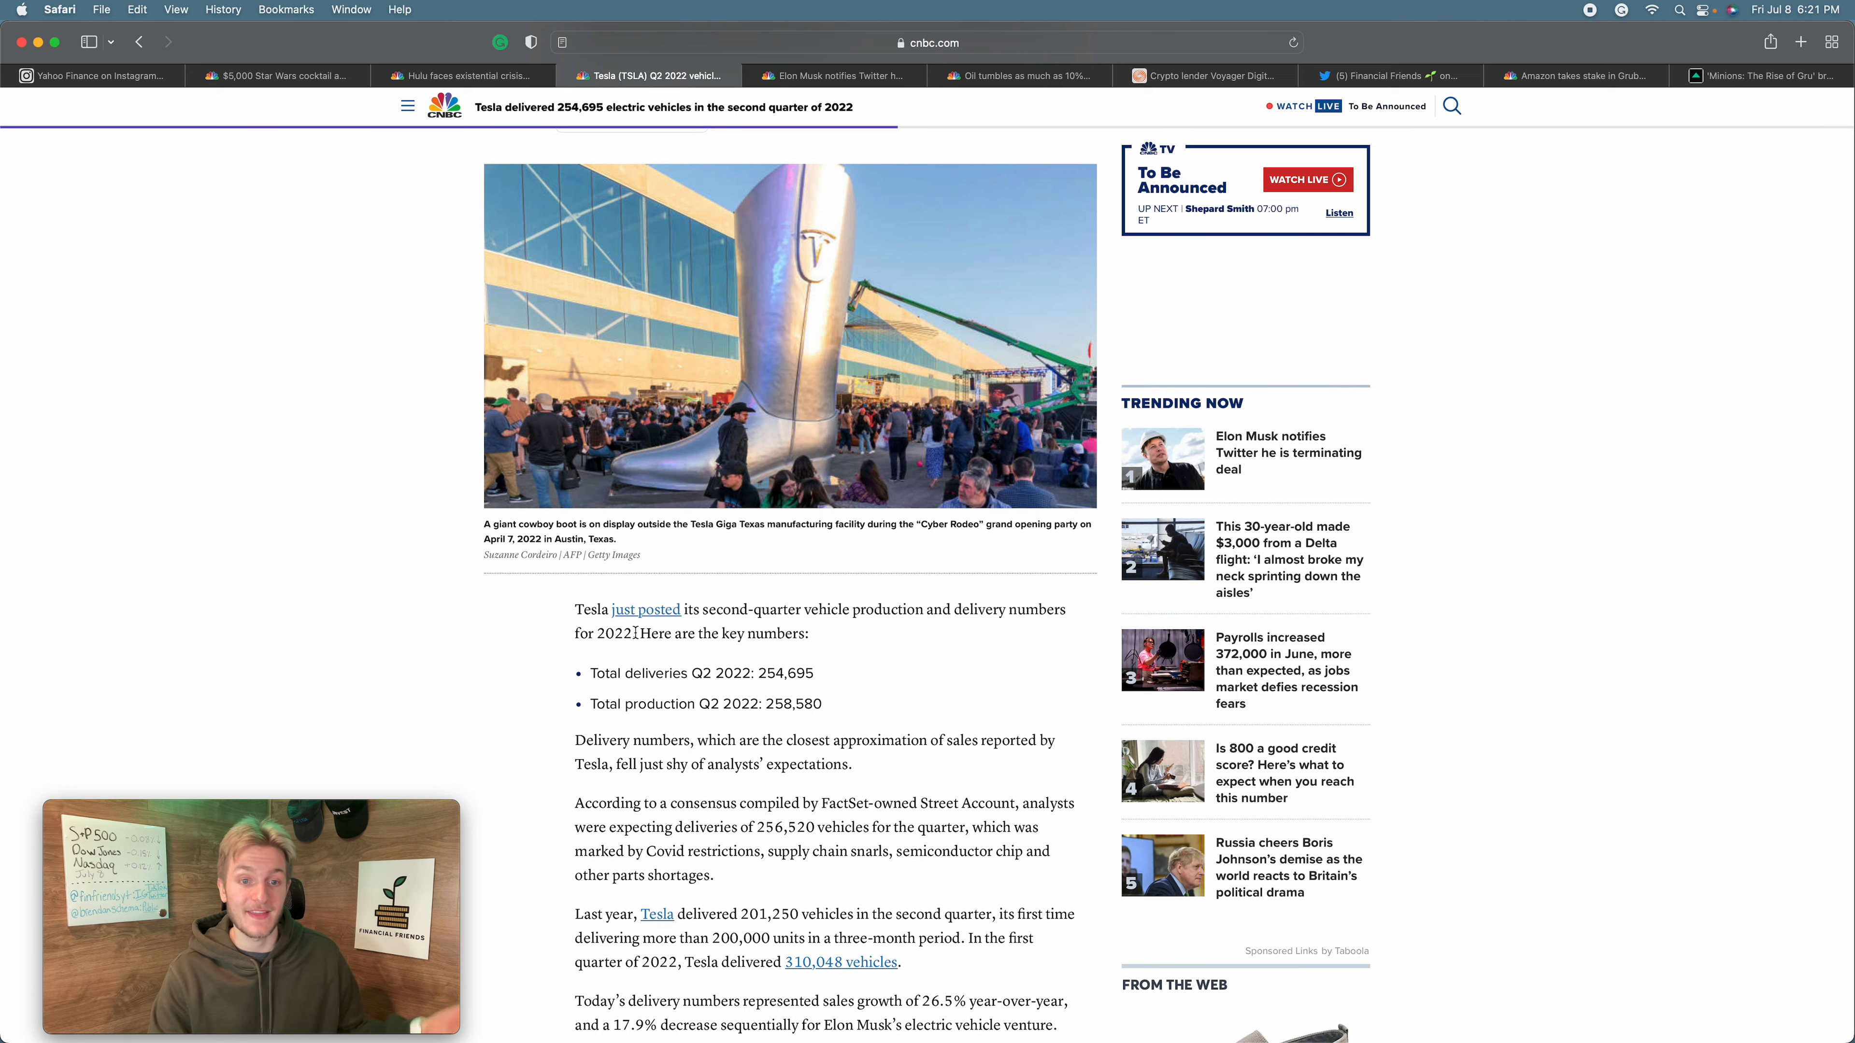
scroll("down", 3)
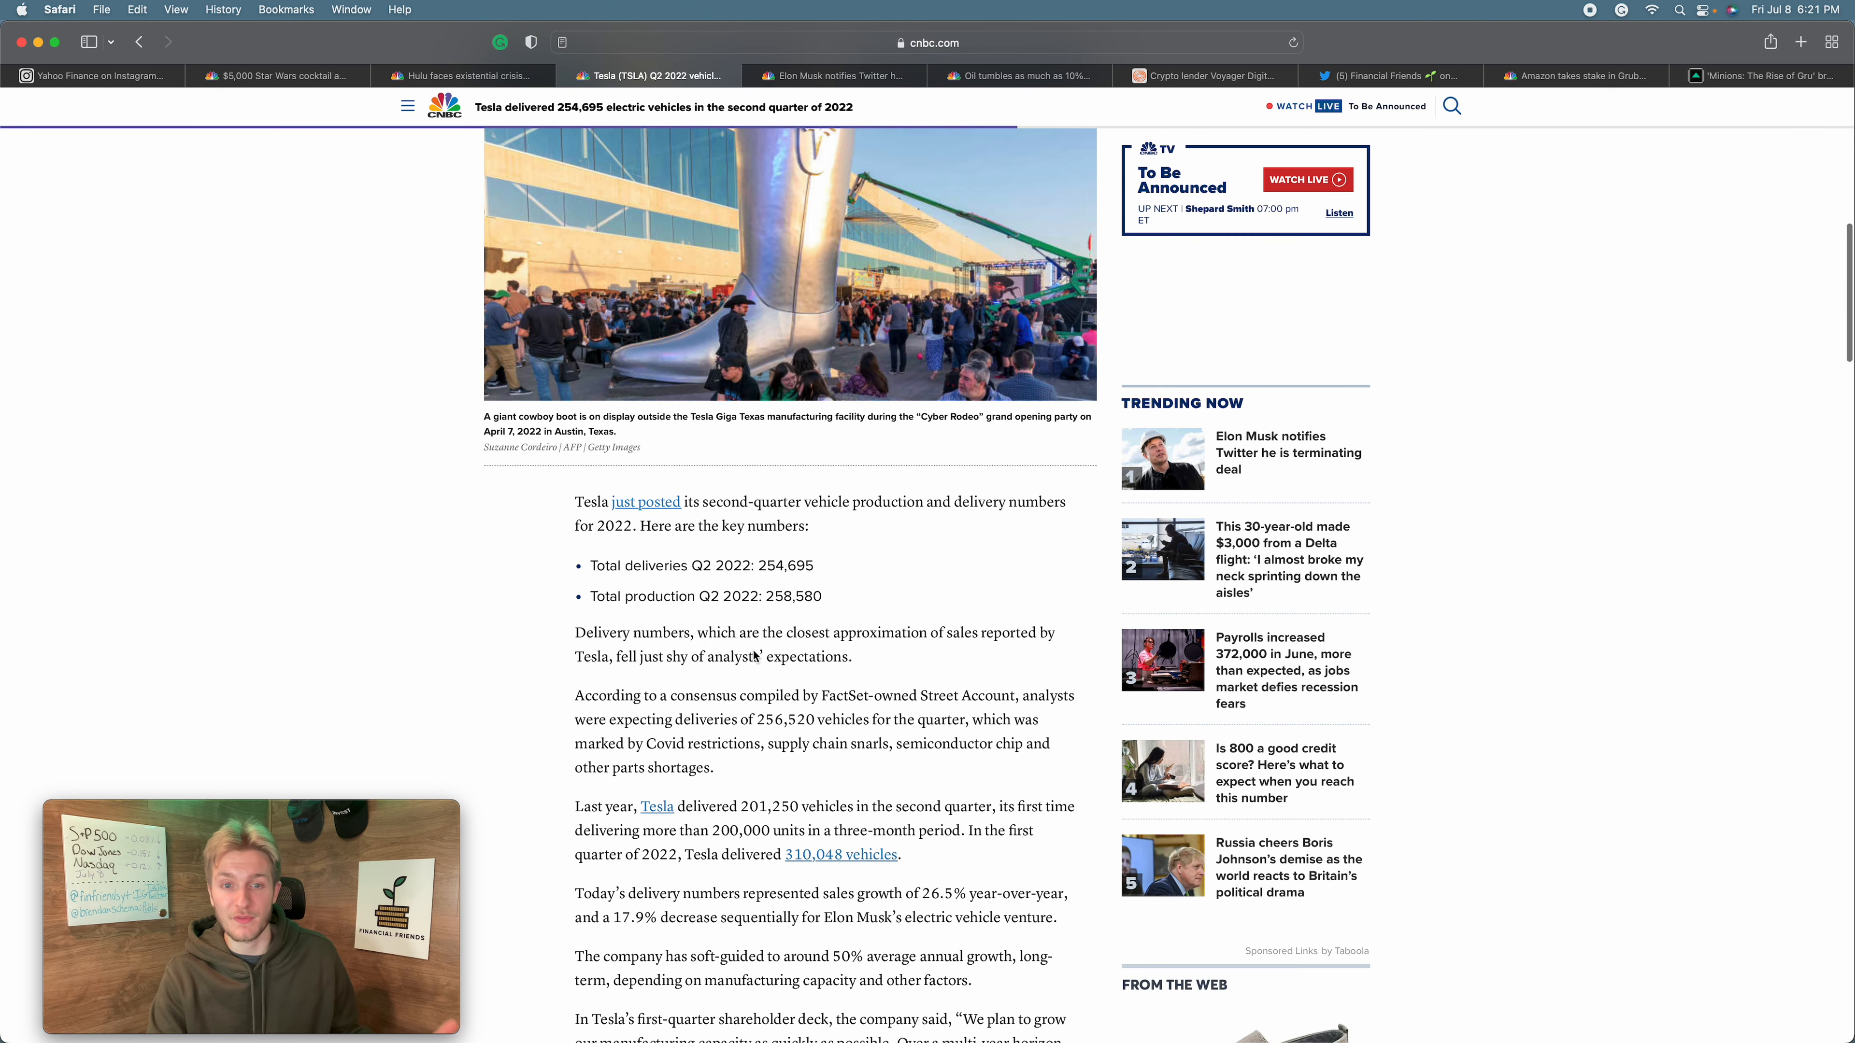
scroll("down", 3)
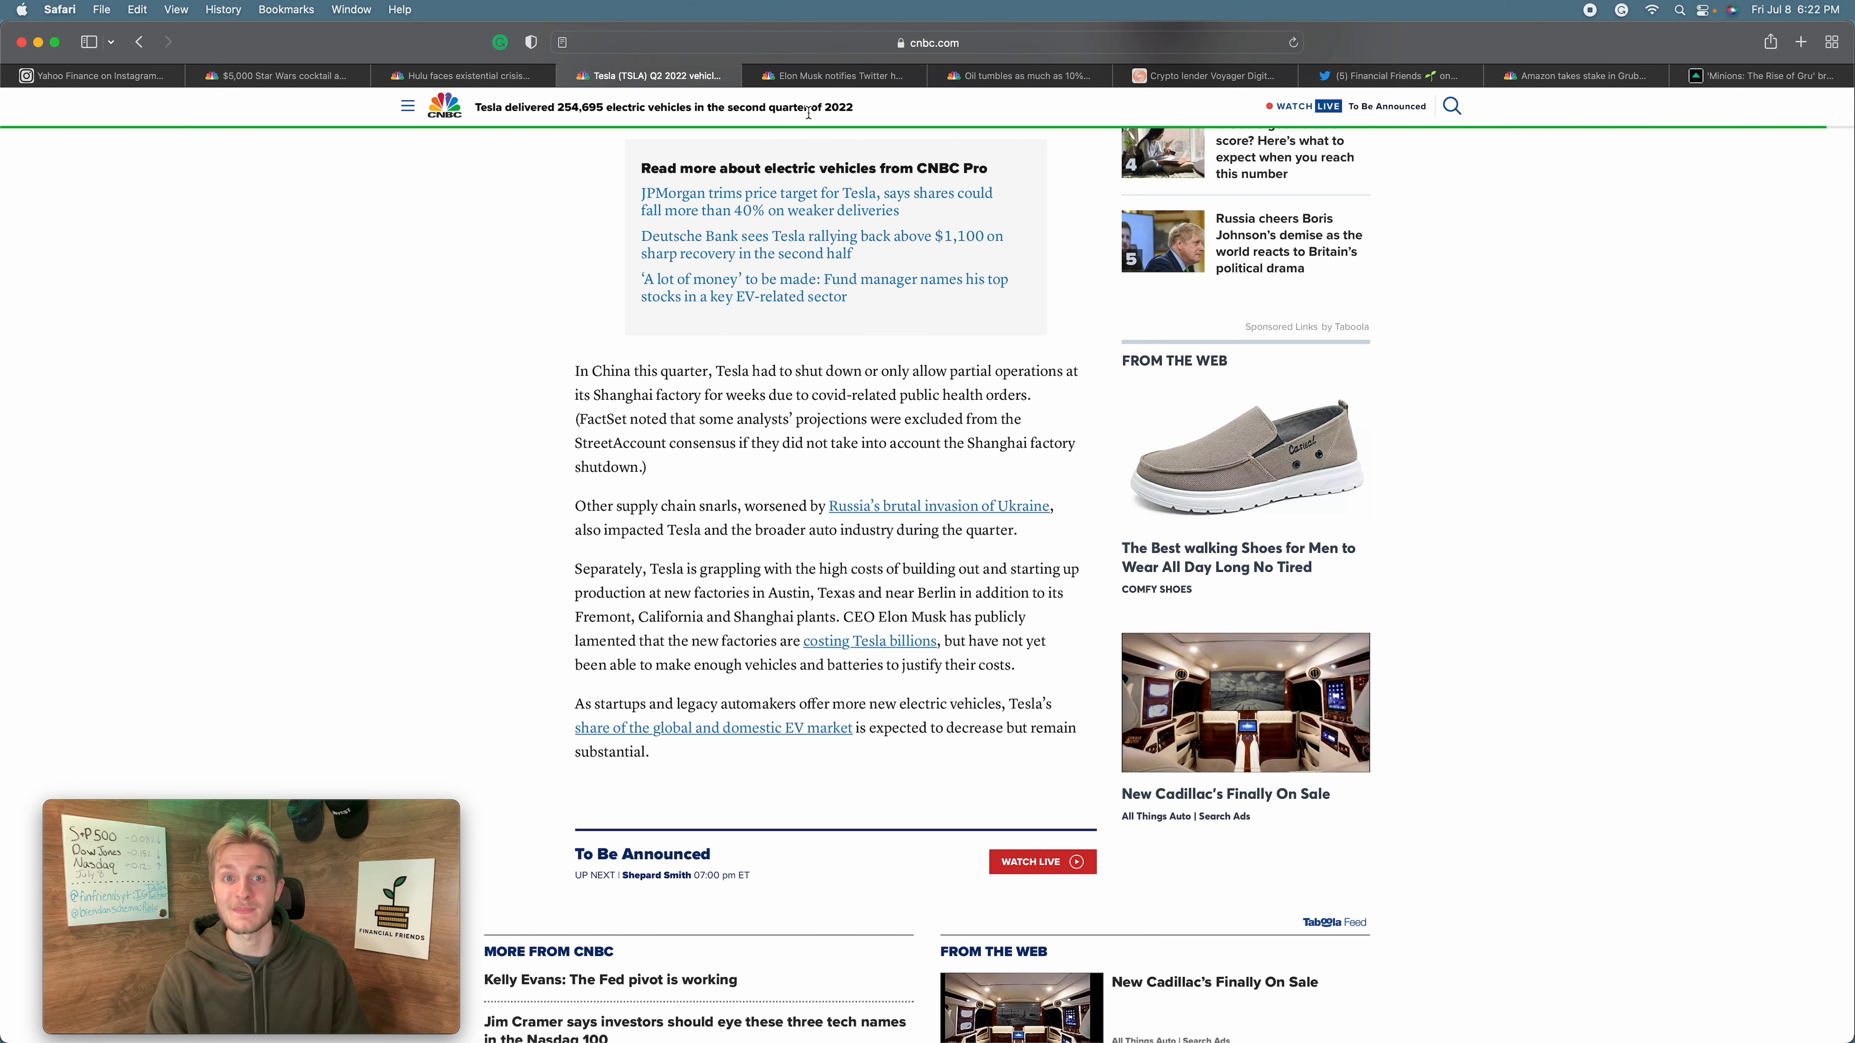
scroll("up", 3)
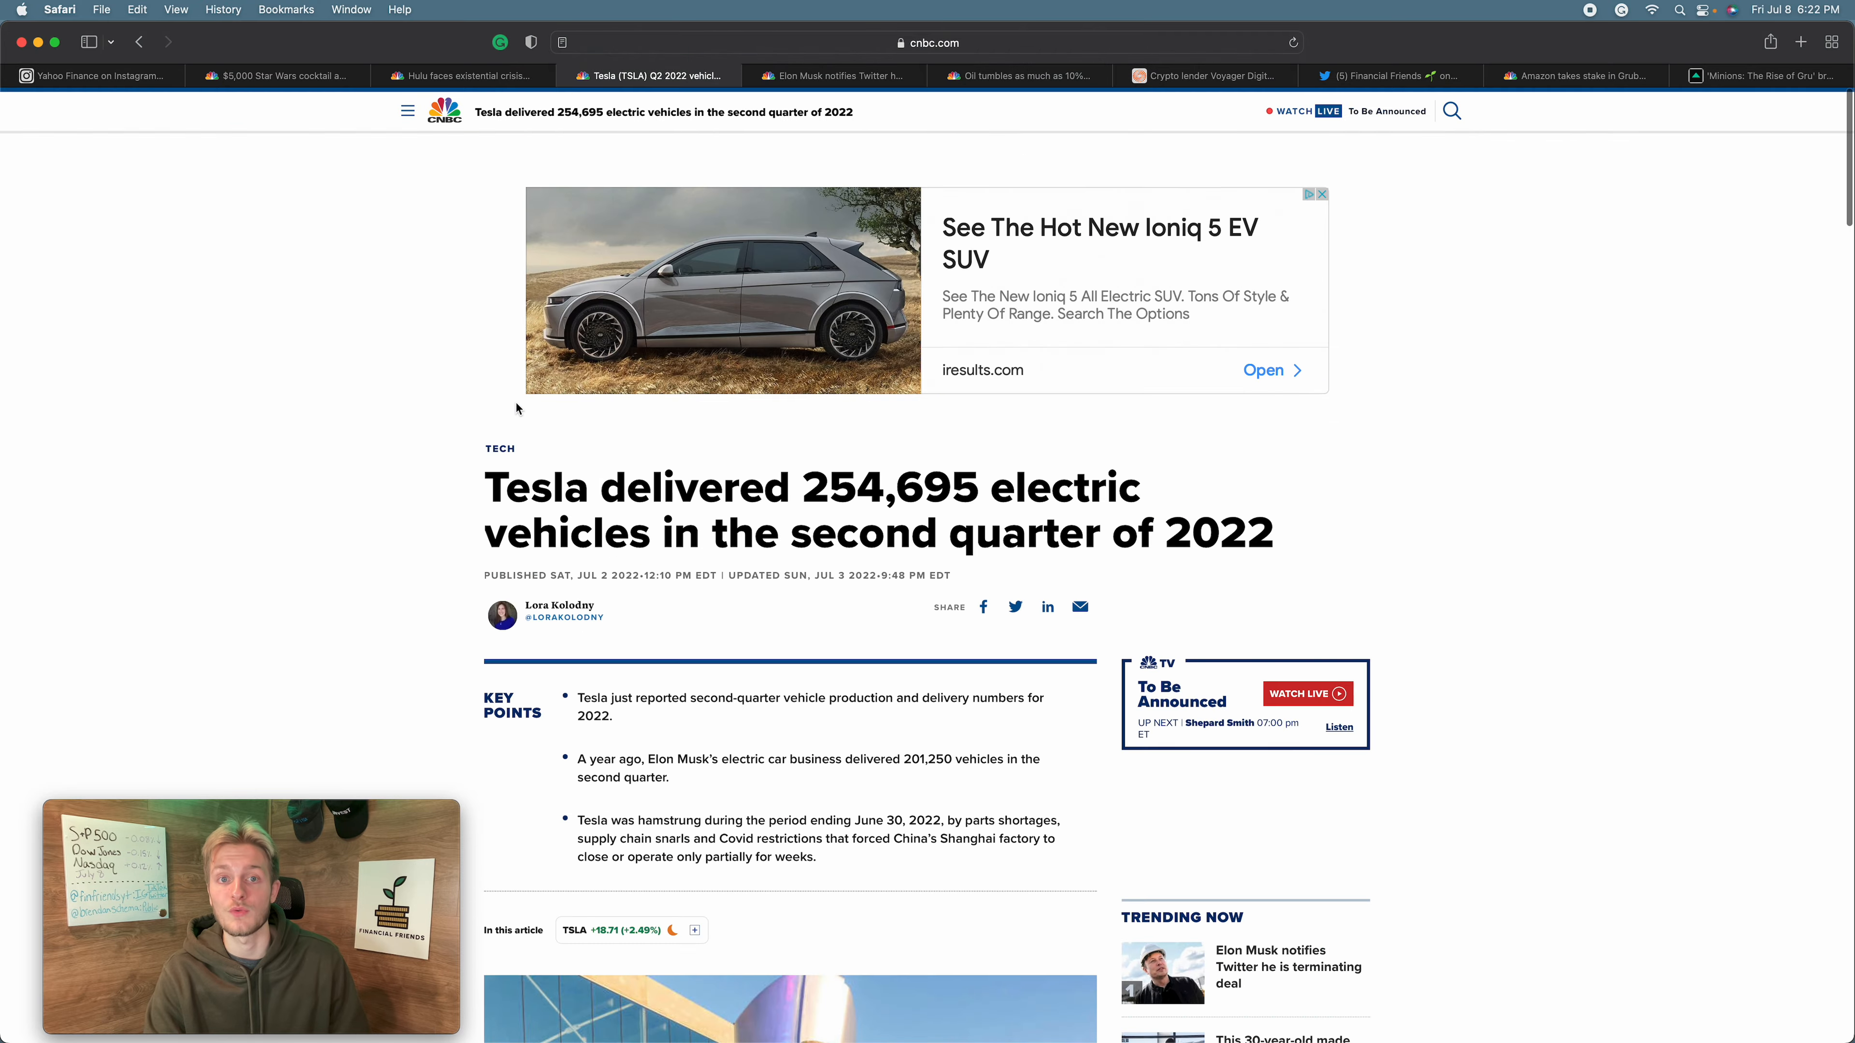
scroll("down", 3)
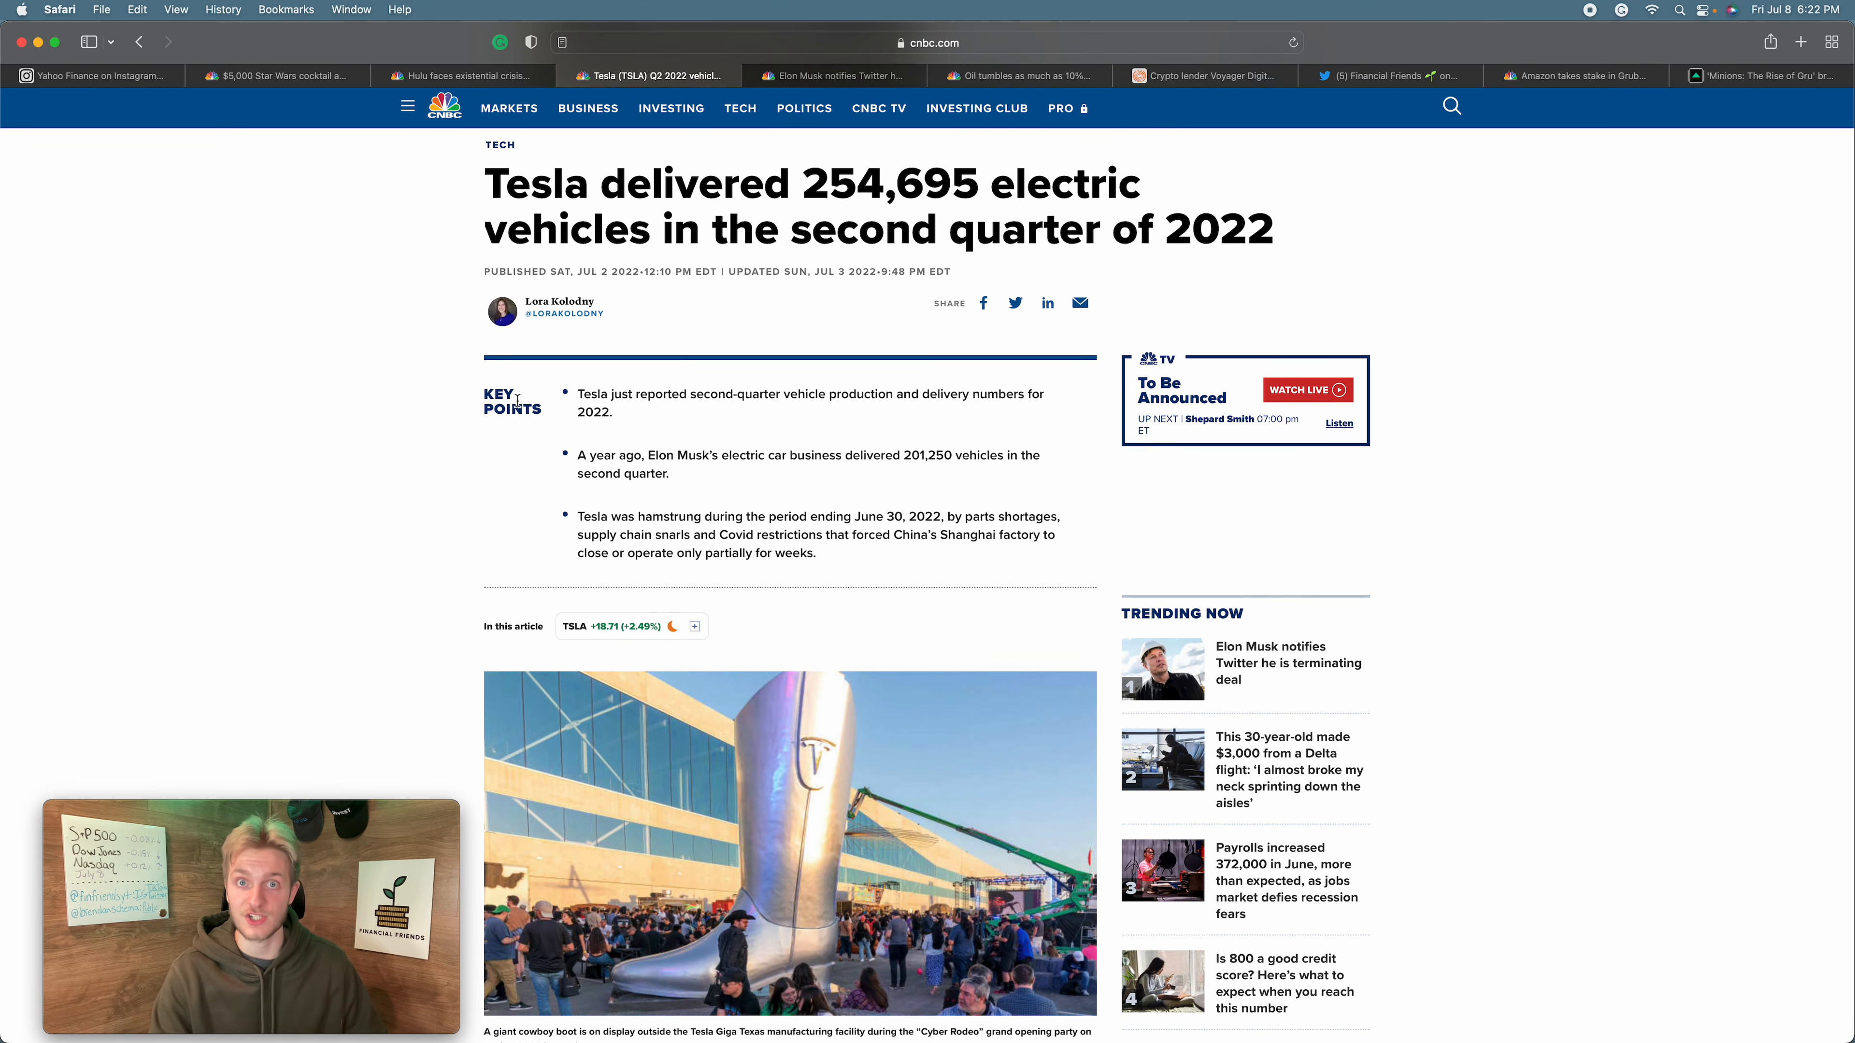
mouse_move(580, 344)
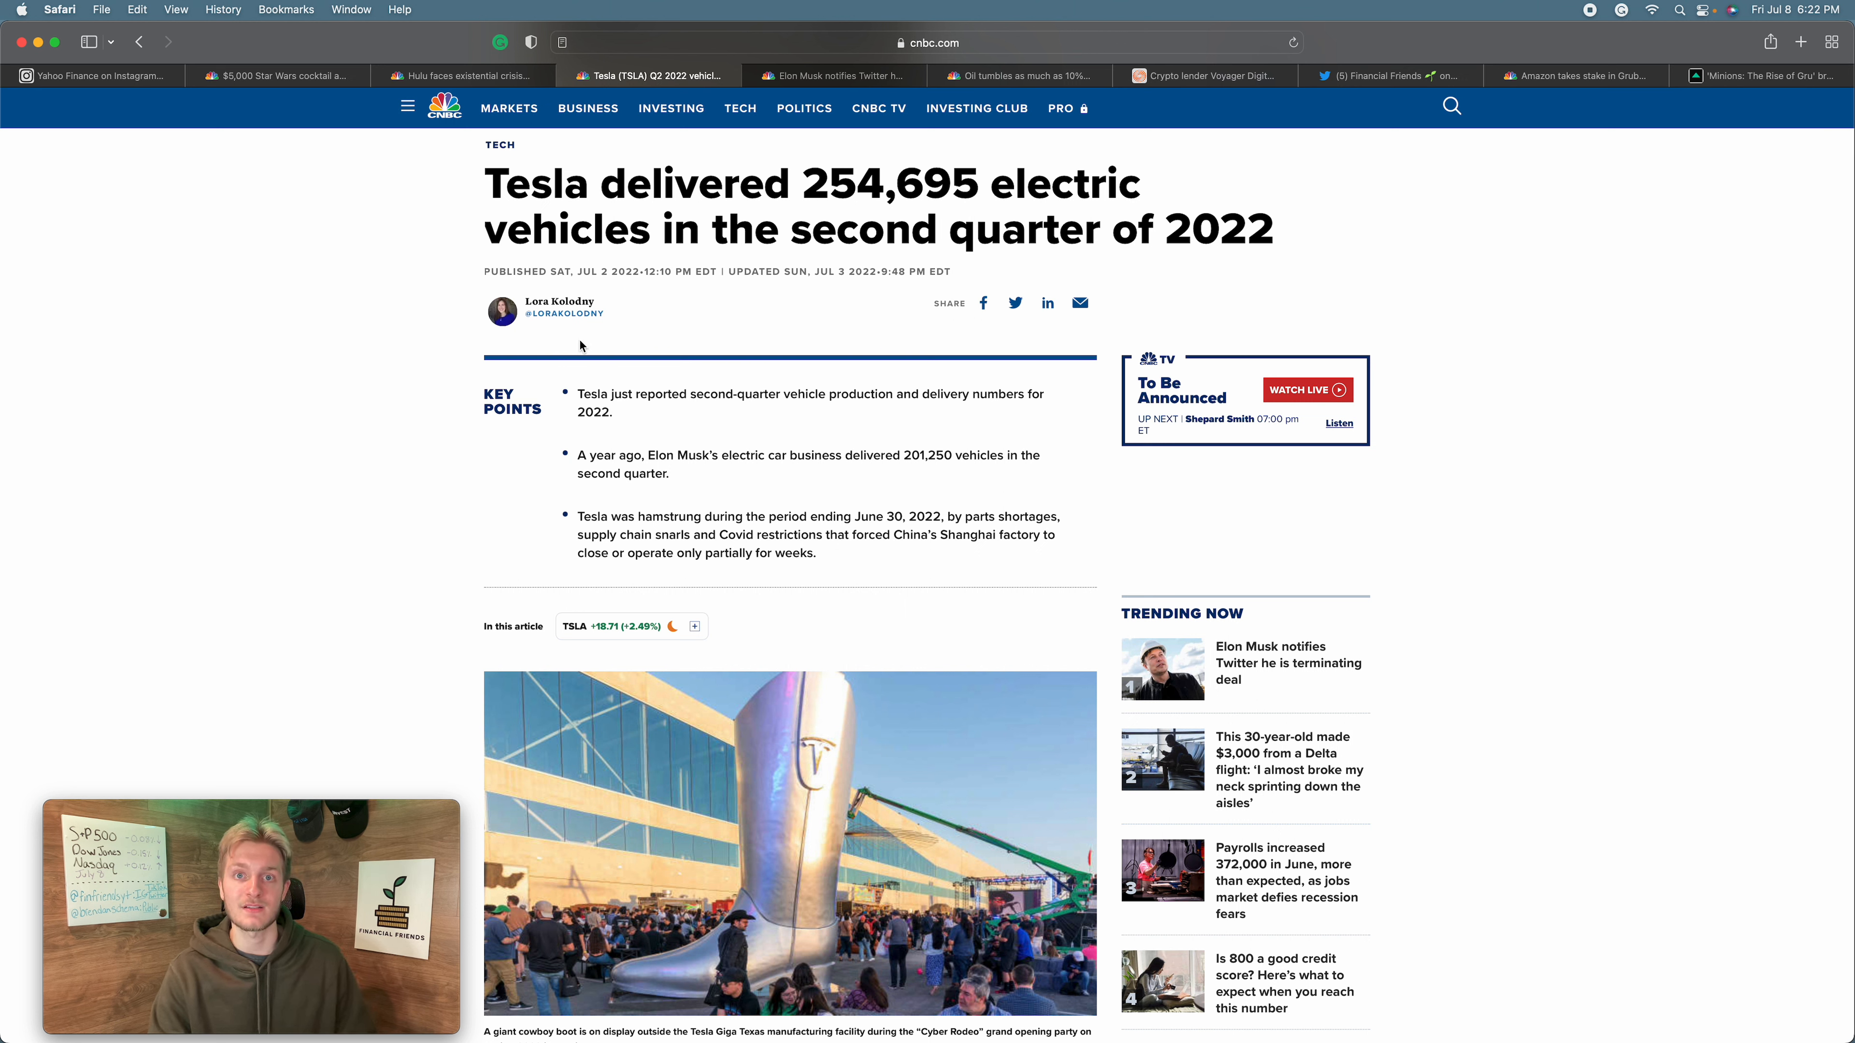
mouse_move(763, 189)
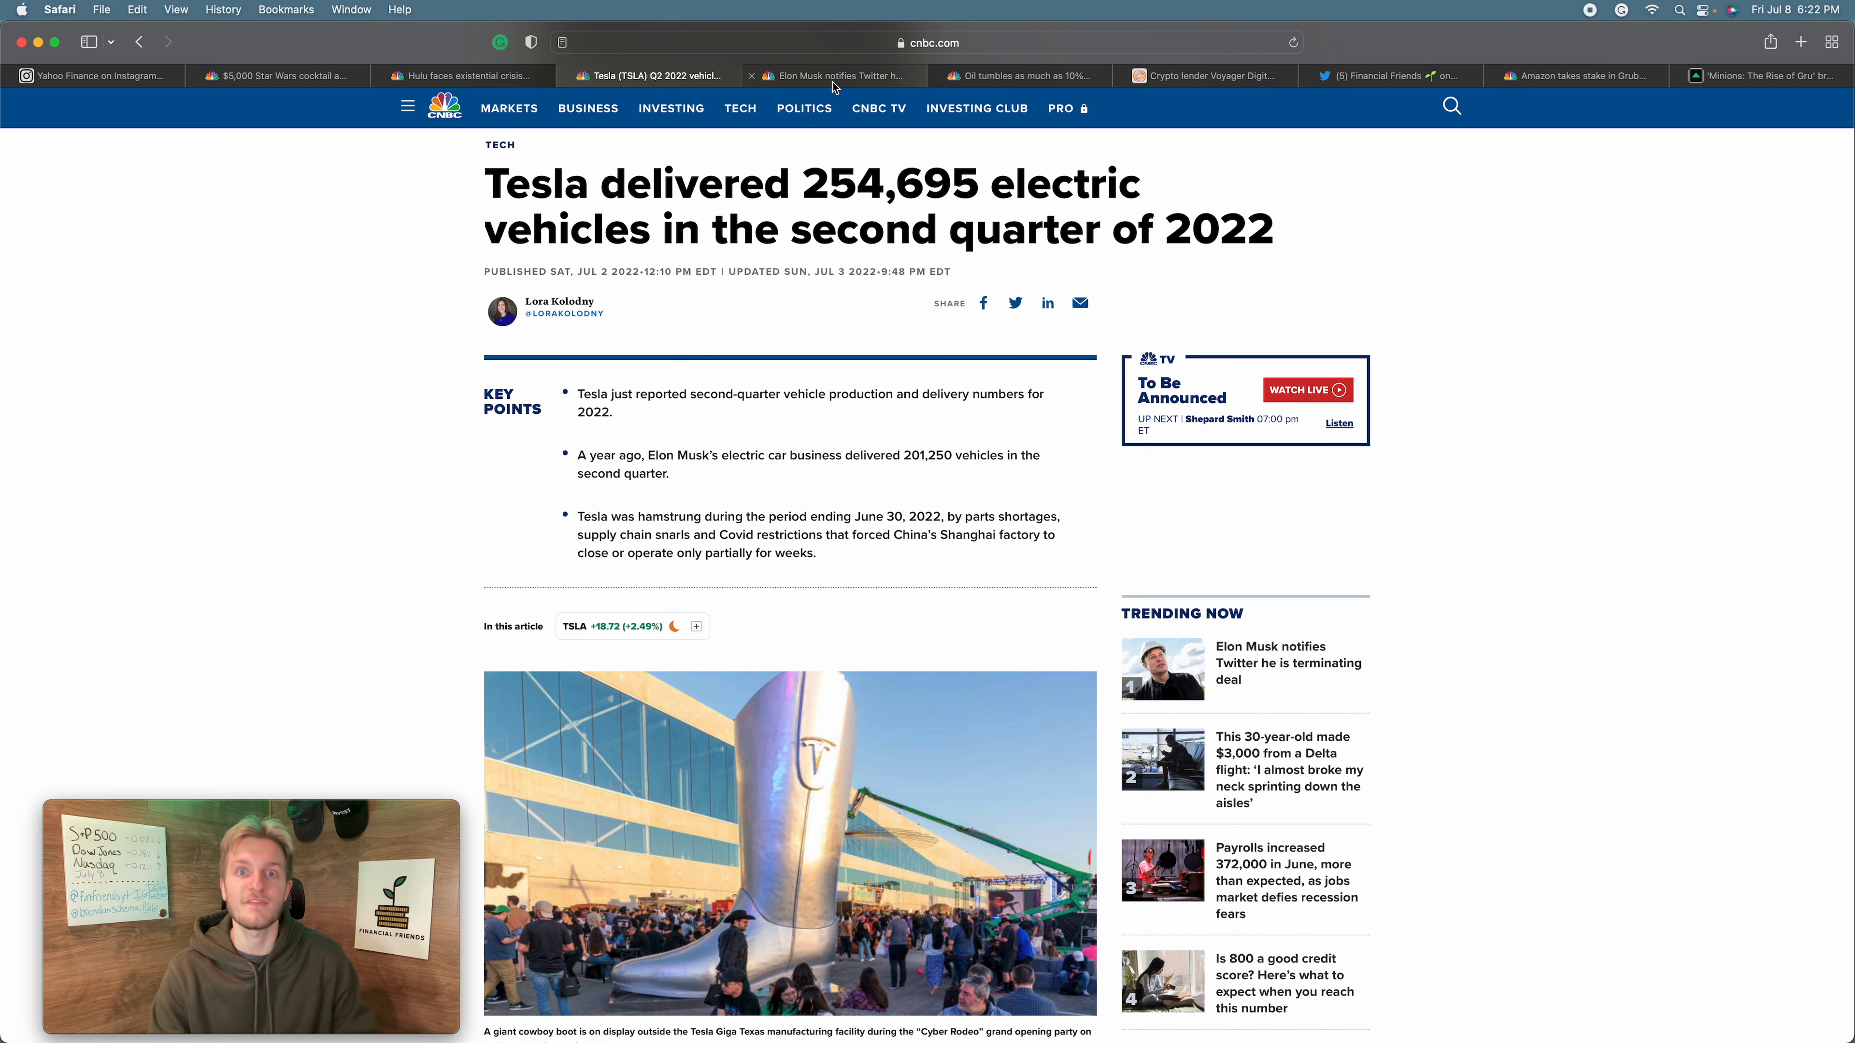
- Read CNBC's article on Elon Musk terminating the Twitter deal to its end and back to the headline
left_click(834, 75)
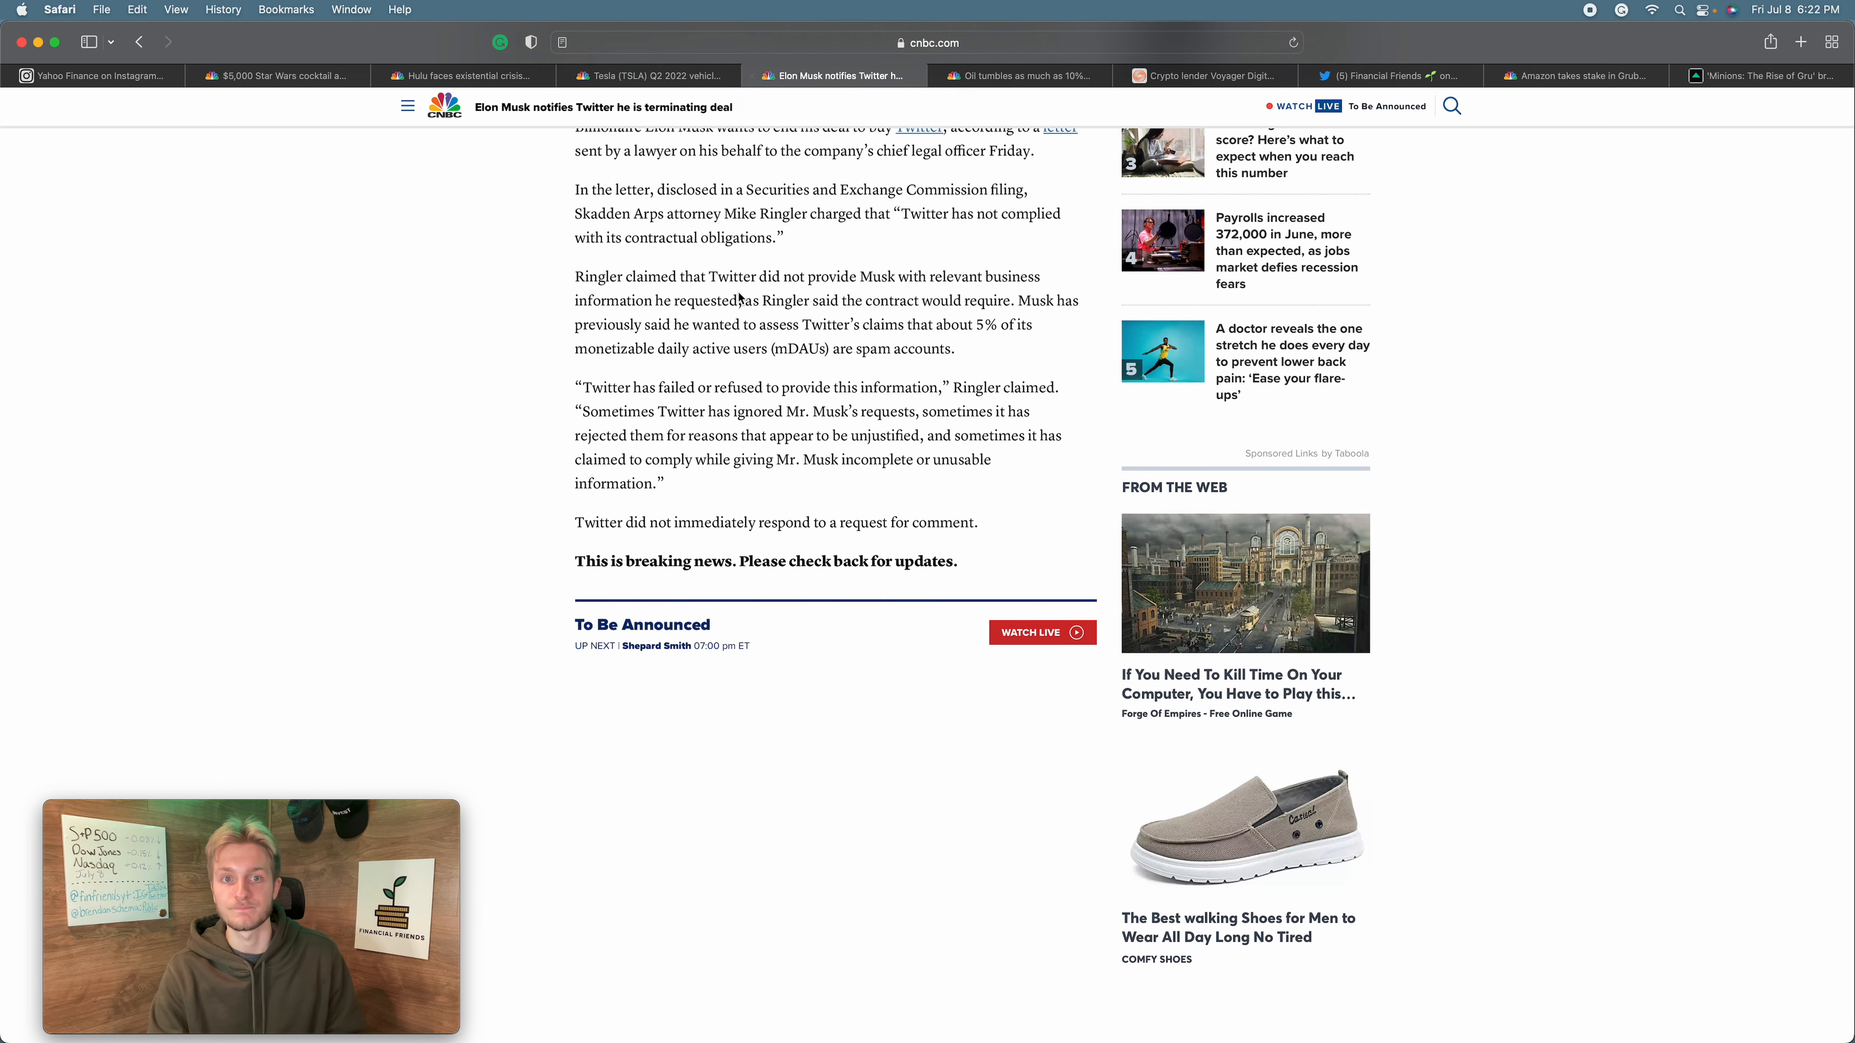
scroll("up", 3)
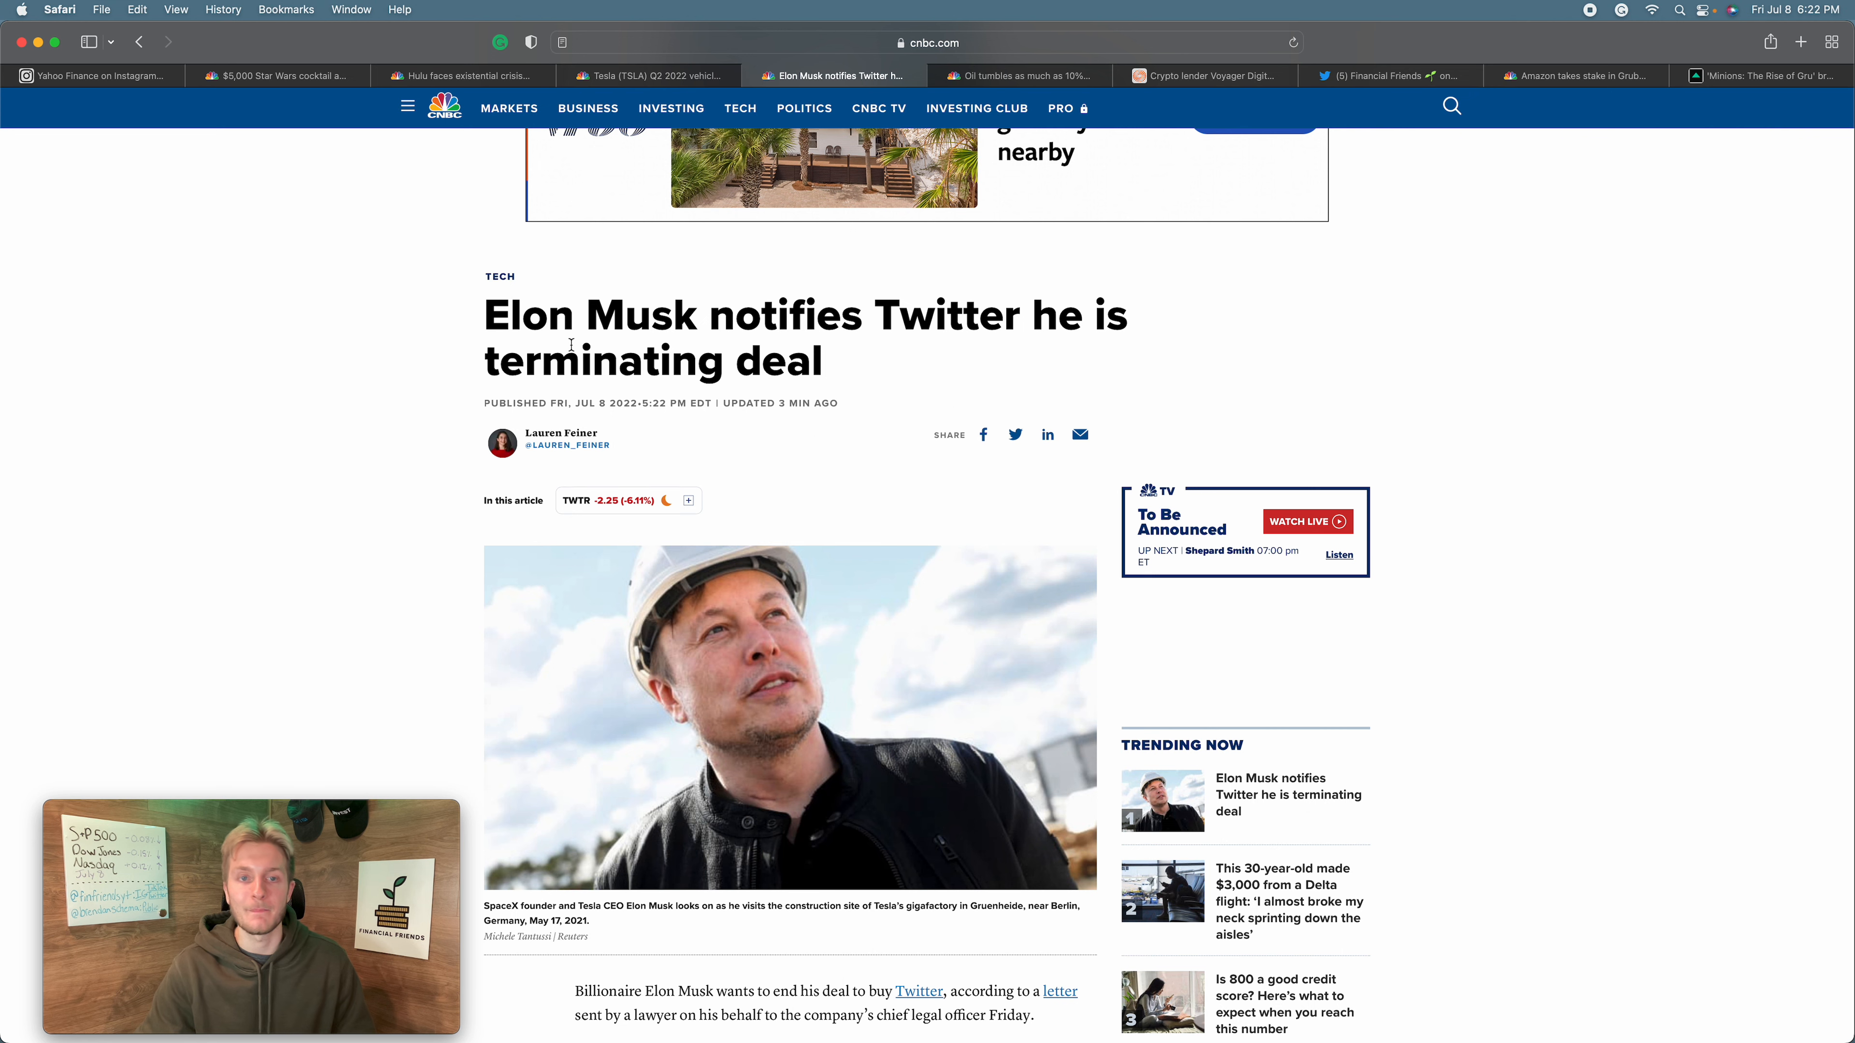
scroll("down", 3)
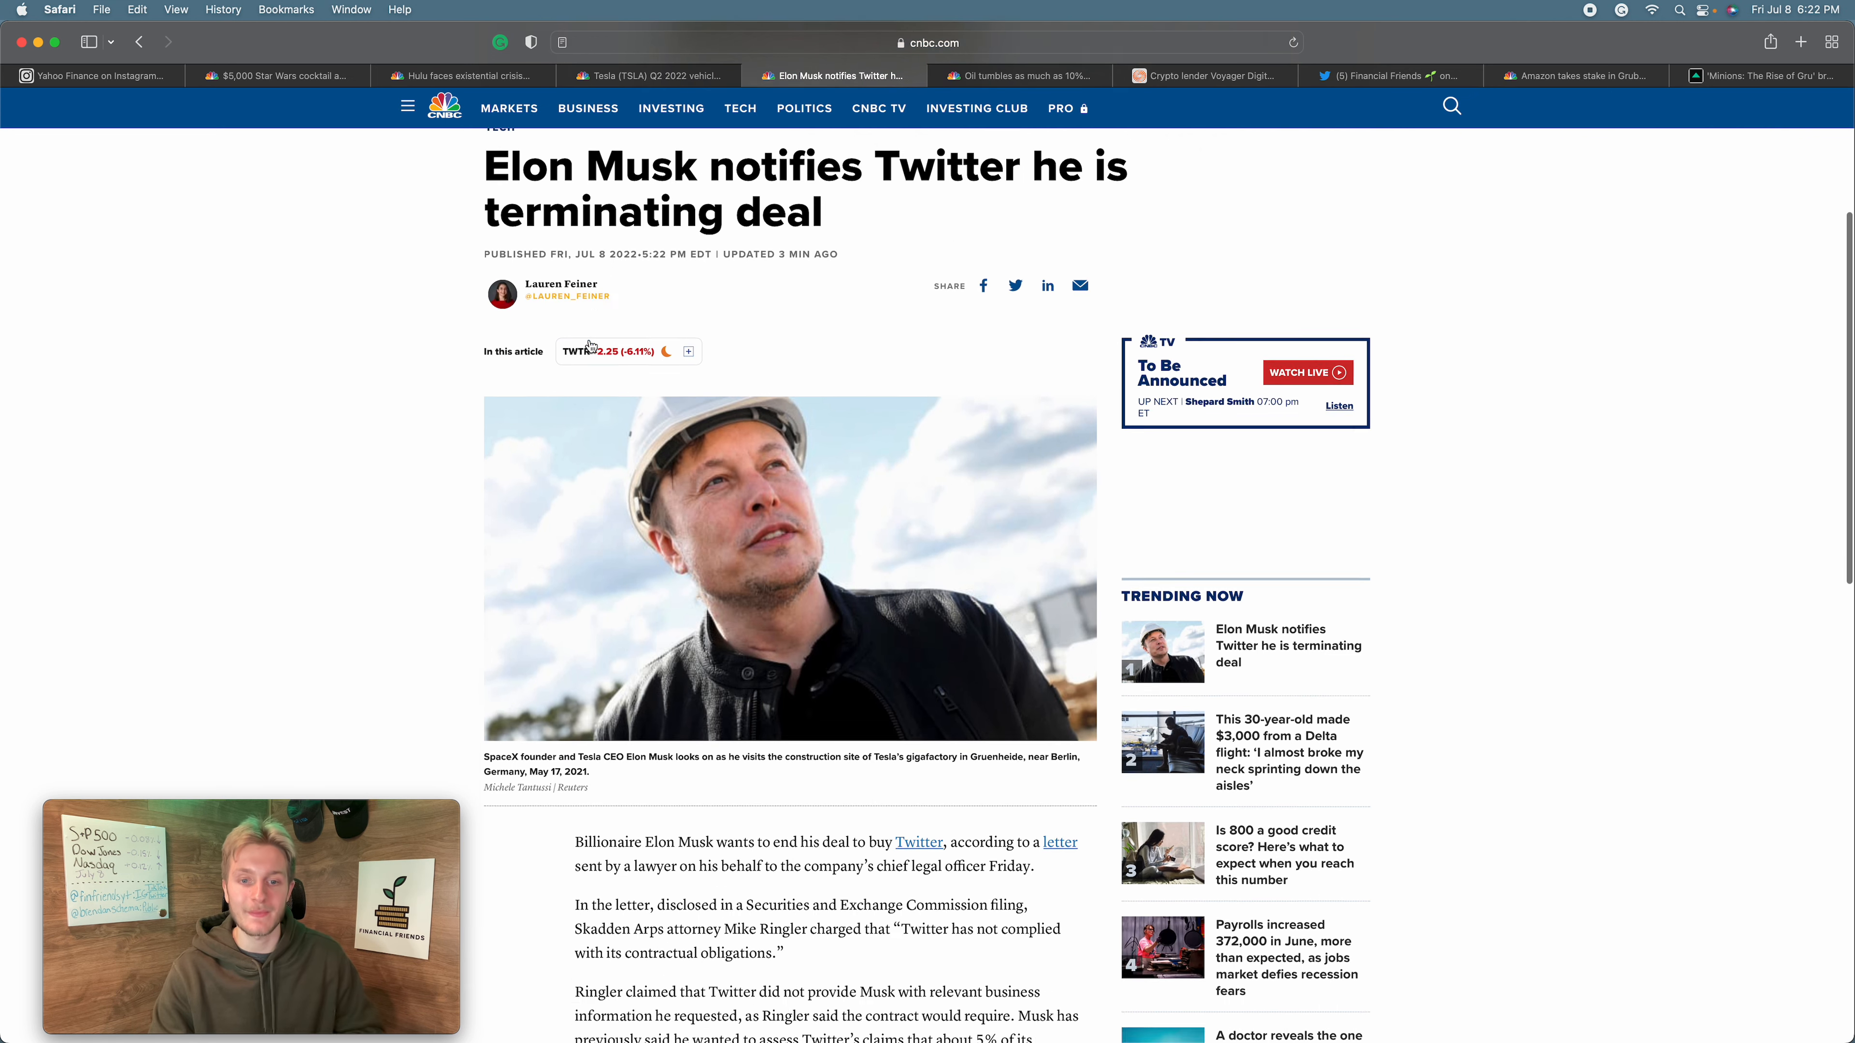
scroll("down", 3)
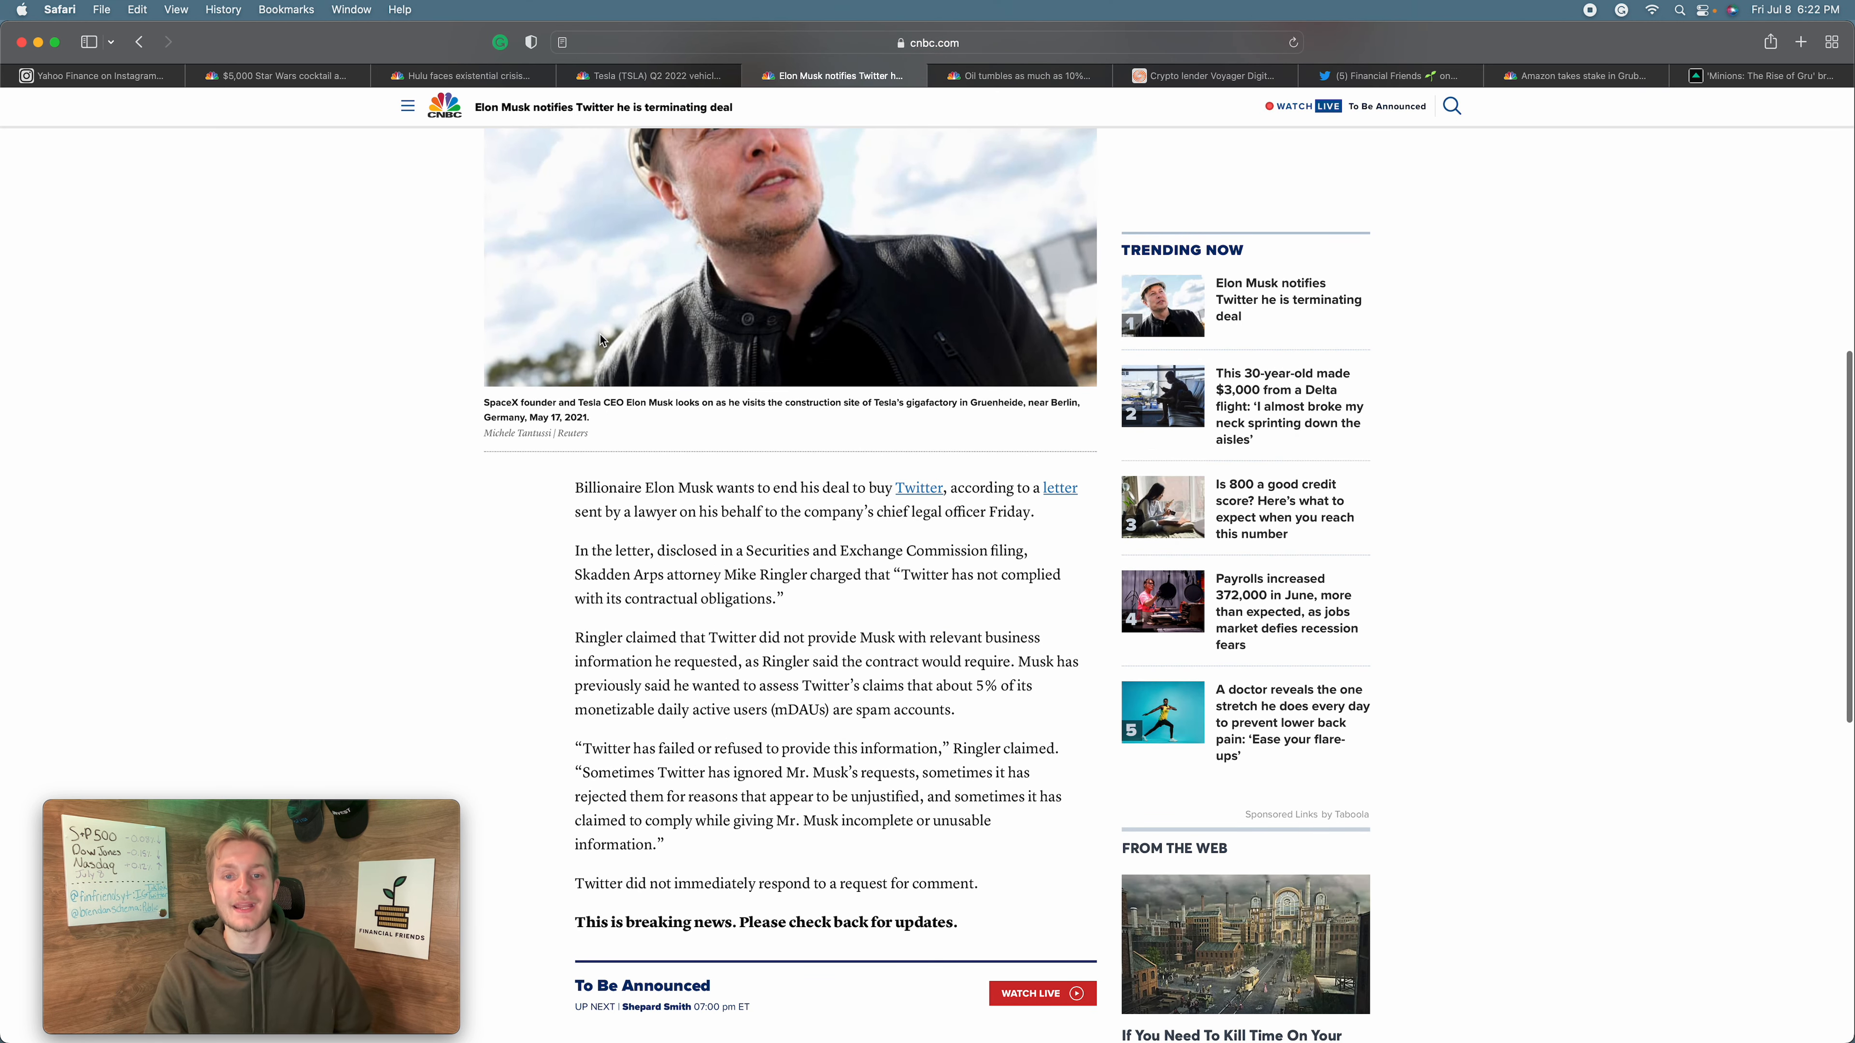
scroll("down", 3)
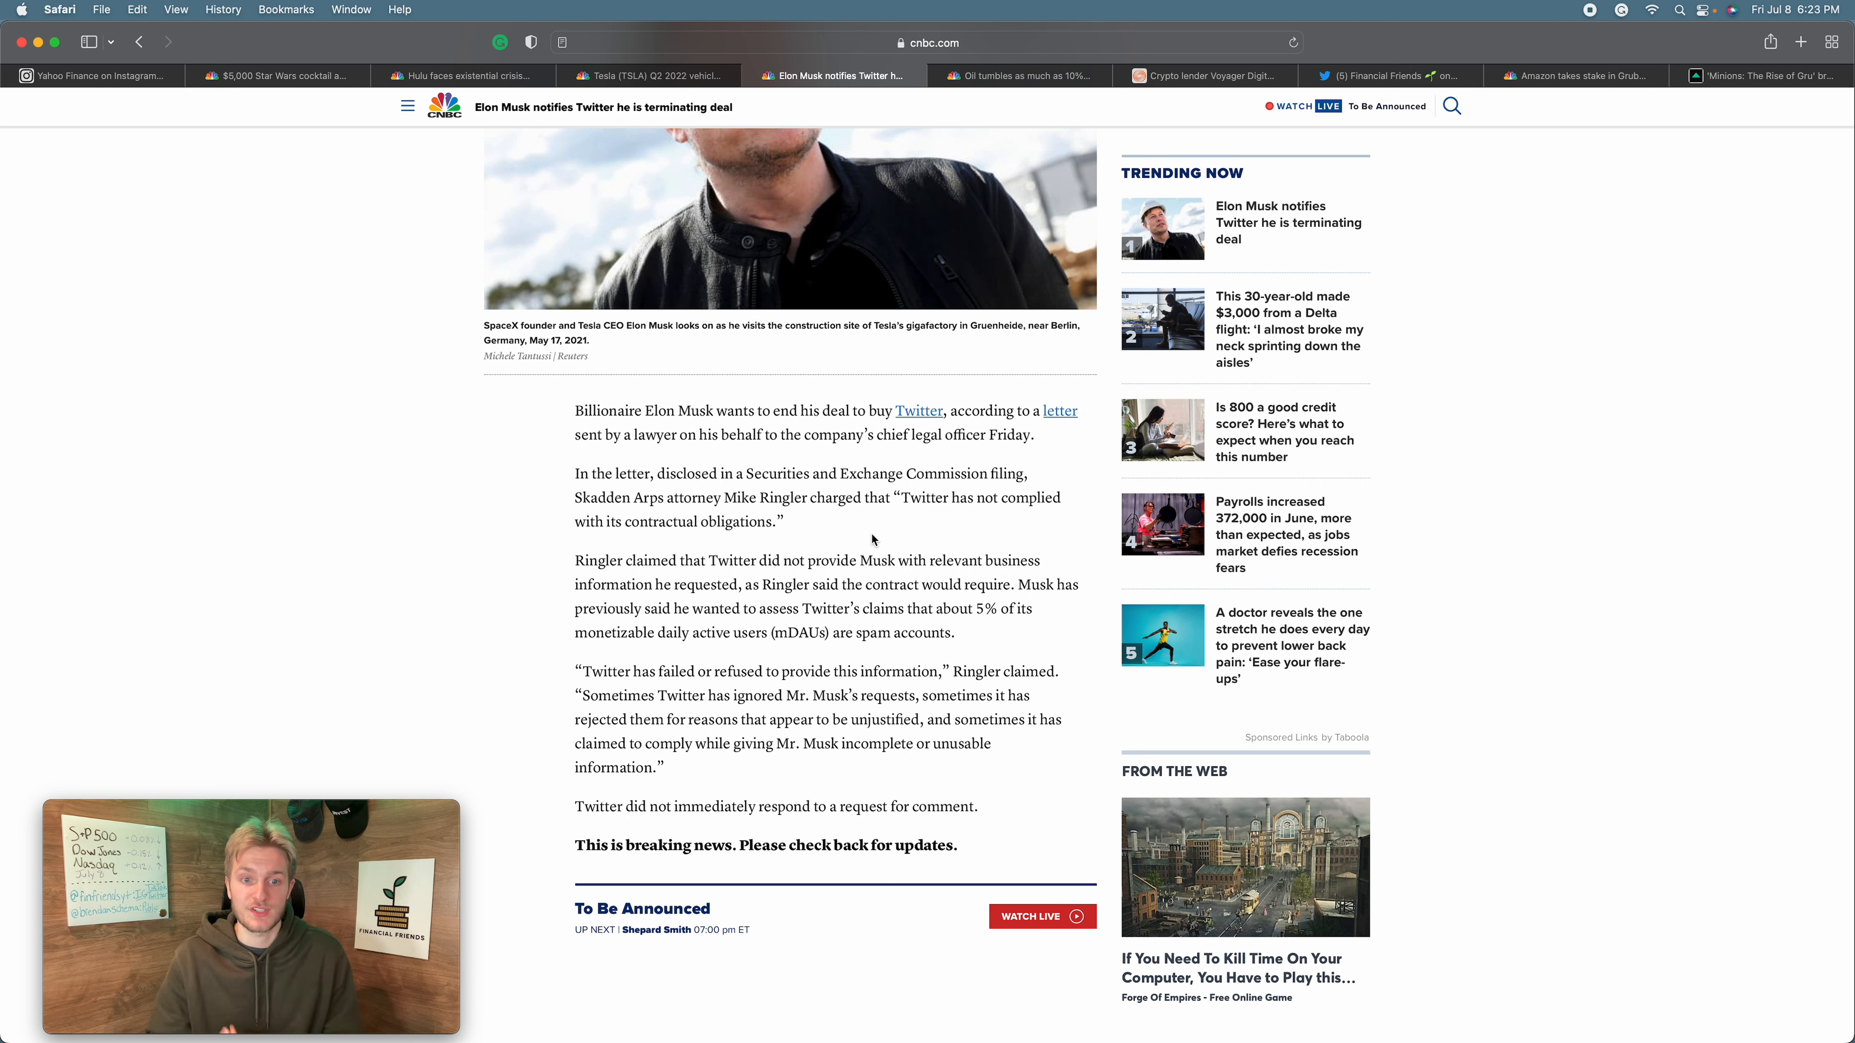
mouse_move(818, 397)
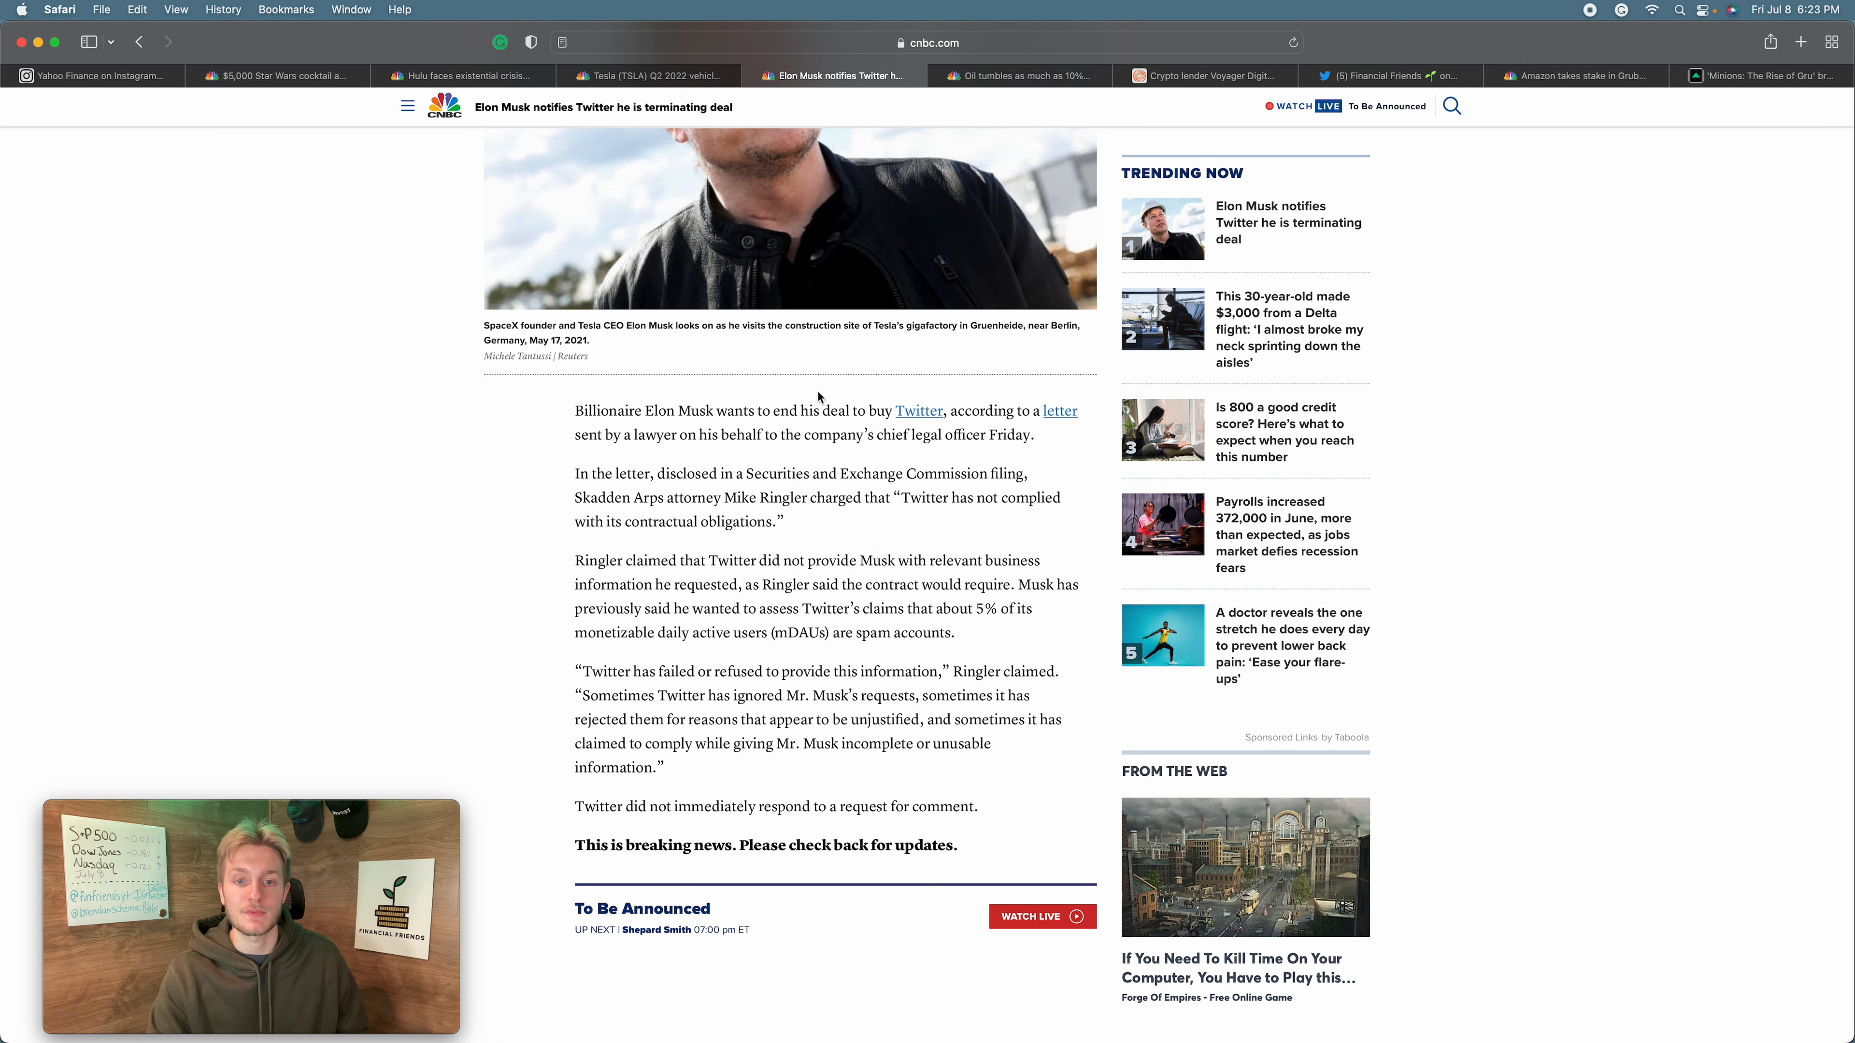
scroll("up", 3)
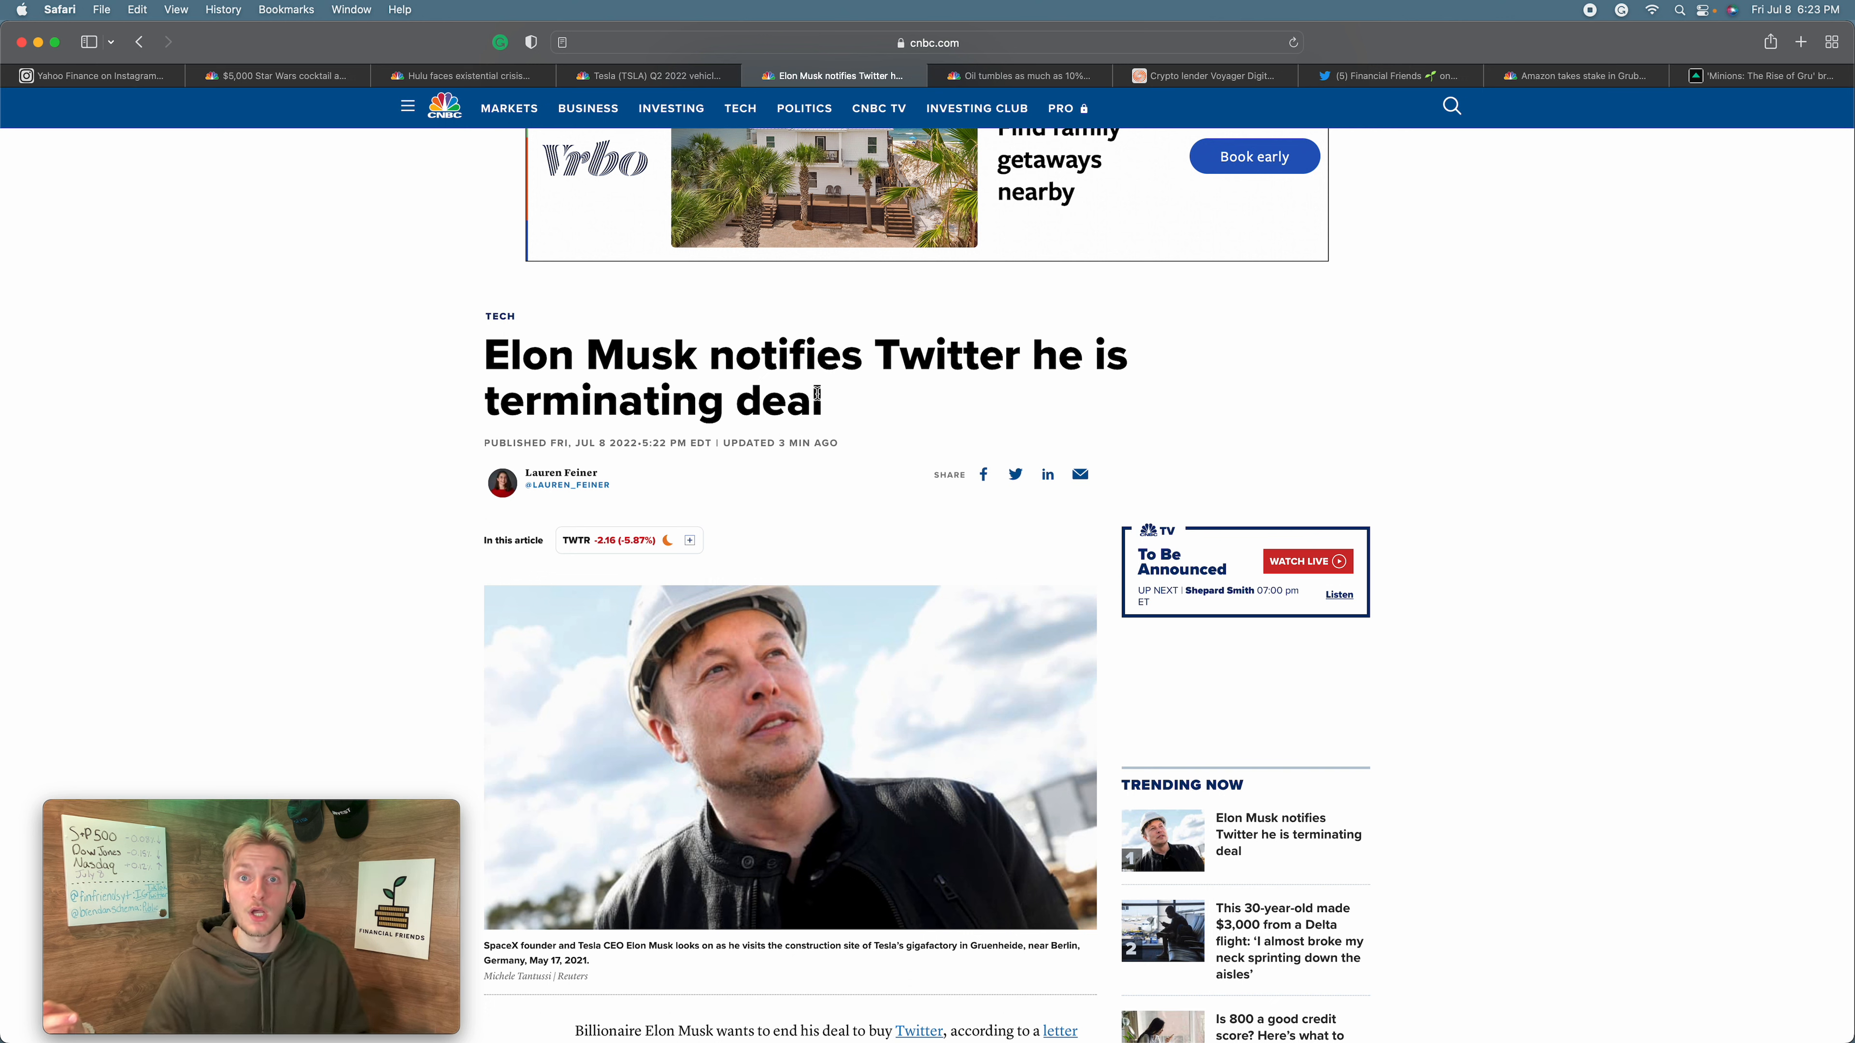
mouse_move(979, 75)
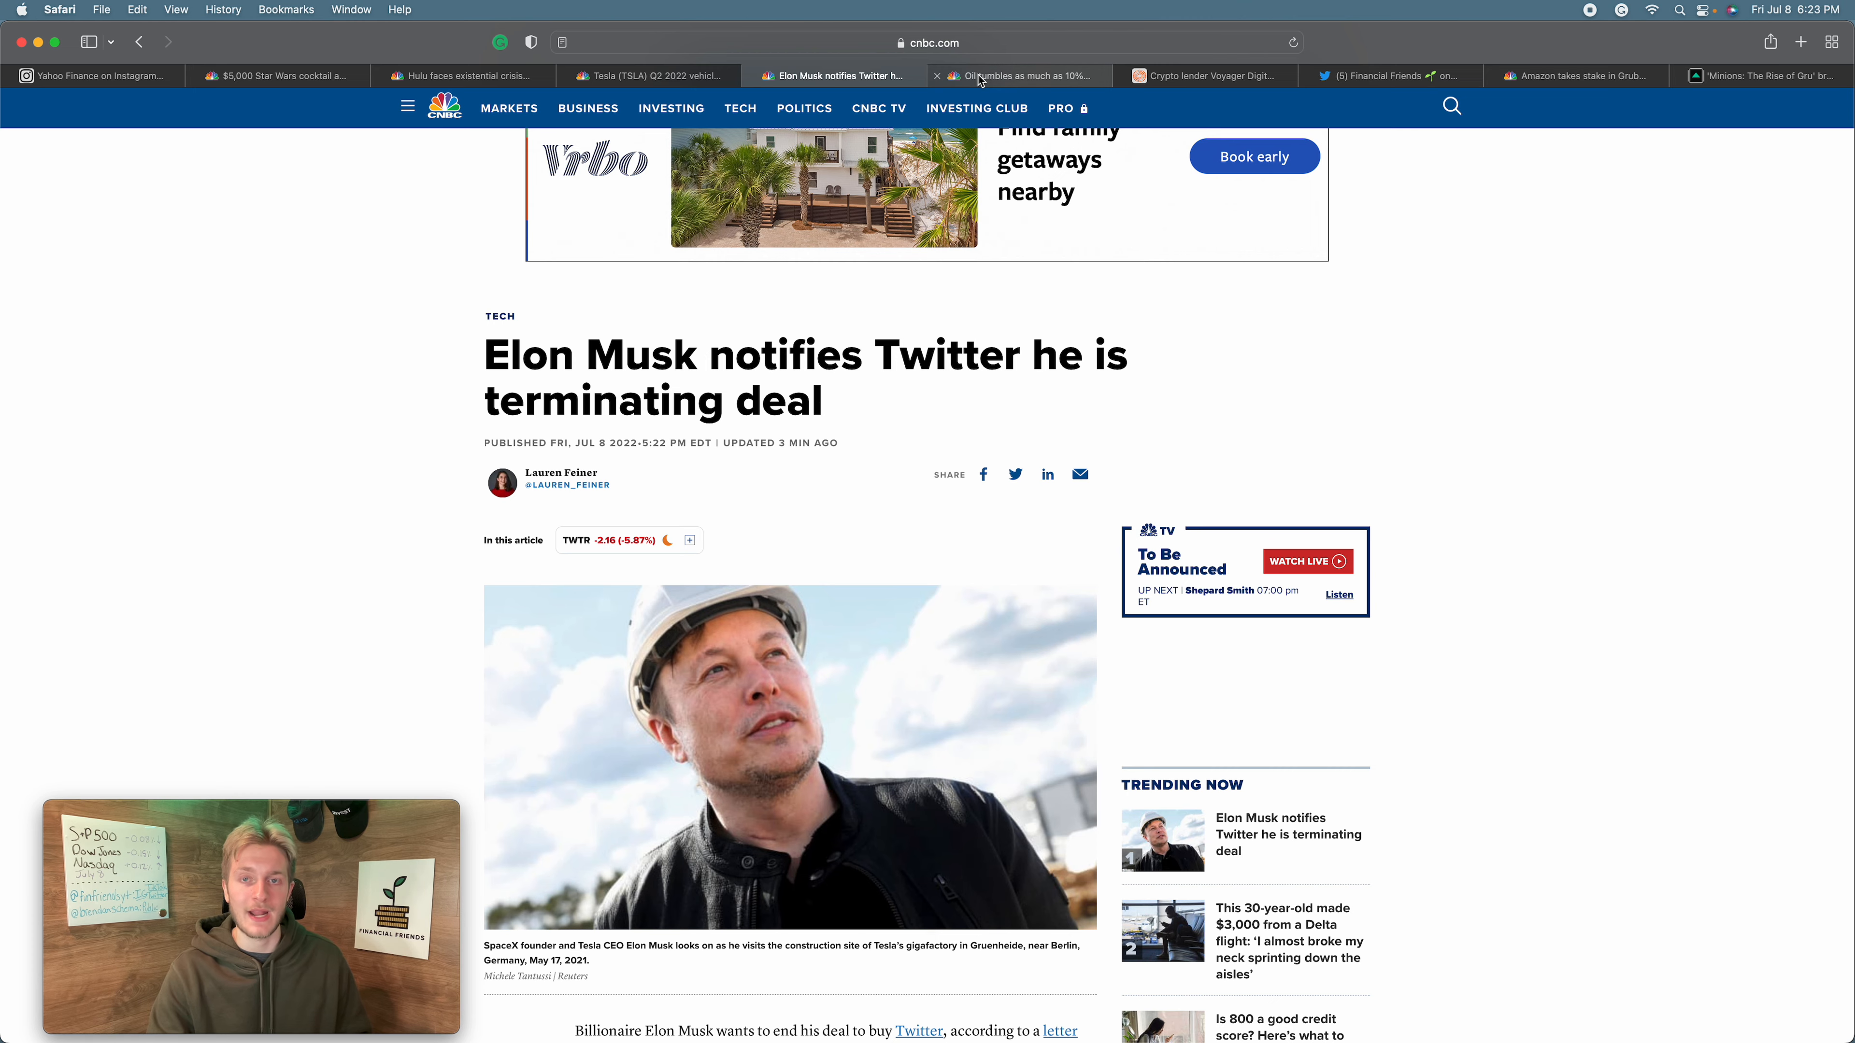
mouse_move(1015, 75)
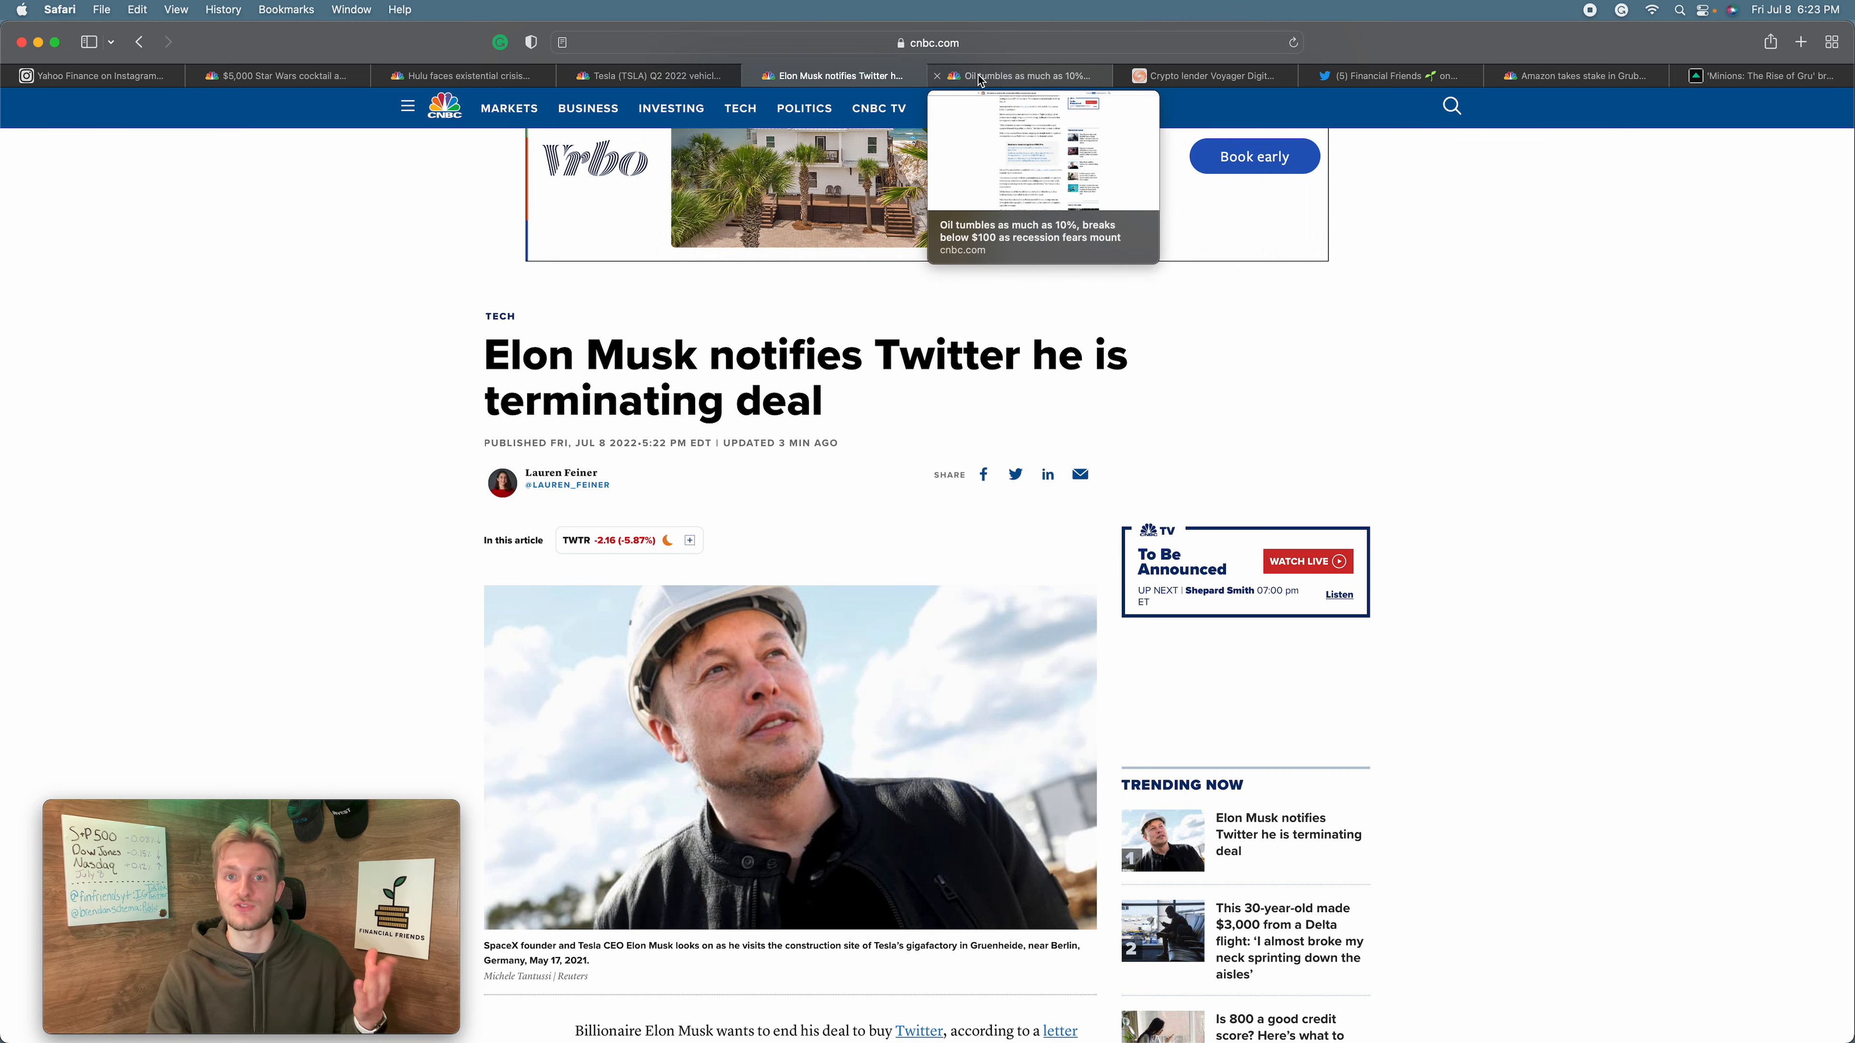
- Read CNBC's article on oil breaking below $100 down to Citi's $65 Brent forecast
left_click(1017, 75)
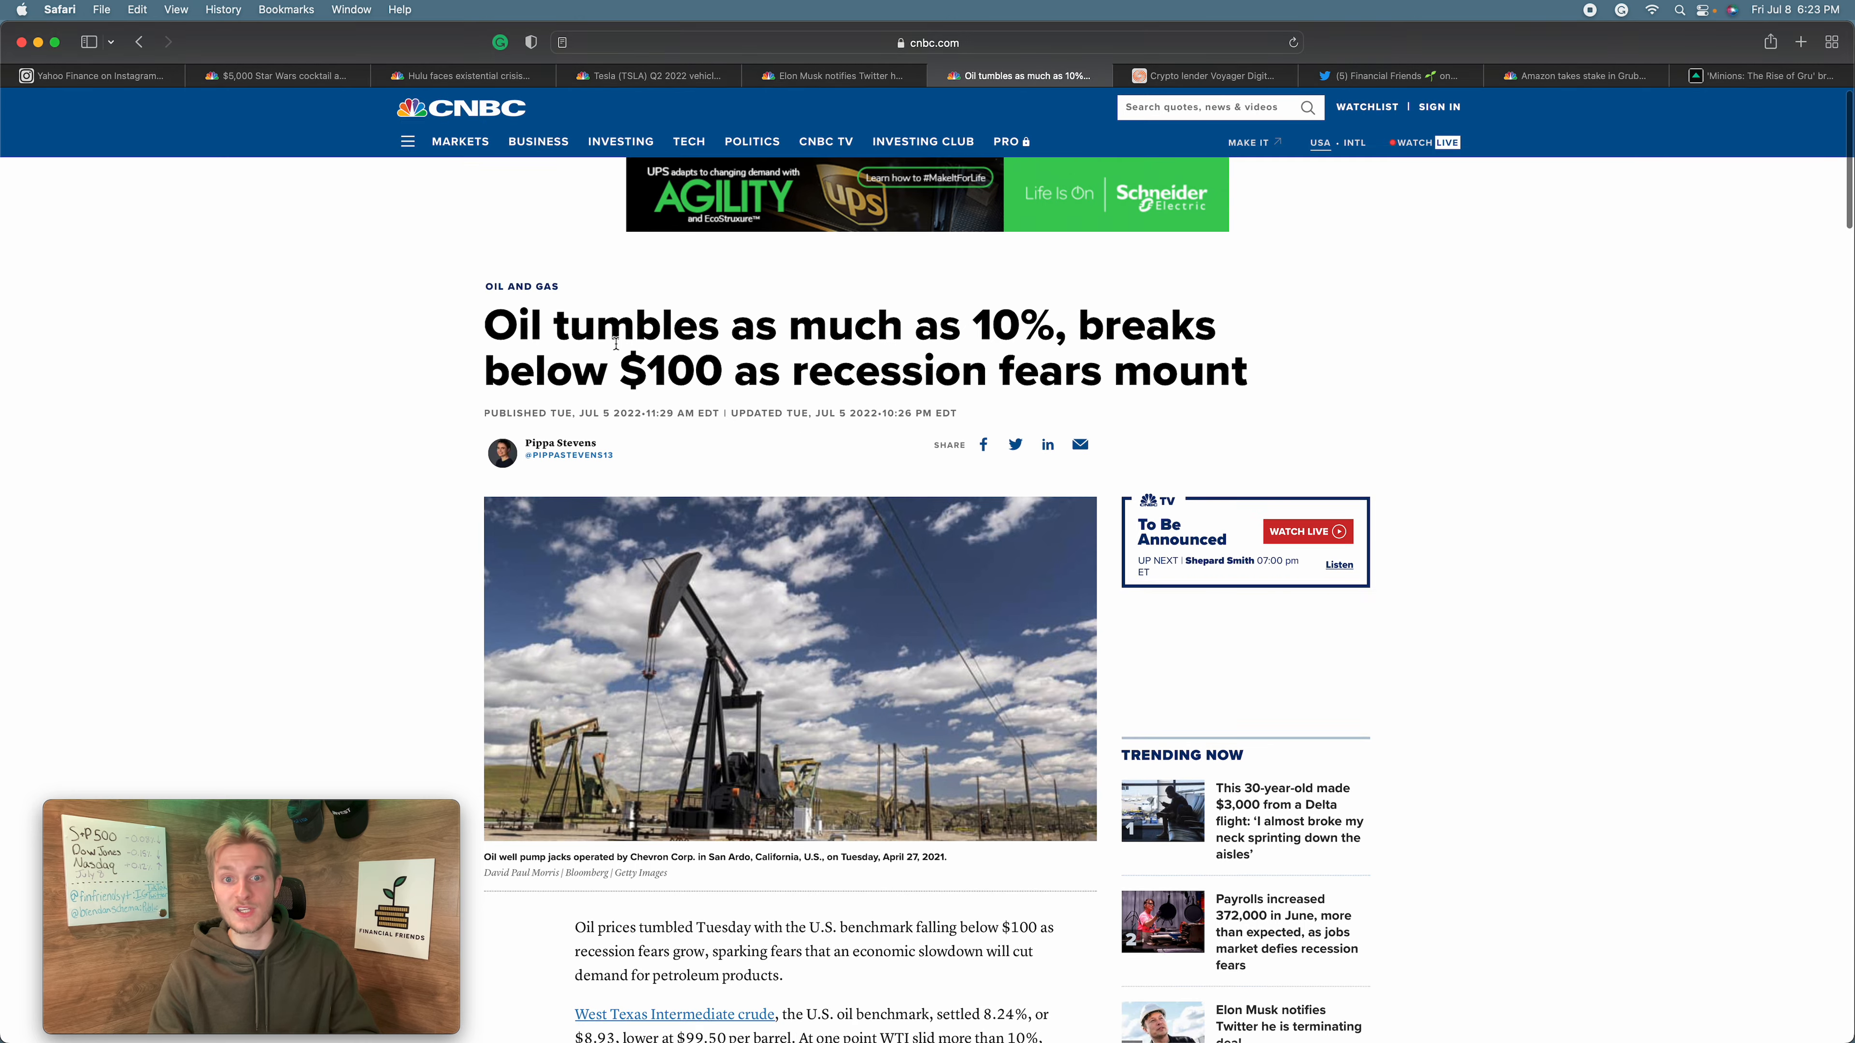
scroll("down", 3)
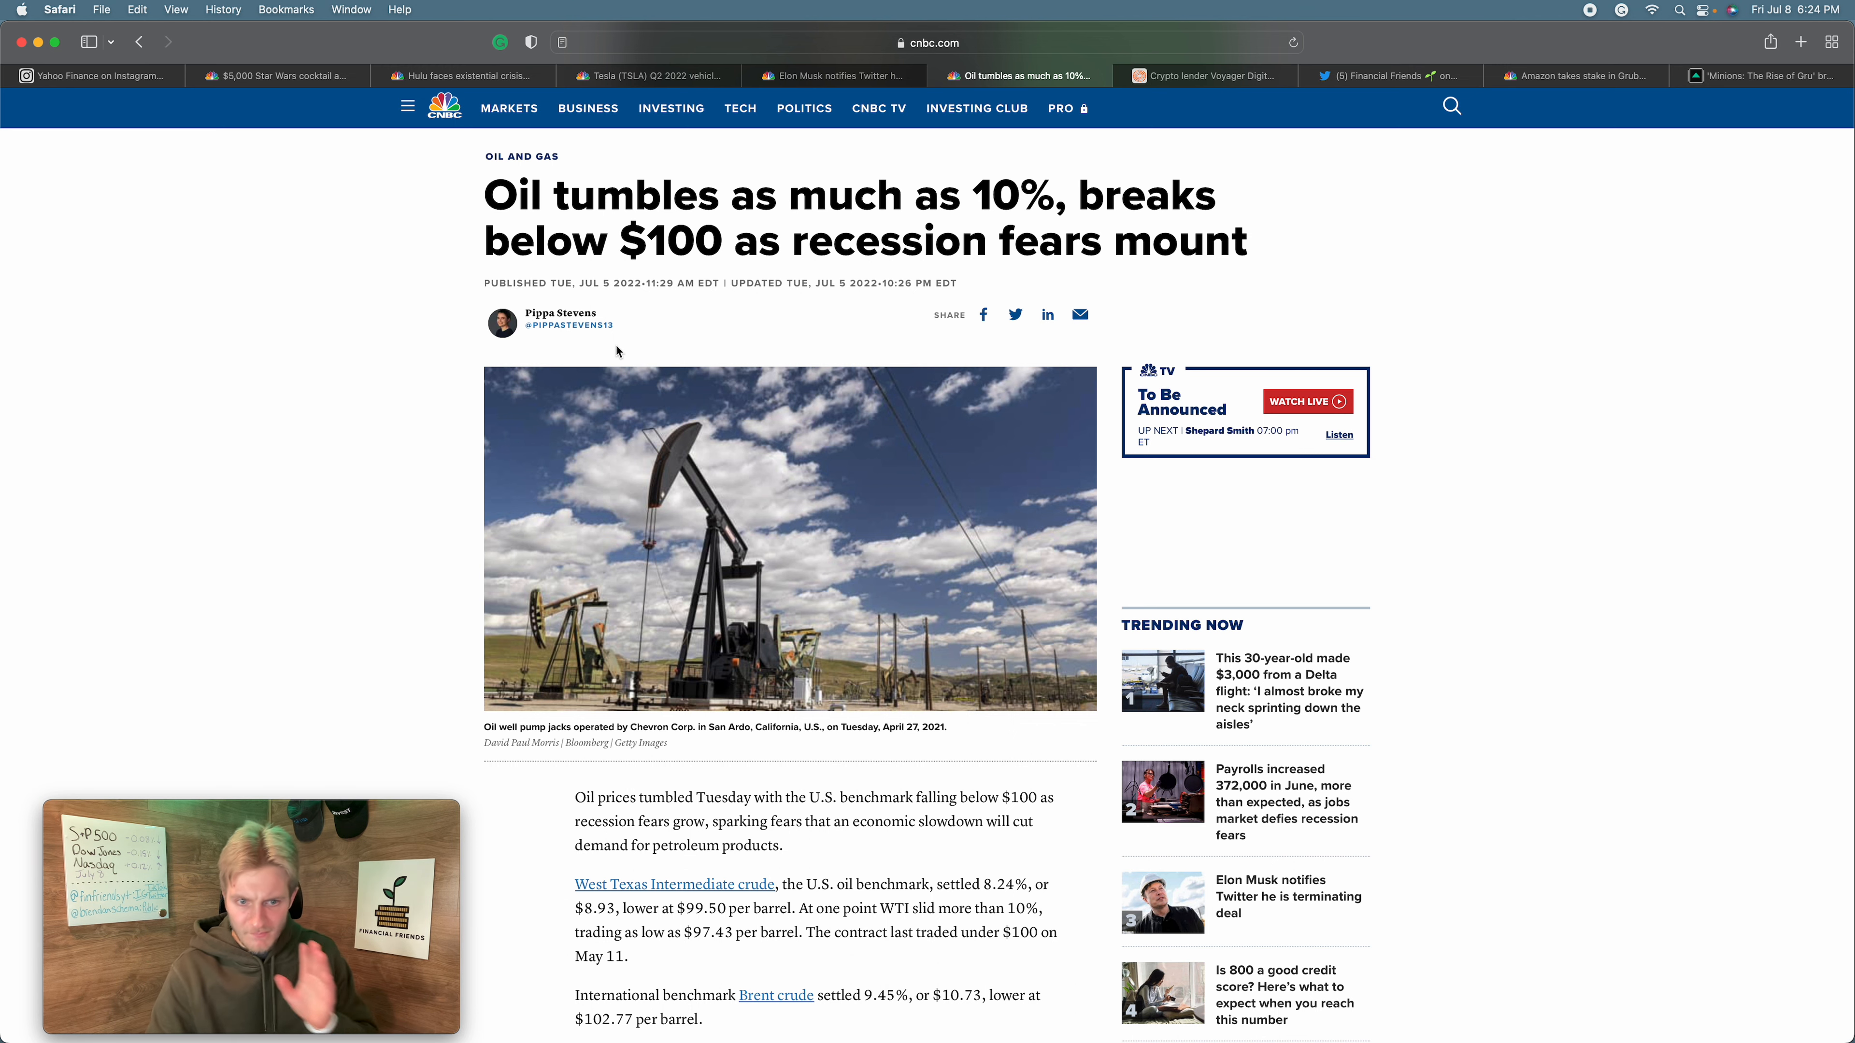
scroll("down", 3)
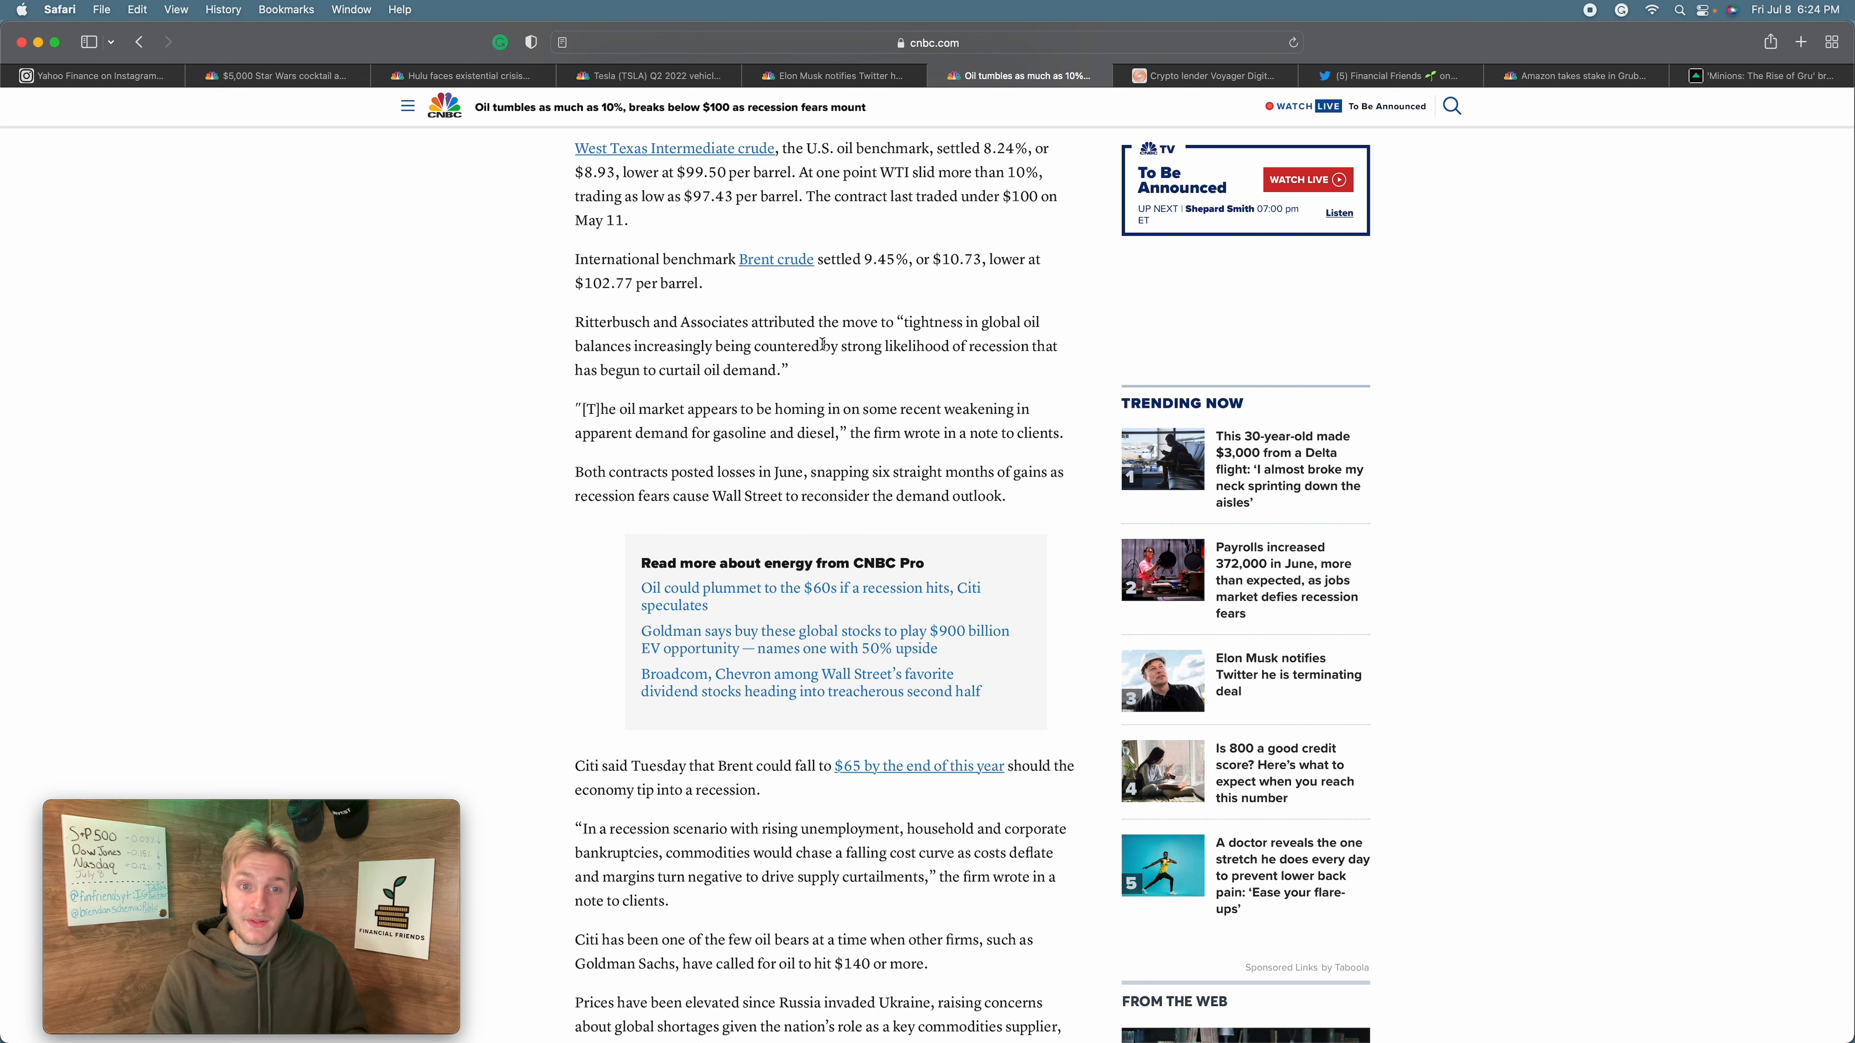
mouse_move(793, 375)
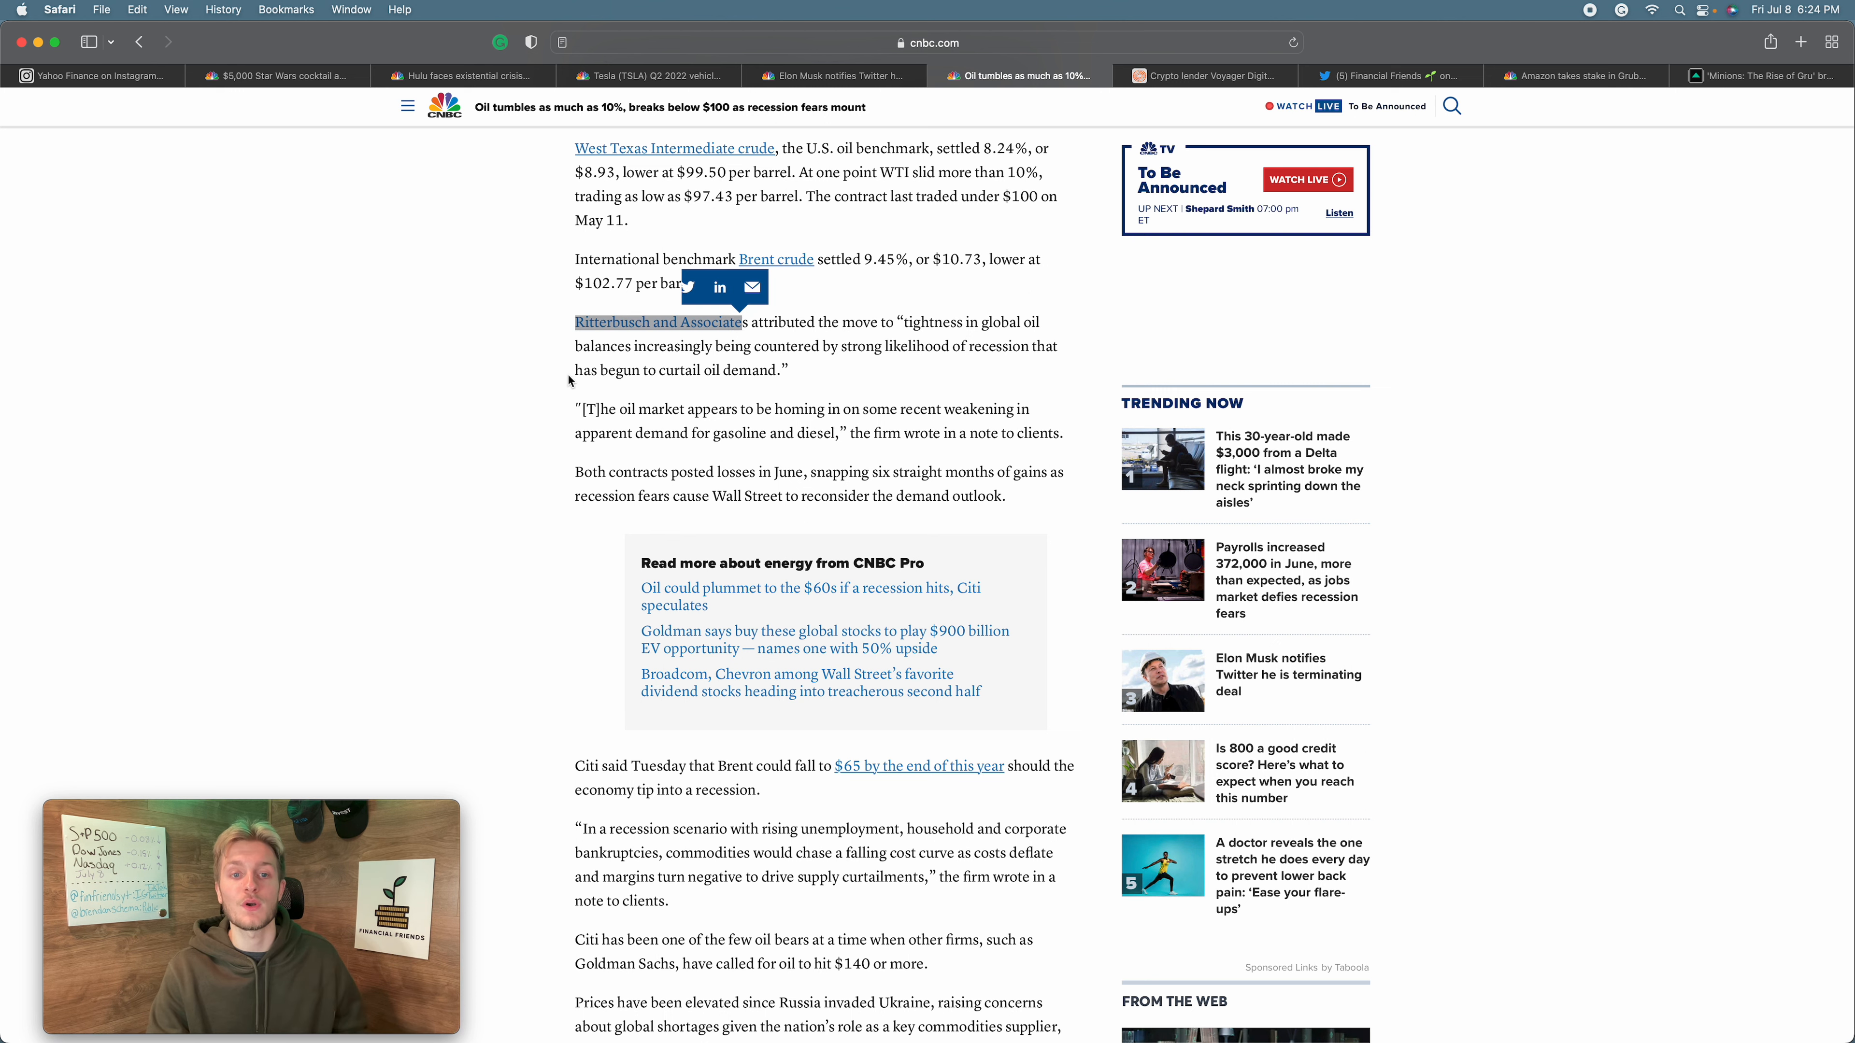
scroll("down", 3)
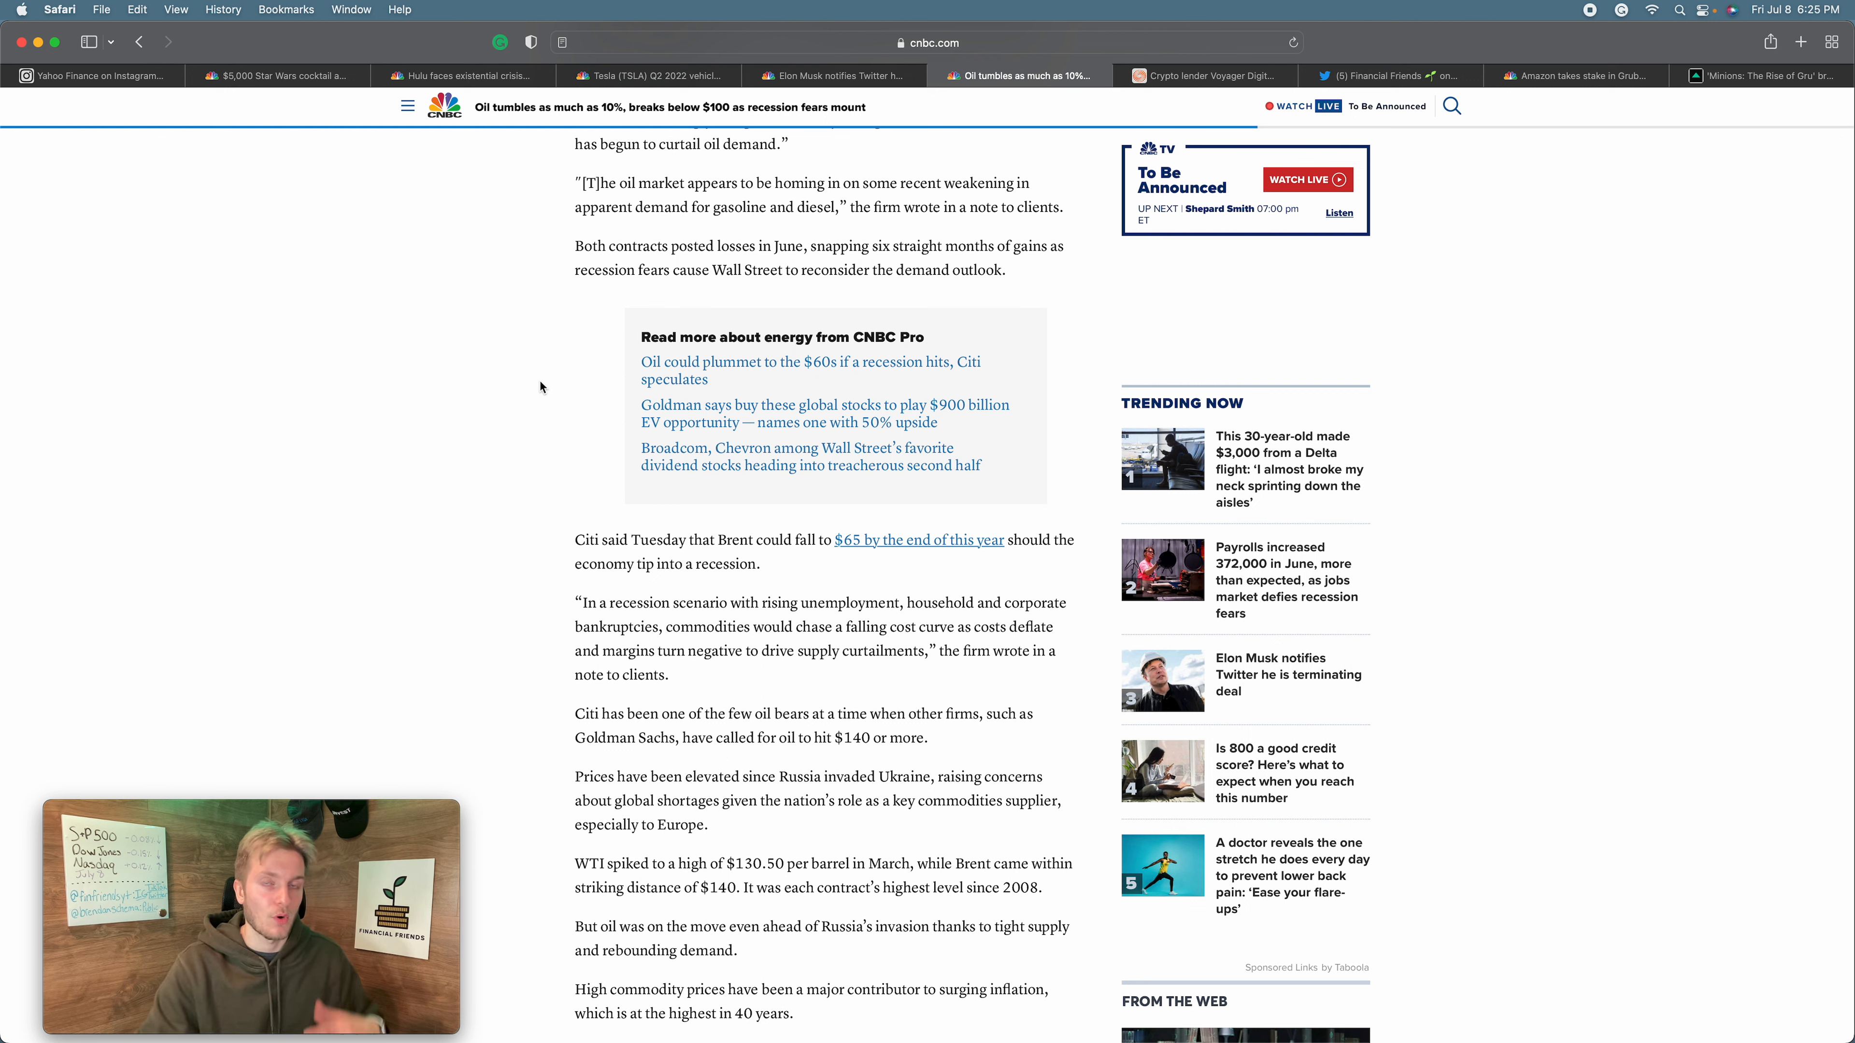
scroll("down", 3)
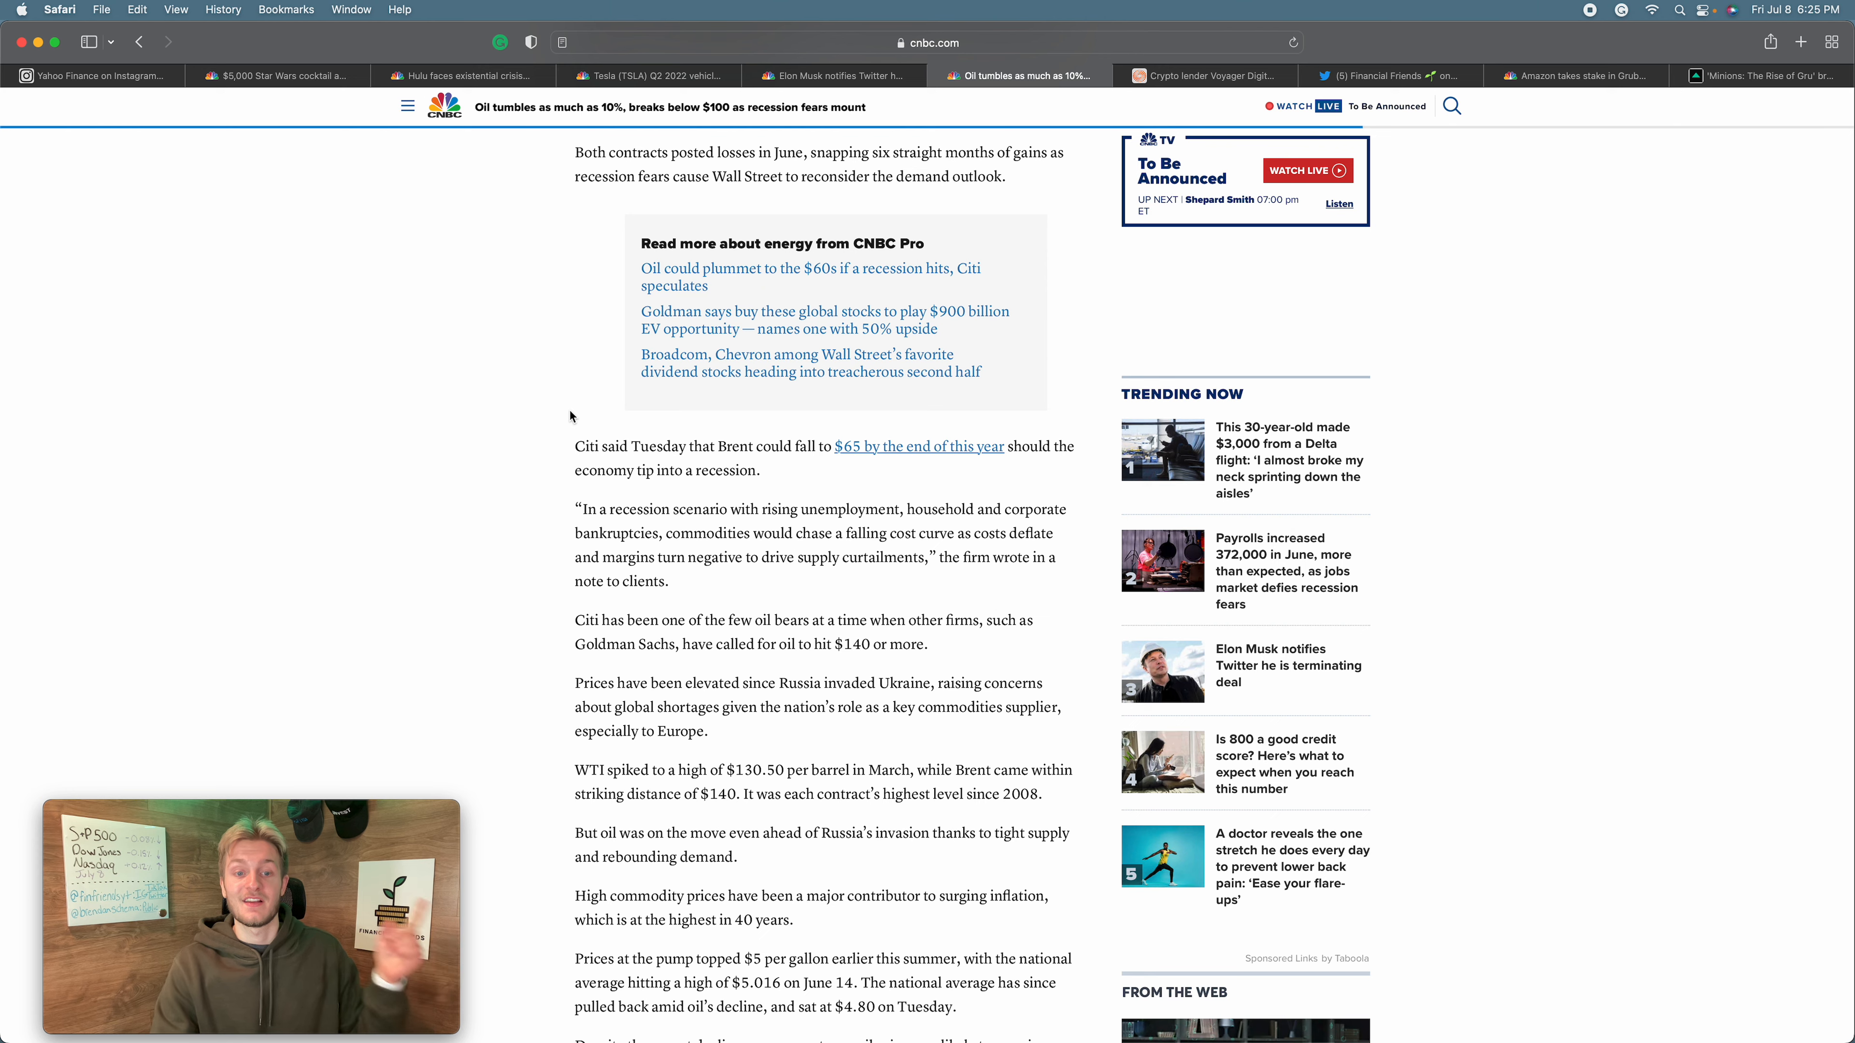
scroll("down", 3)
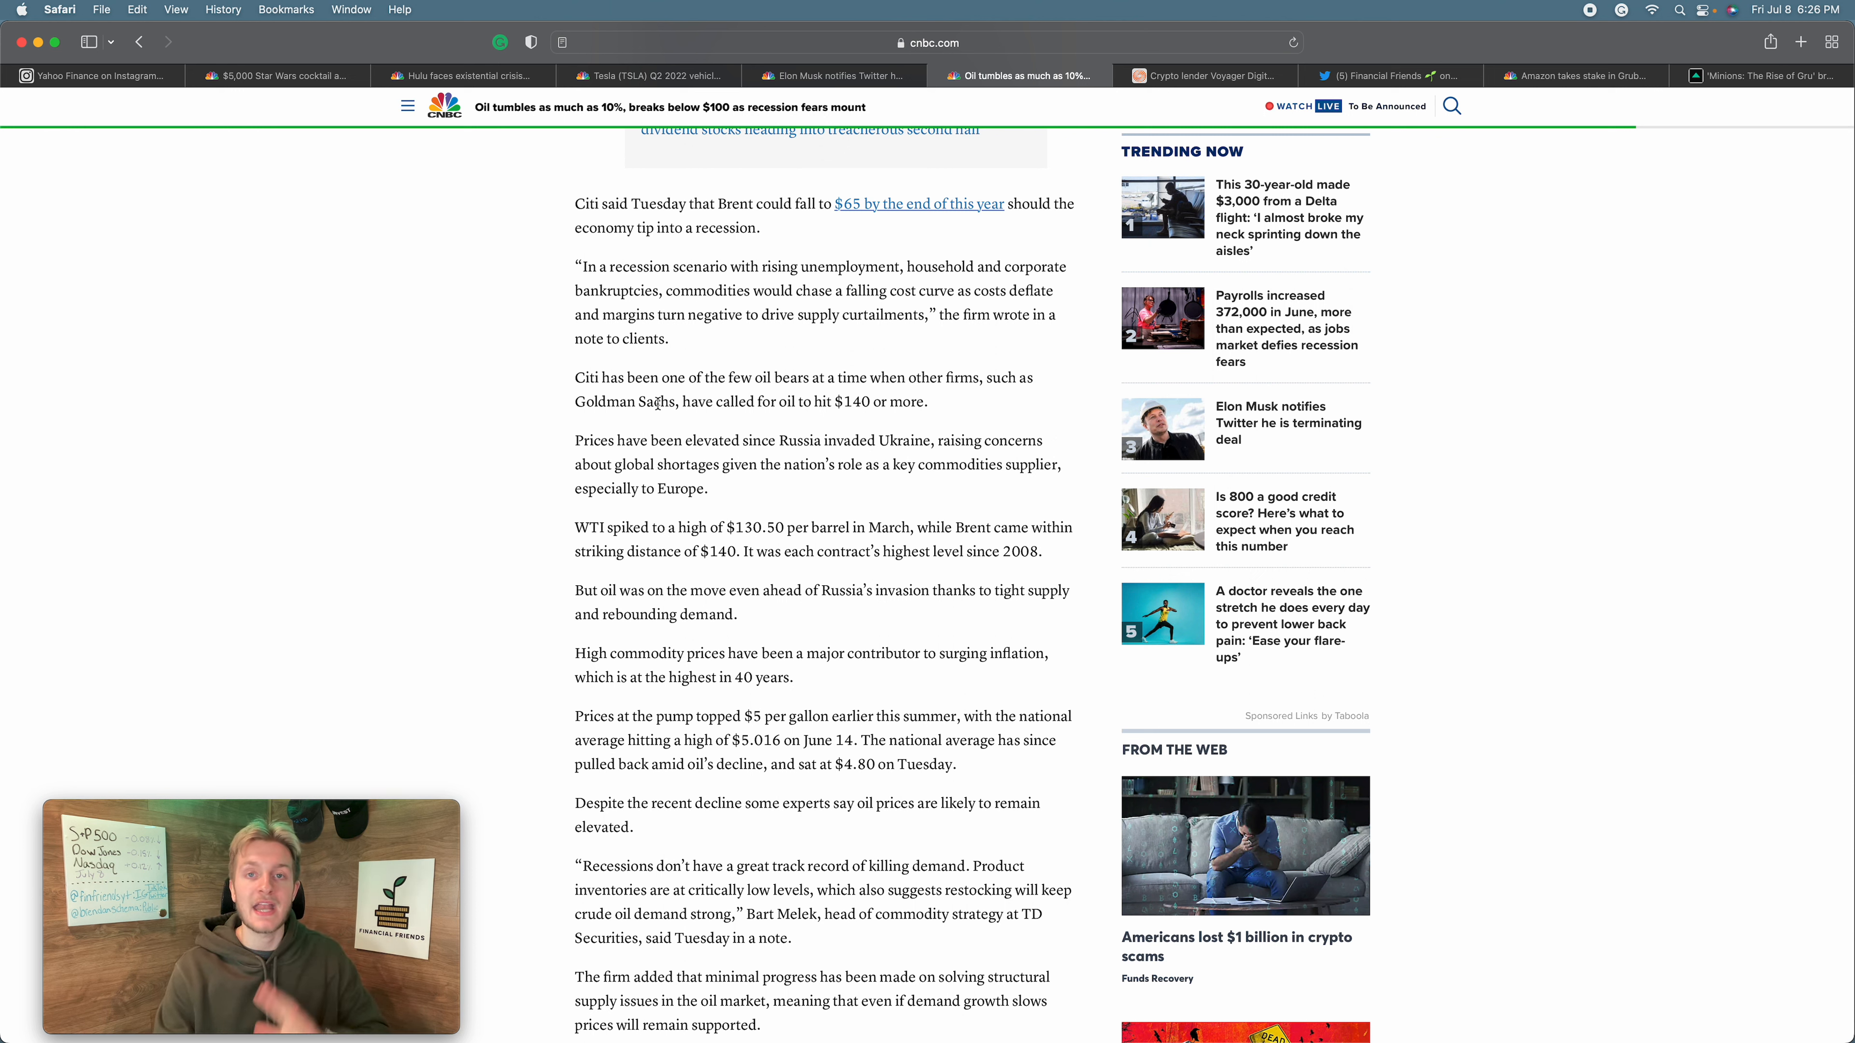
scroll("down", 3)
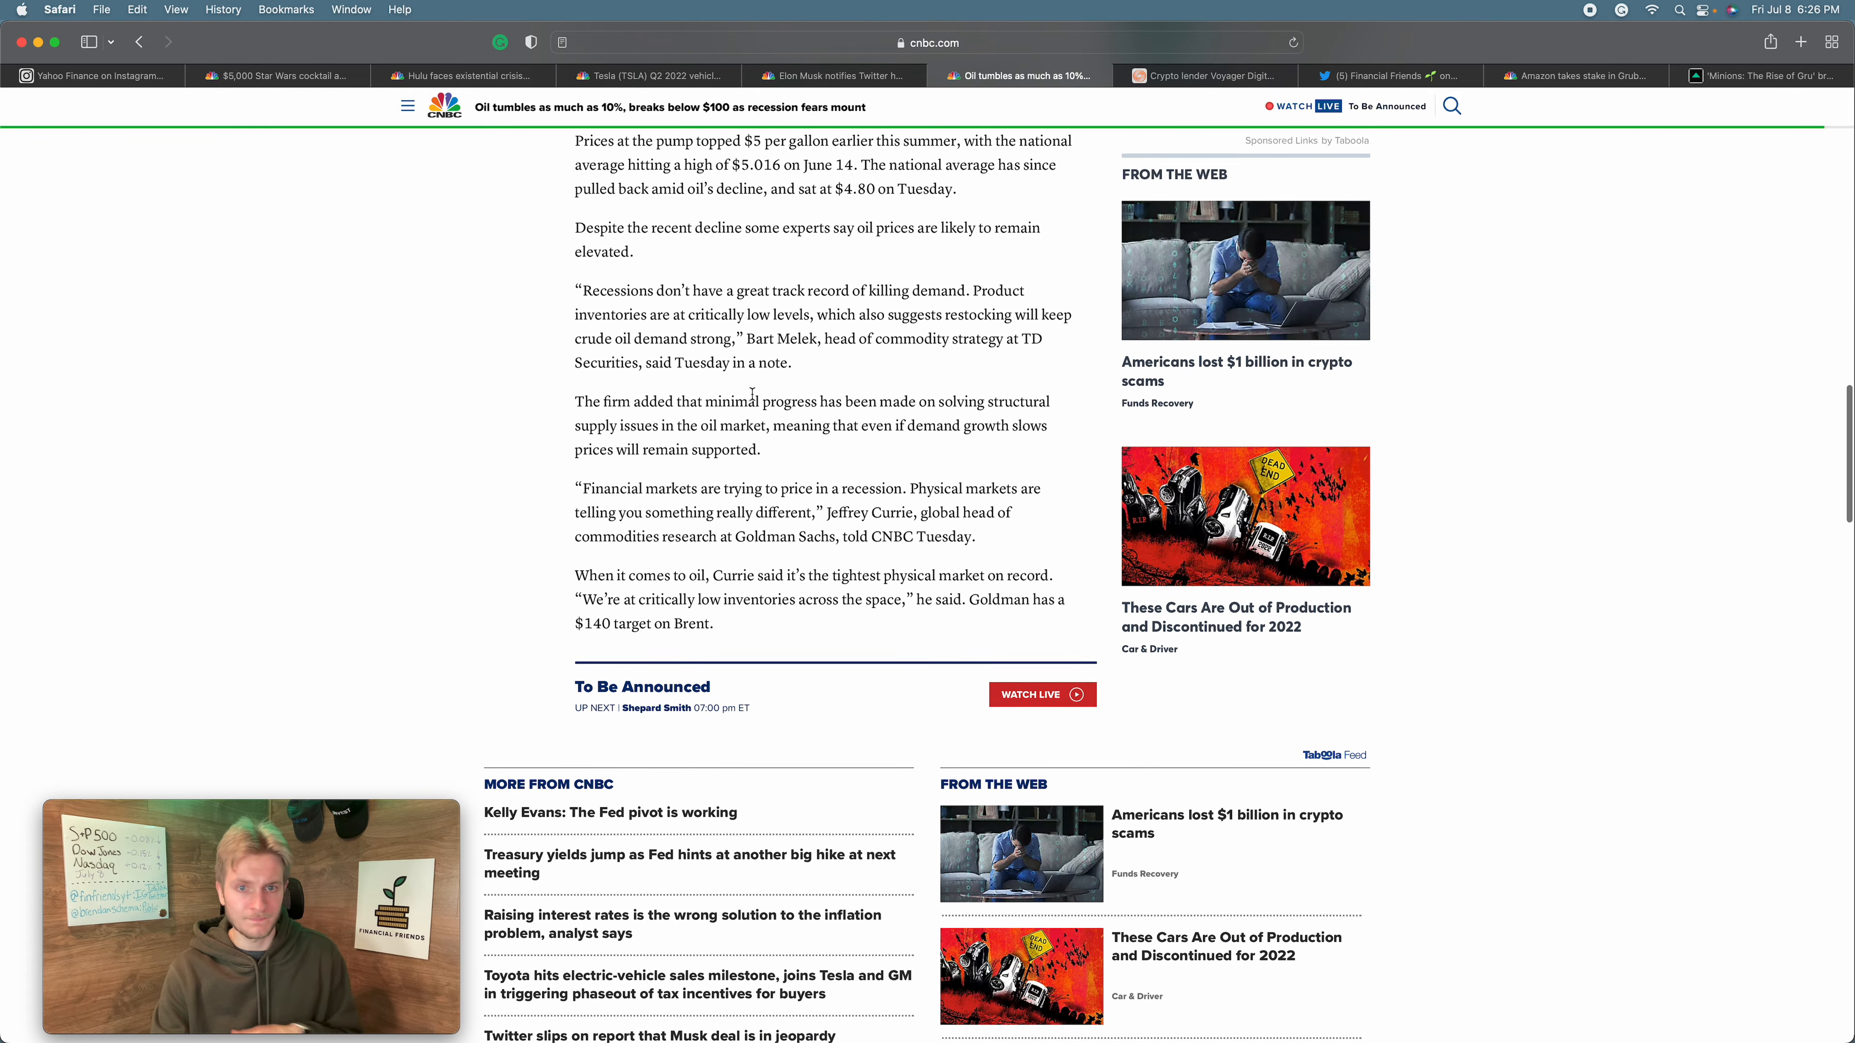
scroll("up", 3)
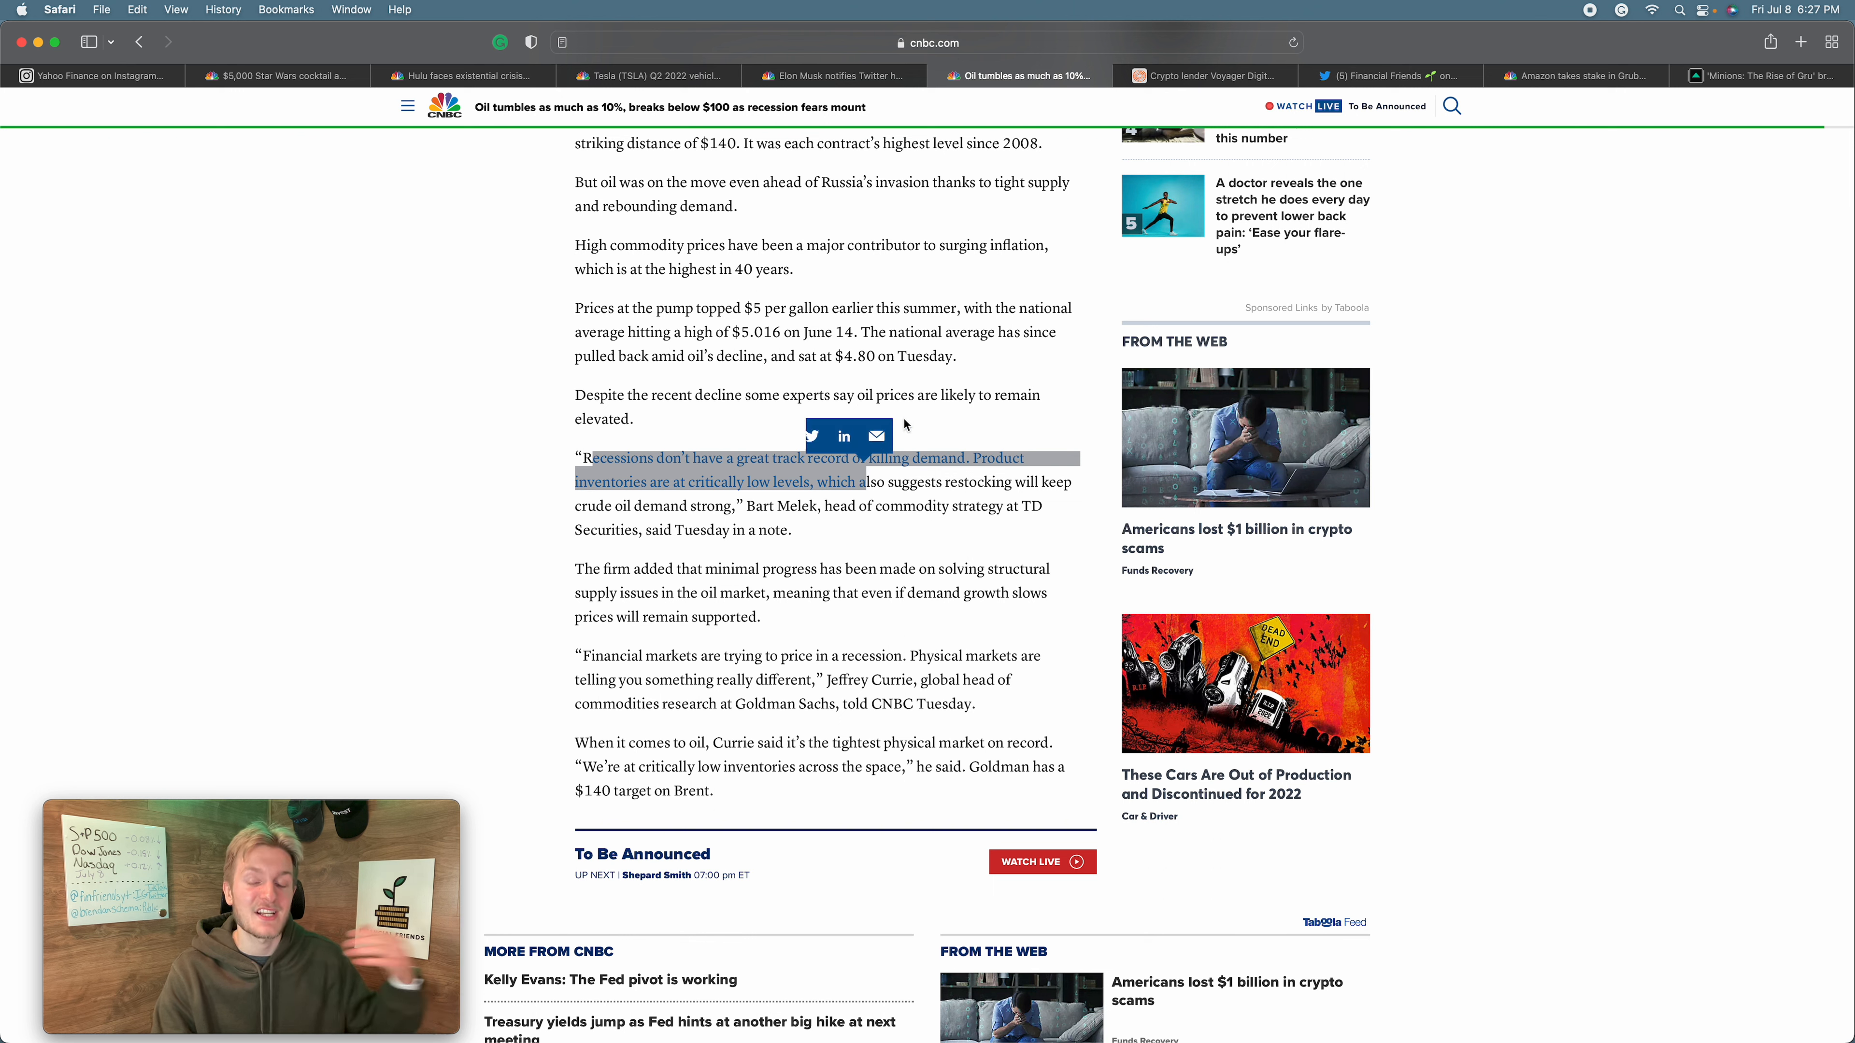
mouse_move(966, 426)
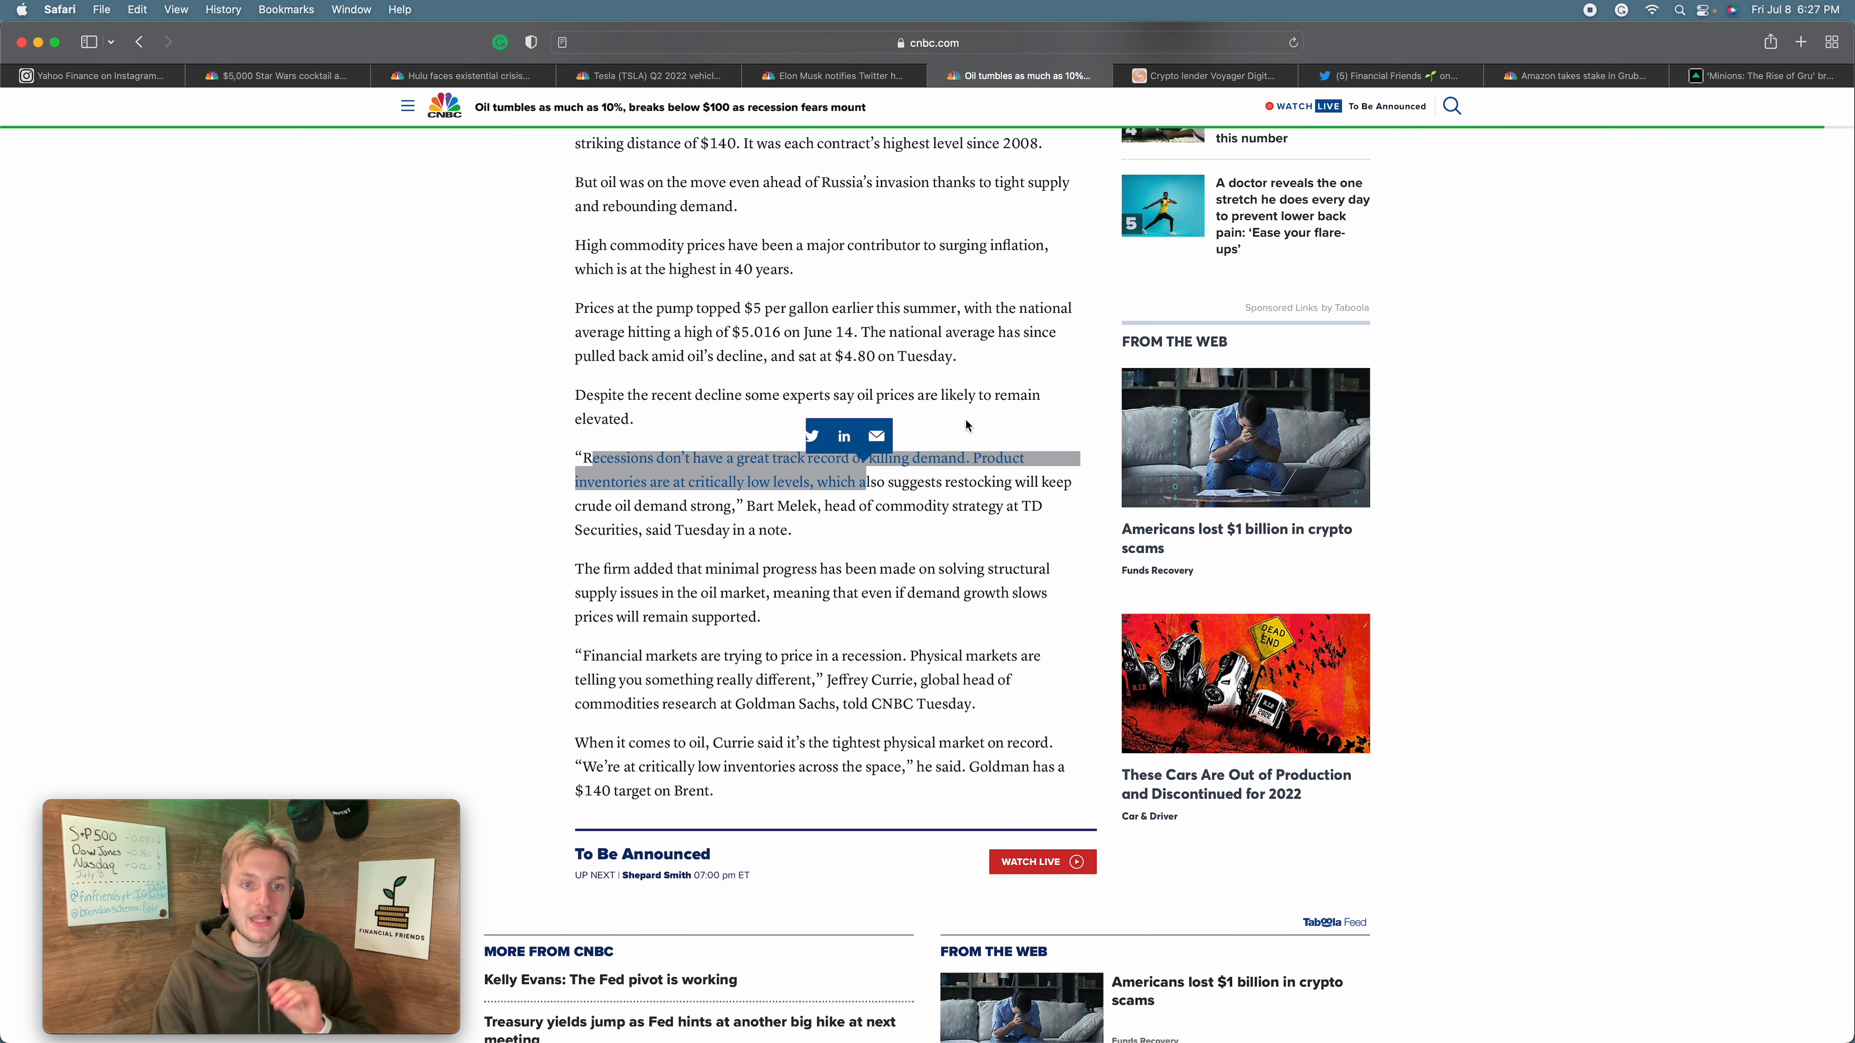
left_click(972, 423)
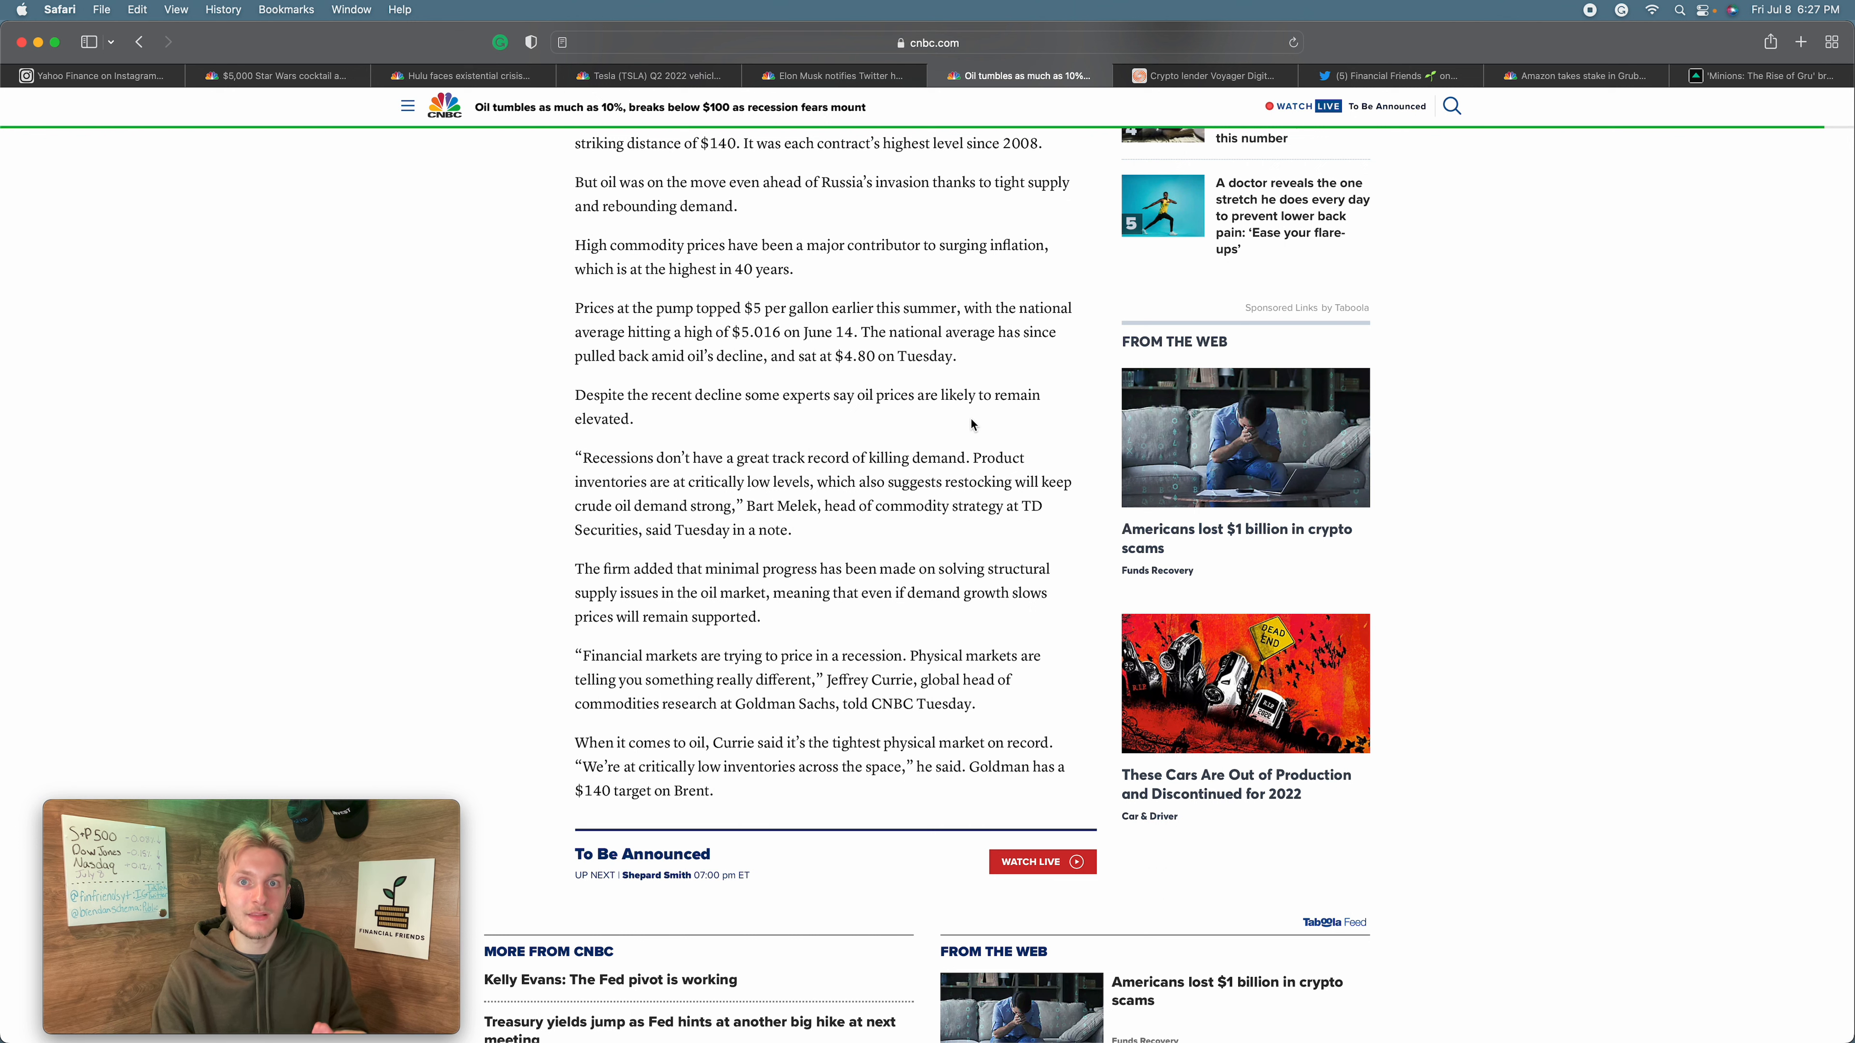
mouse_move(1206, 75)
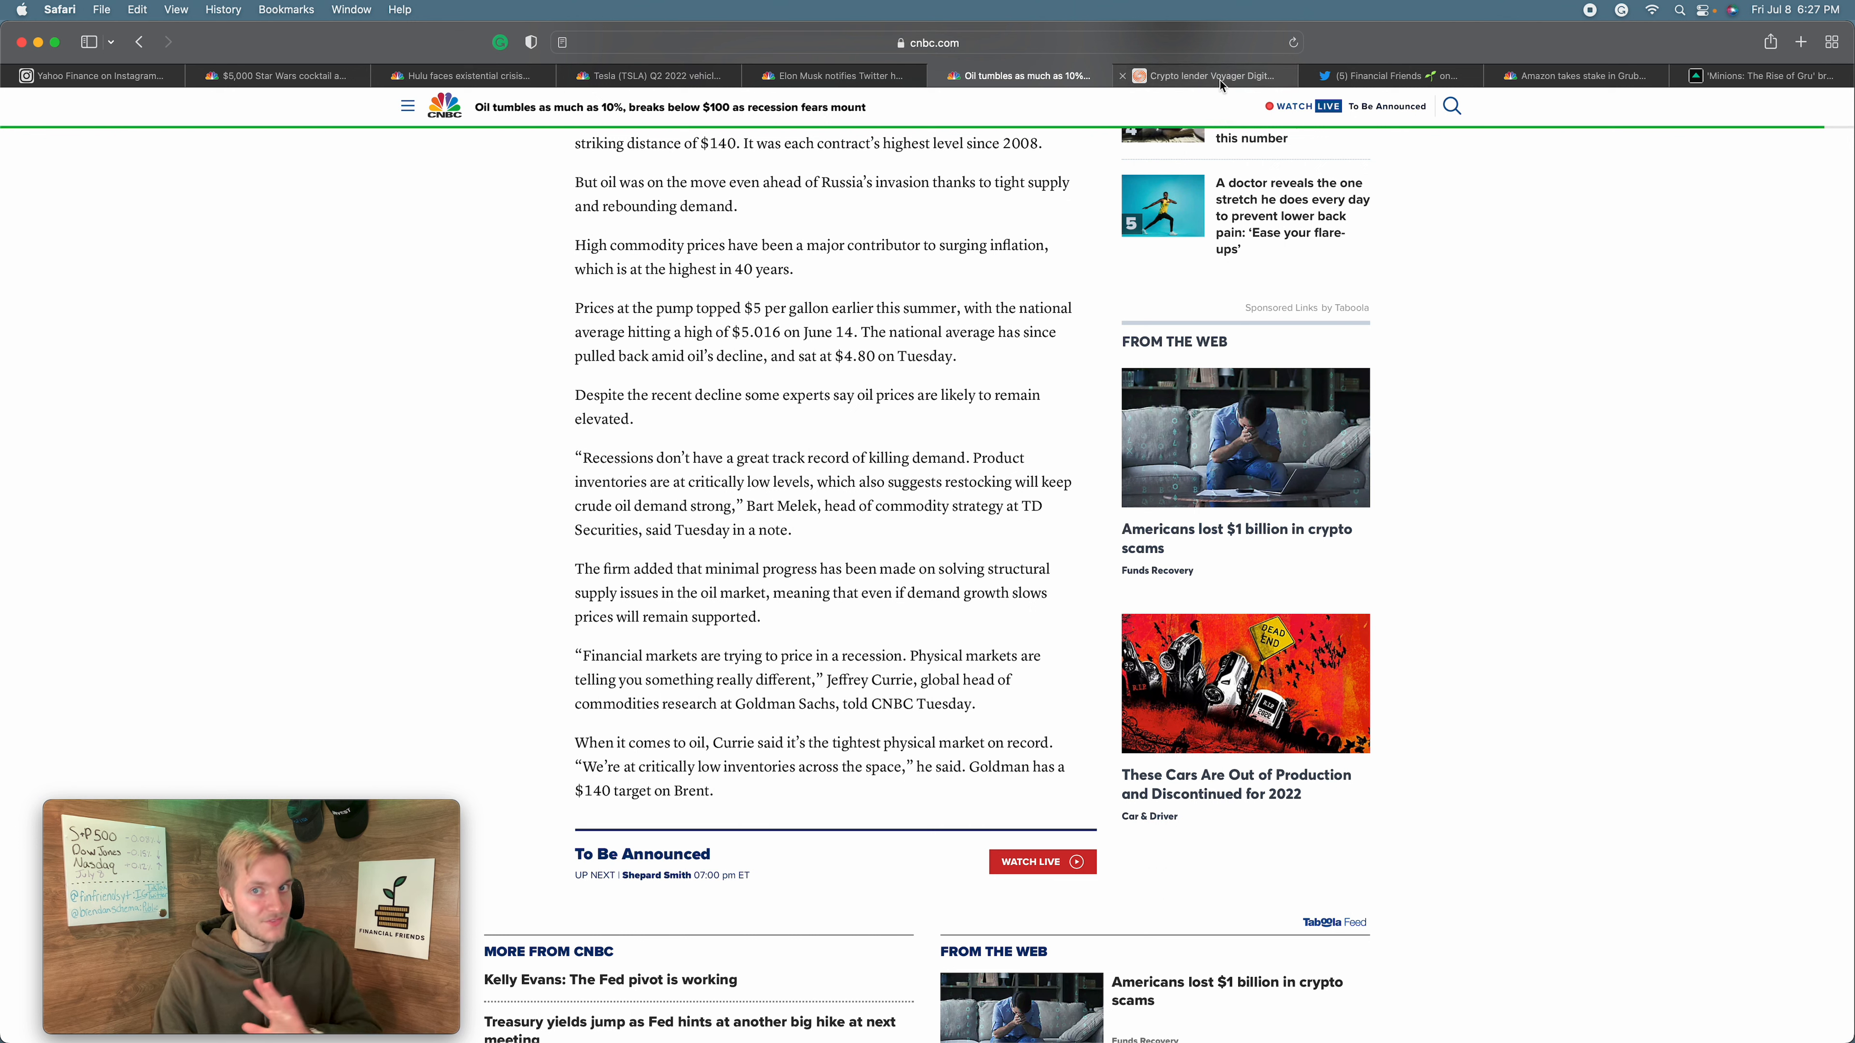
mouse_move(1204, 75)
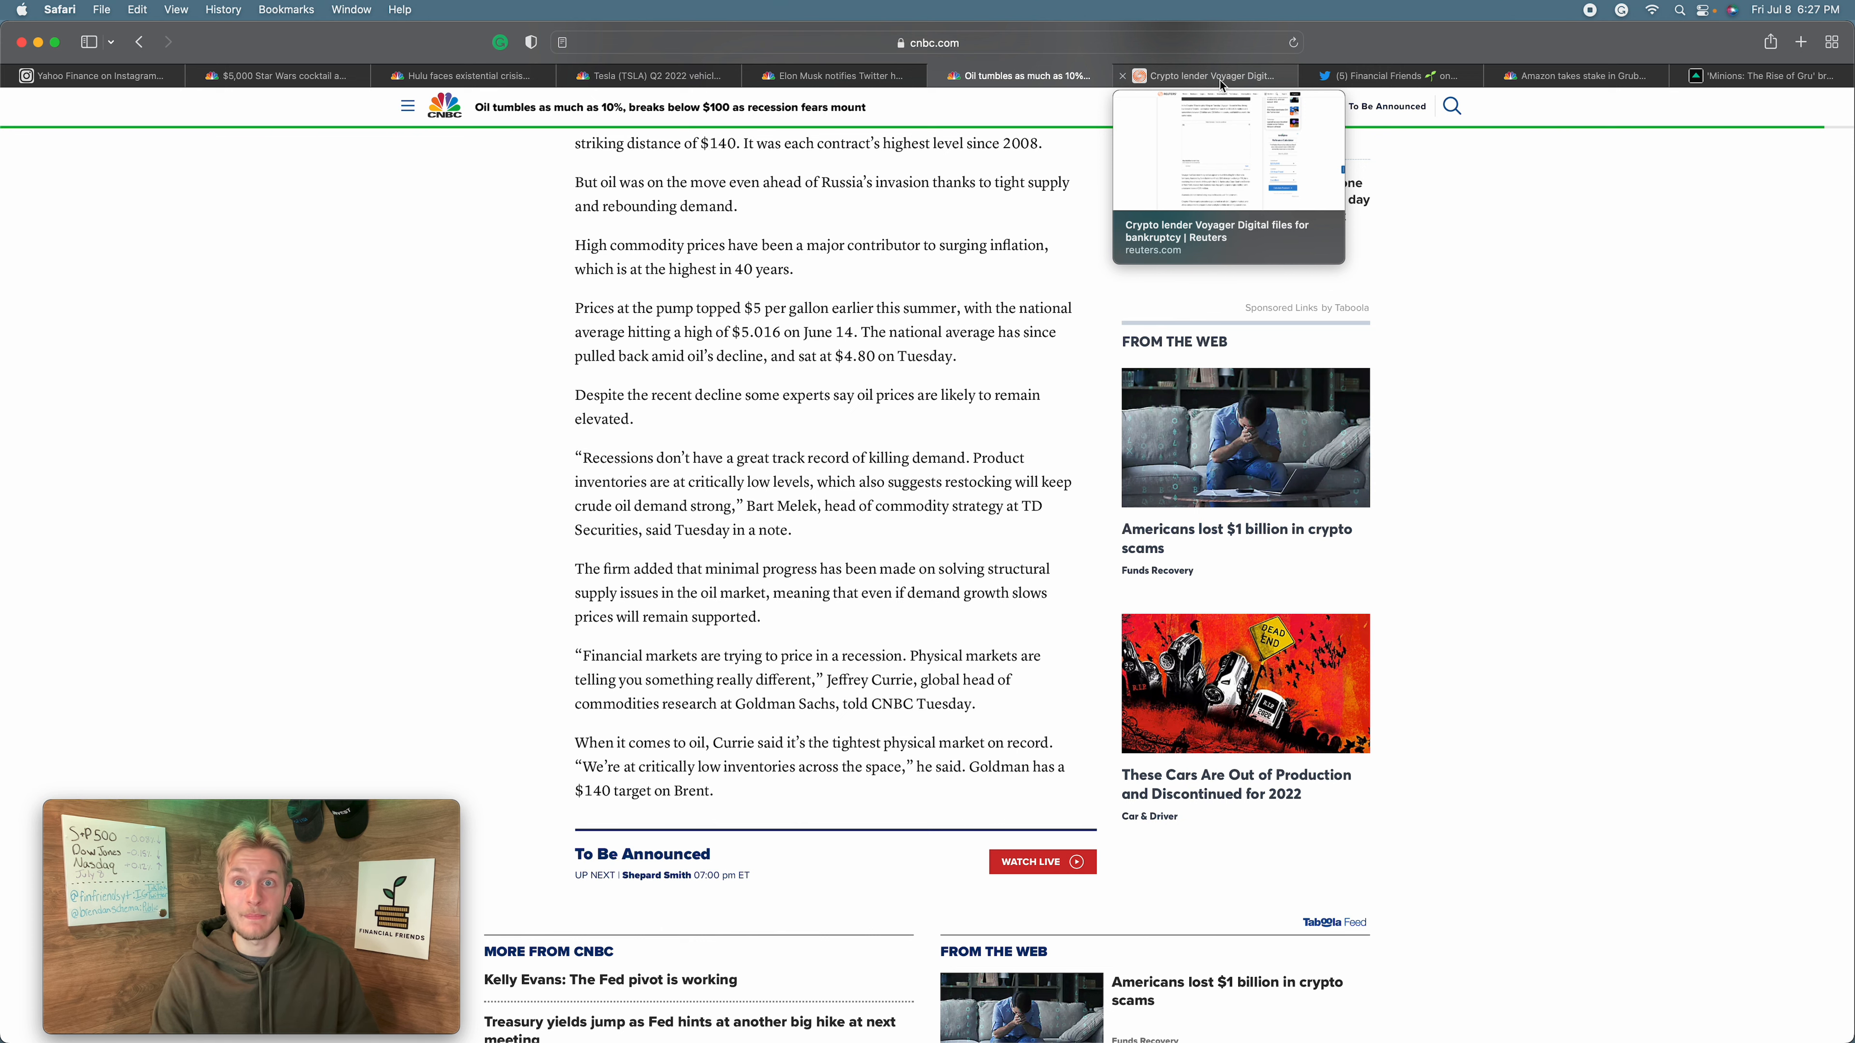
left_click(1204, 76)
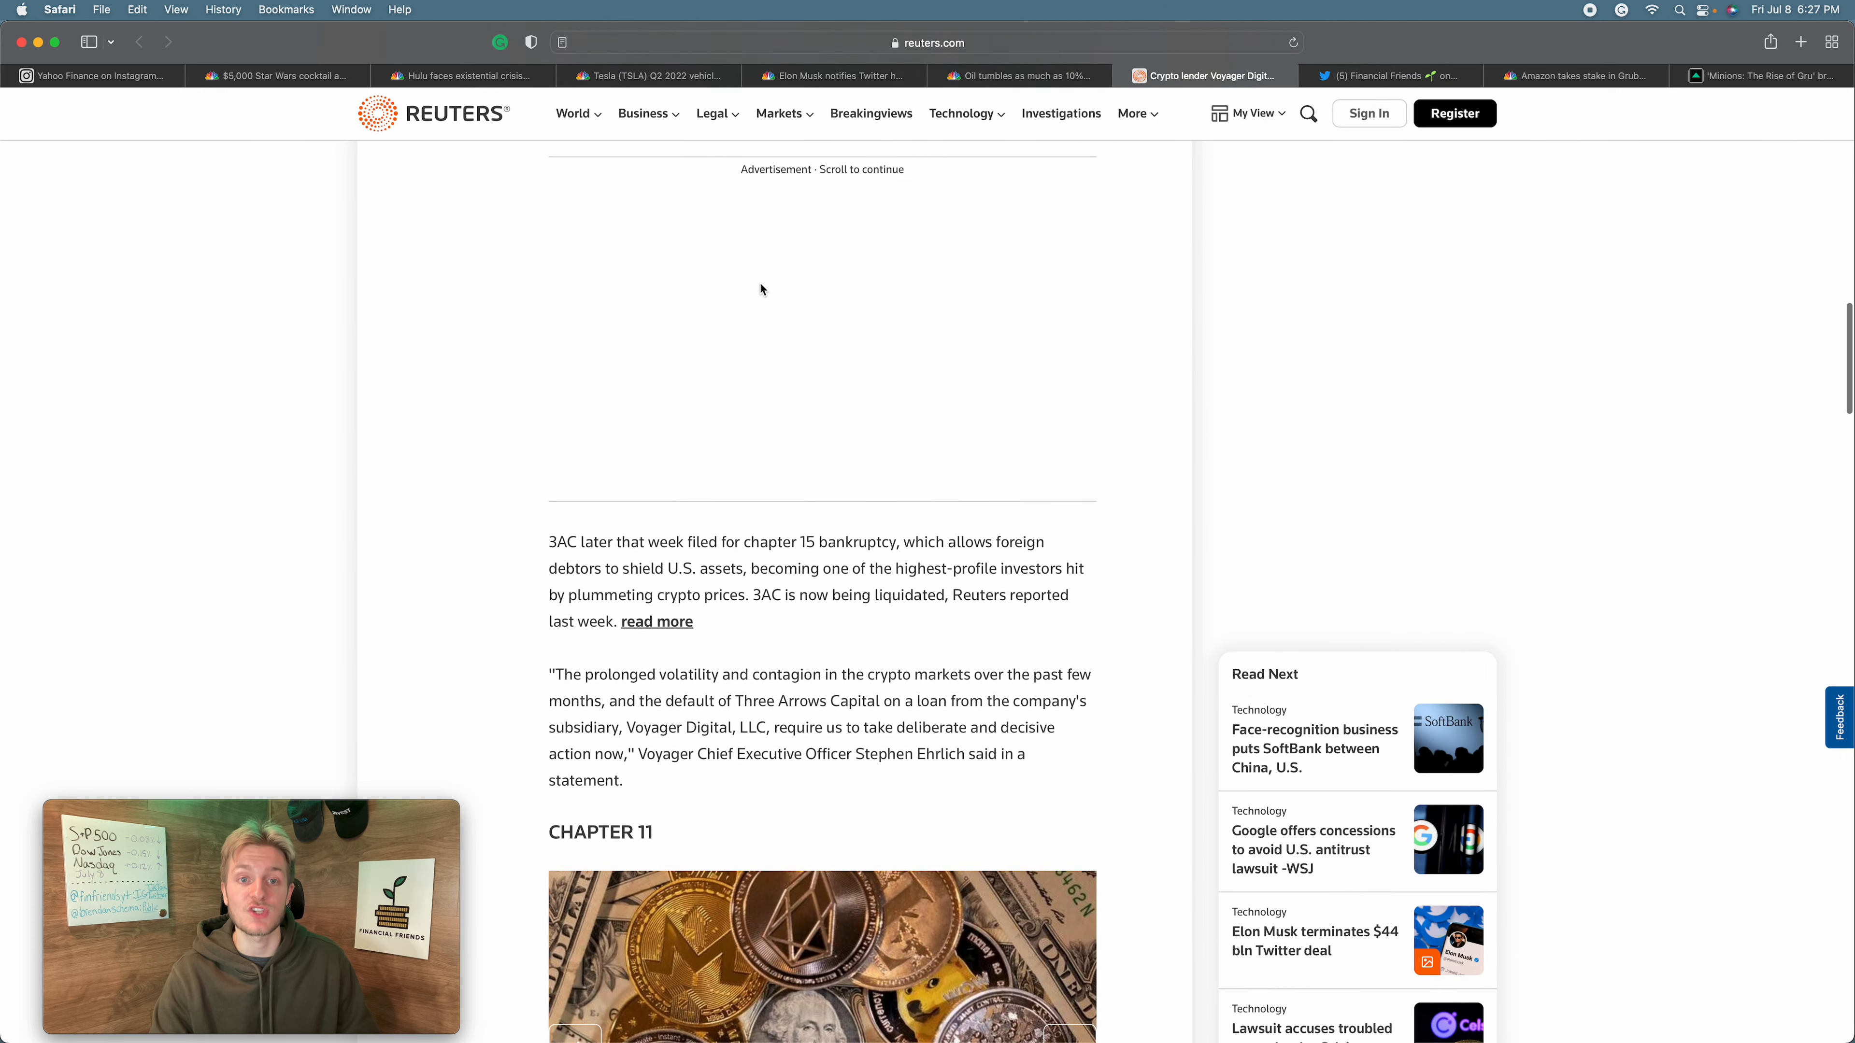
scroll("up", 3)
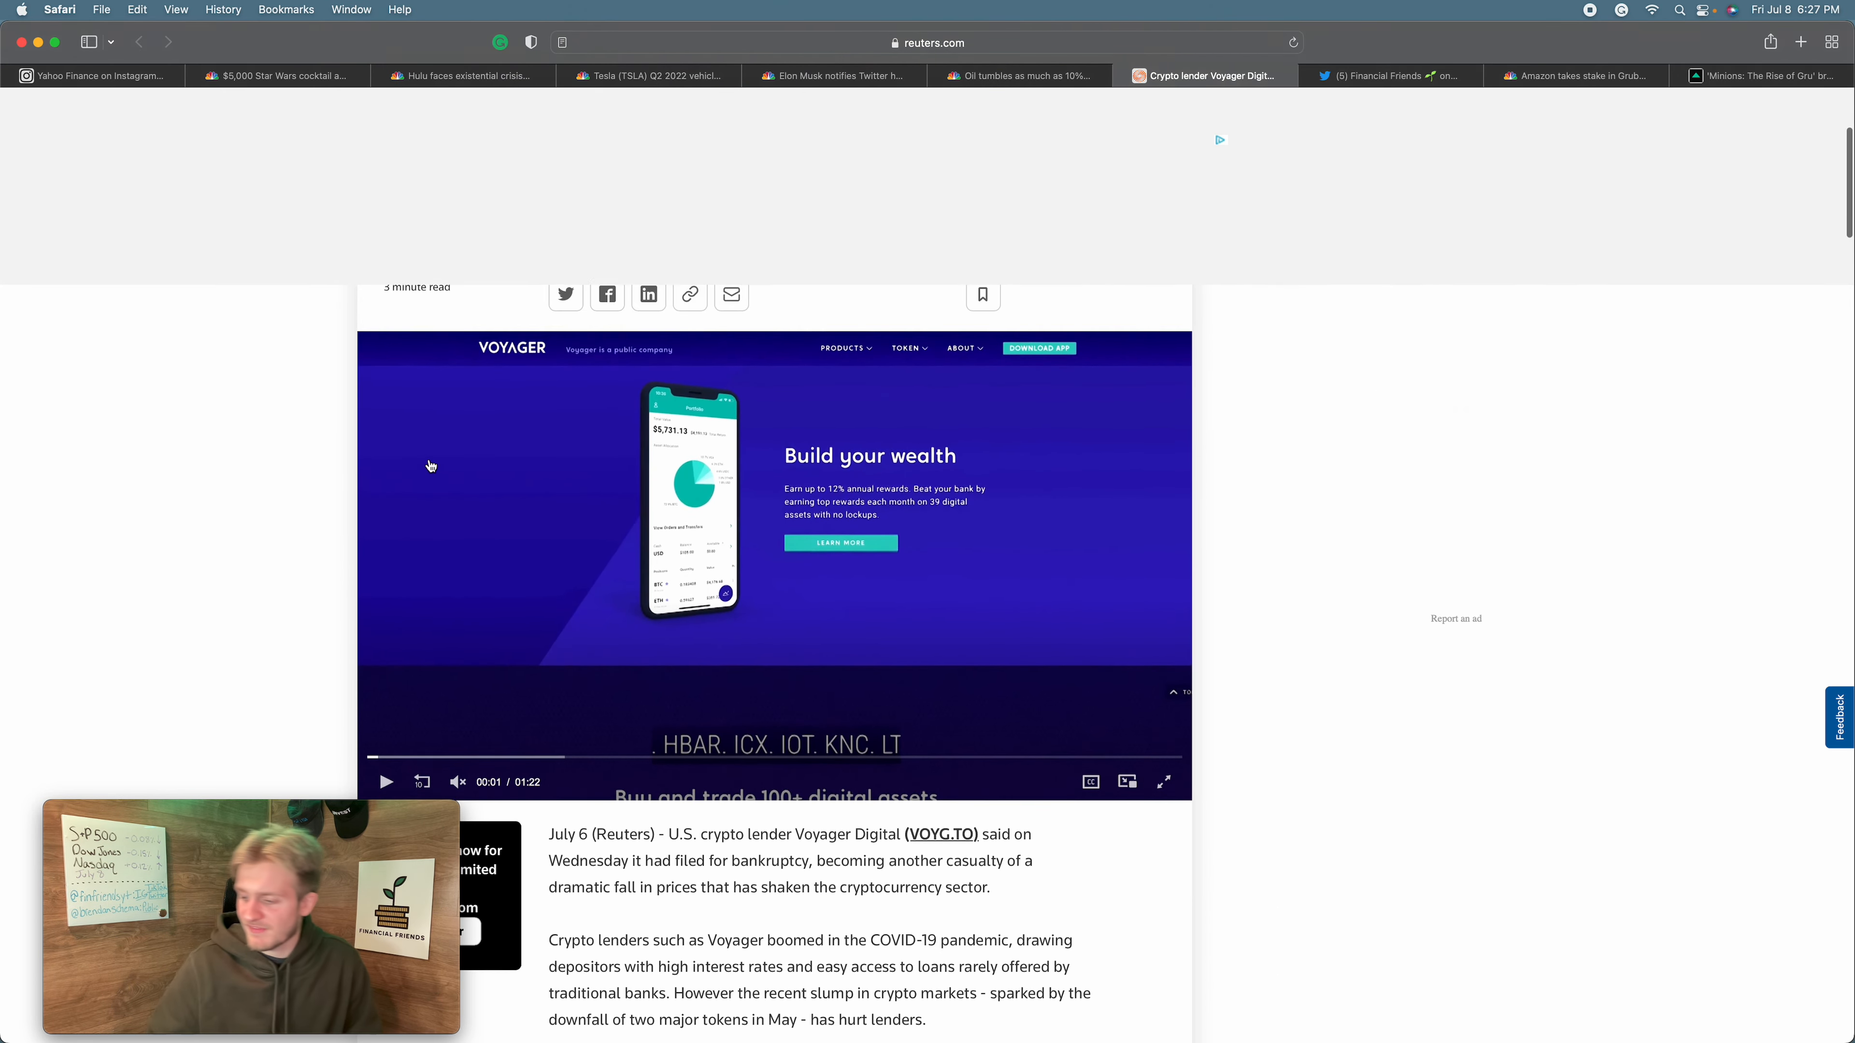
scroll("up", 3)
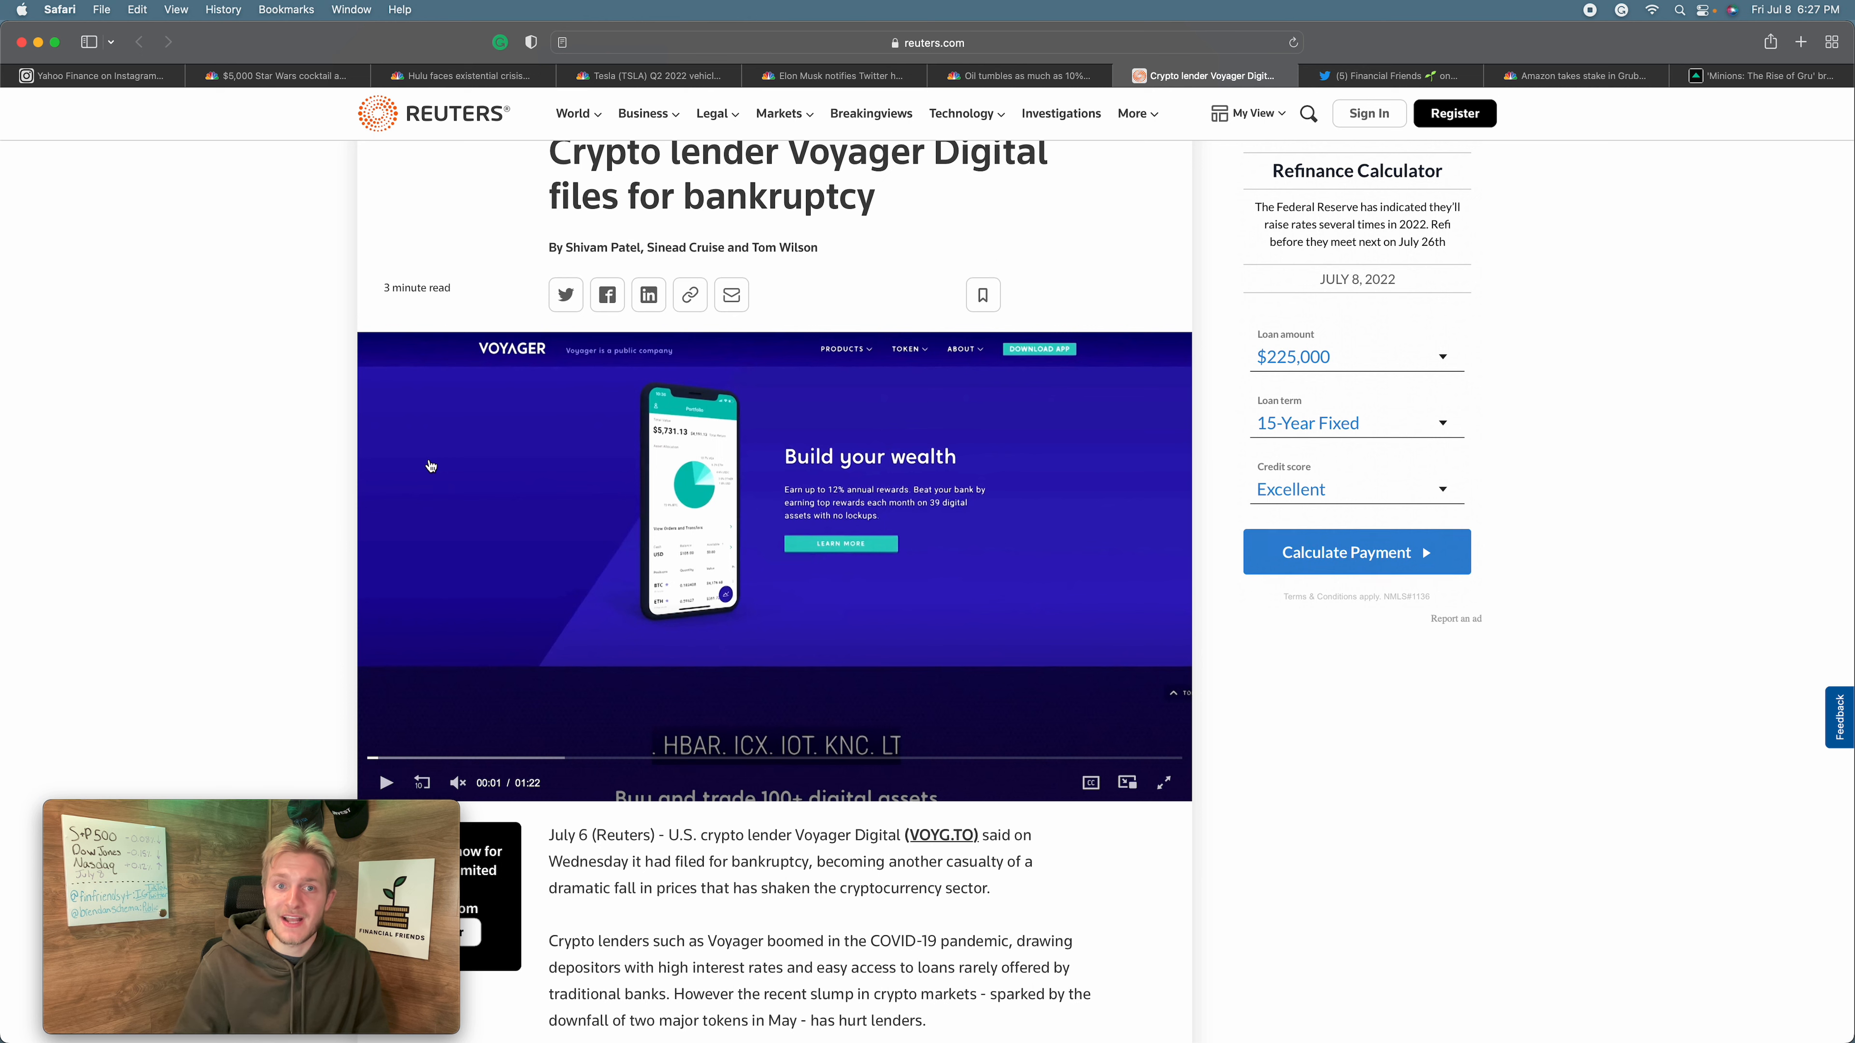
scroll("up", 3)
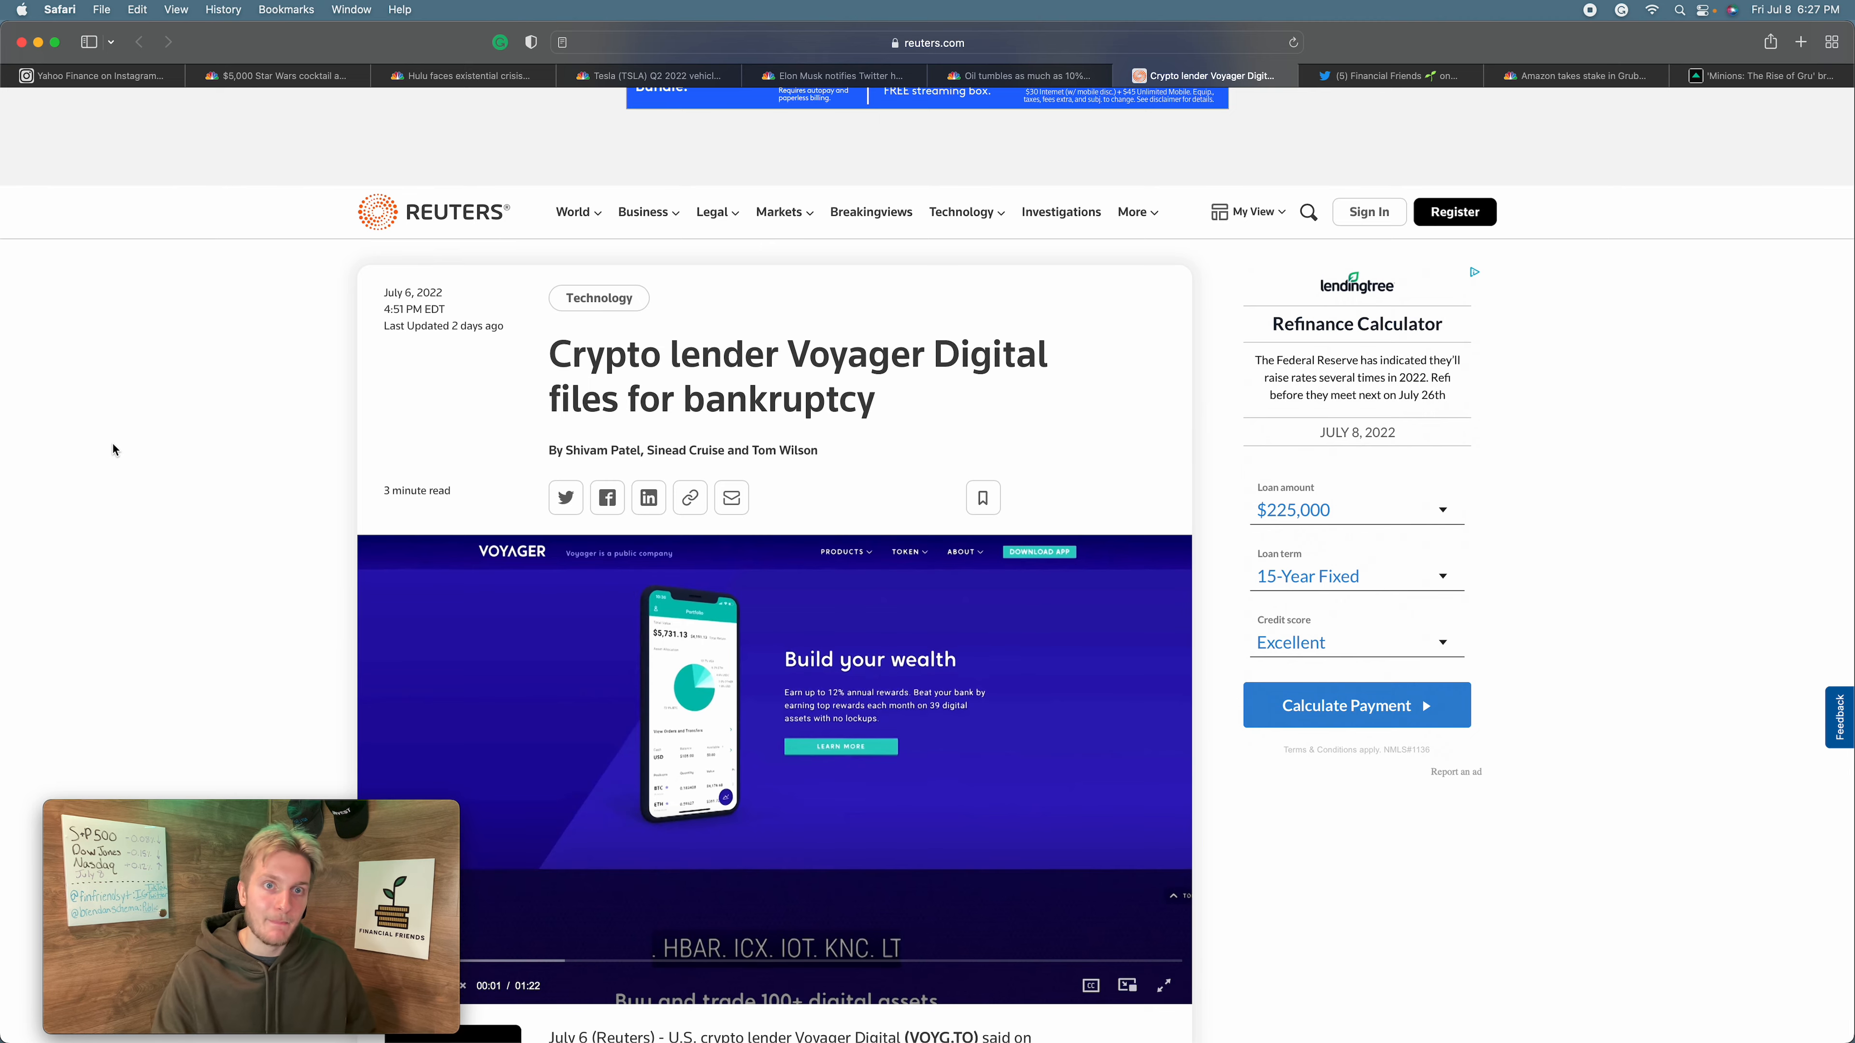
scroll("down", 3)
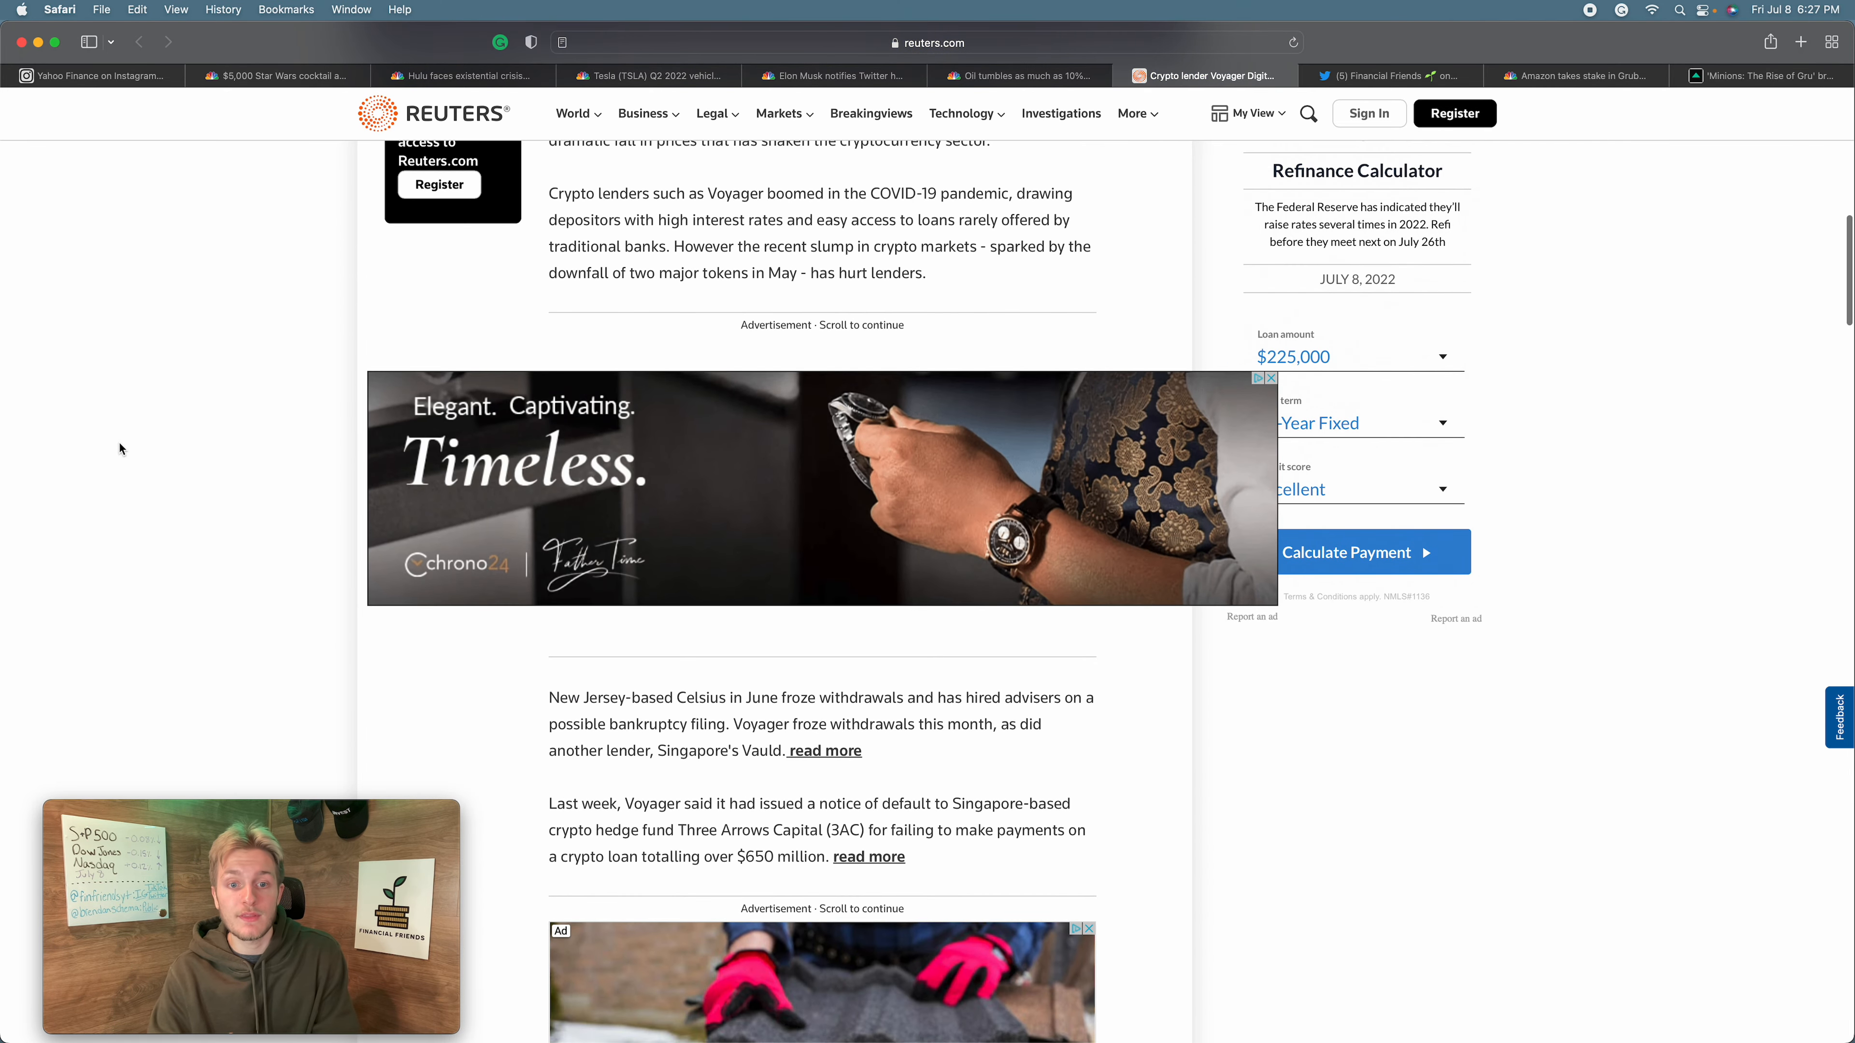
scroll("up", 3)
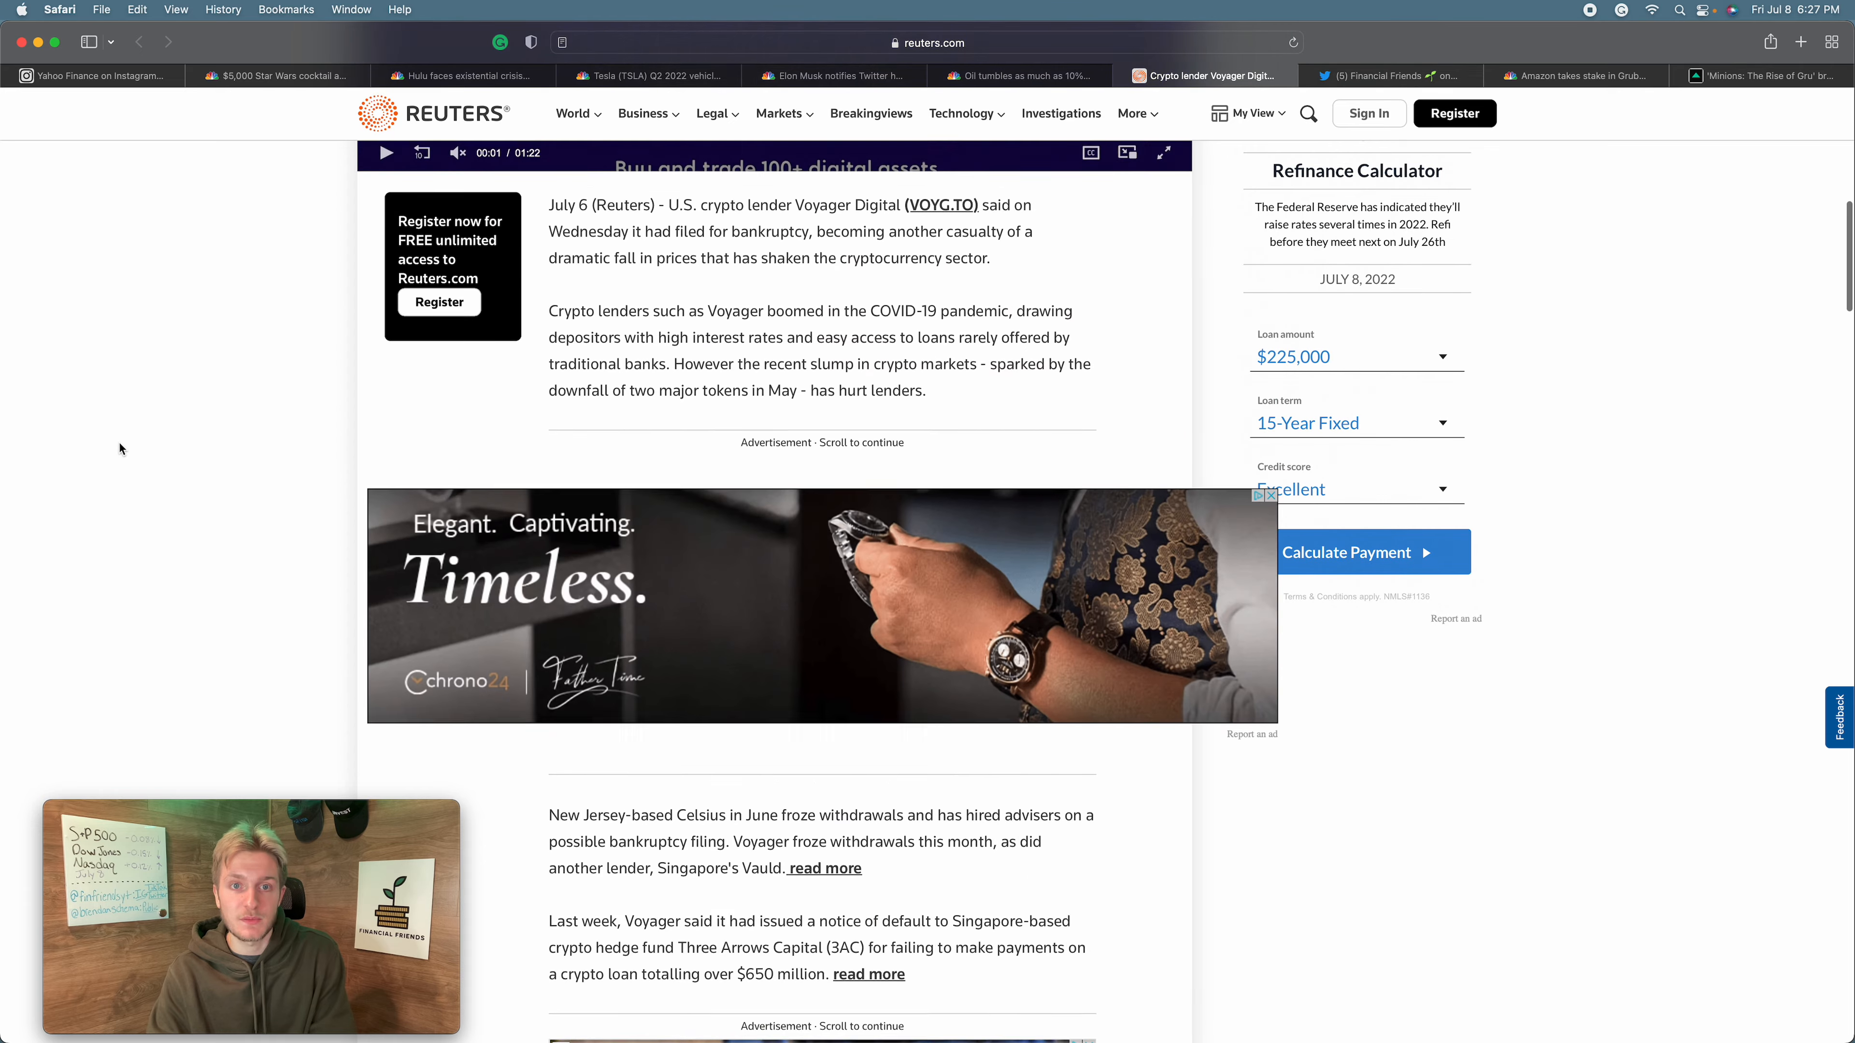
scroll("down", 3)
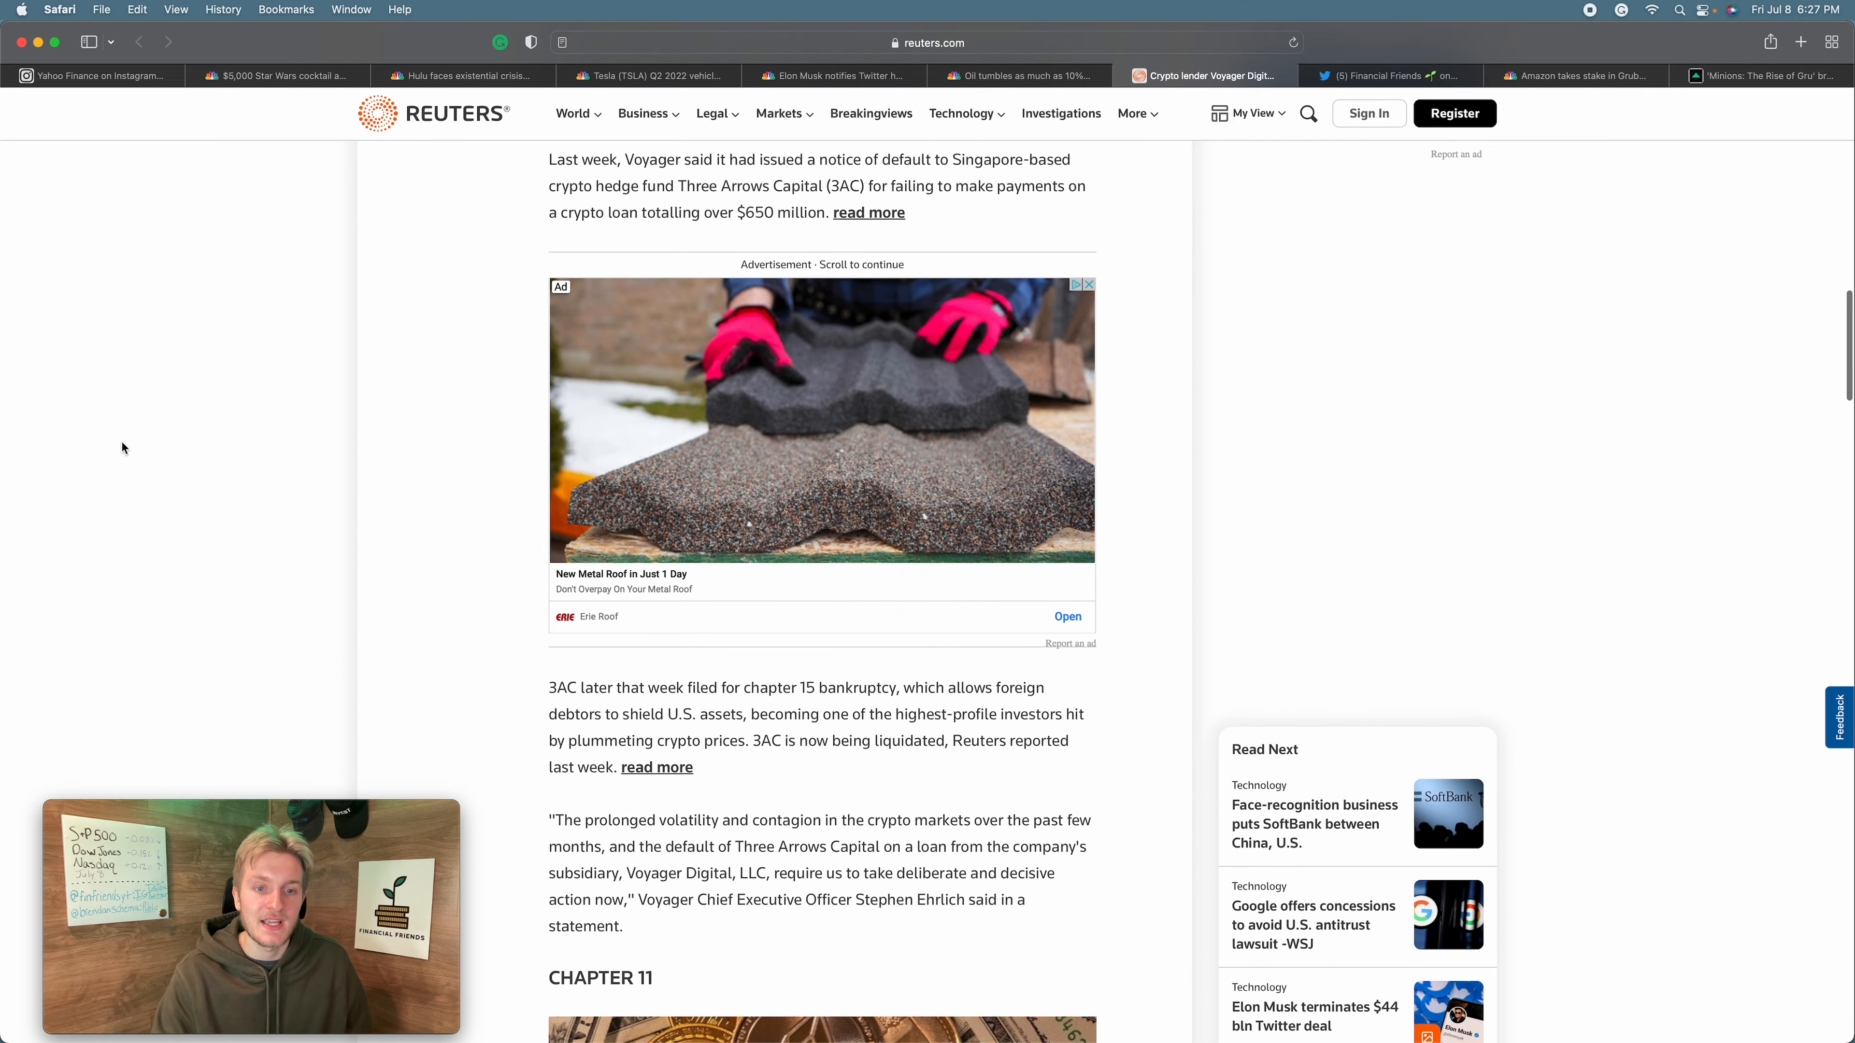
scroll("down", 3)
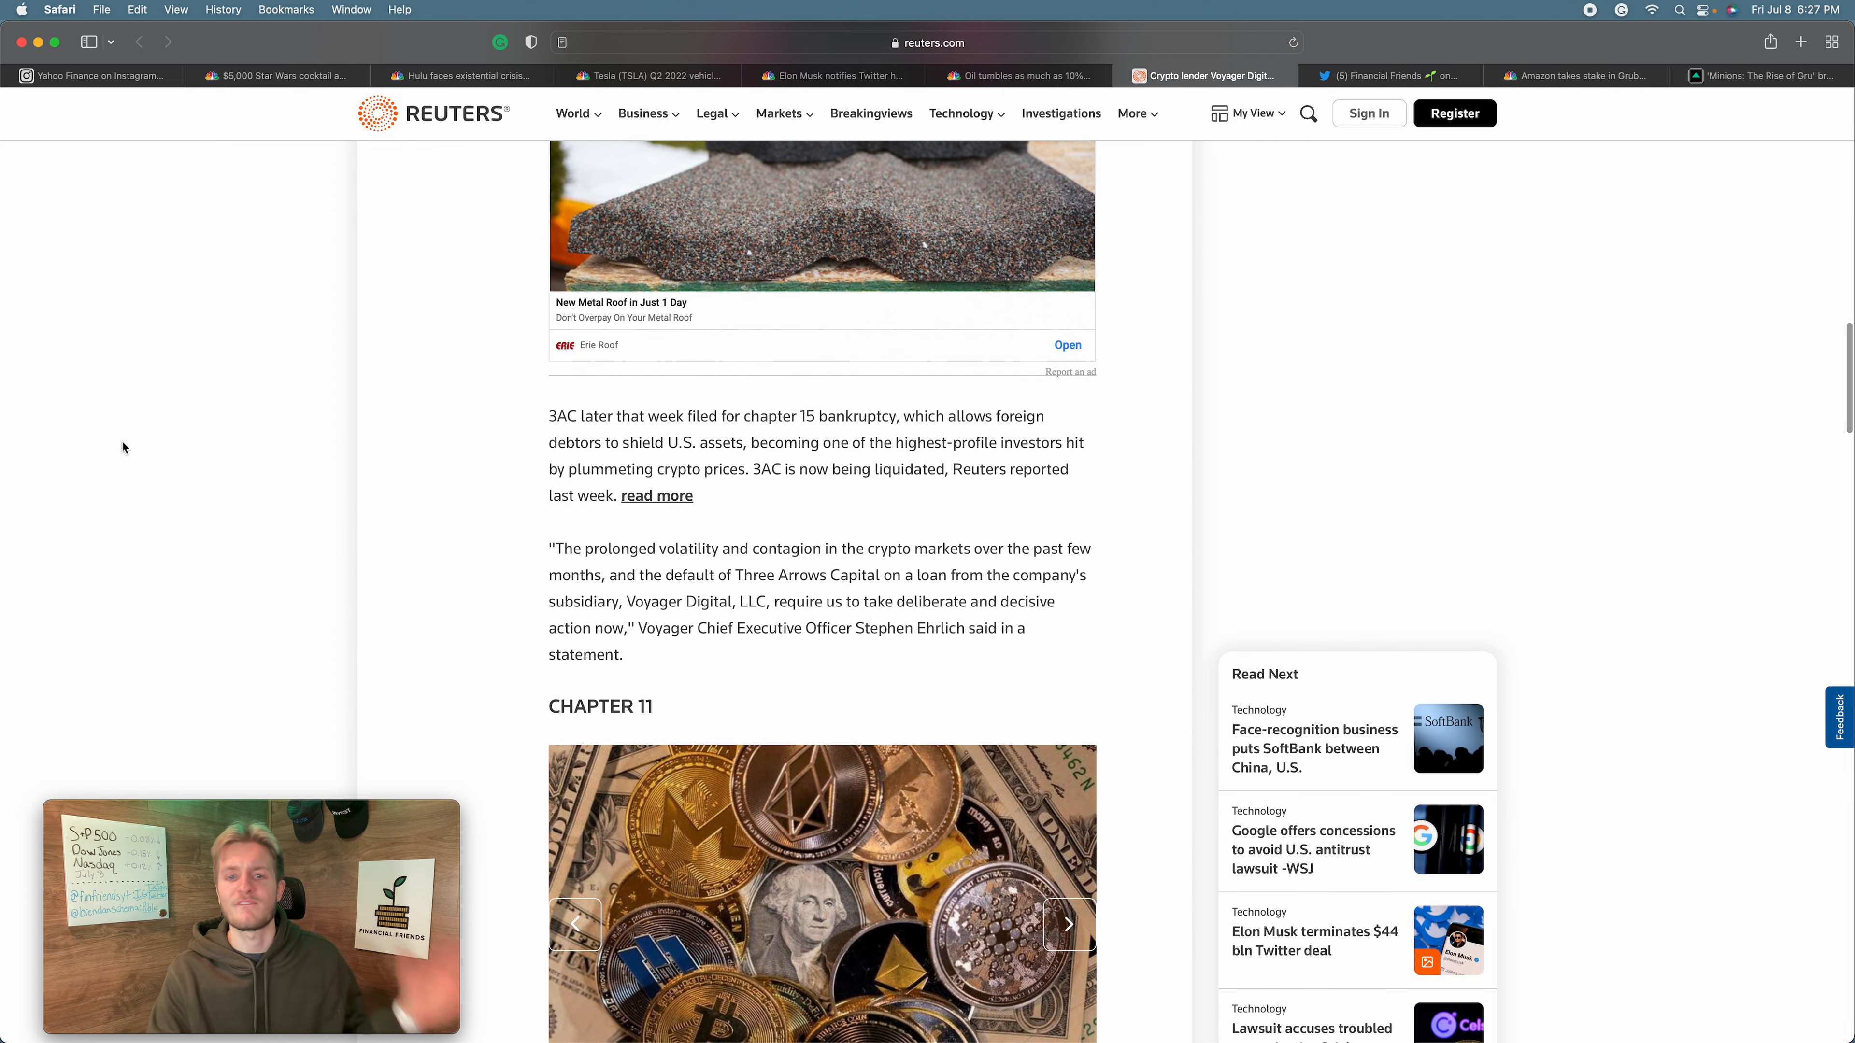
scroll("down", 3)
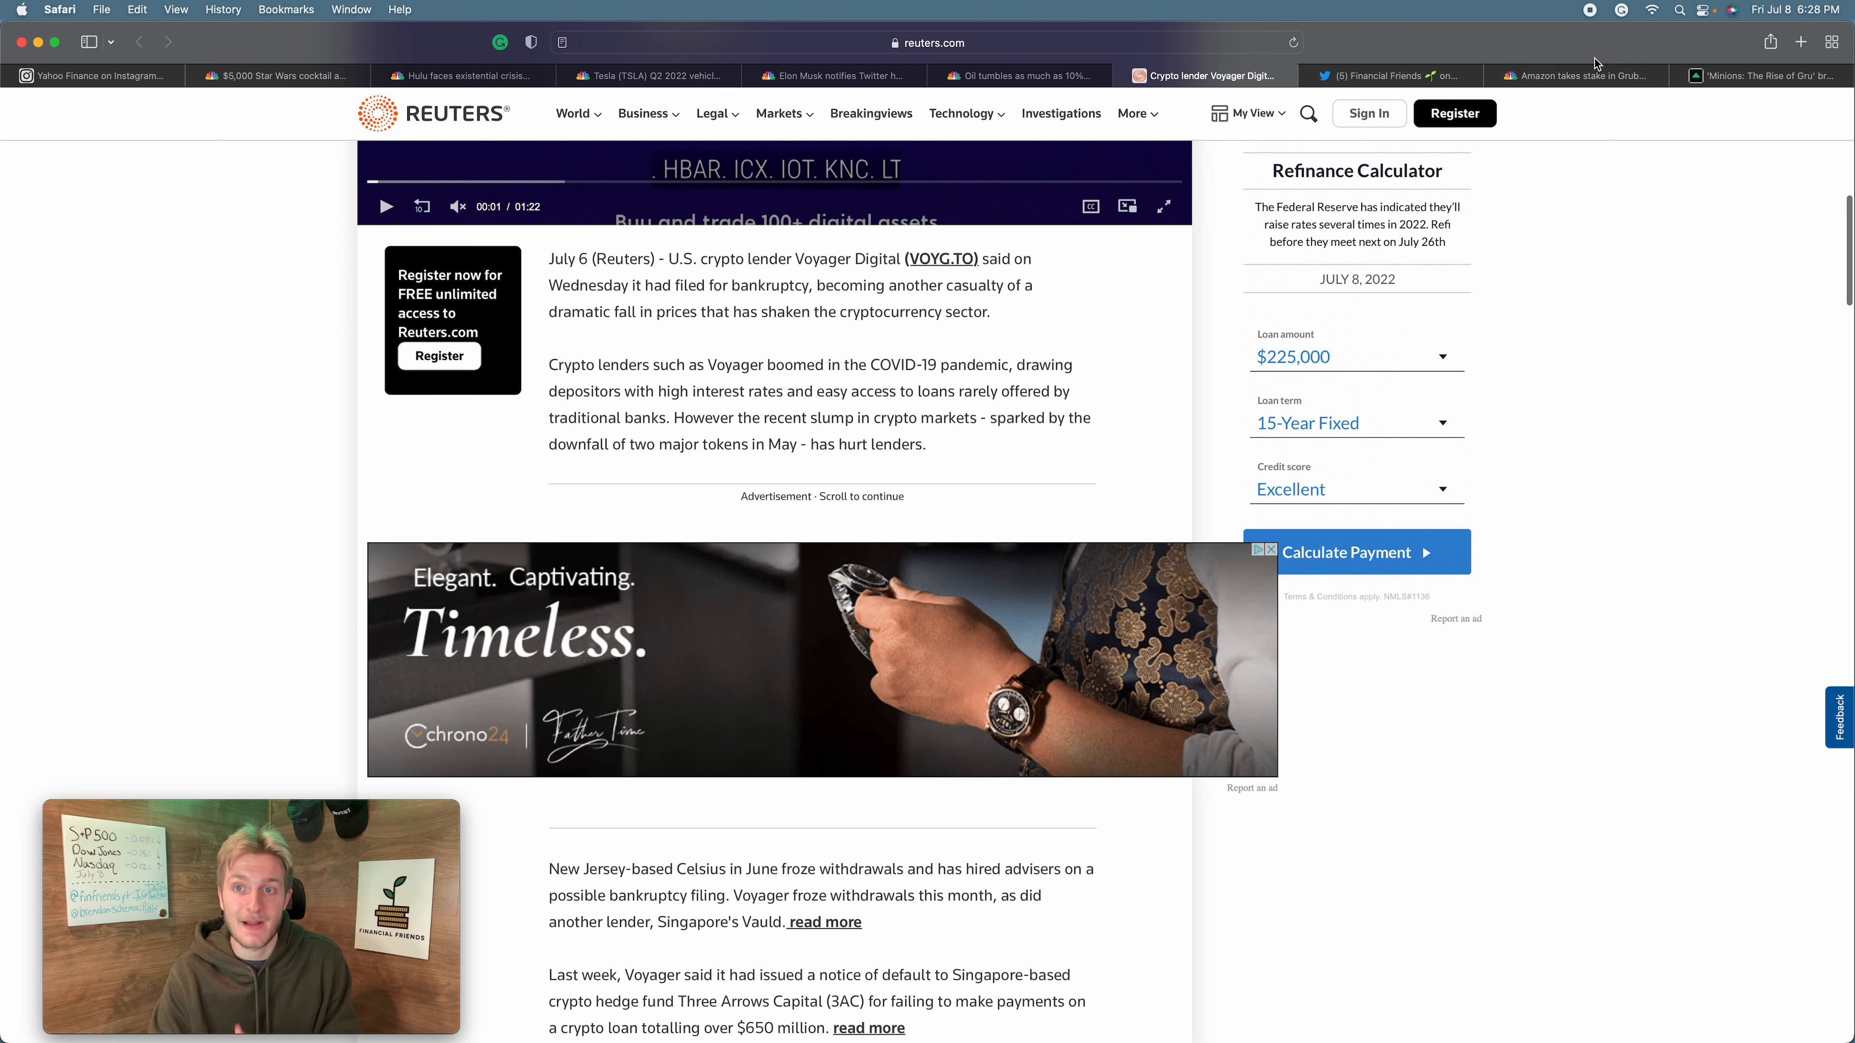
mouse_move(1392, 75)
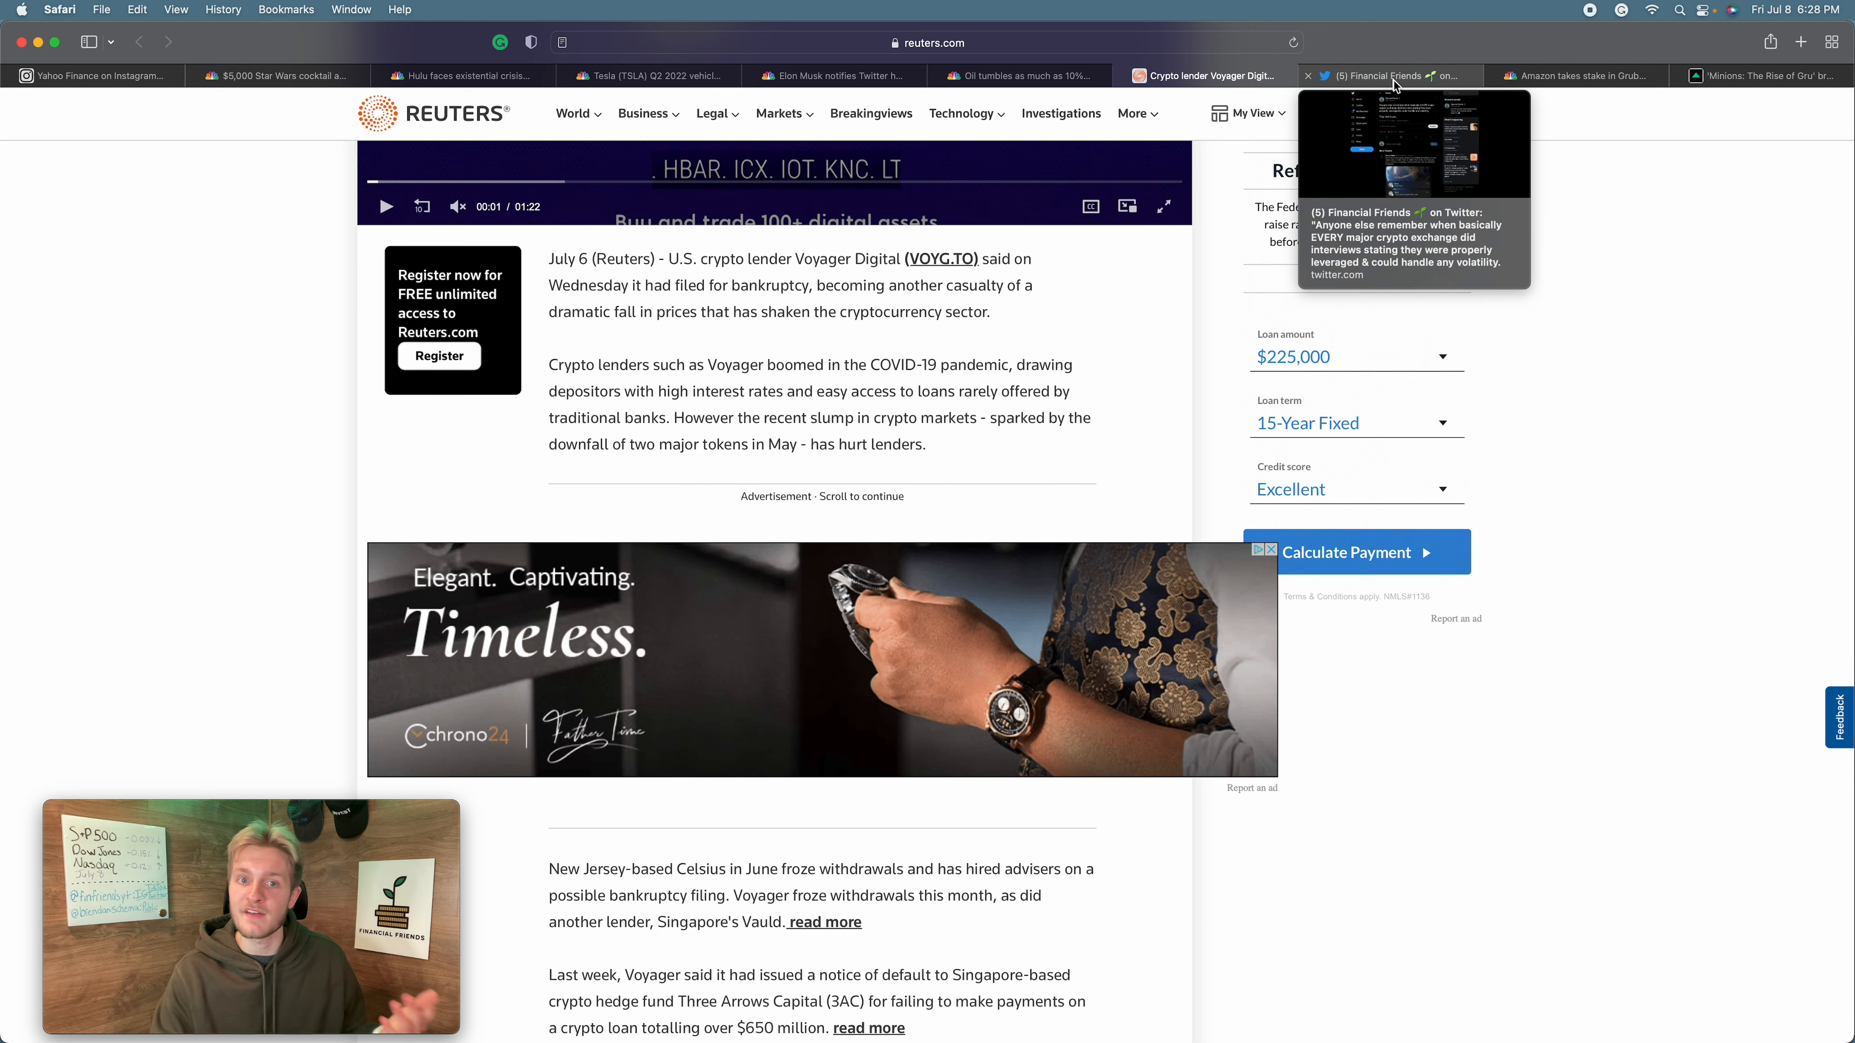
- Show the Financial Friends tweet saying crypto exchanges claimed to handle volatility but lied
left_click(1390, 75)
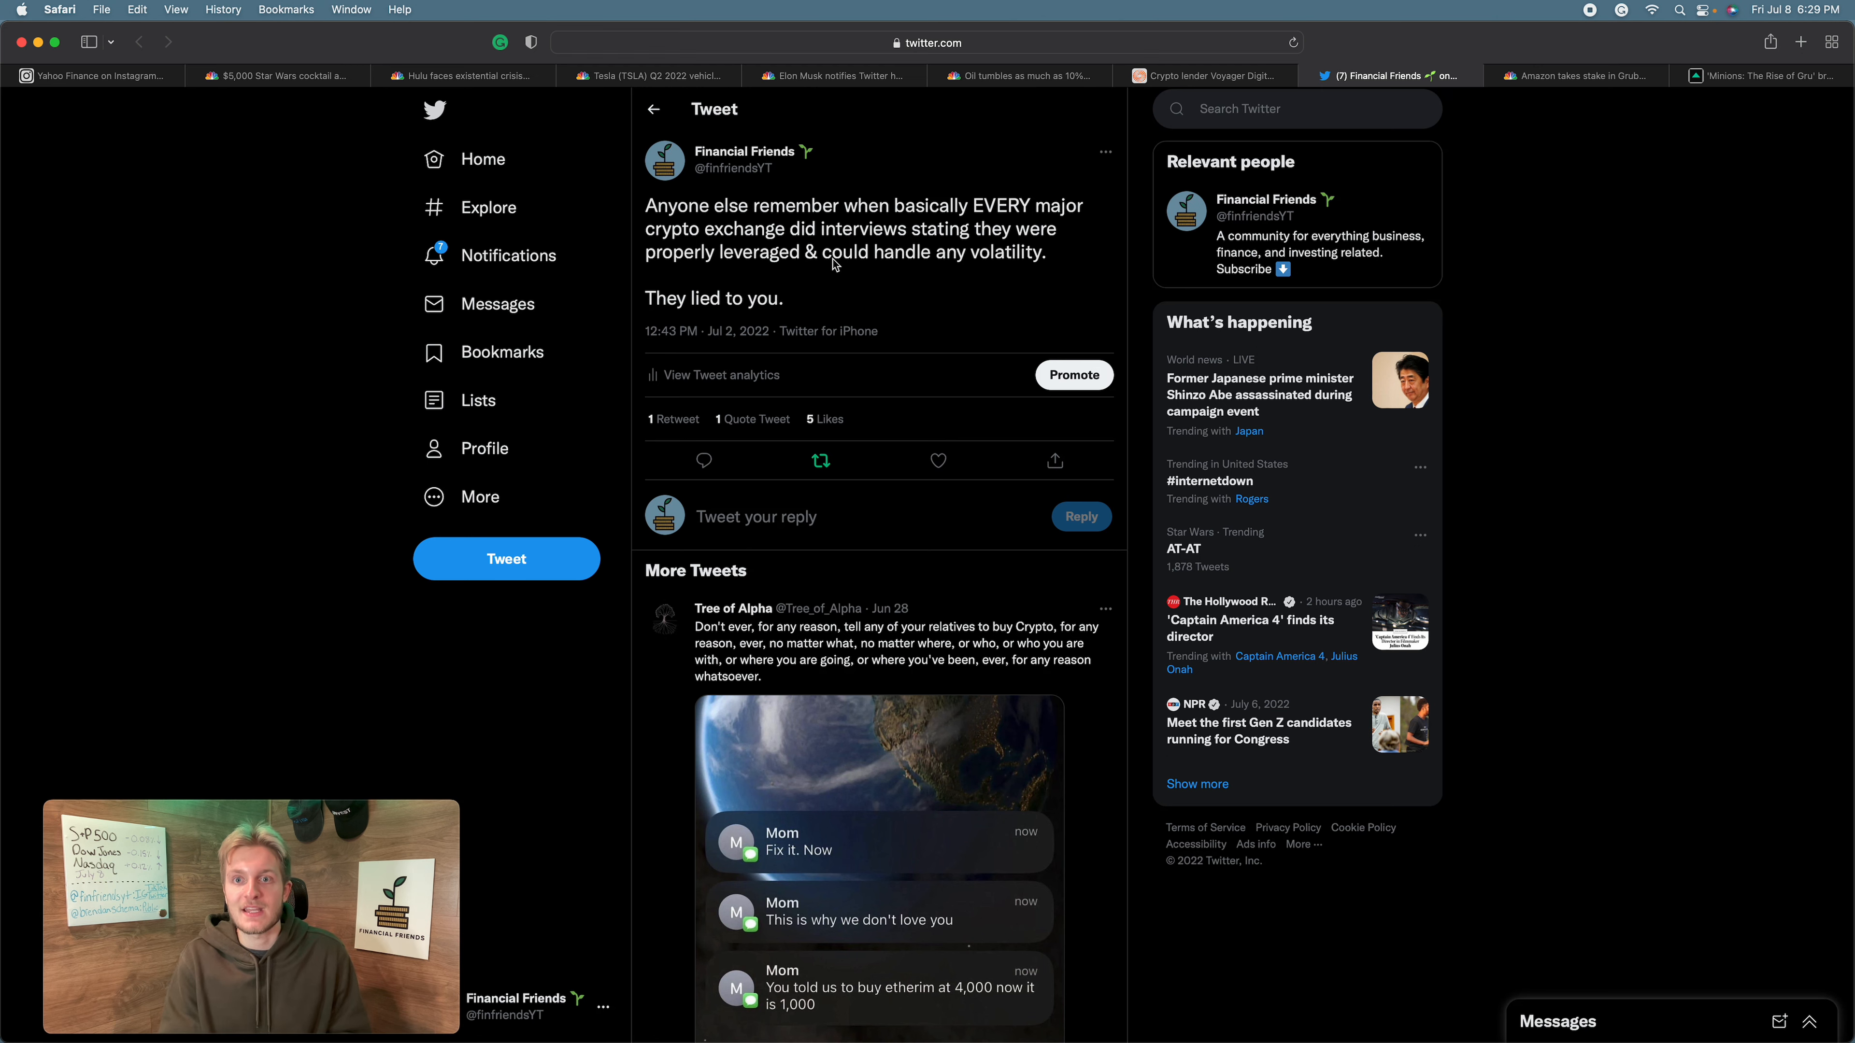
left_click(1205, 75)
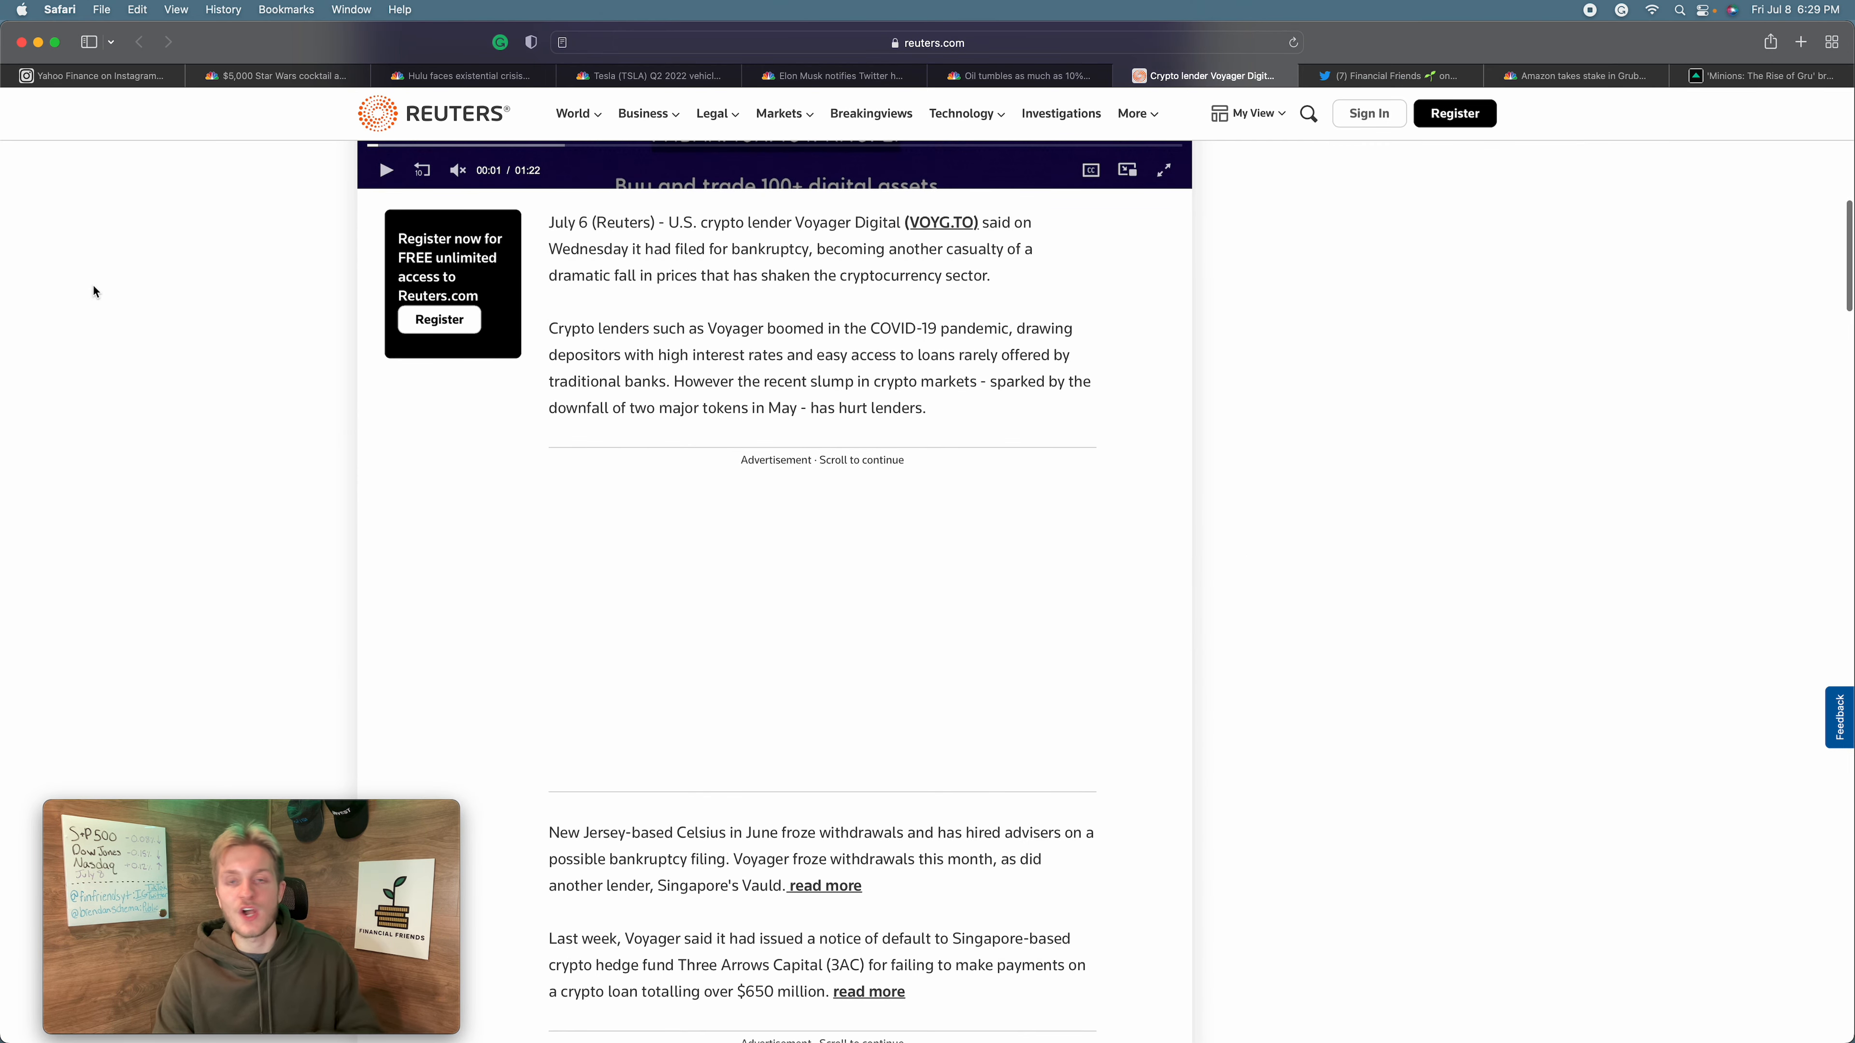
scroll("up", 3)
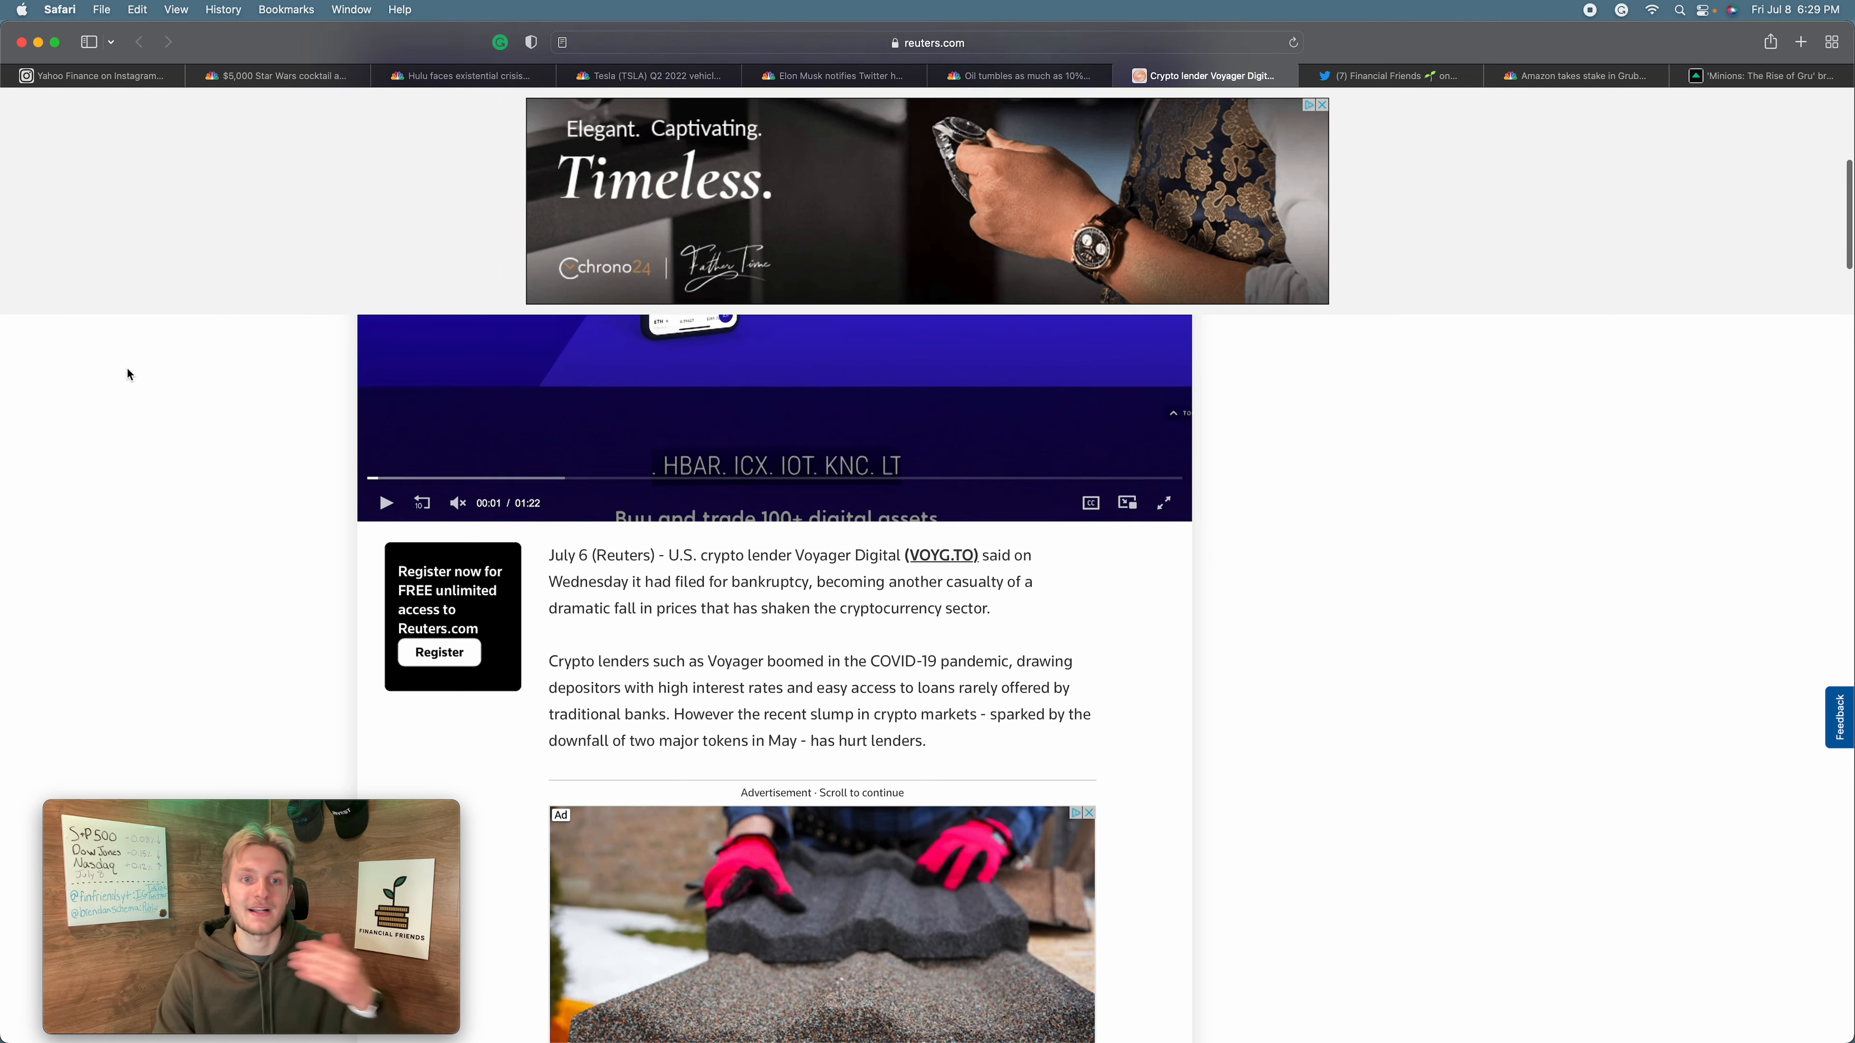
scroll("up", 3)
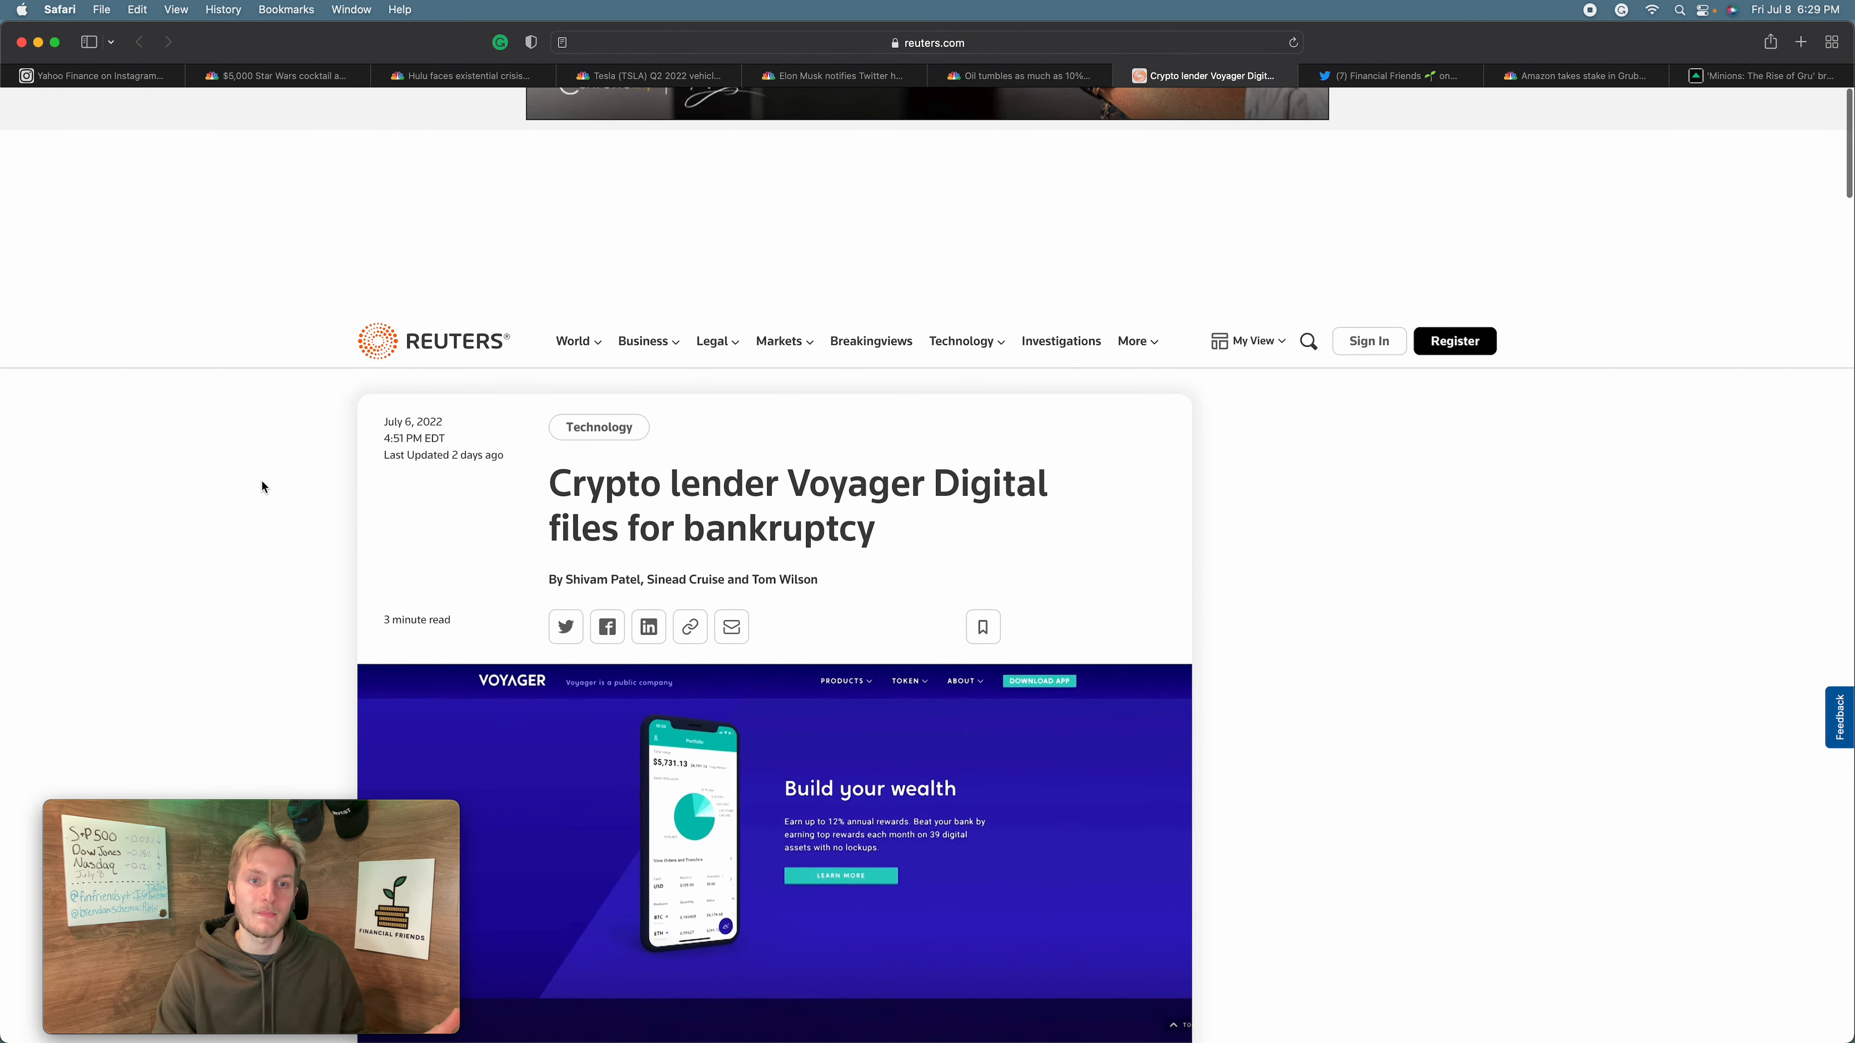
scroll("down", 3)
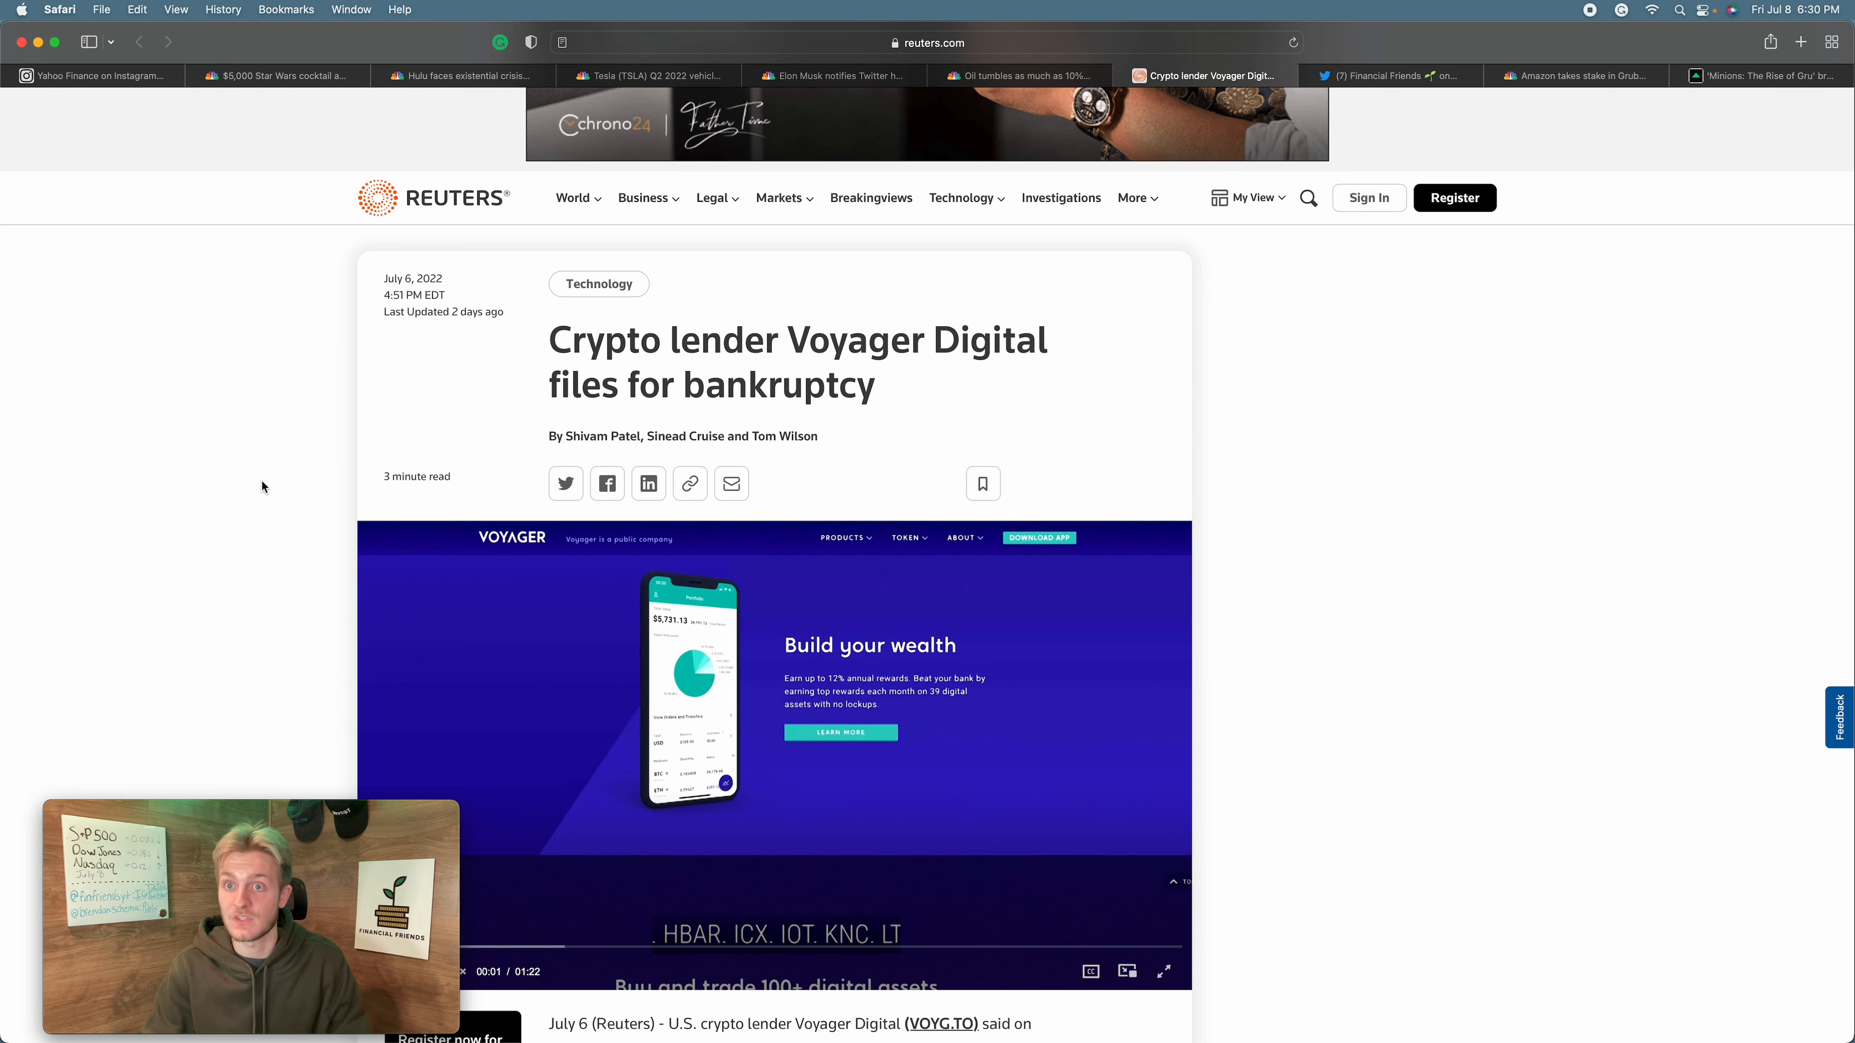
mouse_move(1419, 110)
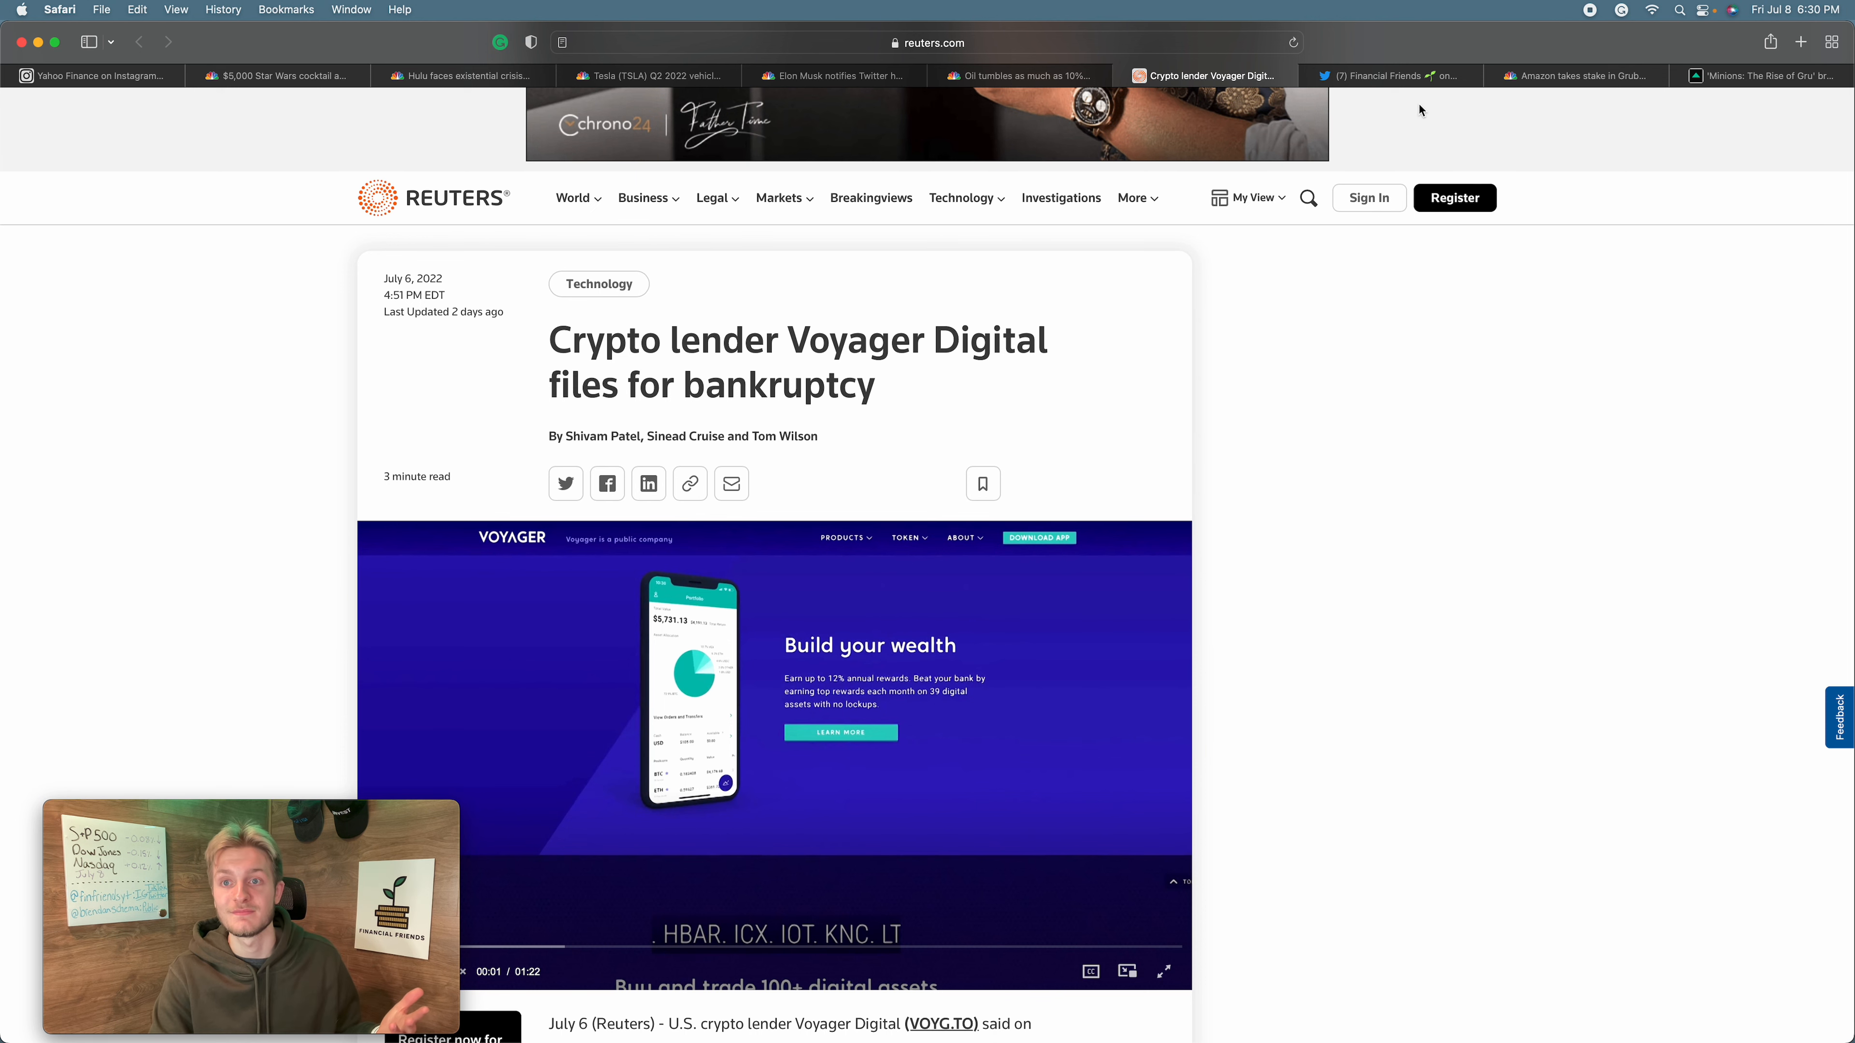
left_click(1384, 76)
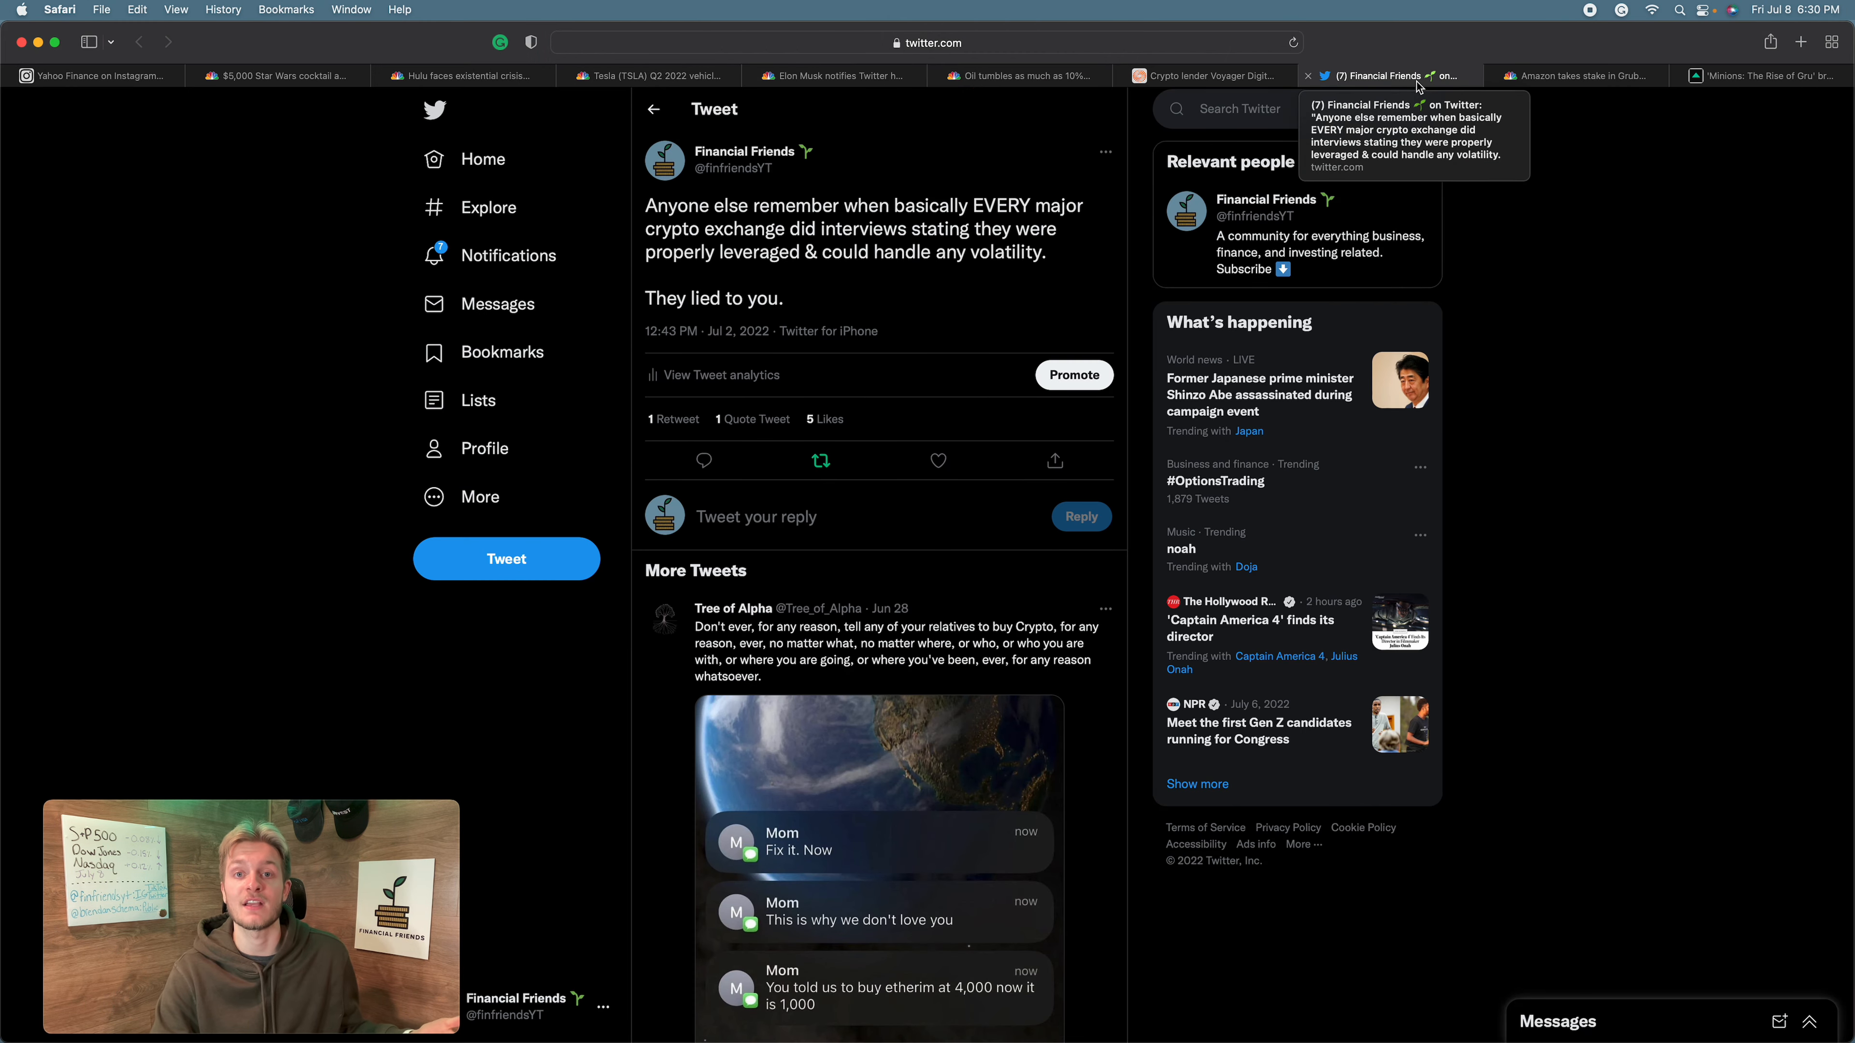
- Read CNBC's Amazon Grubhub stake article down through the Deliveroo tie-up paragraph
left_click(1574, 75)
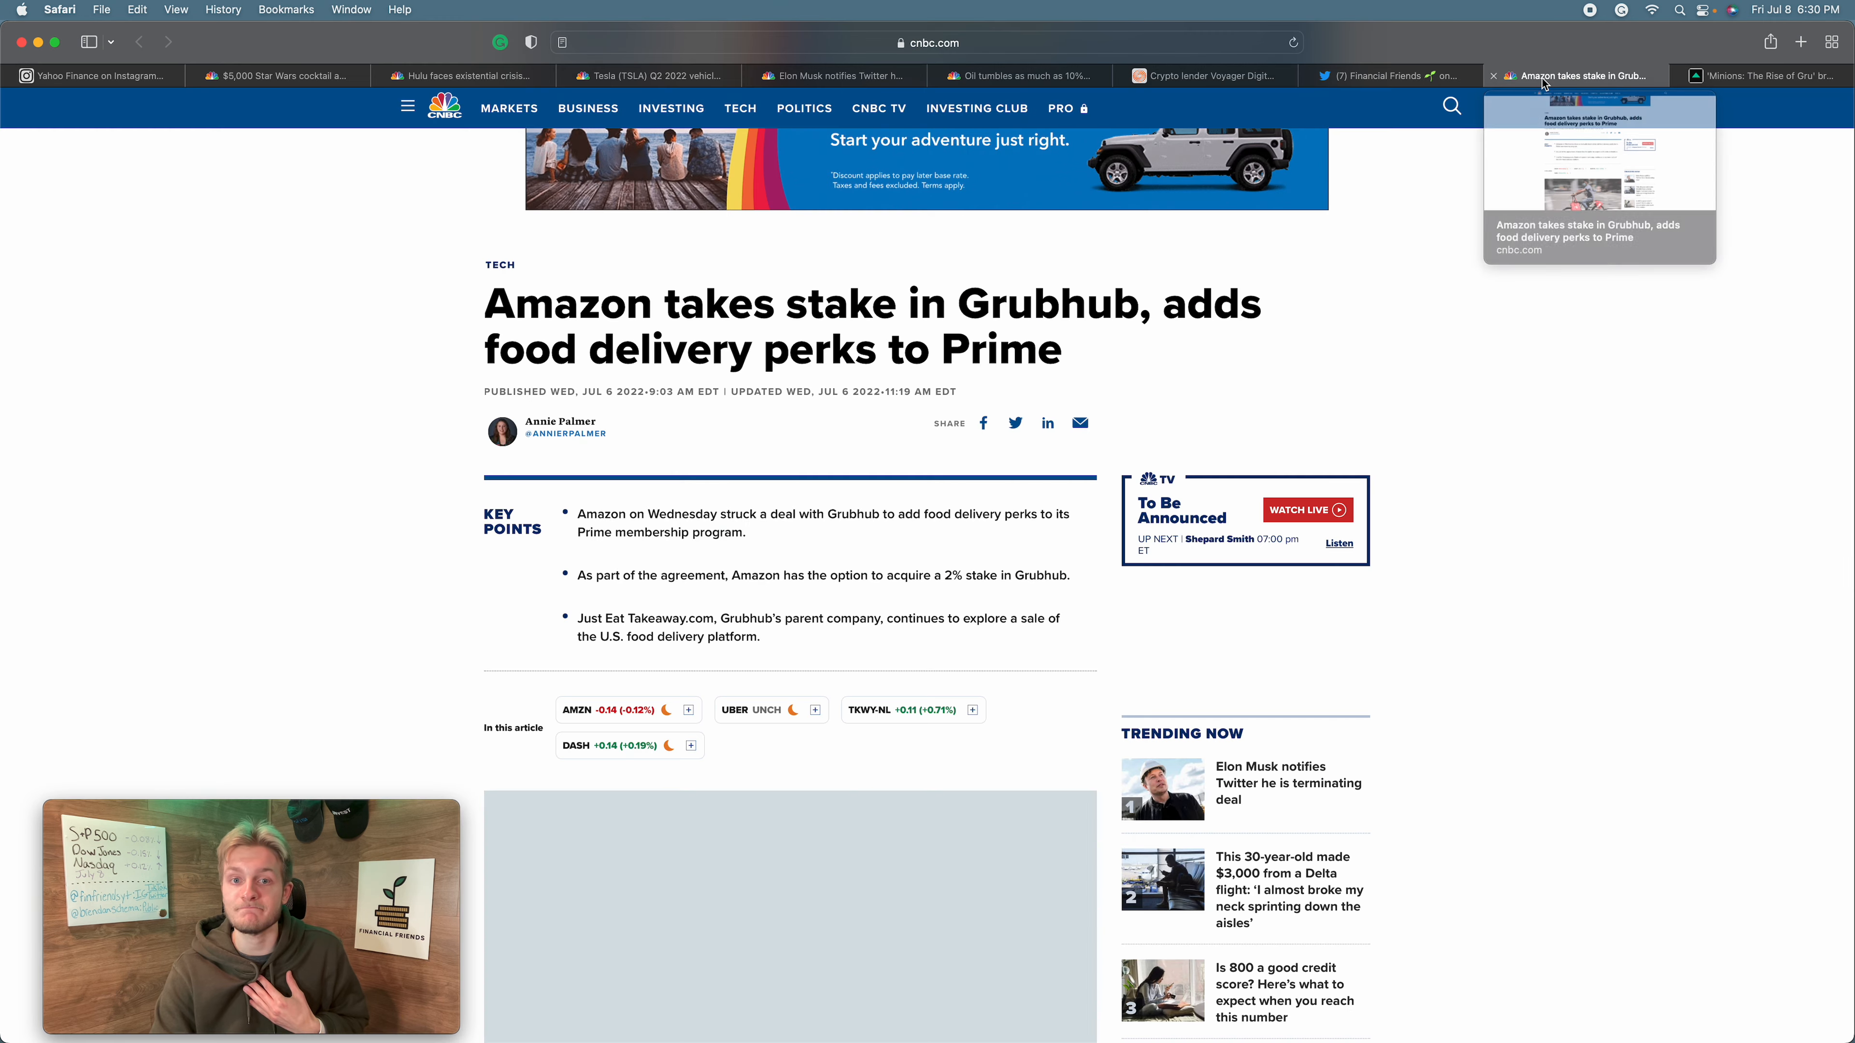
scroll("down", 3)
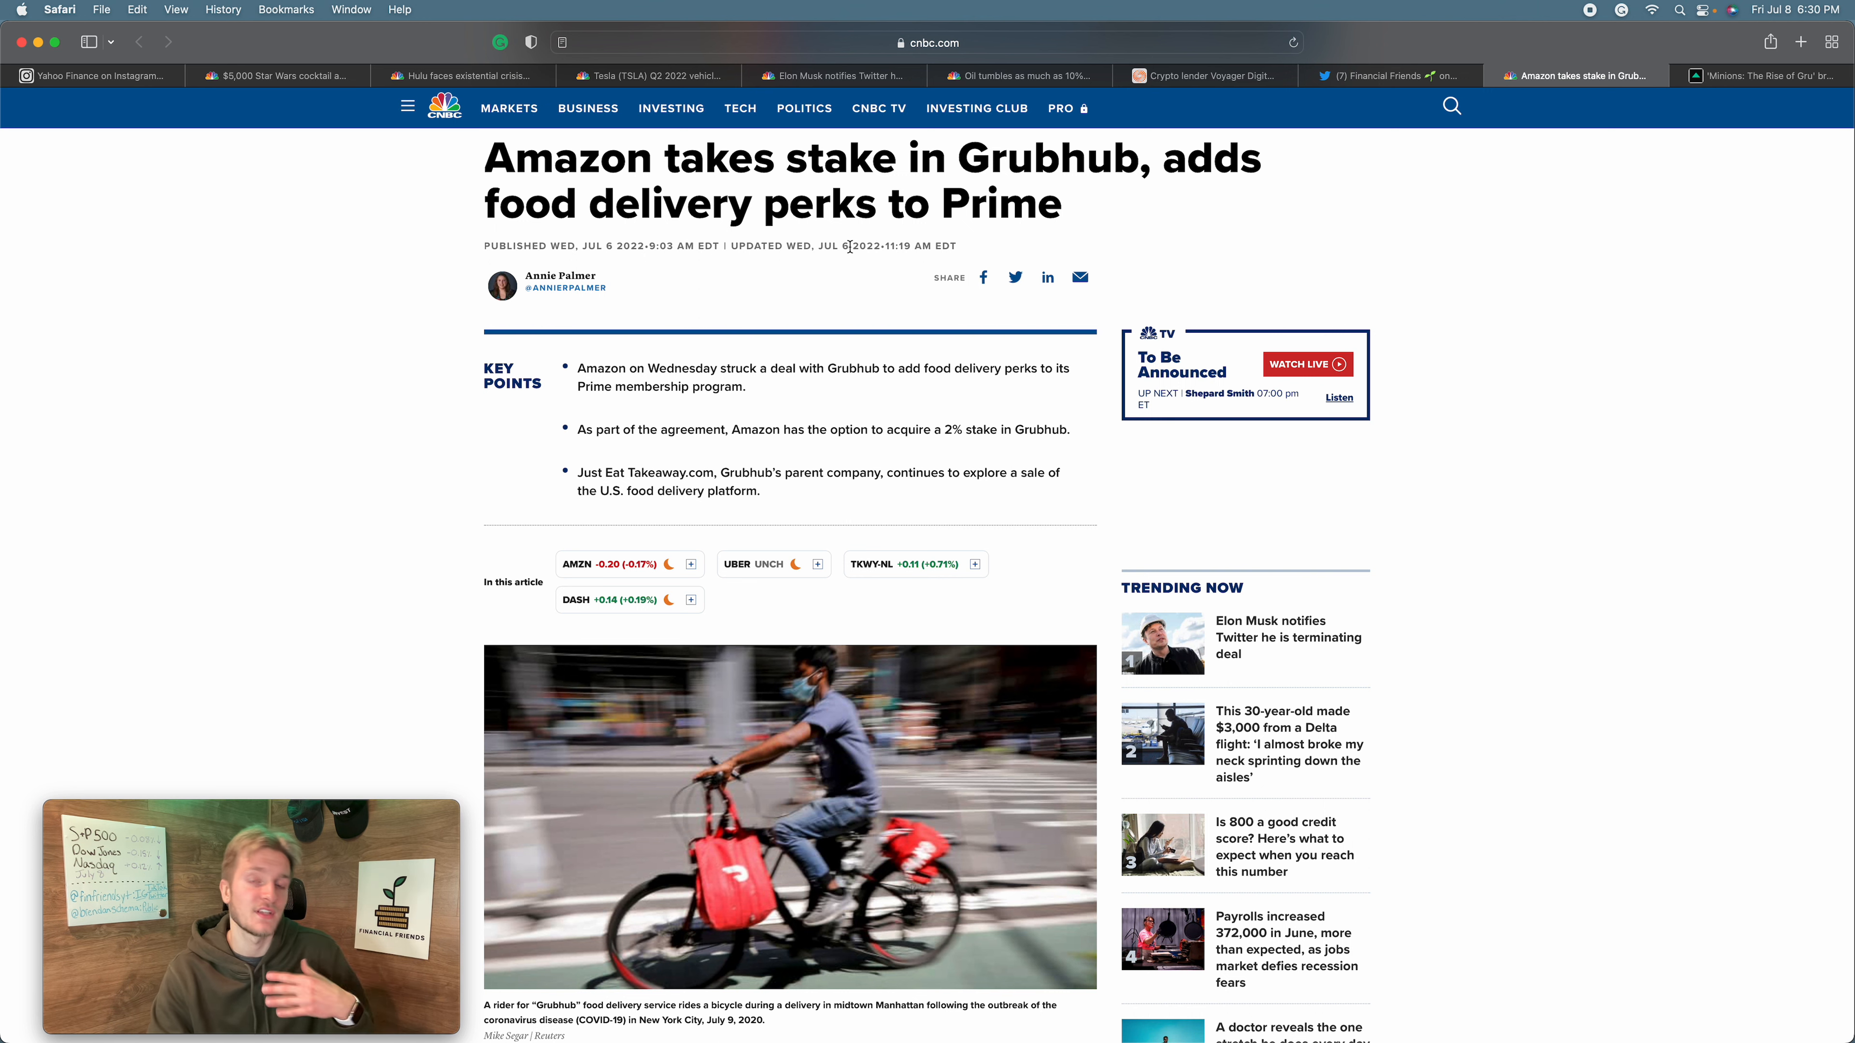
scroll("down", 3)
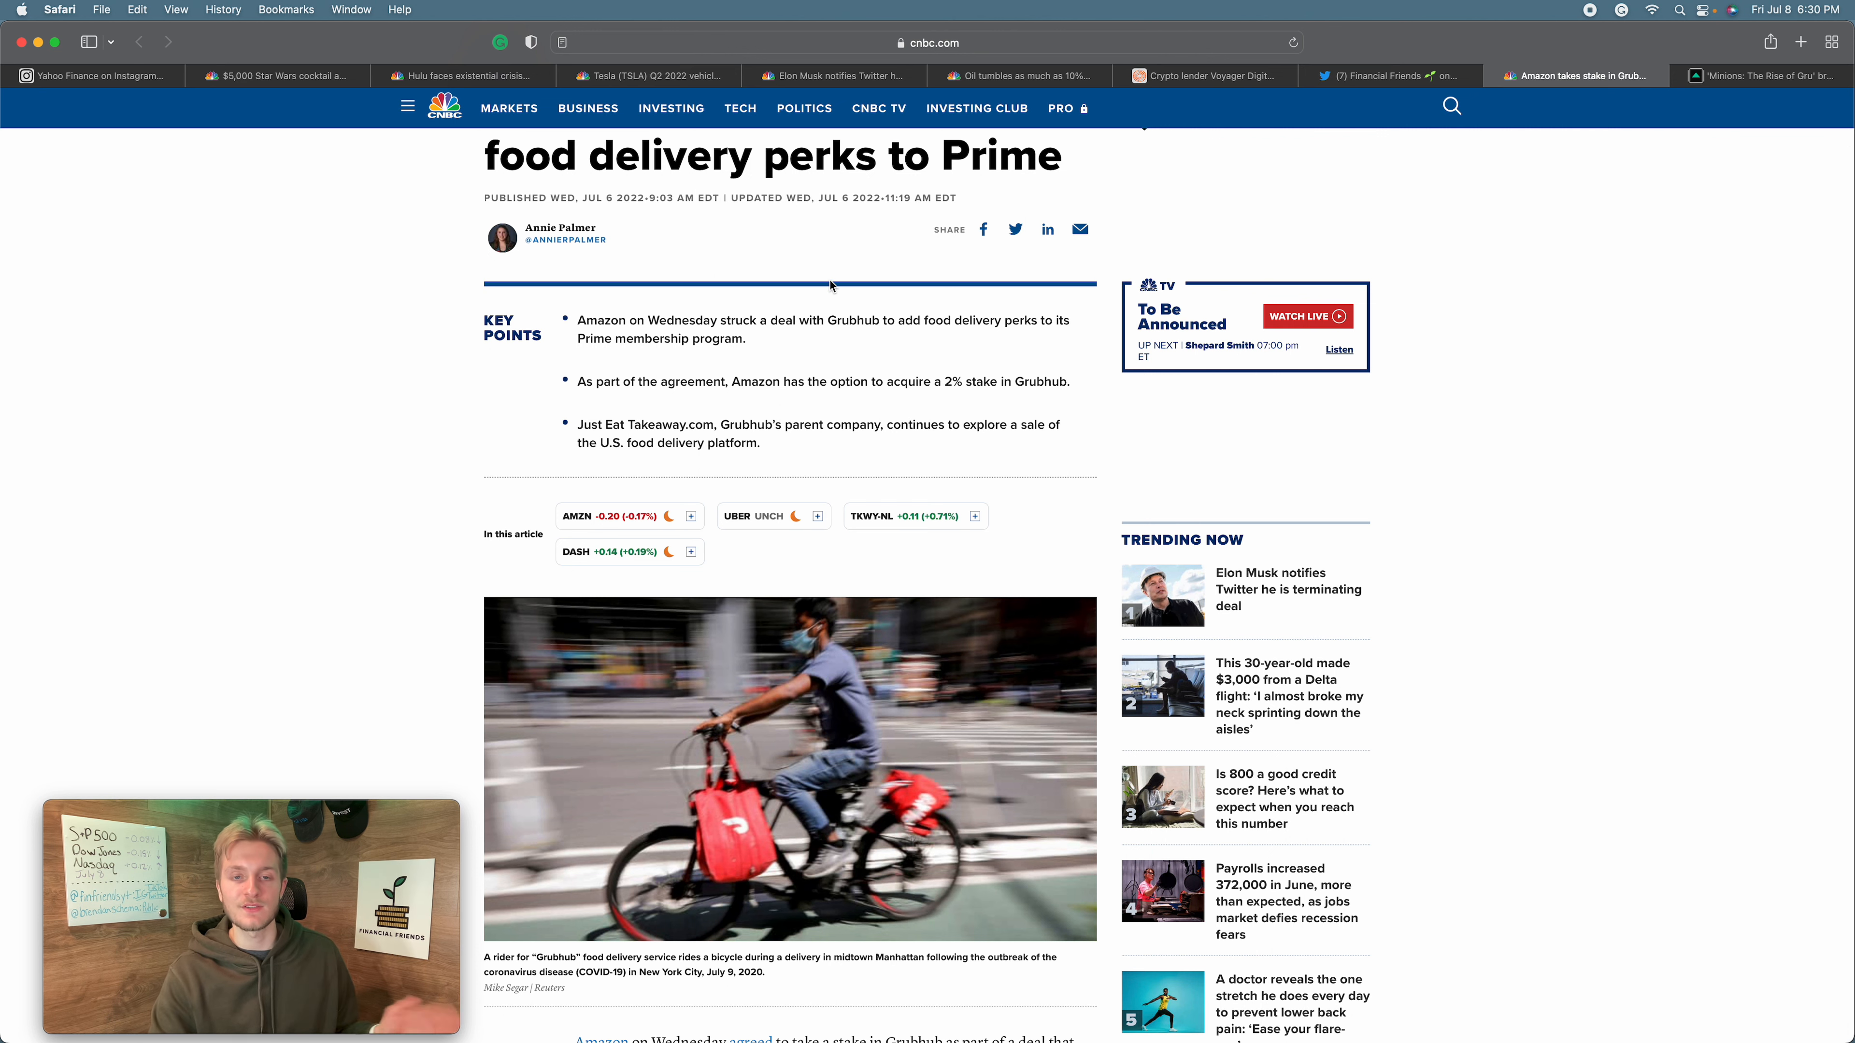
scroll("down", 3)
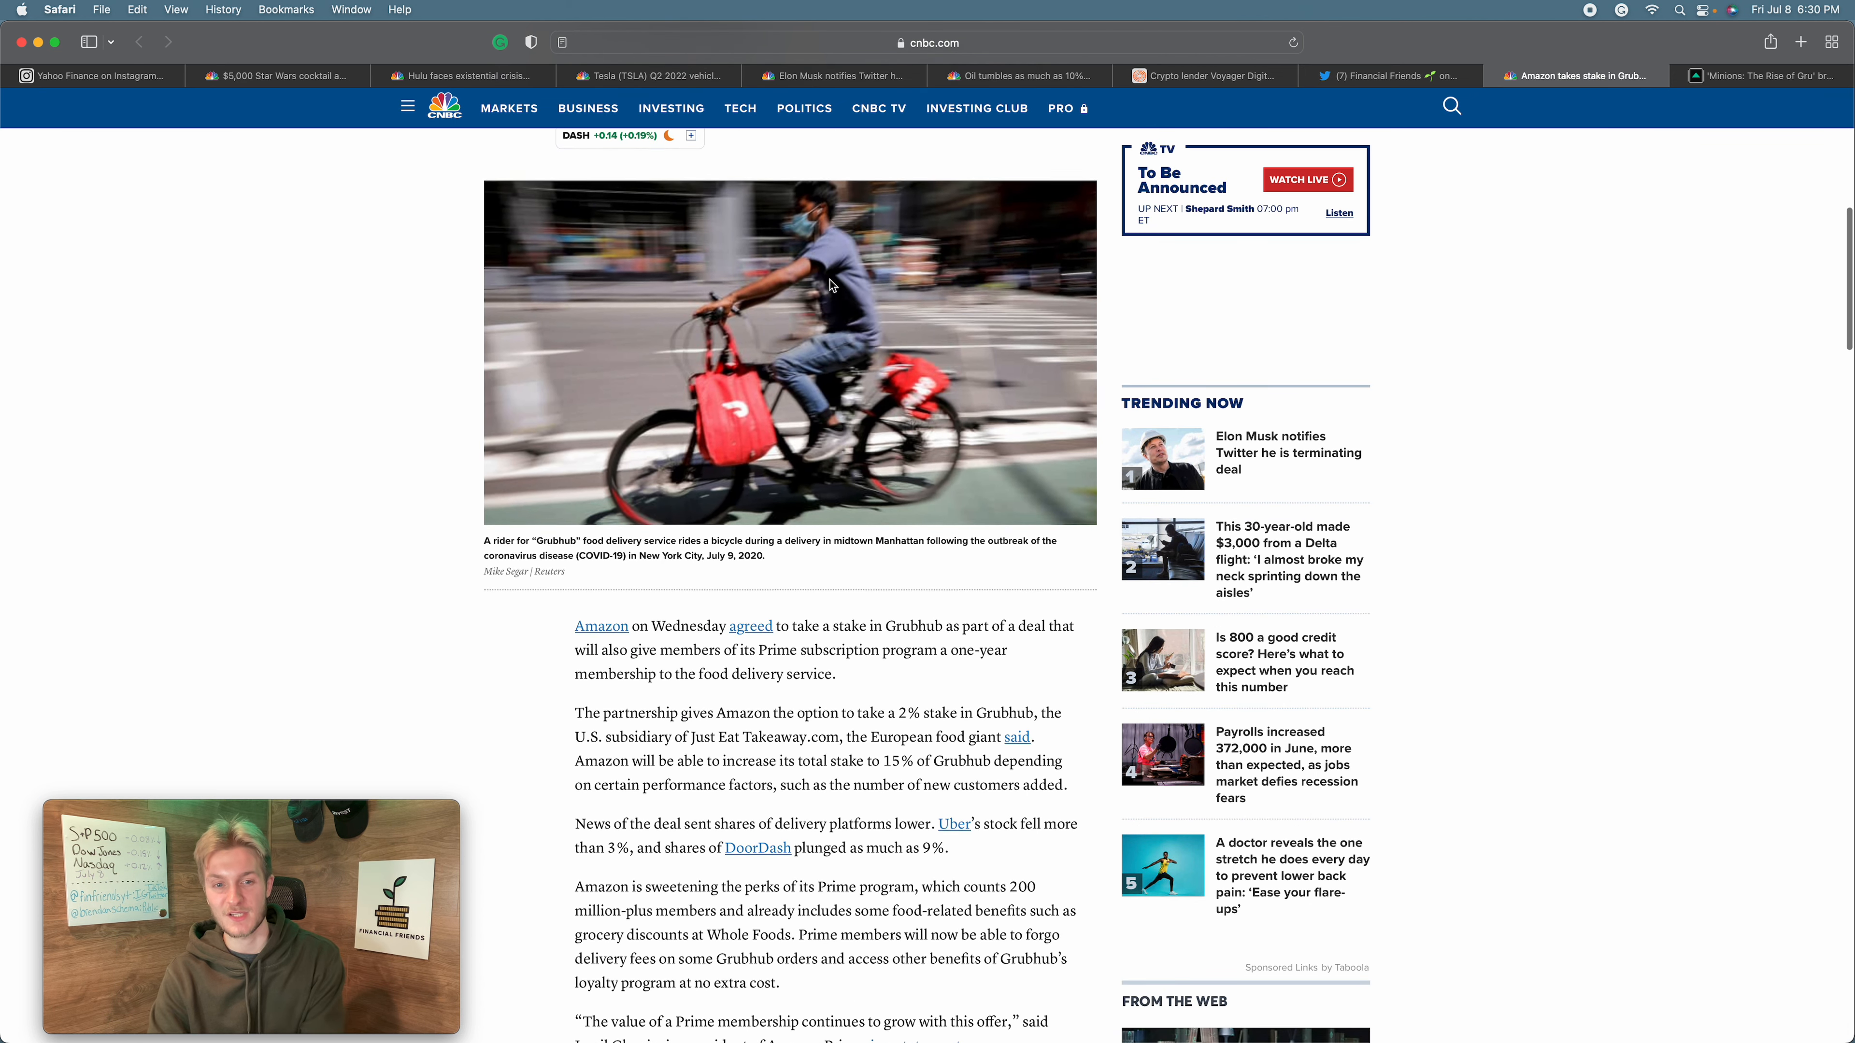
scroll("down", 3)
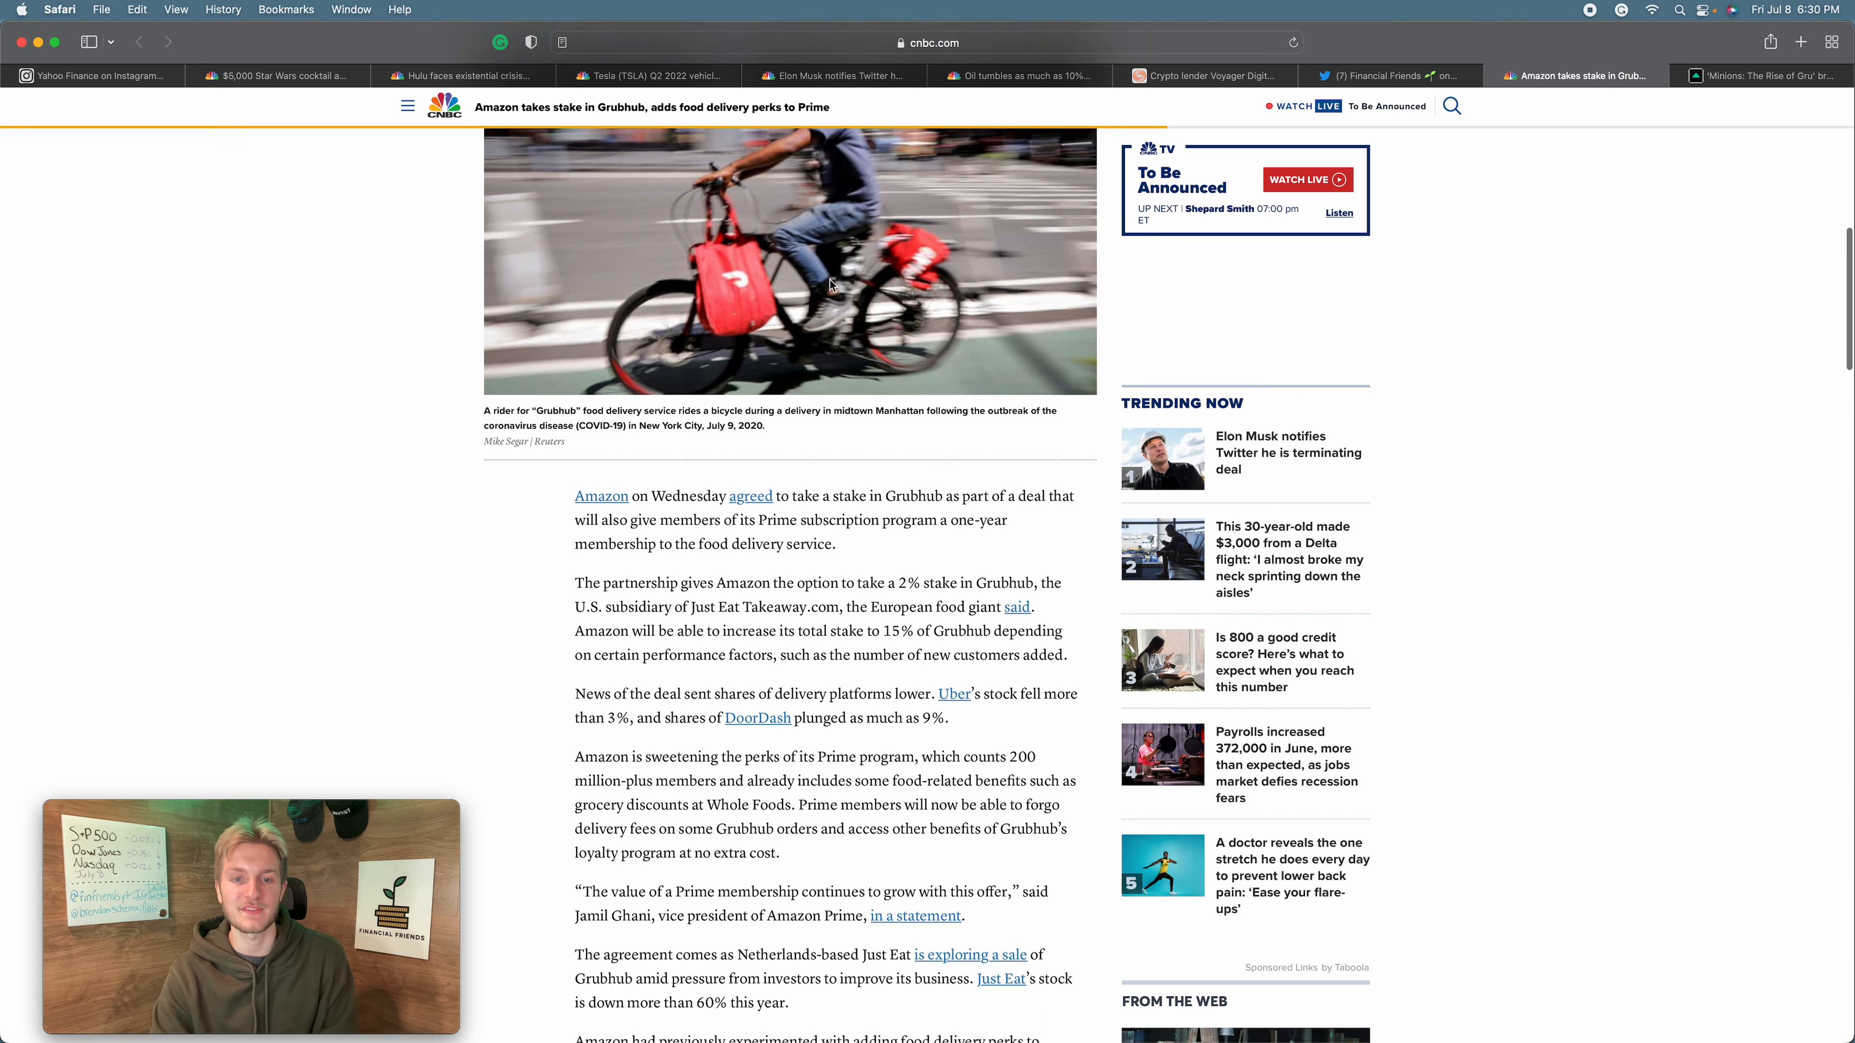
scroll("down", 3)
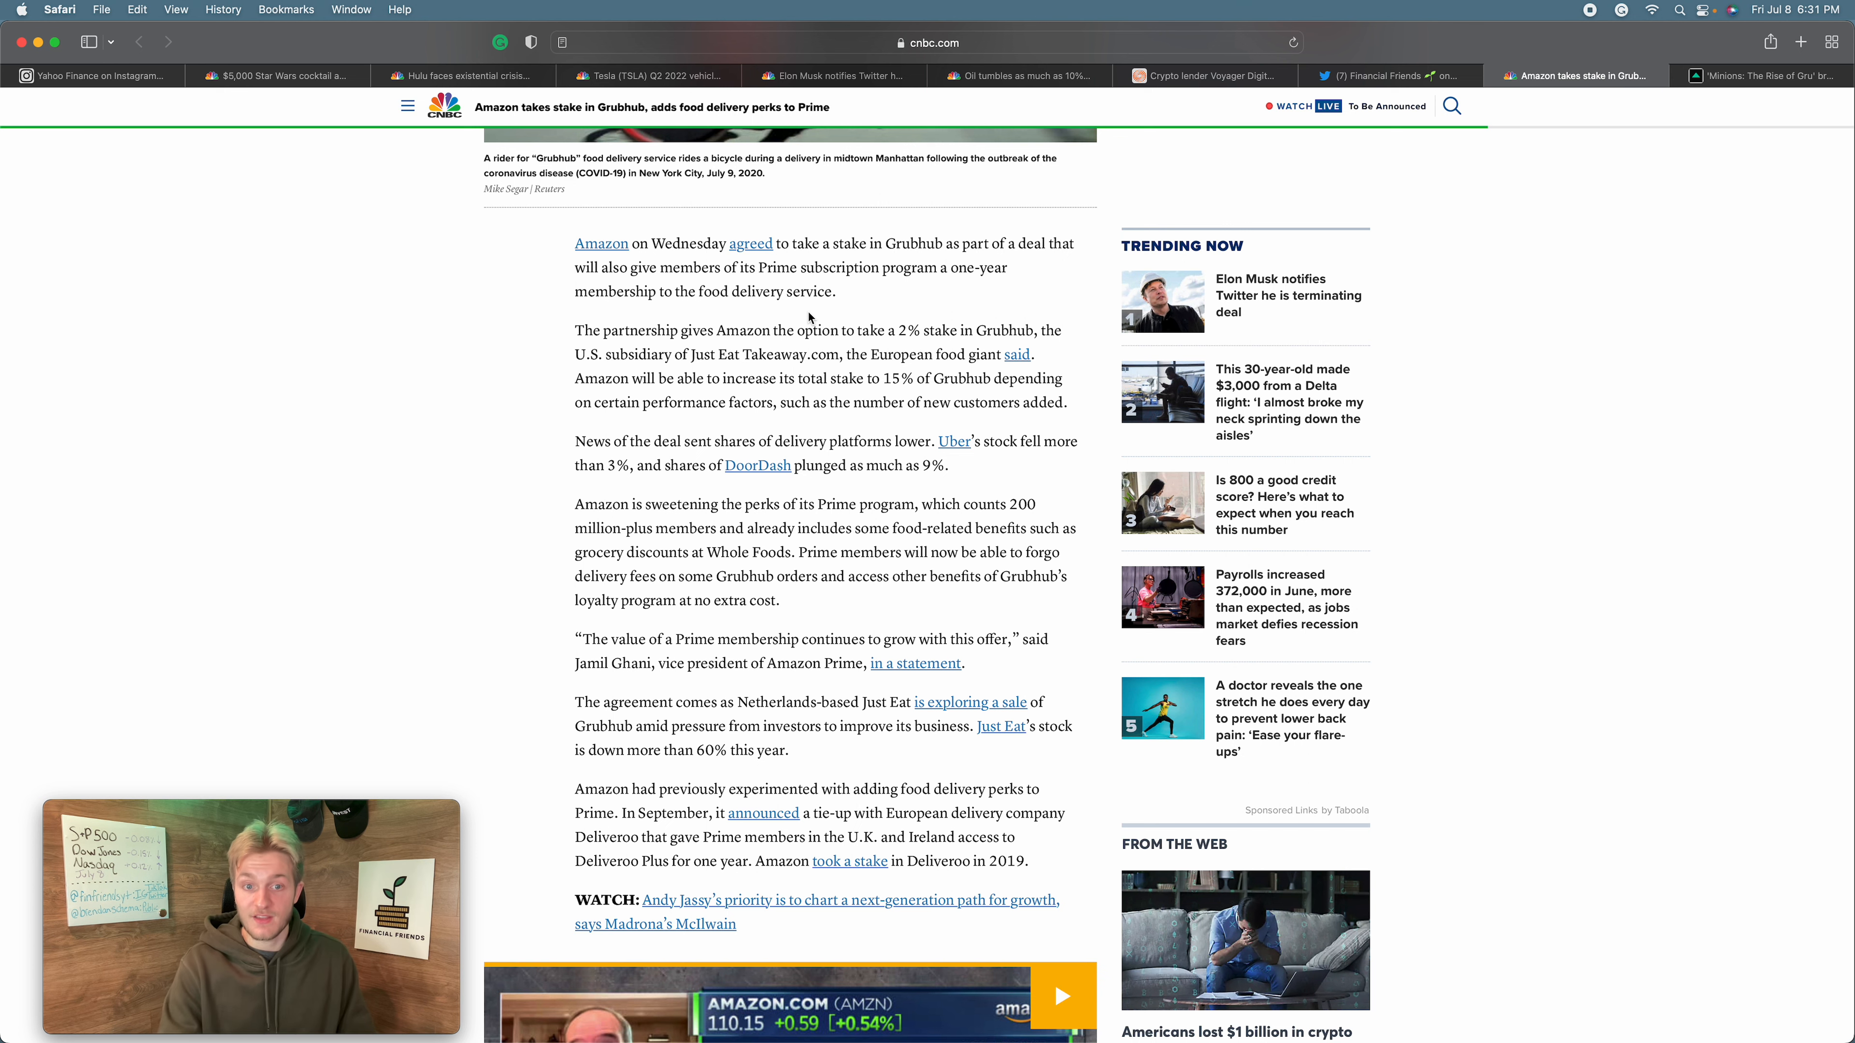
scroll("down", 3)
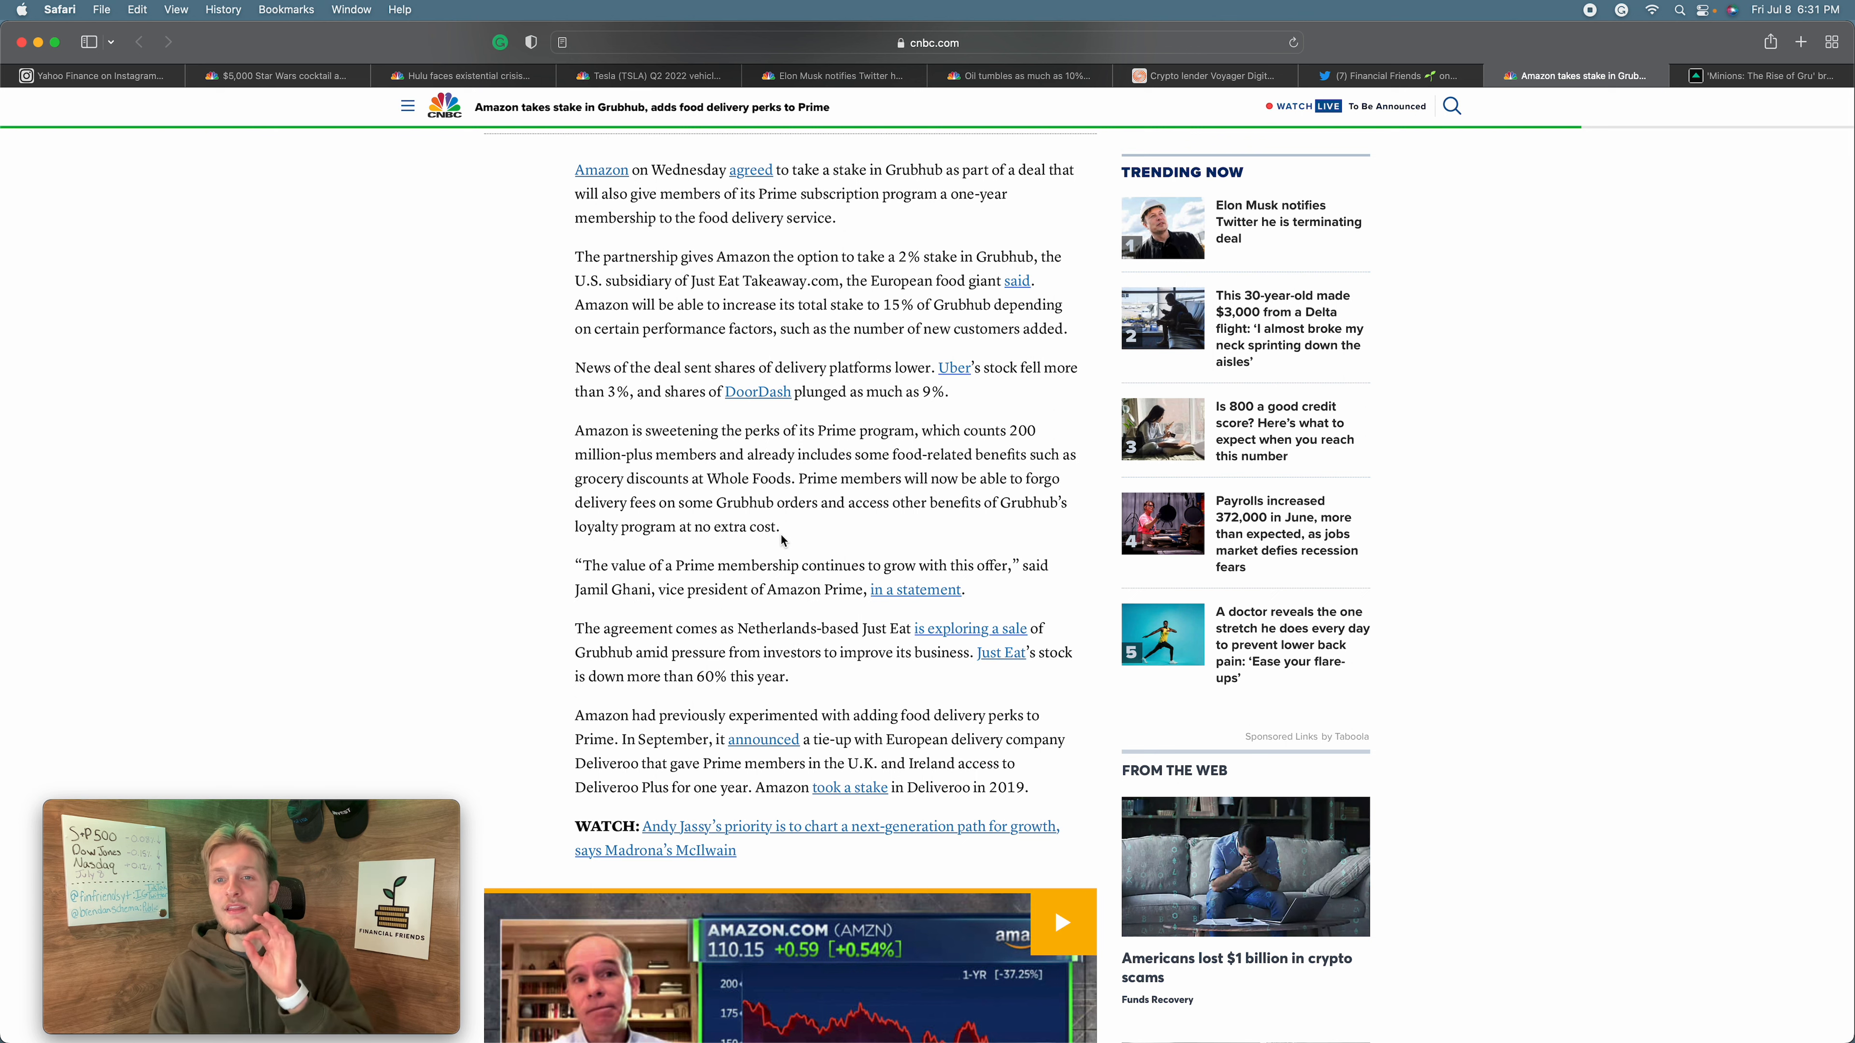
- Reread the Grubhub article's middle and continue down to the embedded Andy Jassy video
scroll("up", 3)
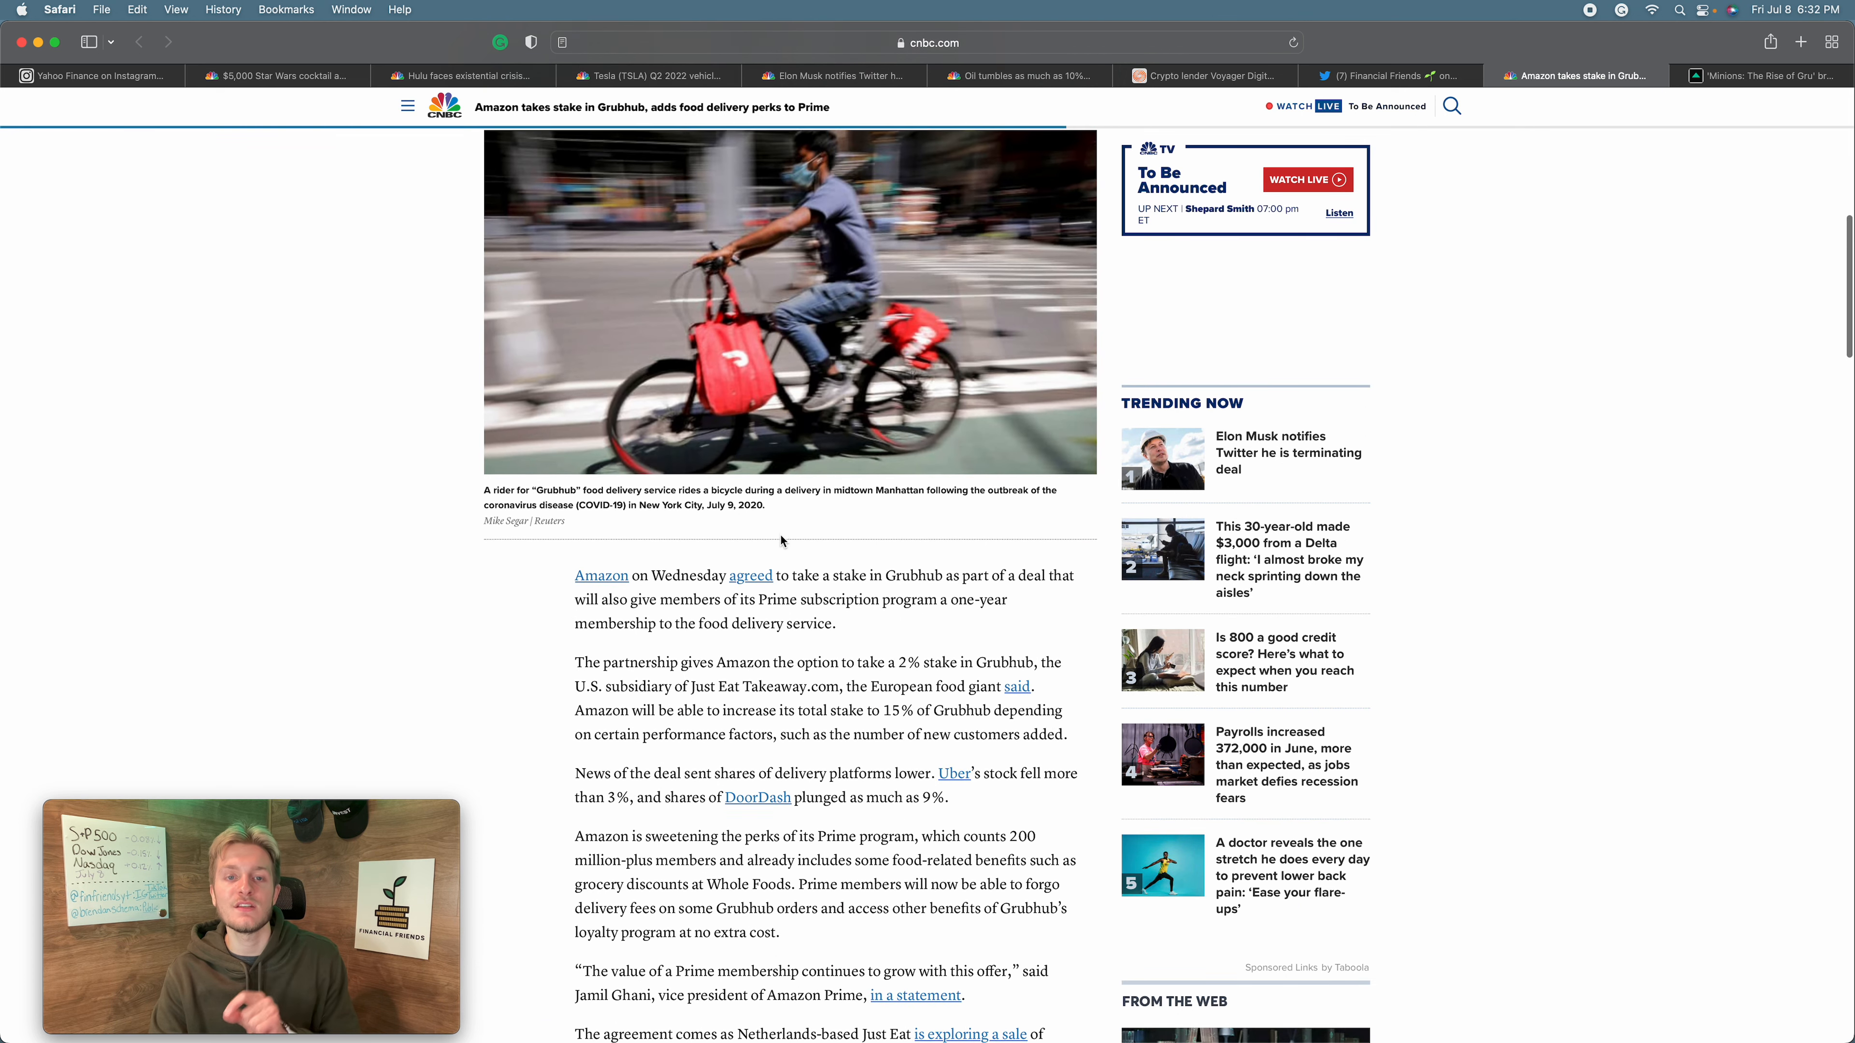
scroll("up", 3)
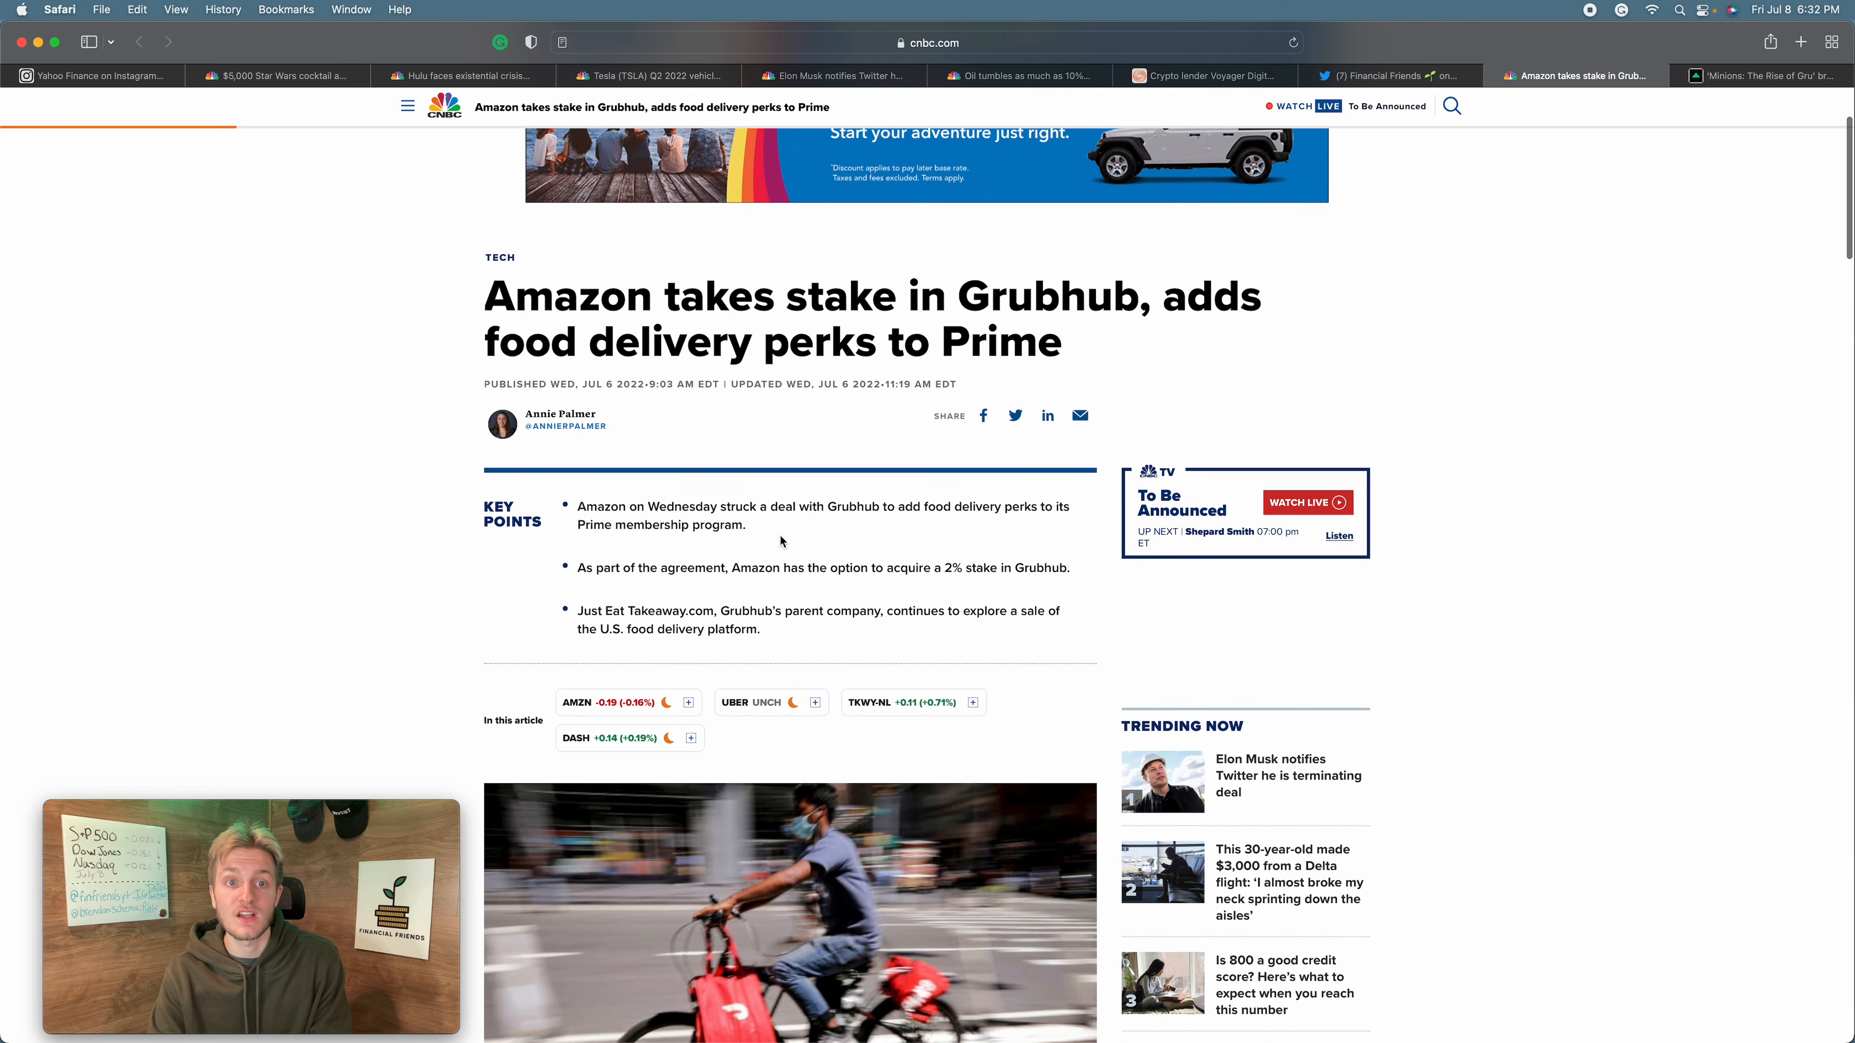
scroll("up", 3)
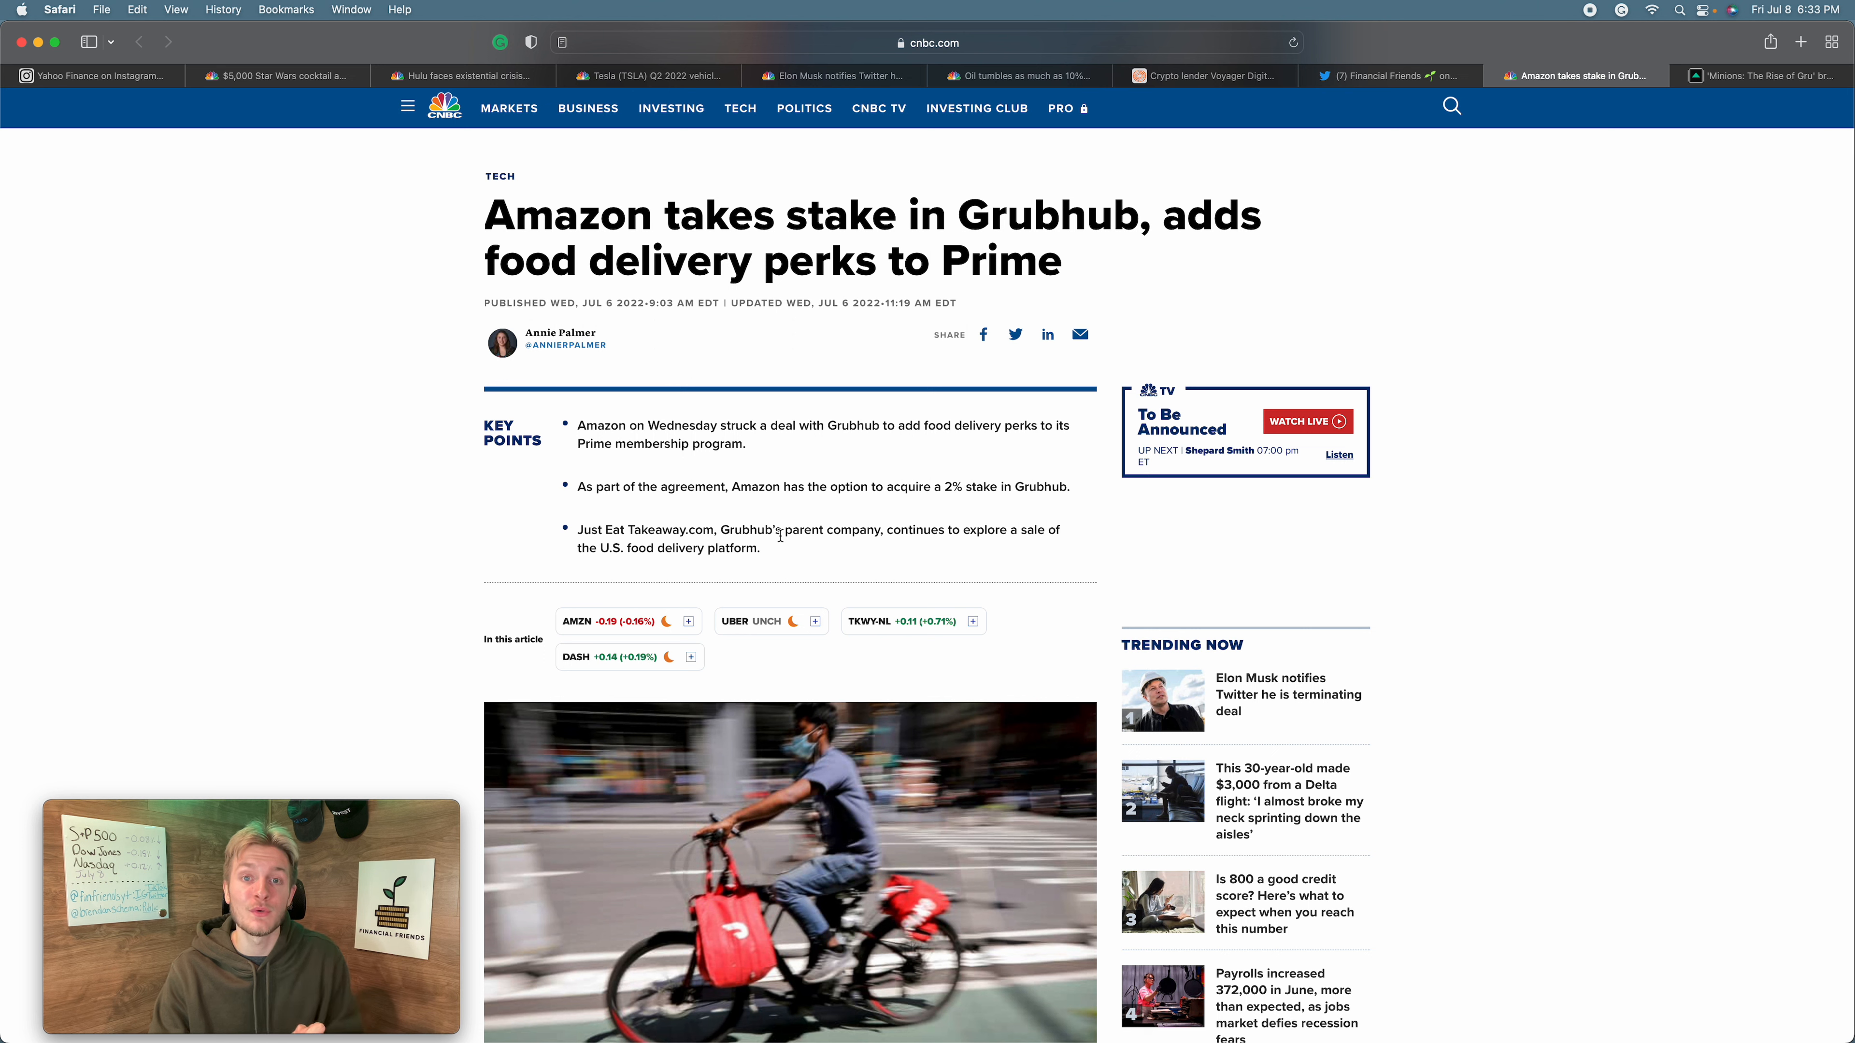
mouse_move(754, 446)
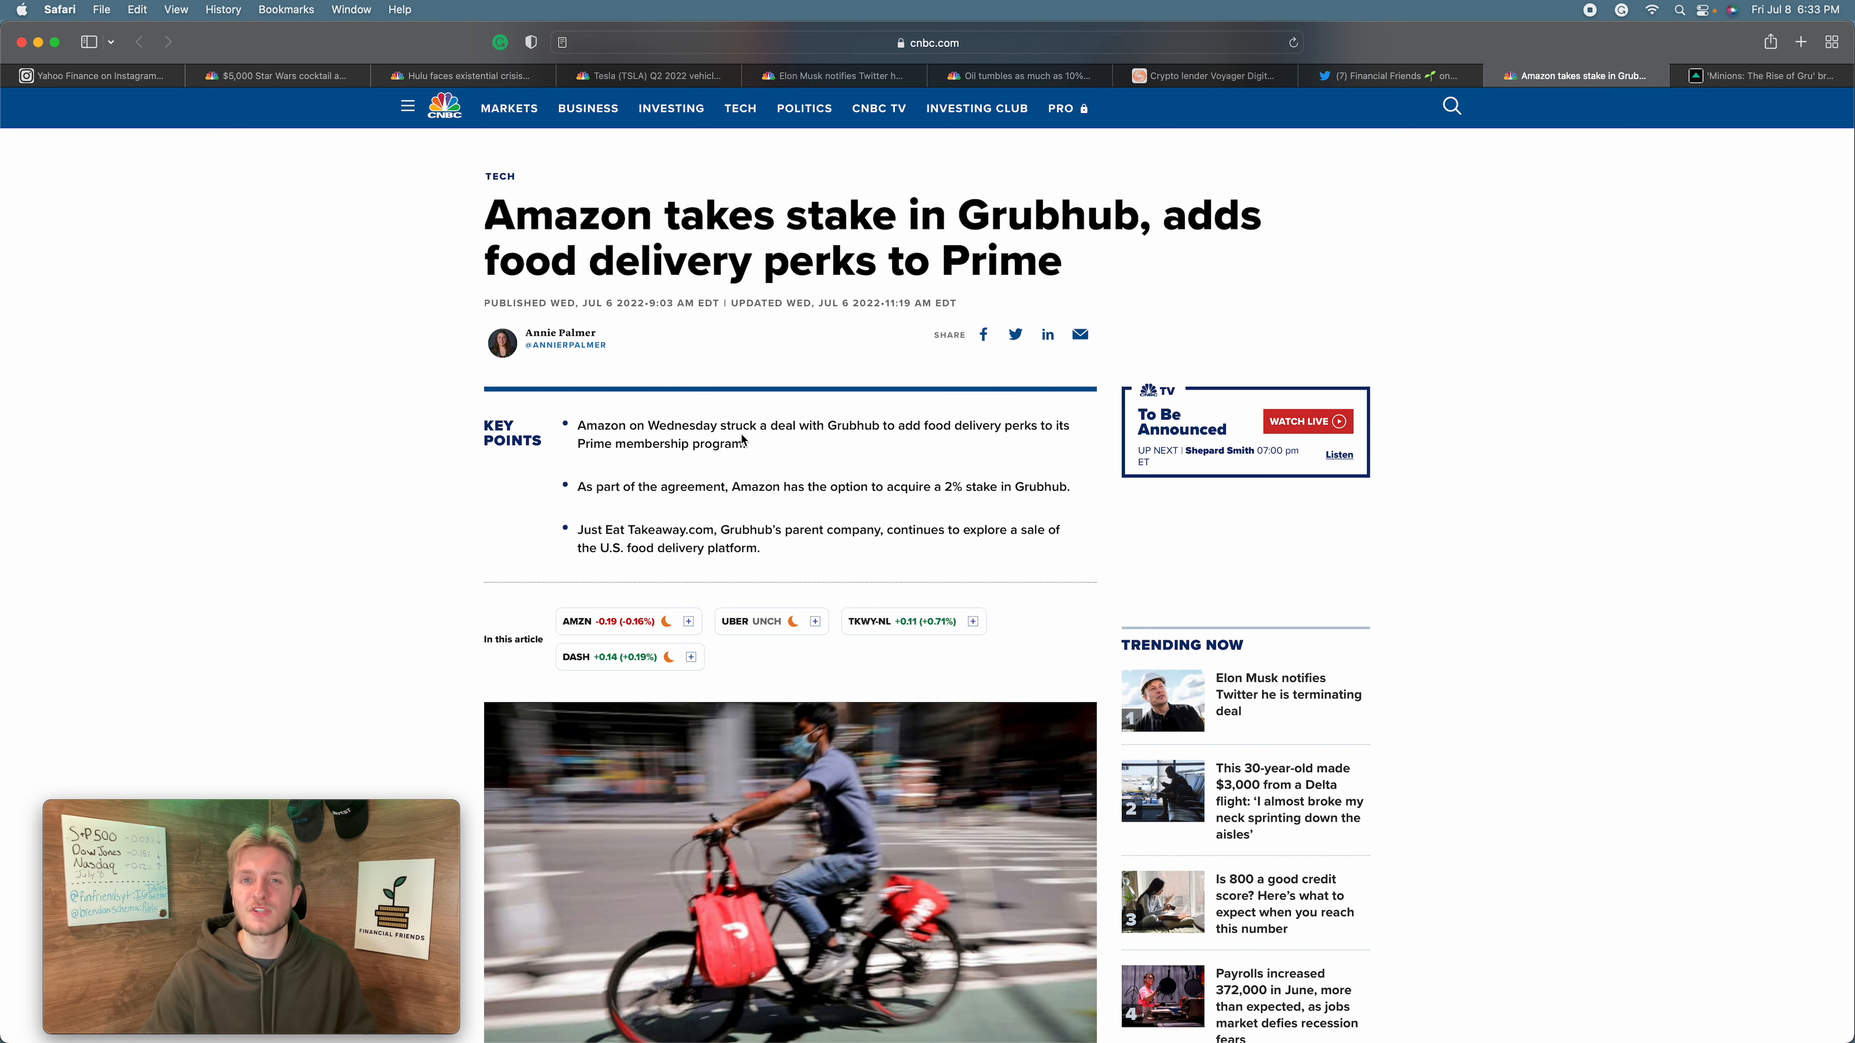
scroll("down", 3)
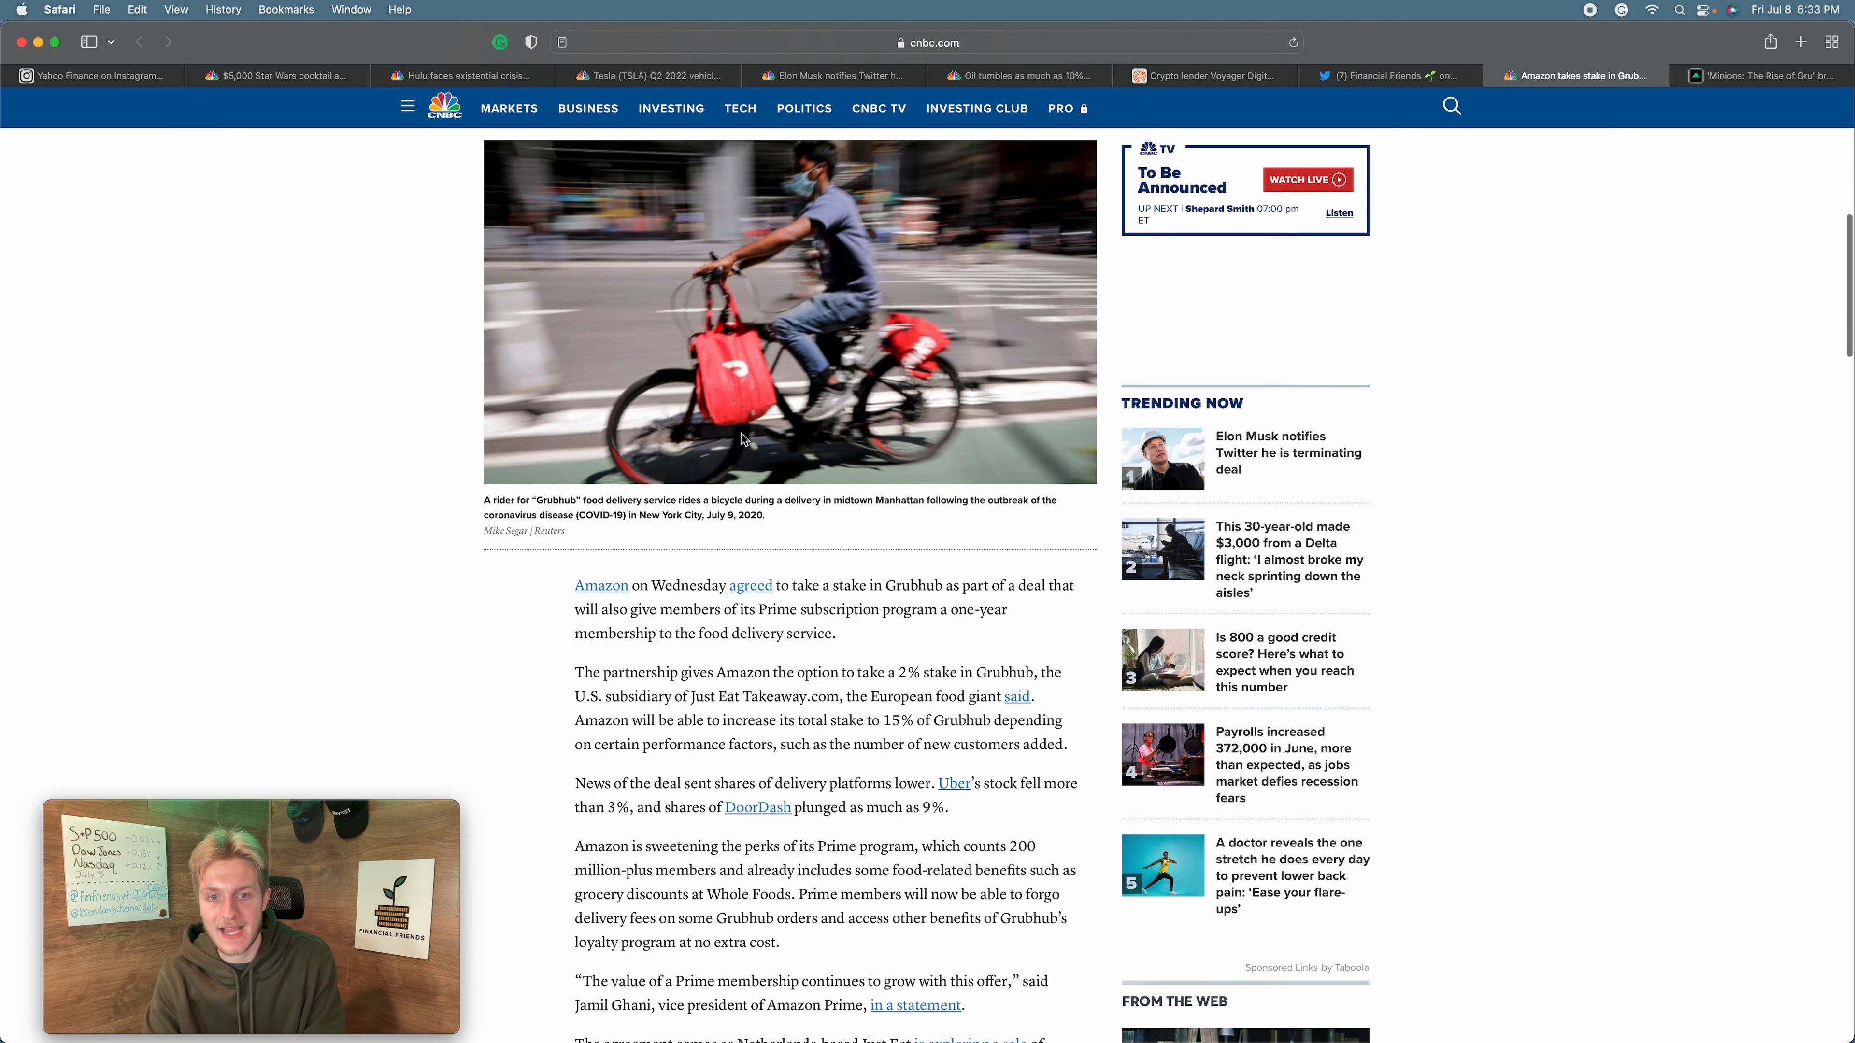
scroll("down", 3)
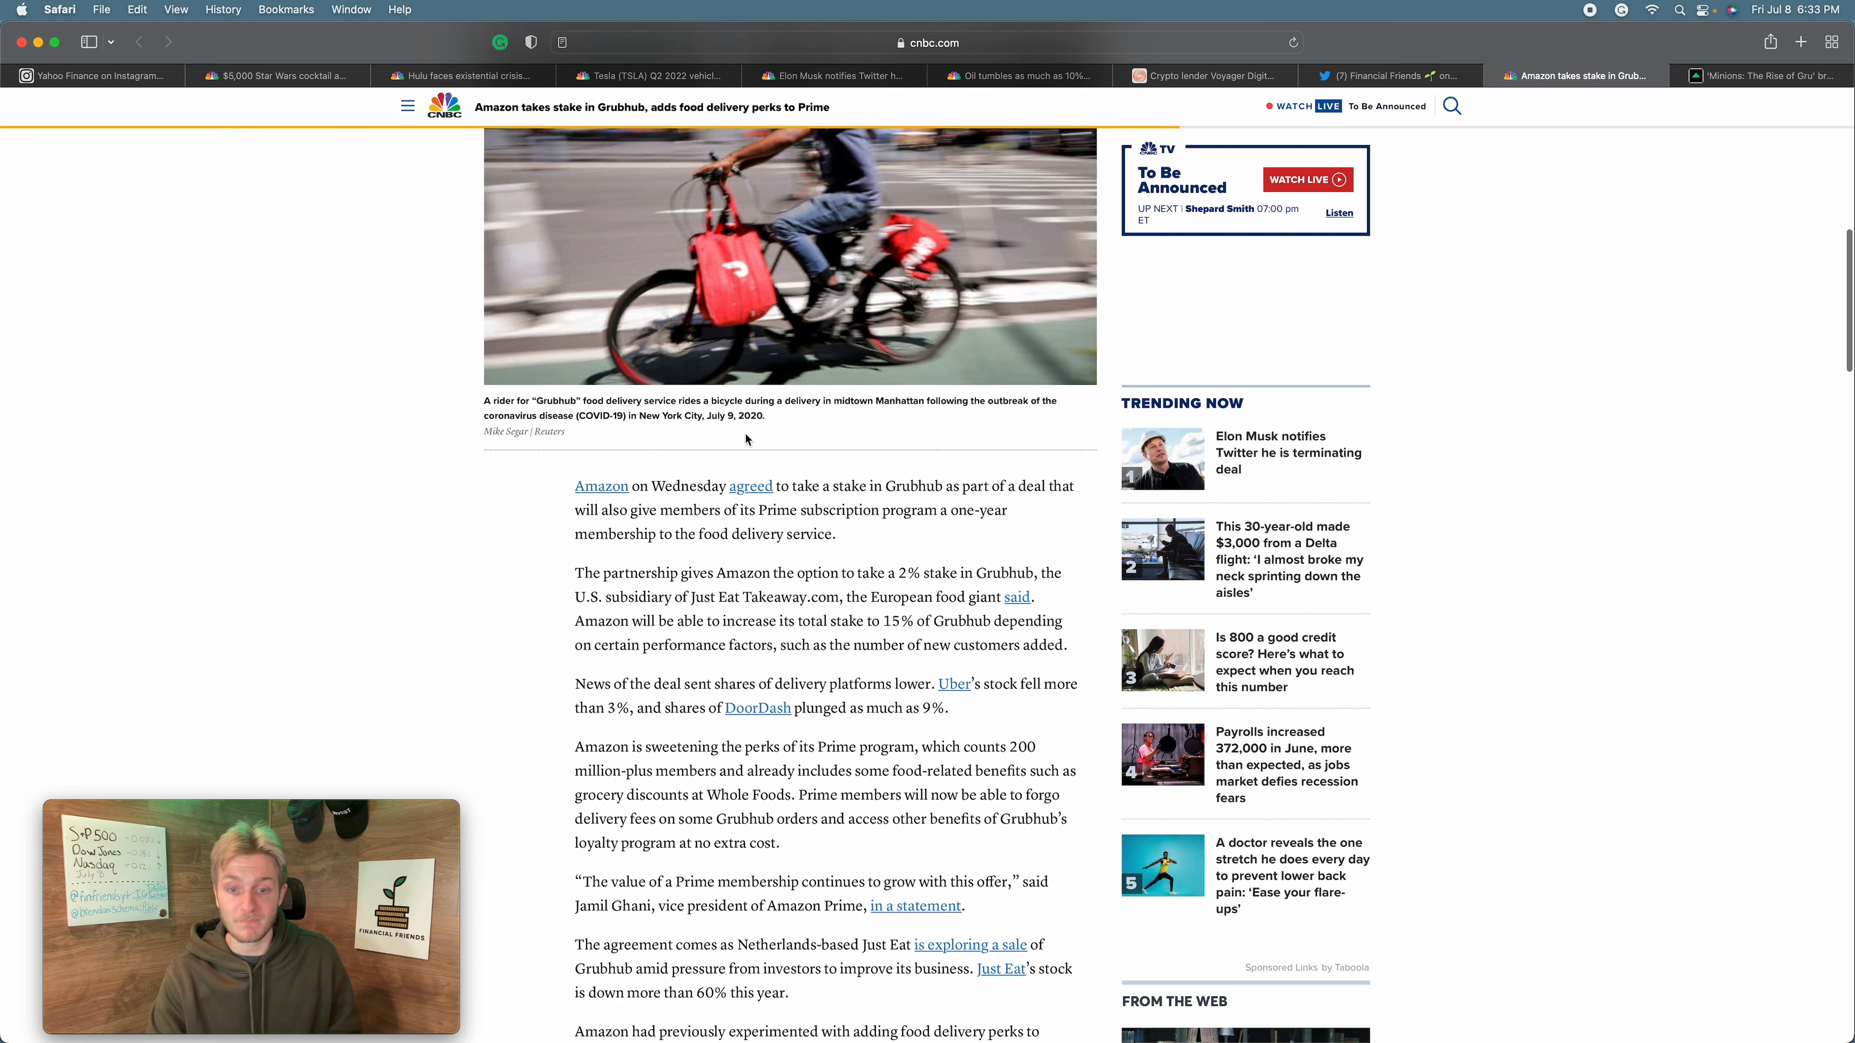
scroll("down", 3)
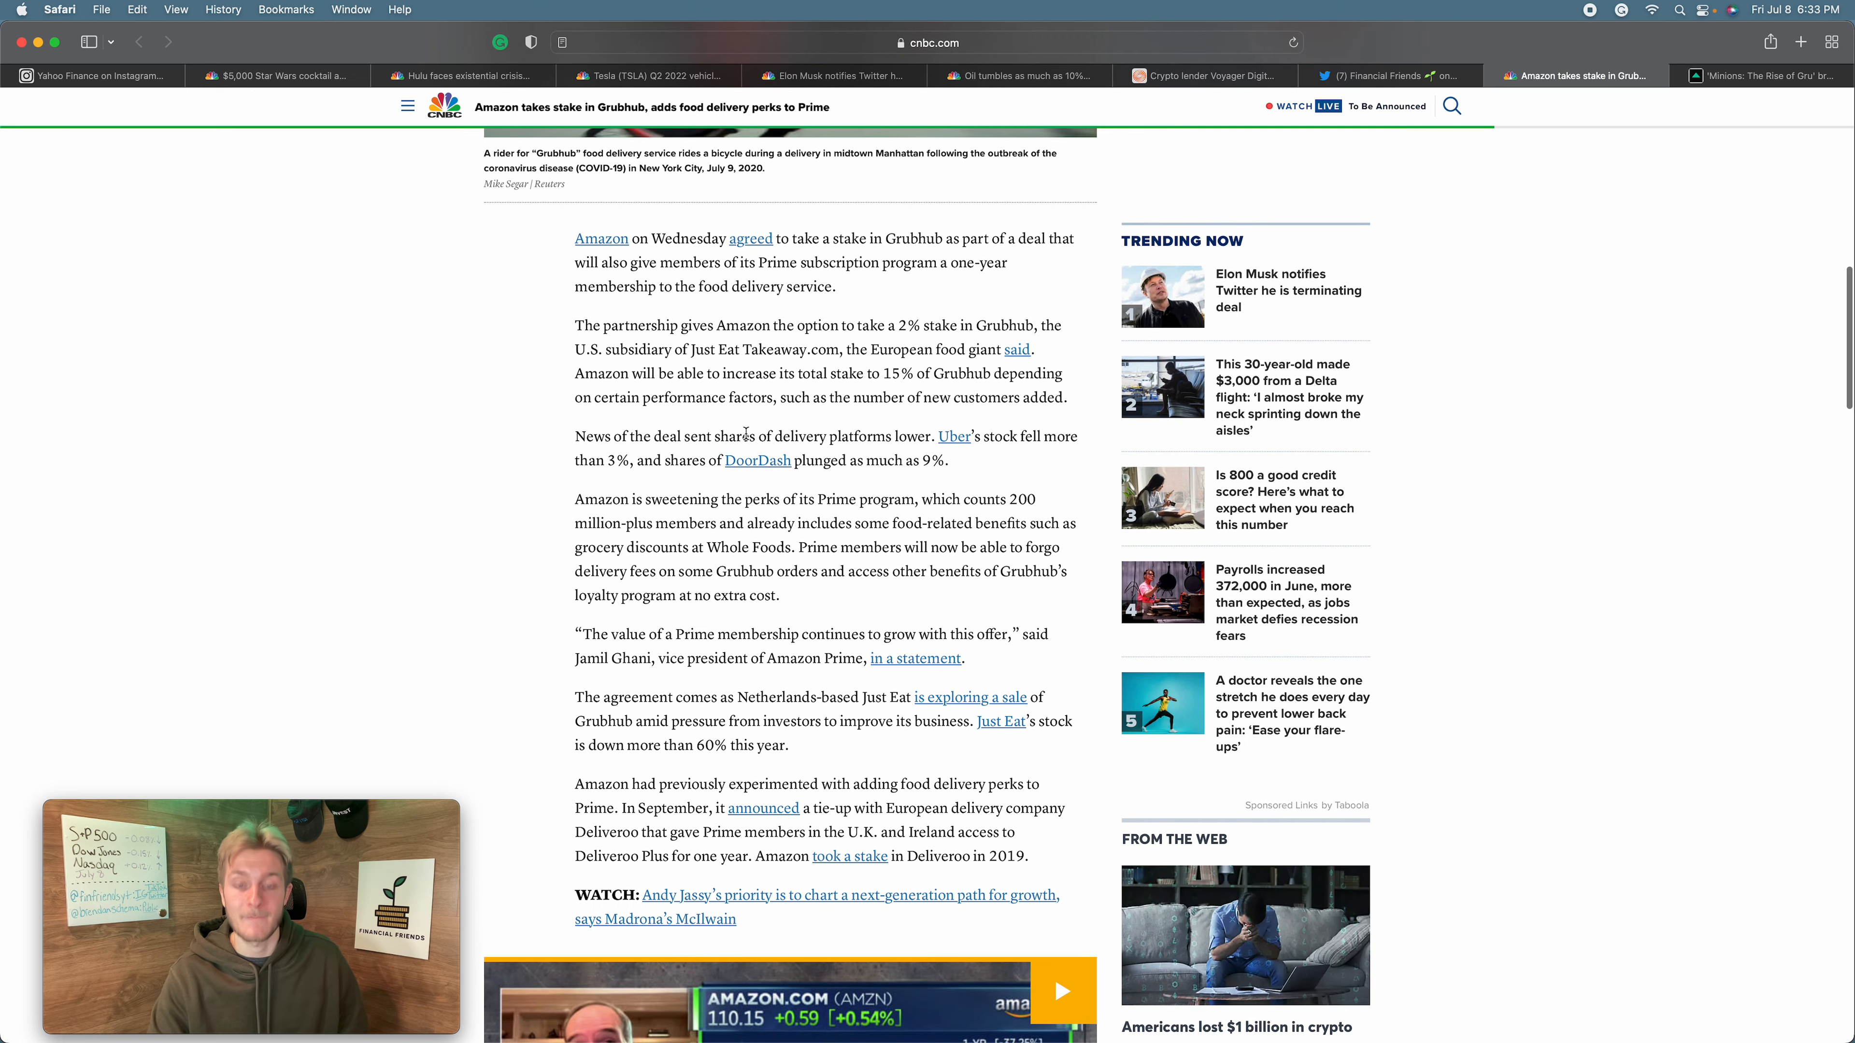
scroll("down", 3)
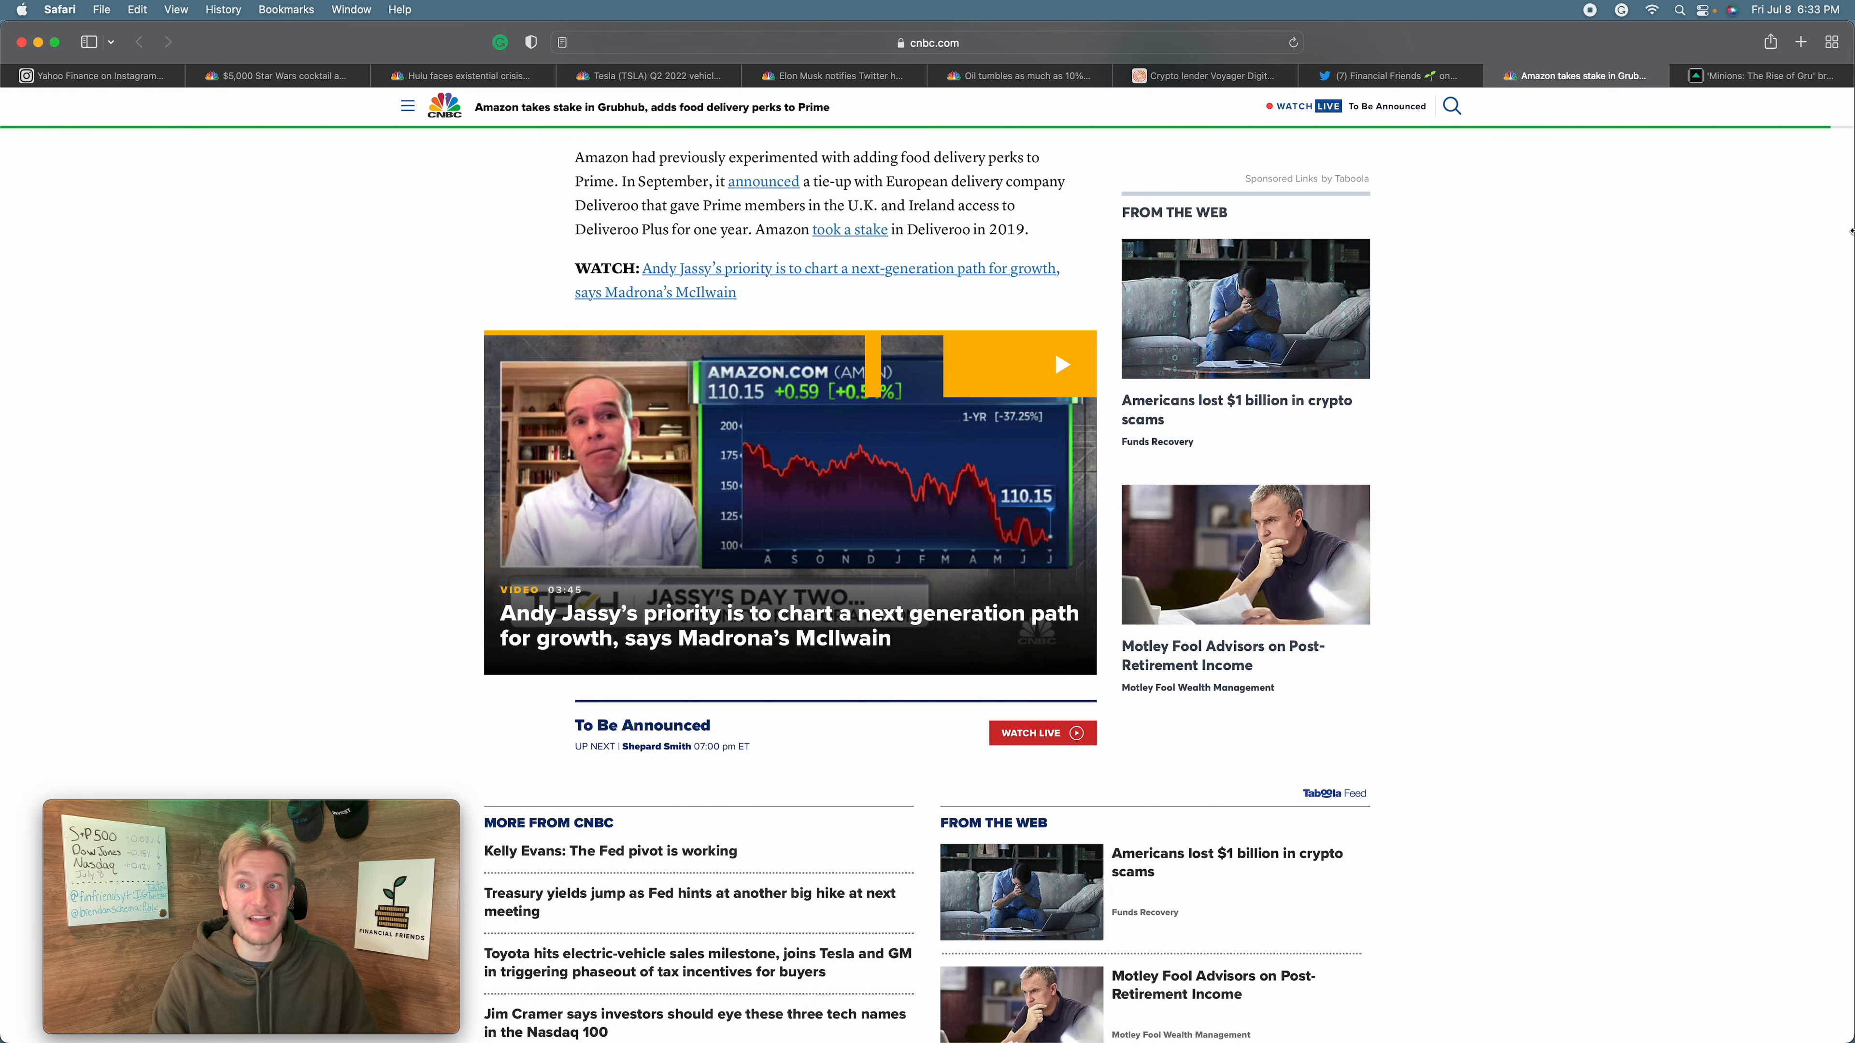
- Read CNN's 'Minions: The Rise of Gru' box office records article down through its theaters paragraphs
left_click(1761, 74)
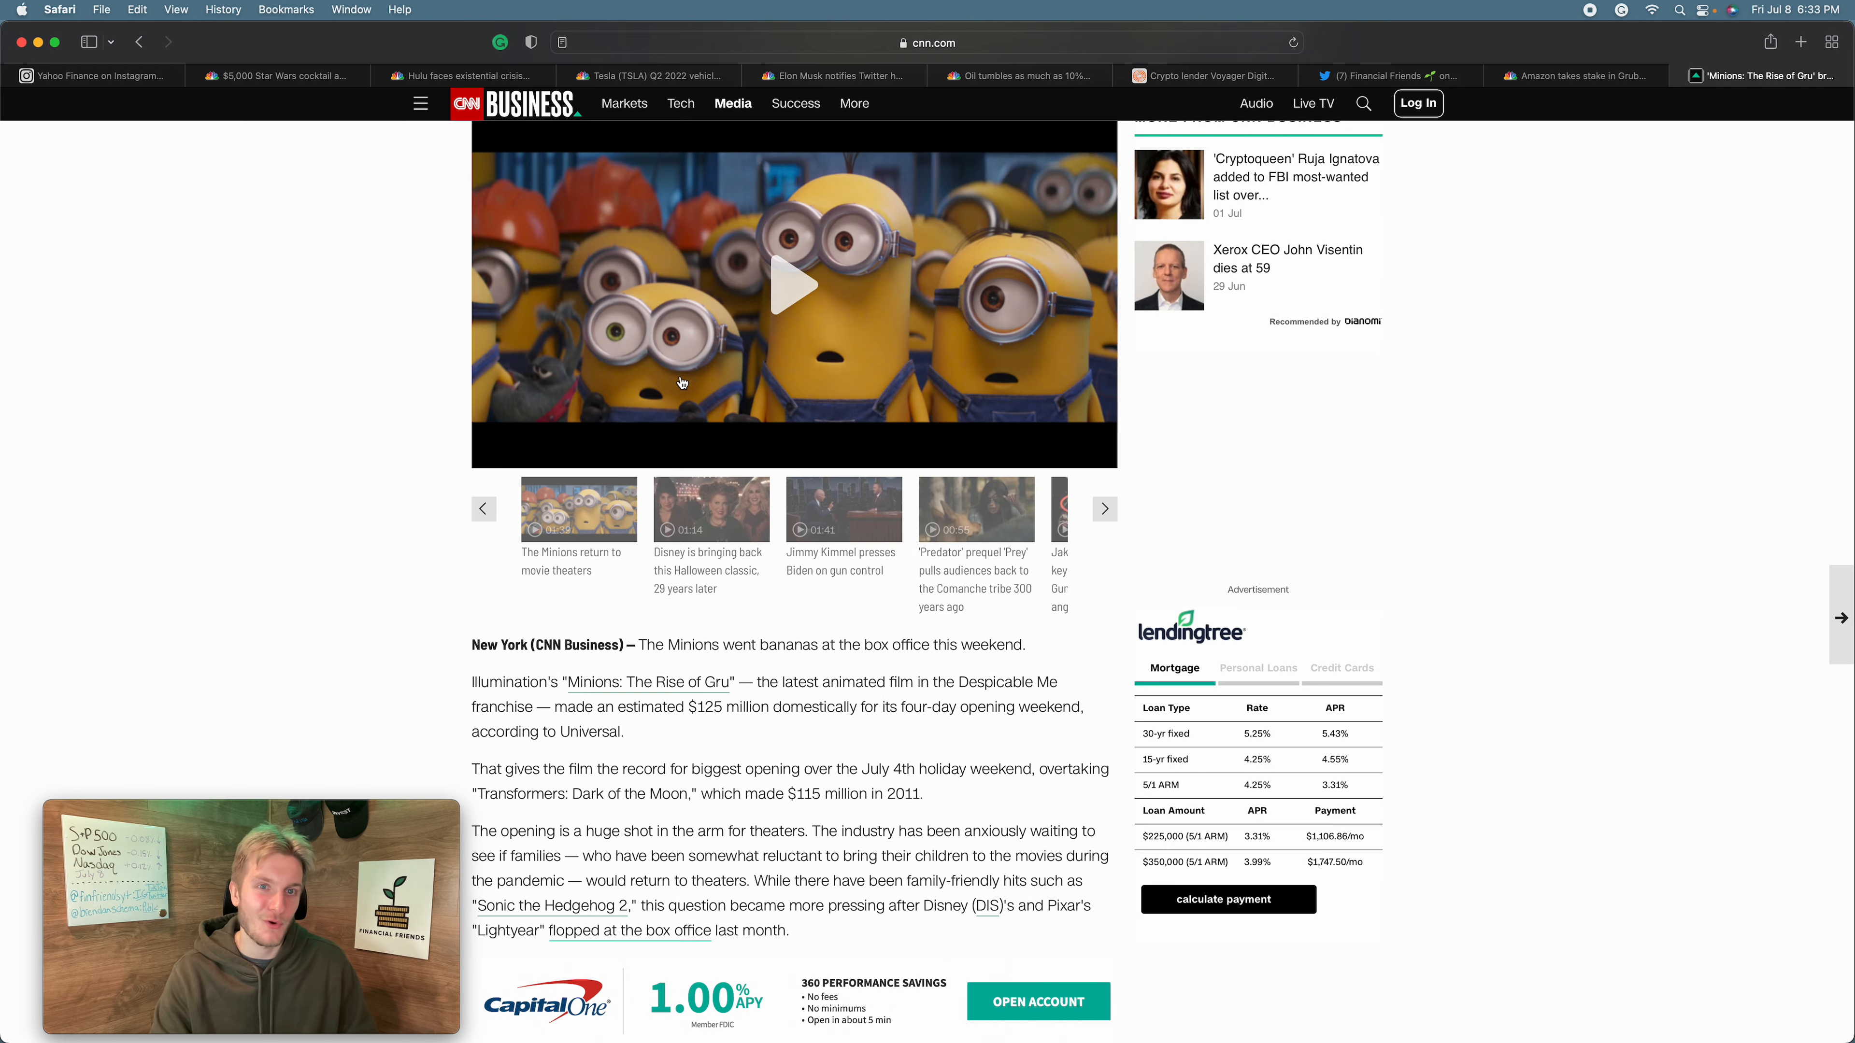
scroll("up", 3)
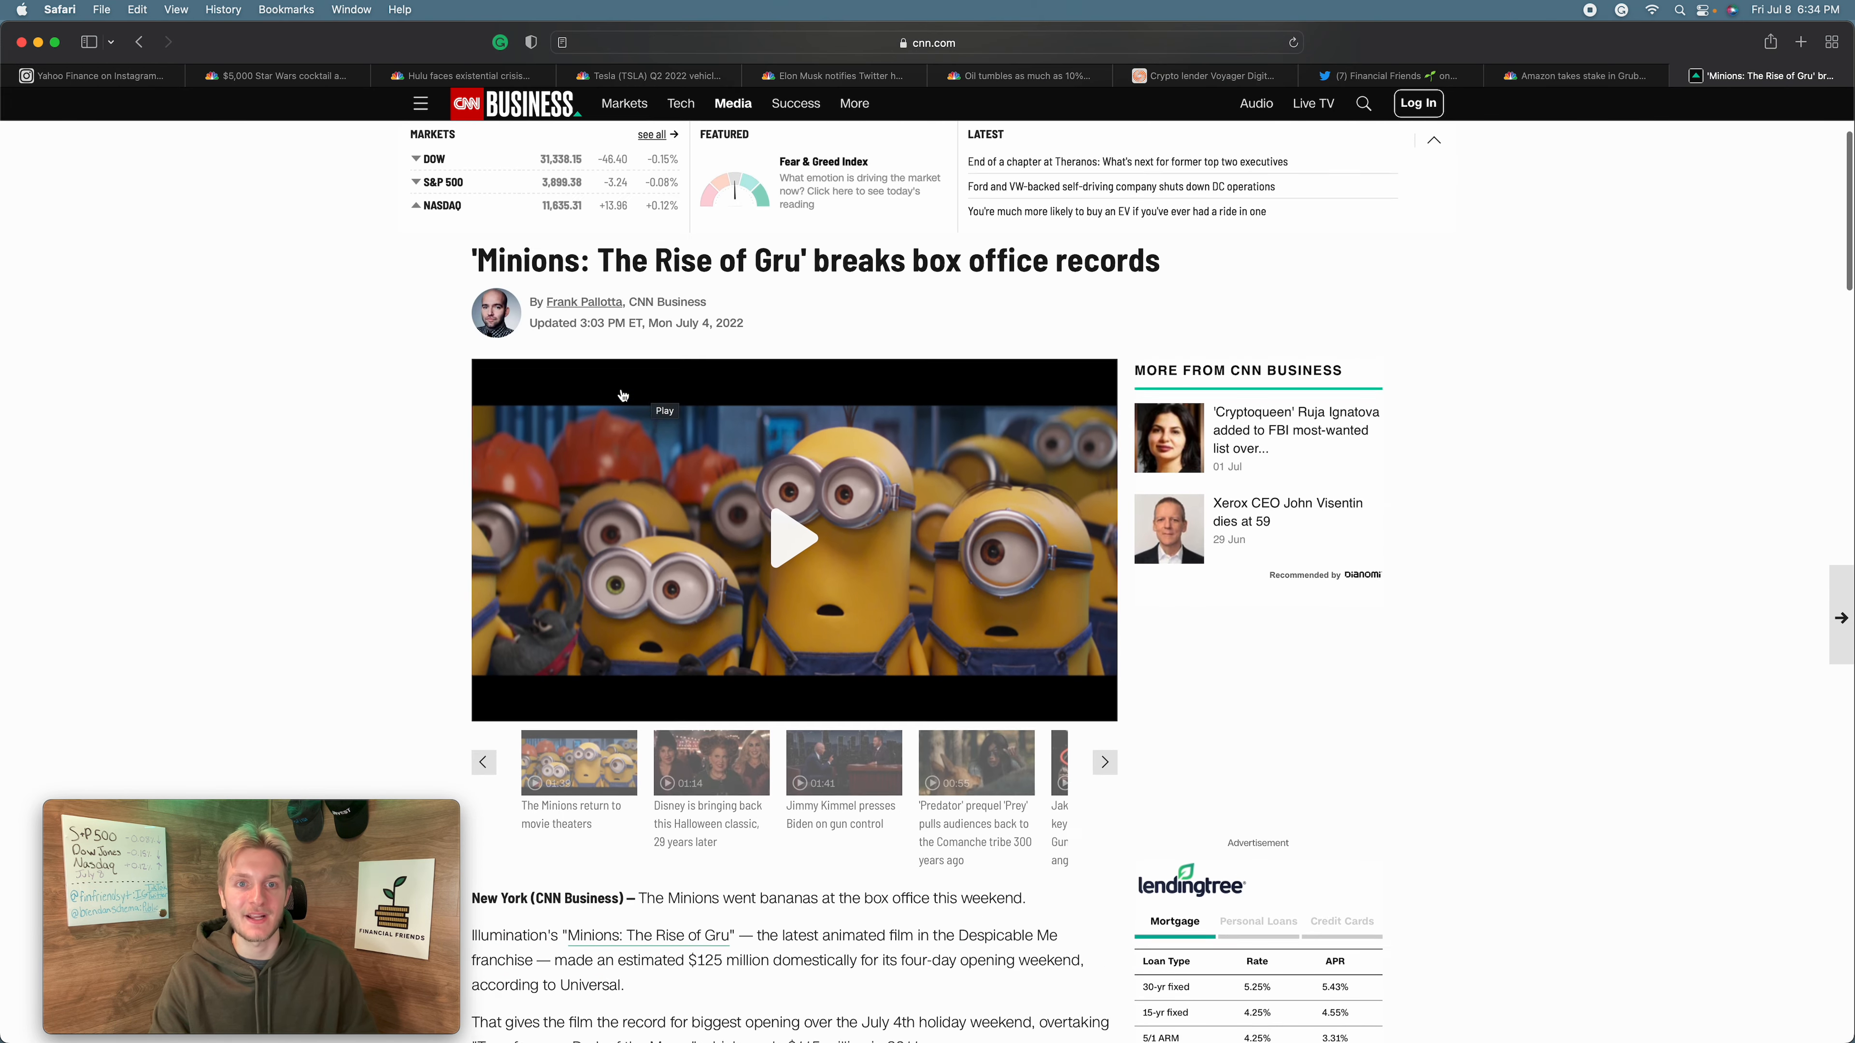
scroll("down", 3)
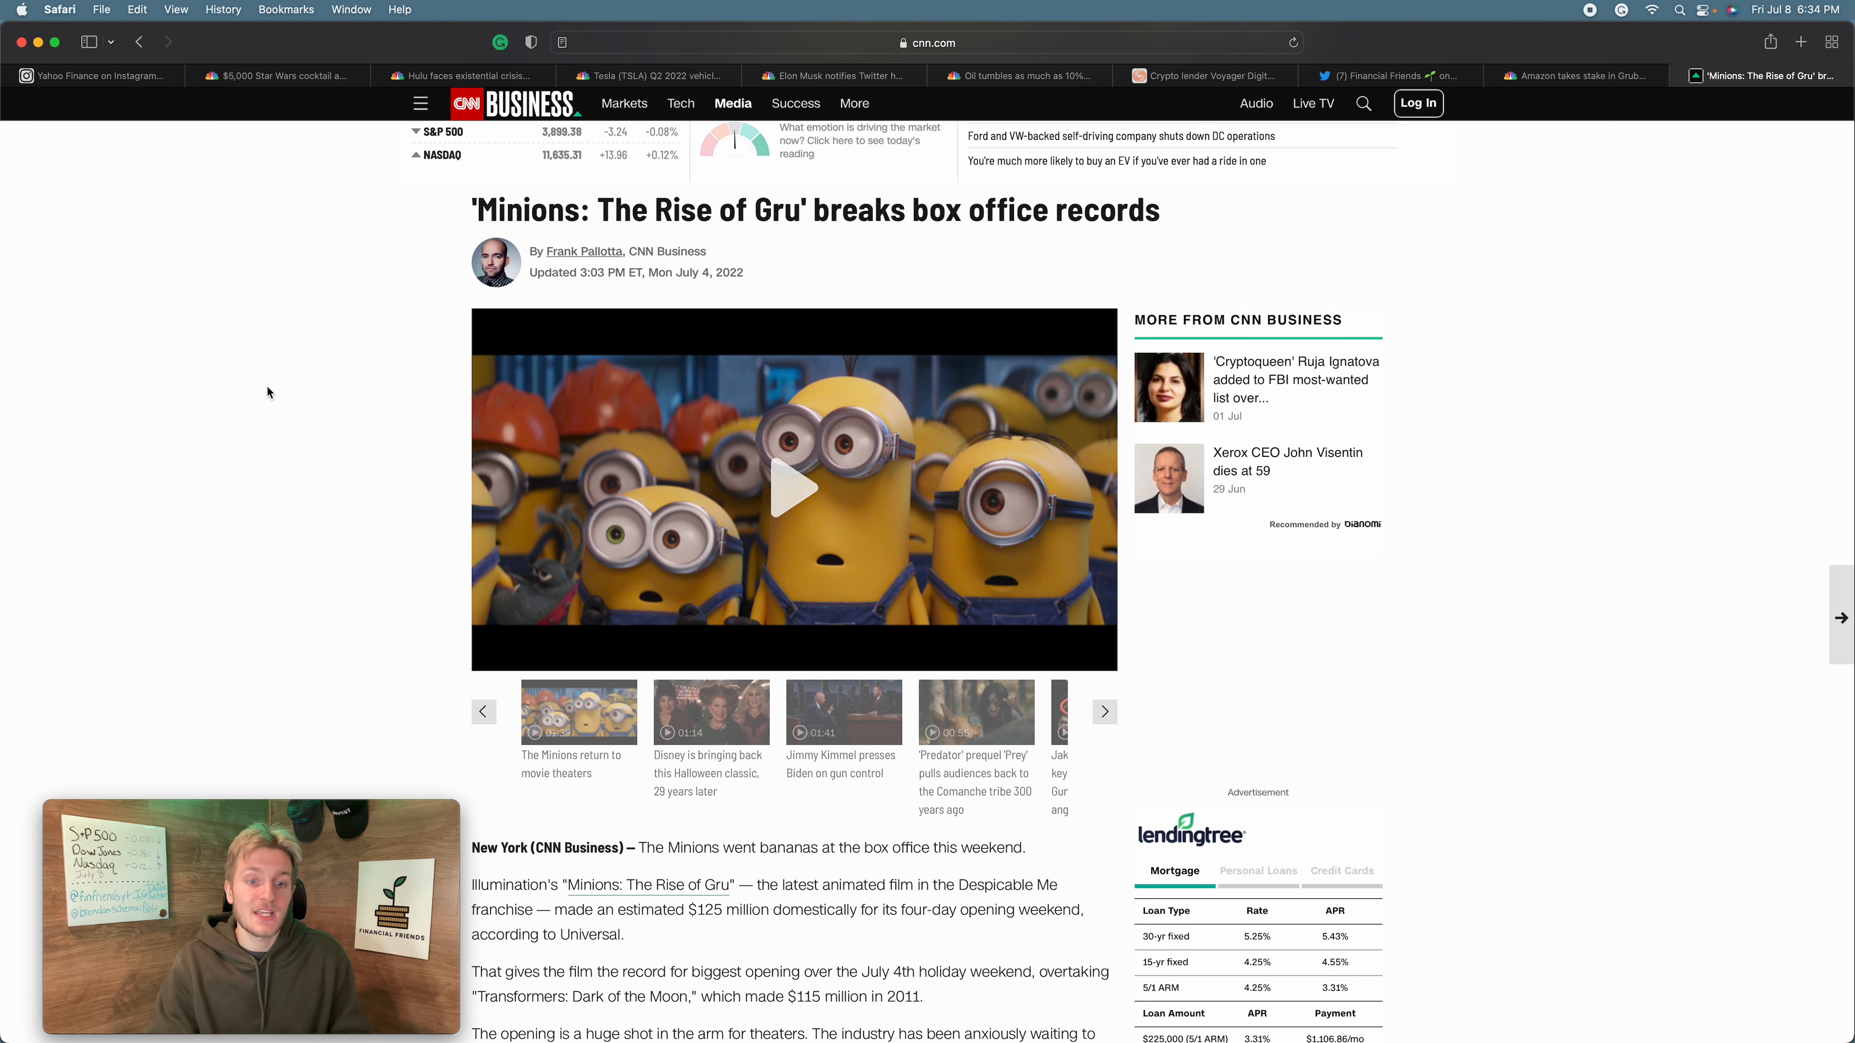
scroll("down", 3)
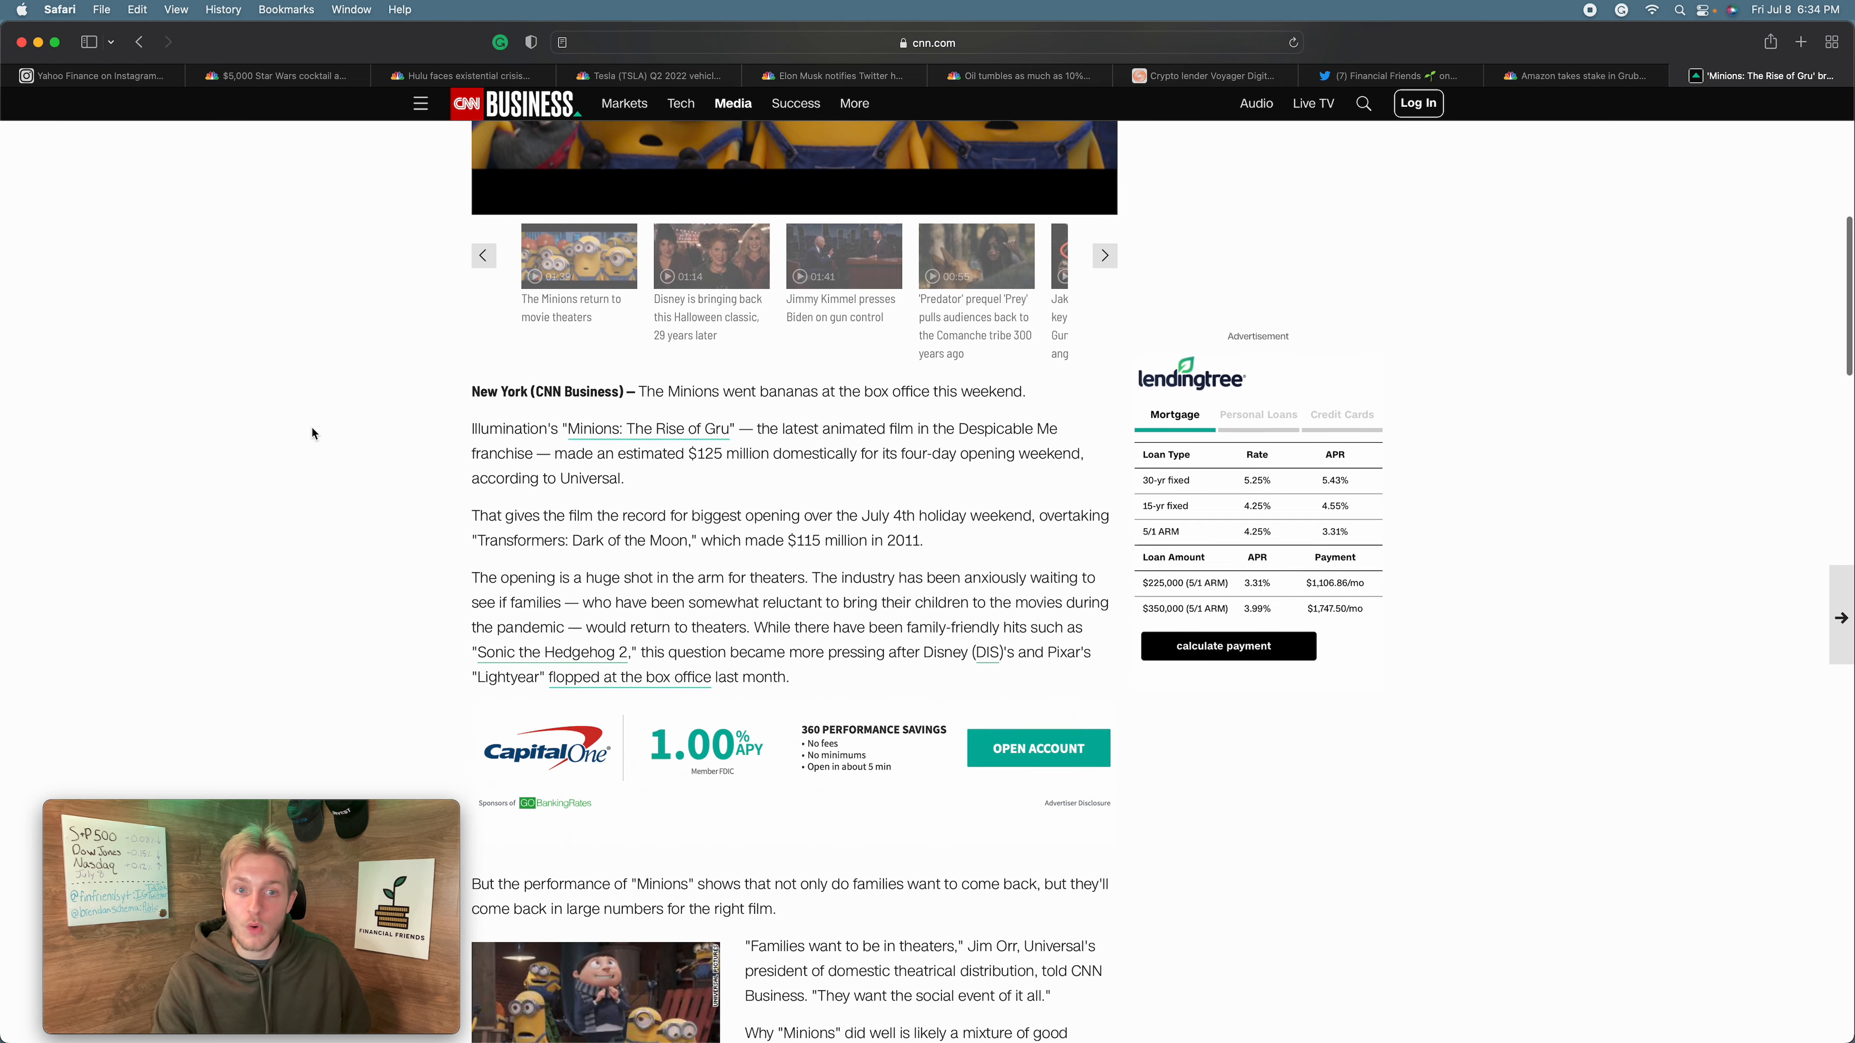
scroll("down", 3)
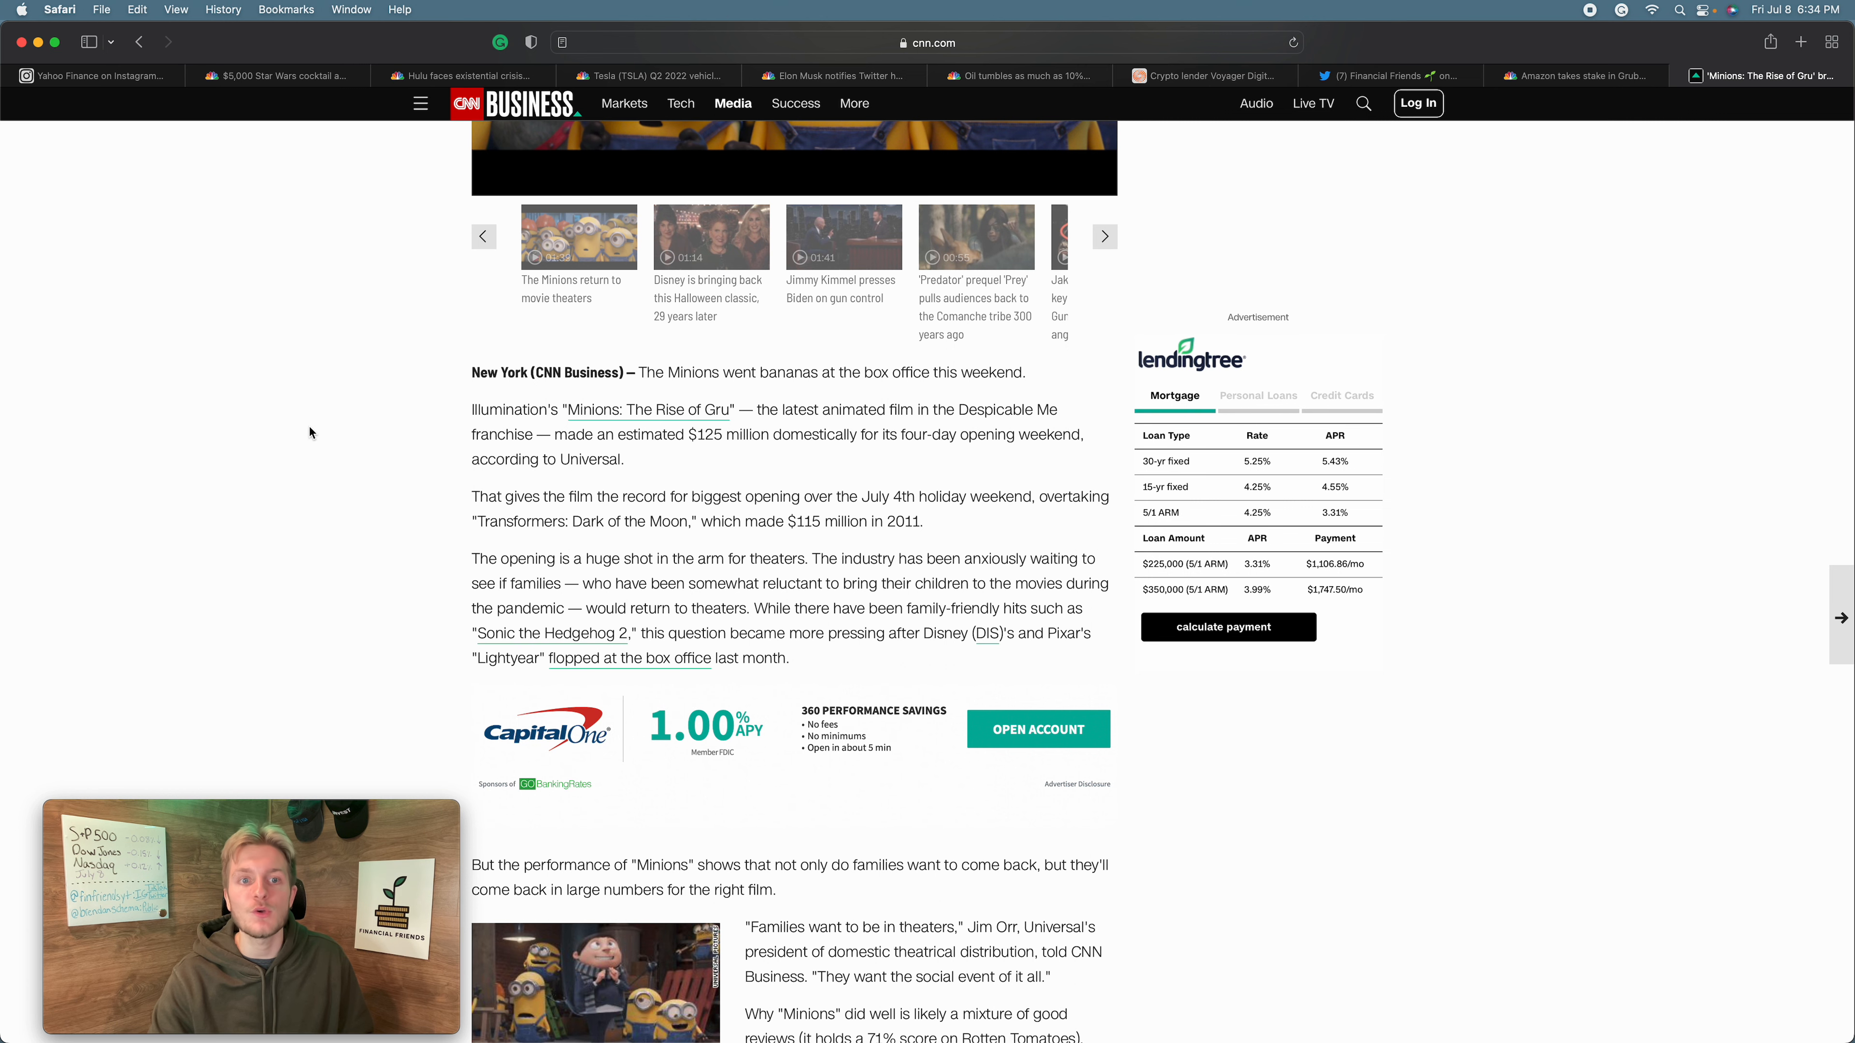
scroll("down", 3)
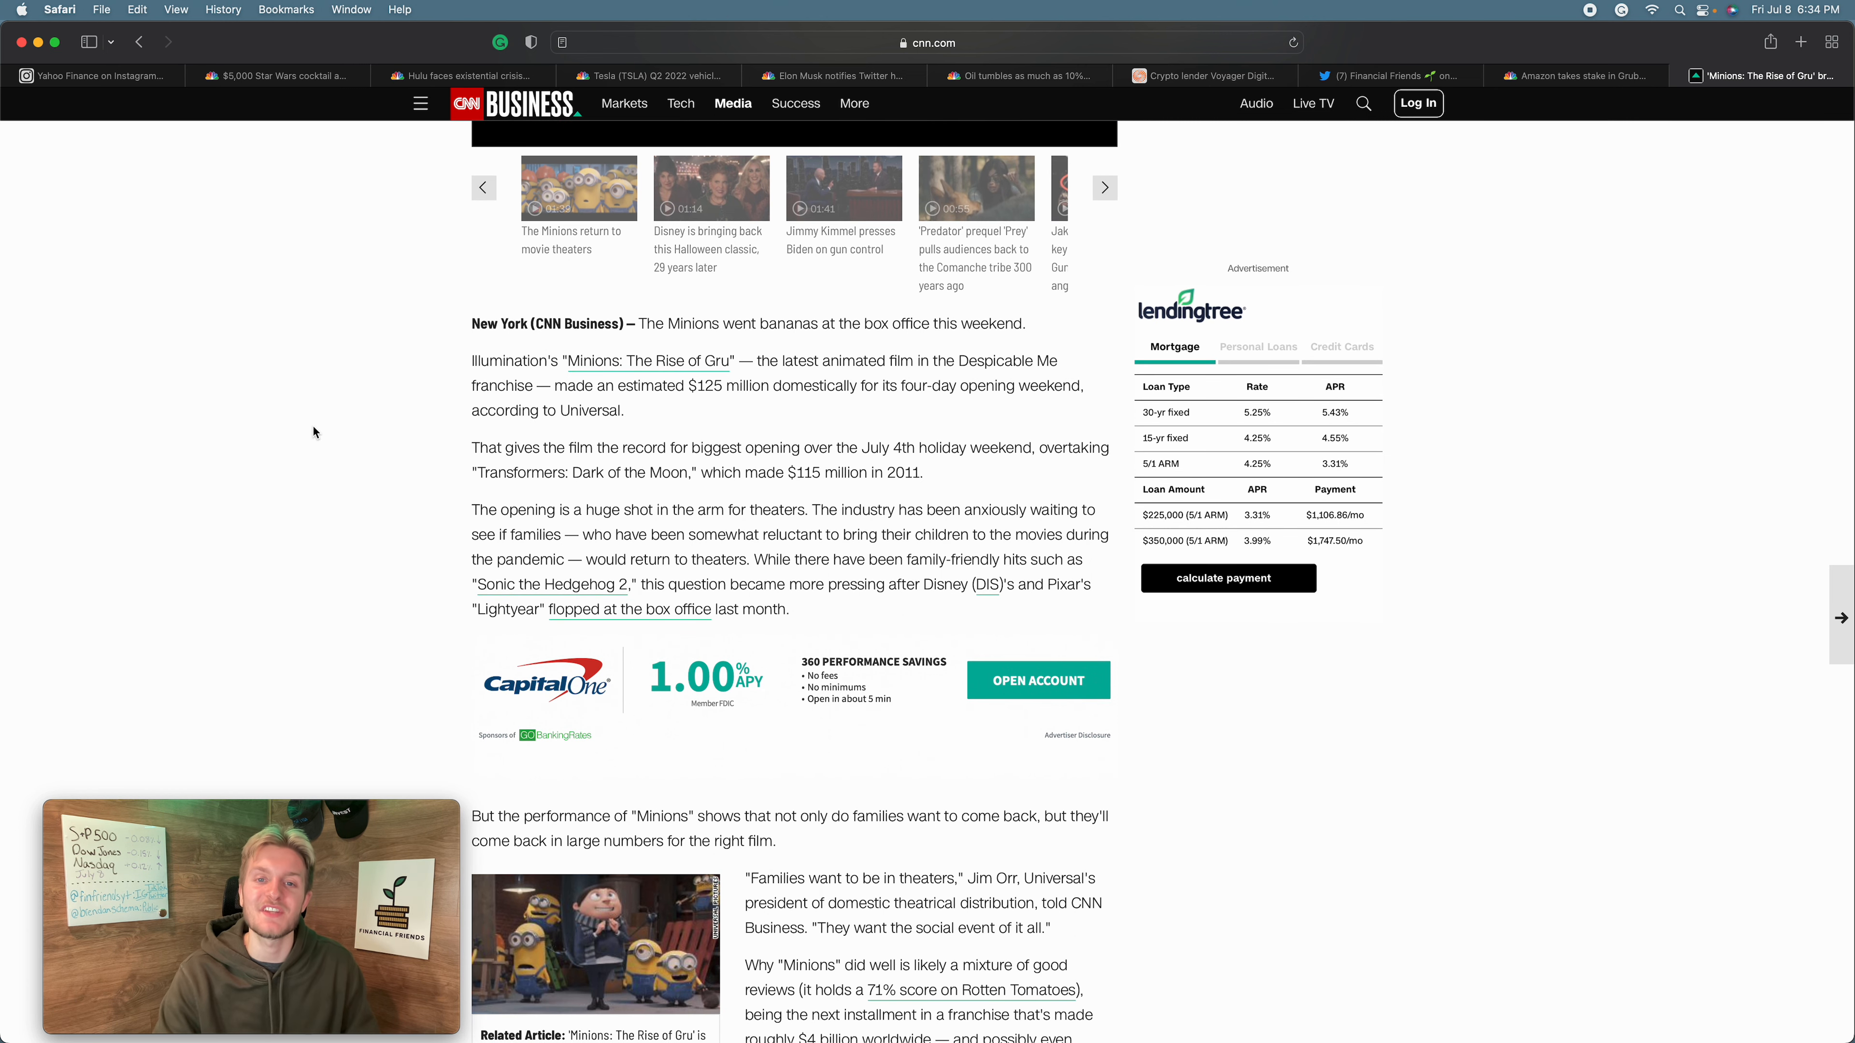
scroll("down", 3)
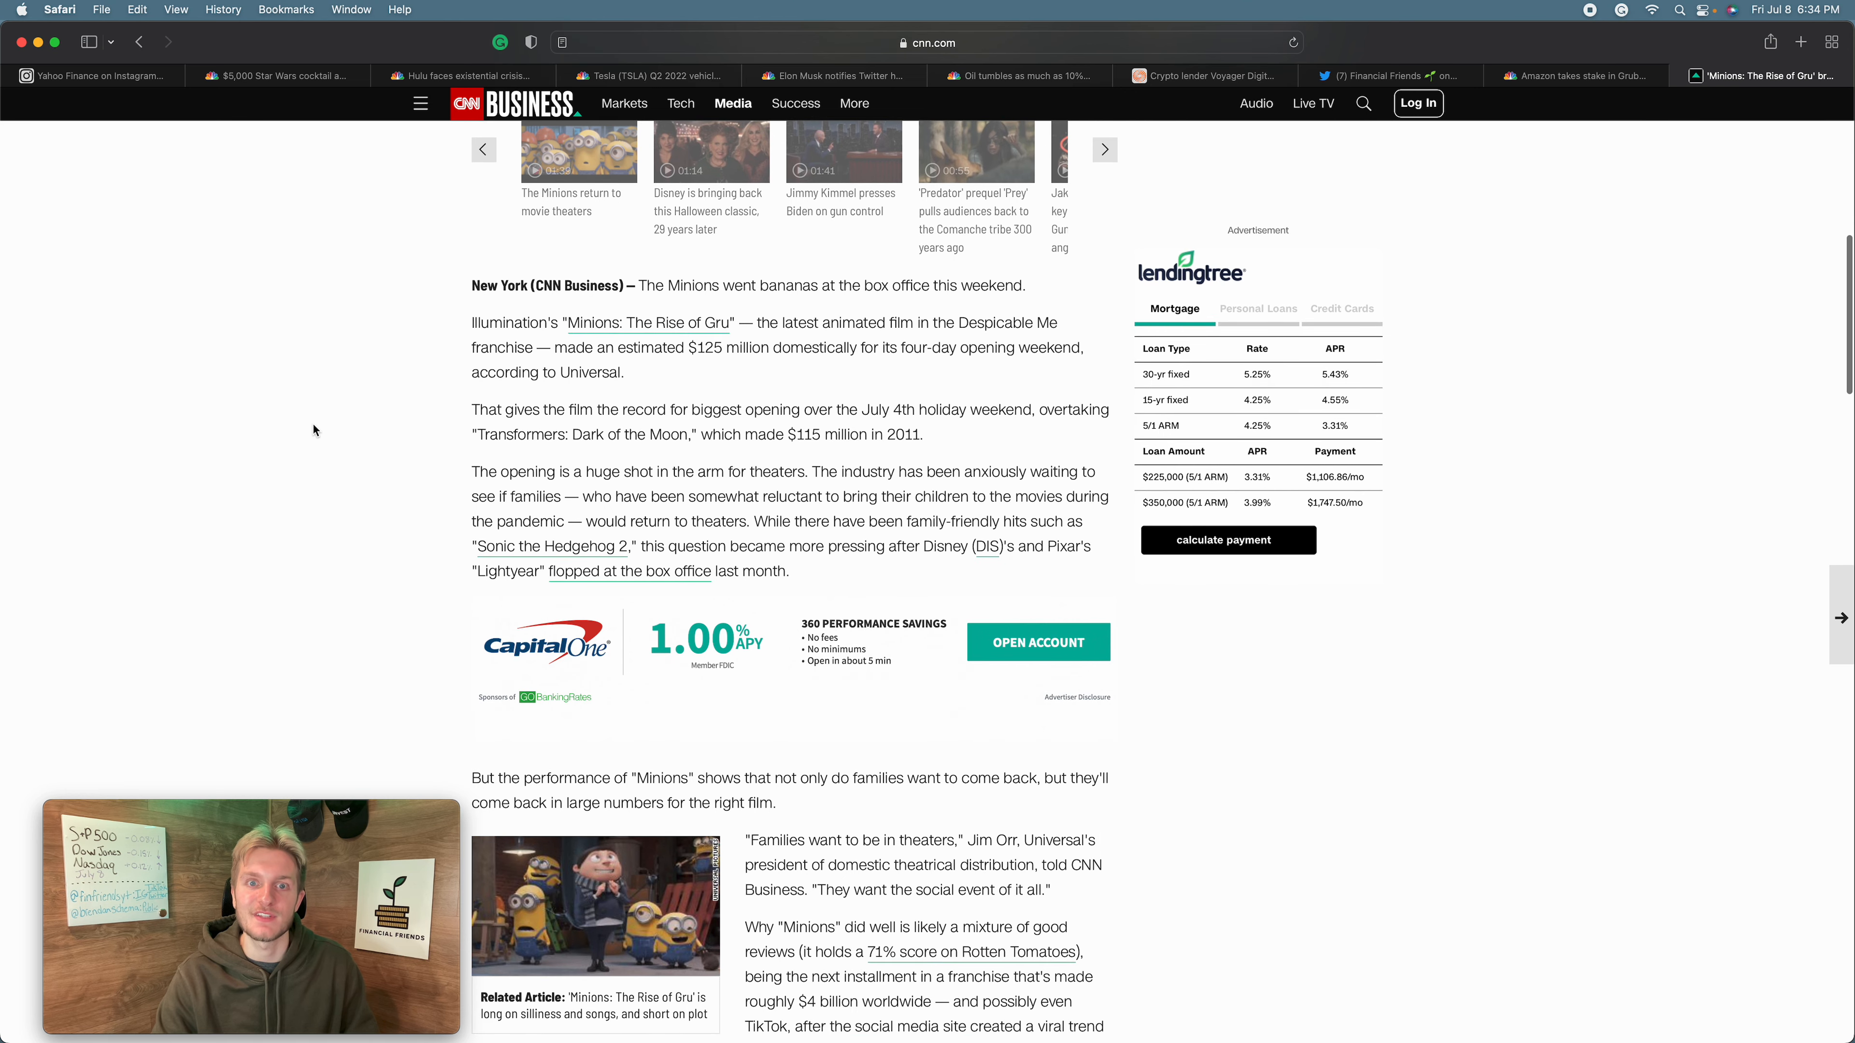
scroll("down", 3)
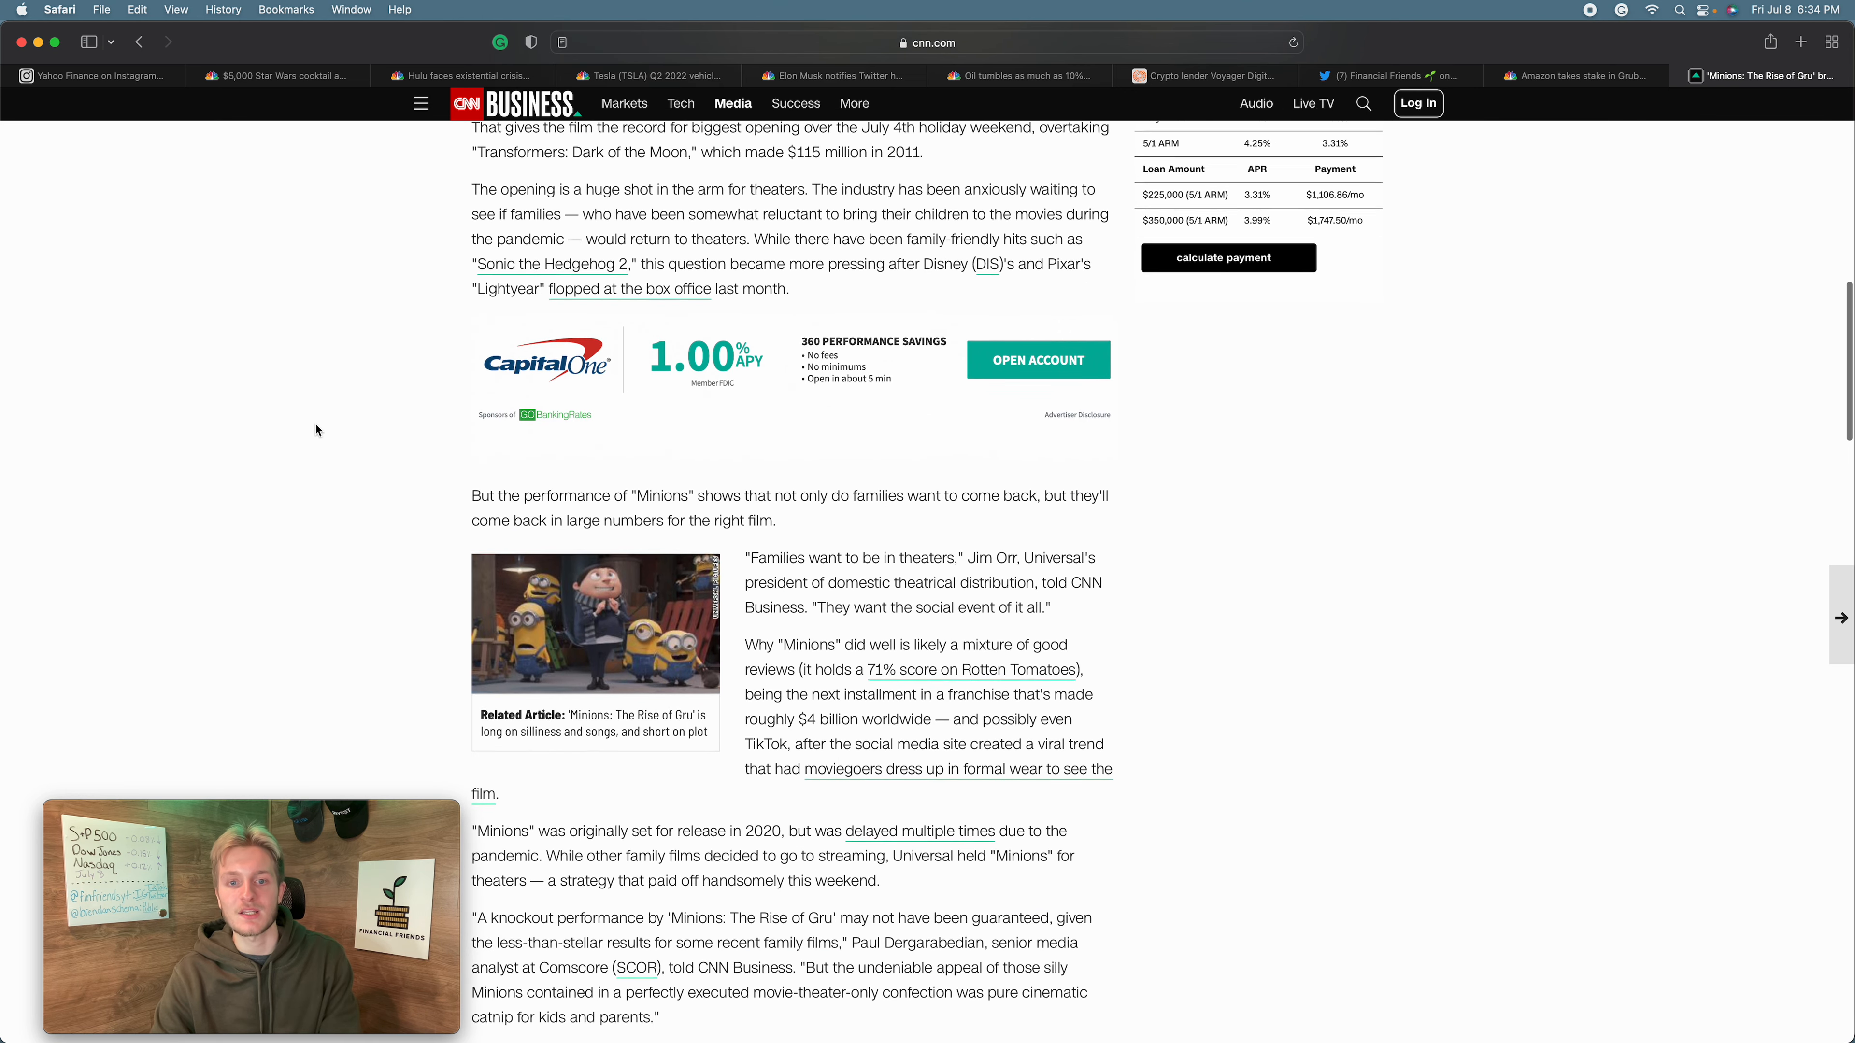
scroll("down", 3)
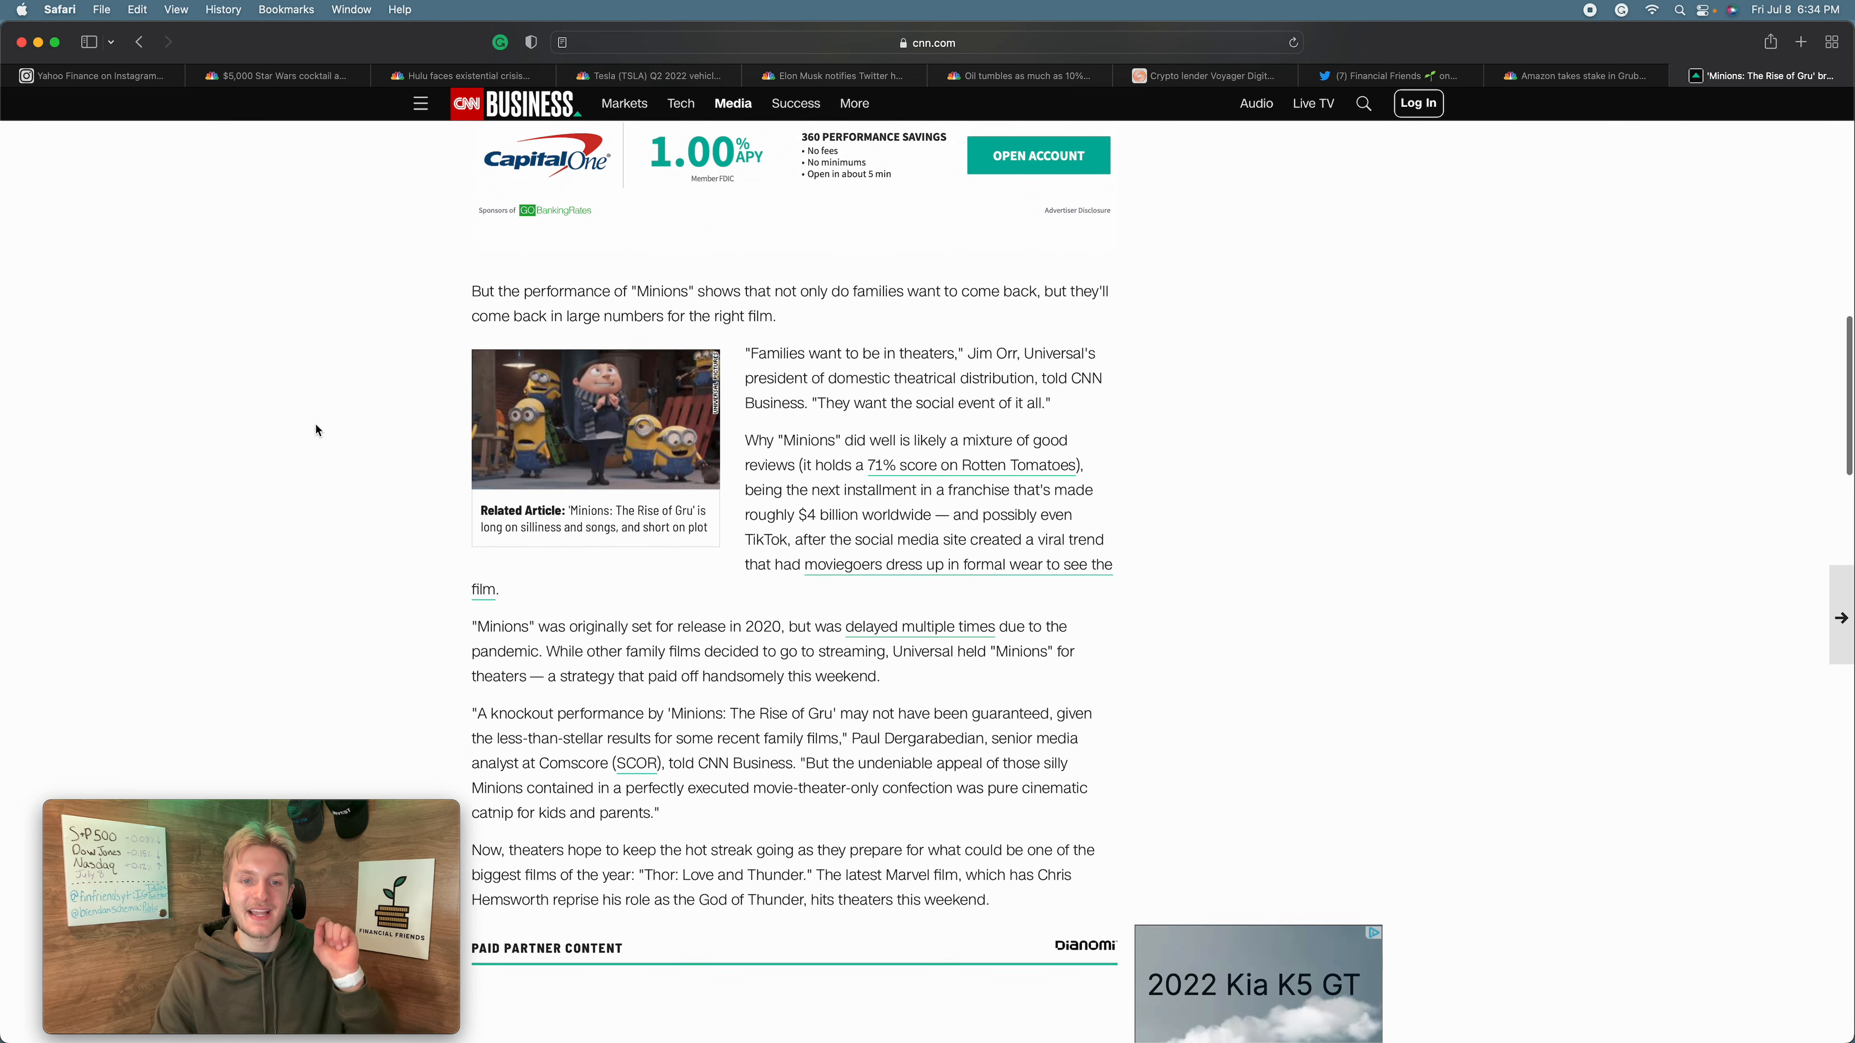
scroll("down", 3)
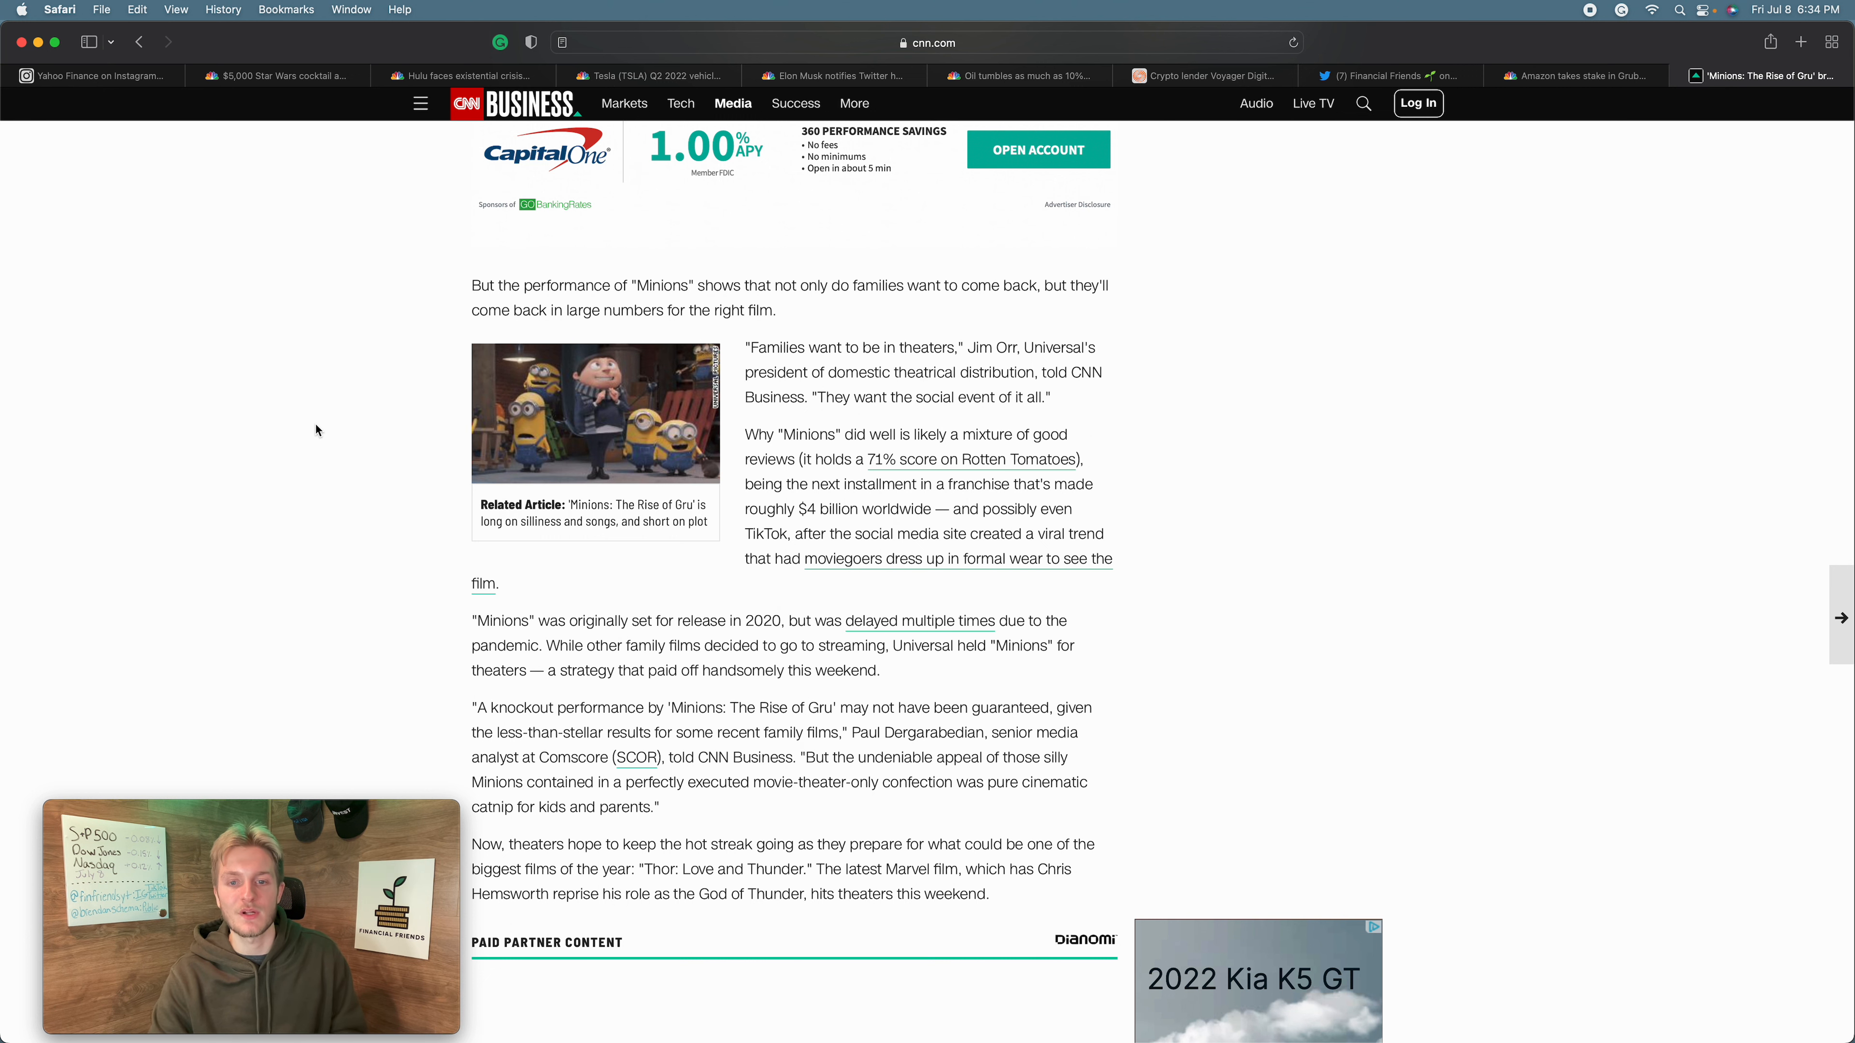
- Reread the Minions article's lower paragraphs and return to its headline
scroll("up", 3)
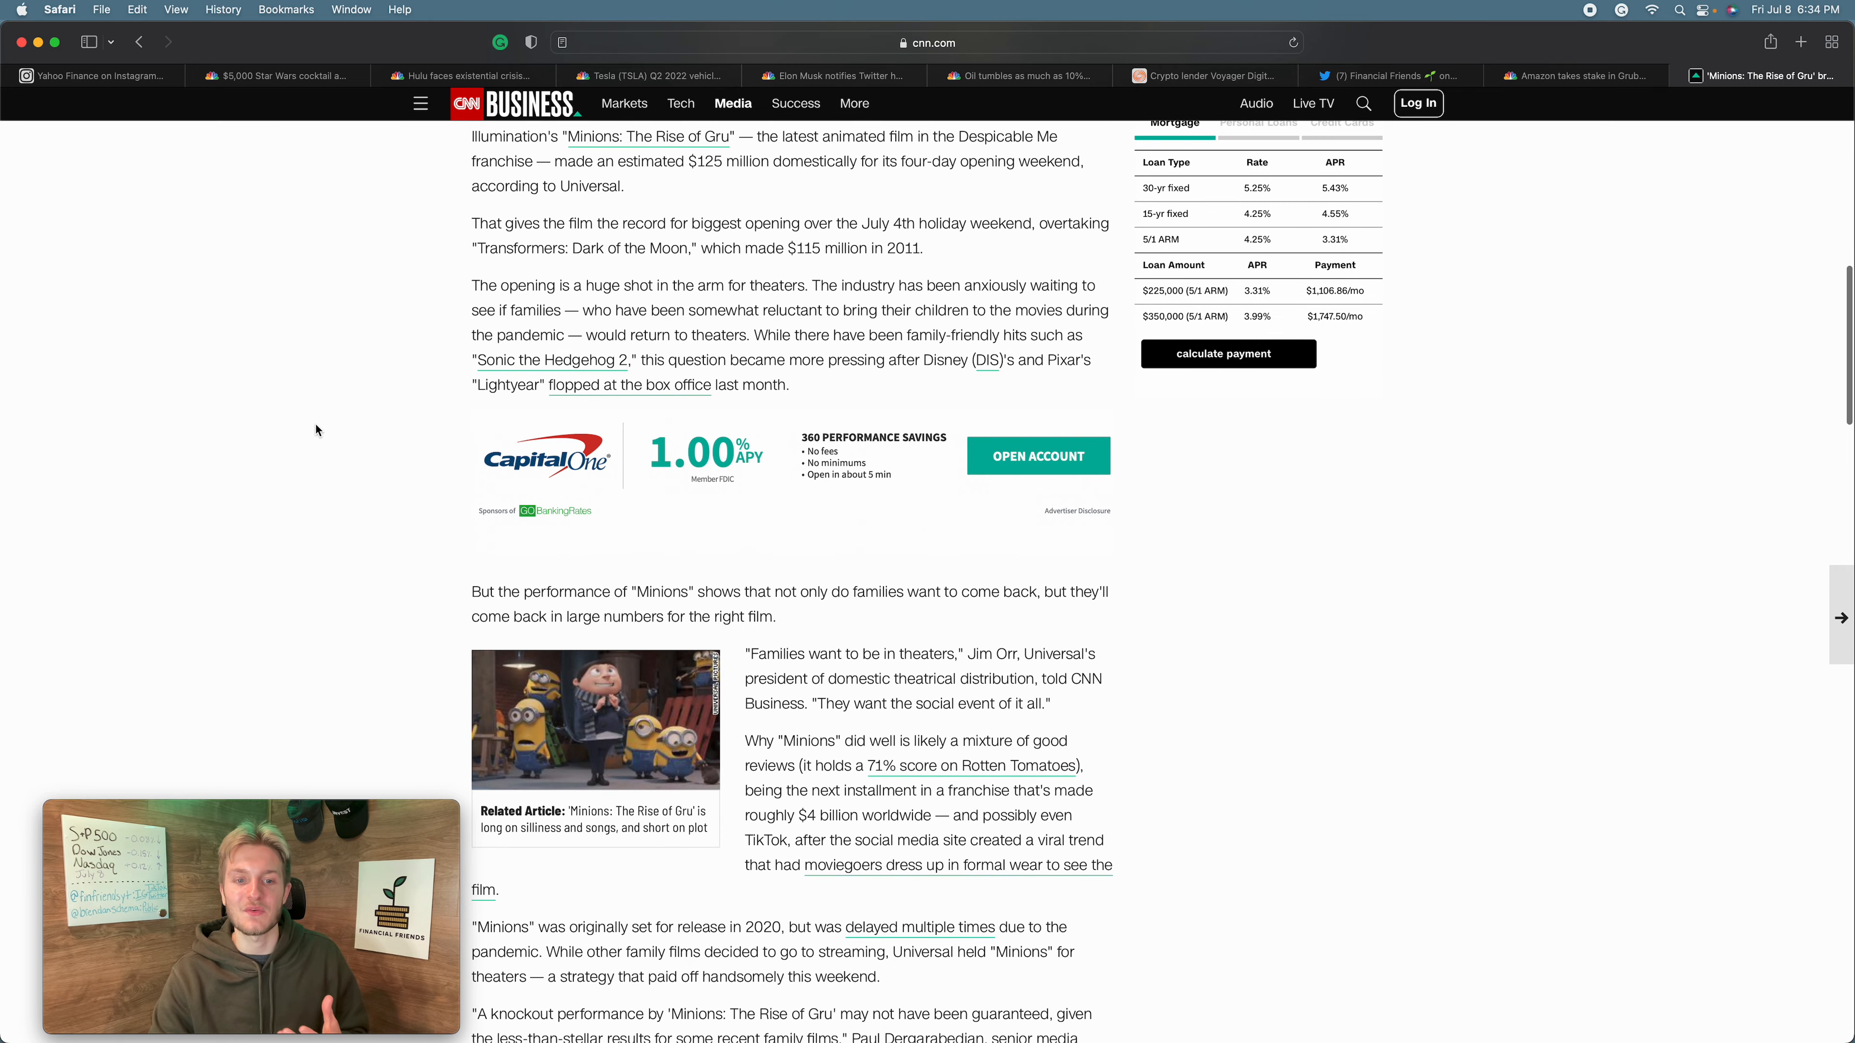
scroll("up", 3)
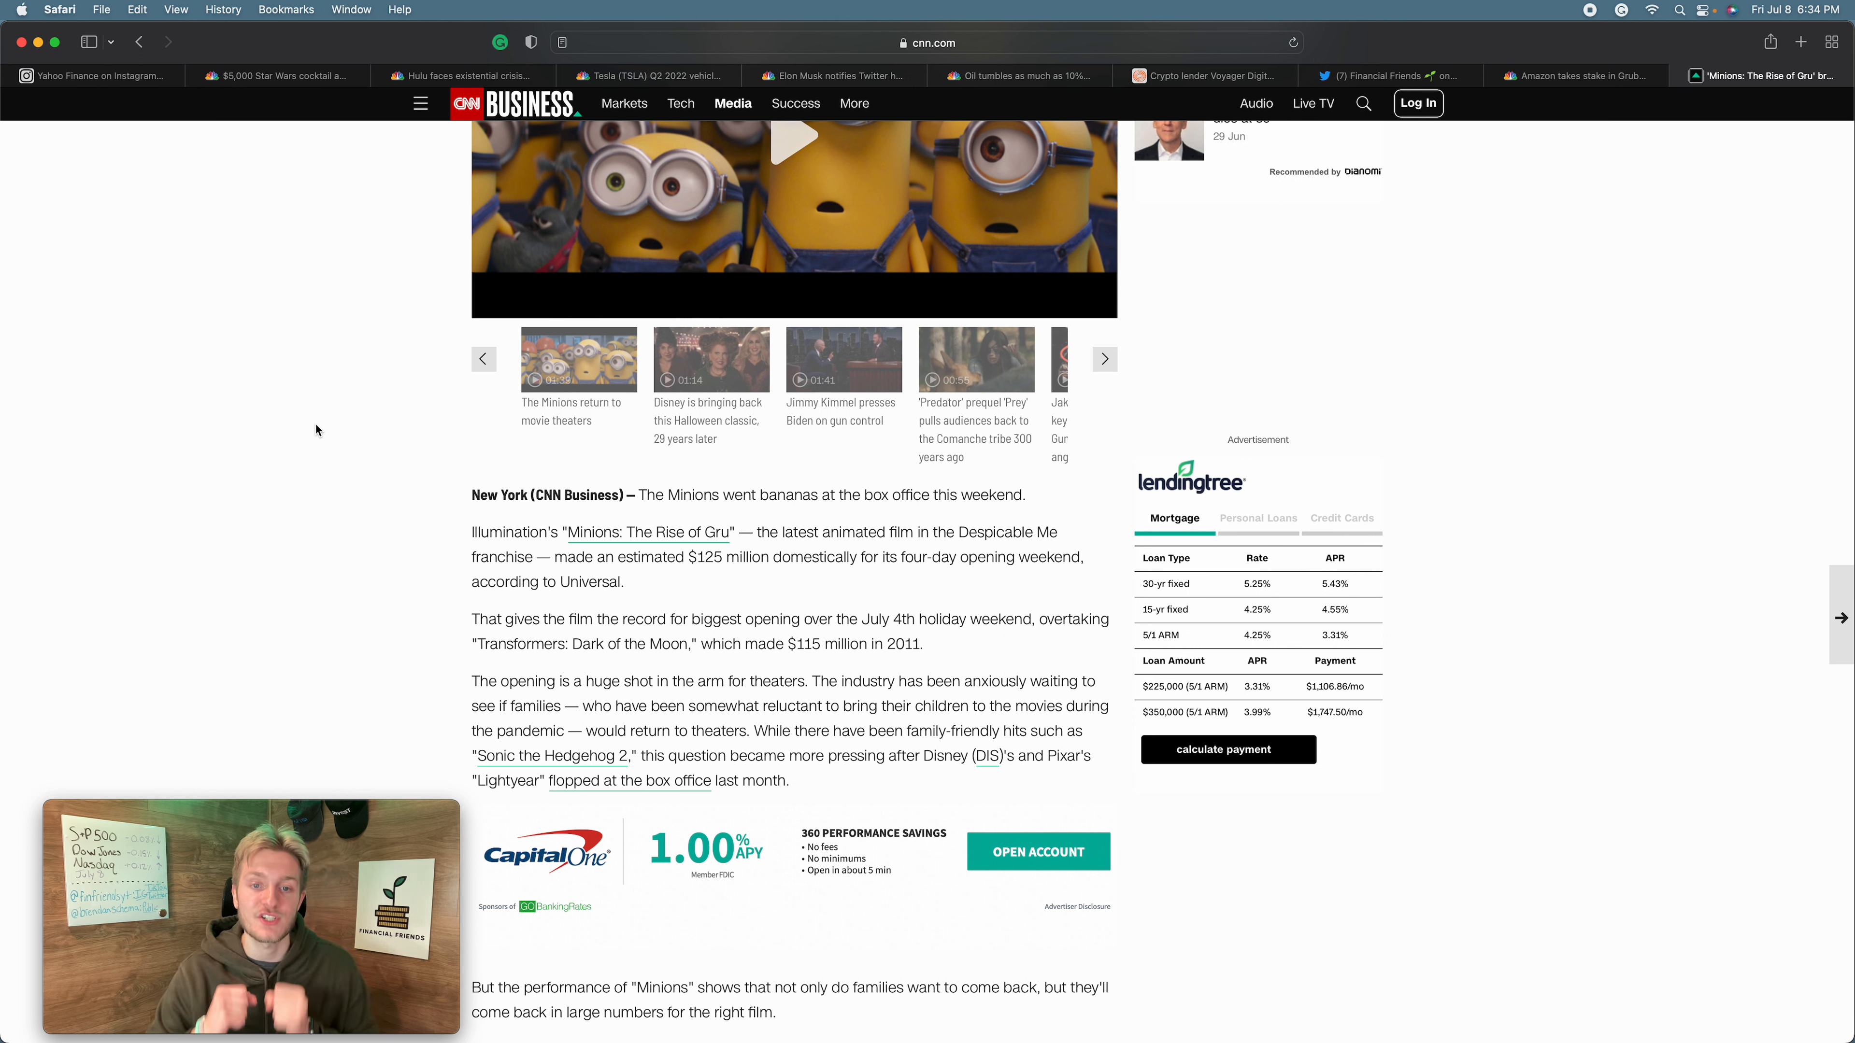
scroll("down", 3)
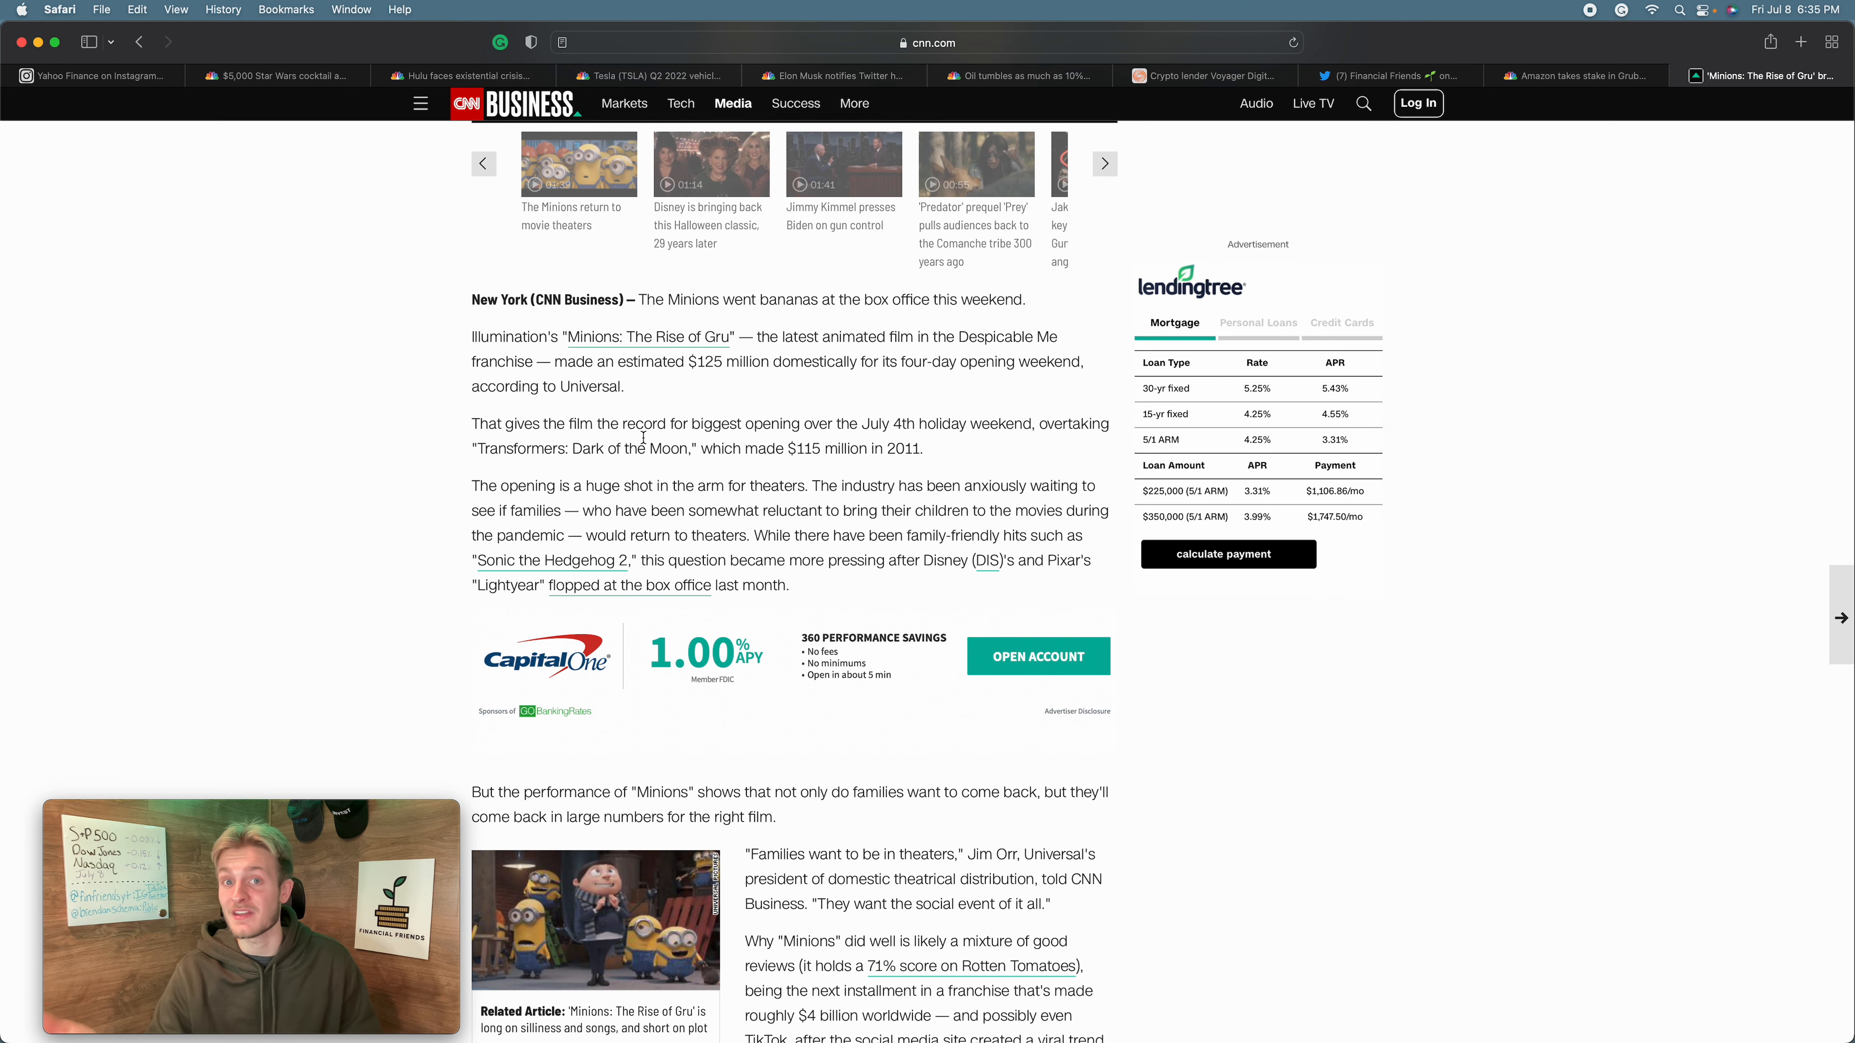
scroll("down", 3)
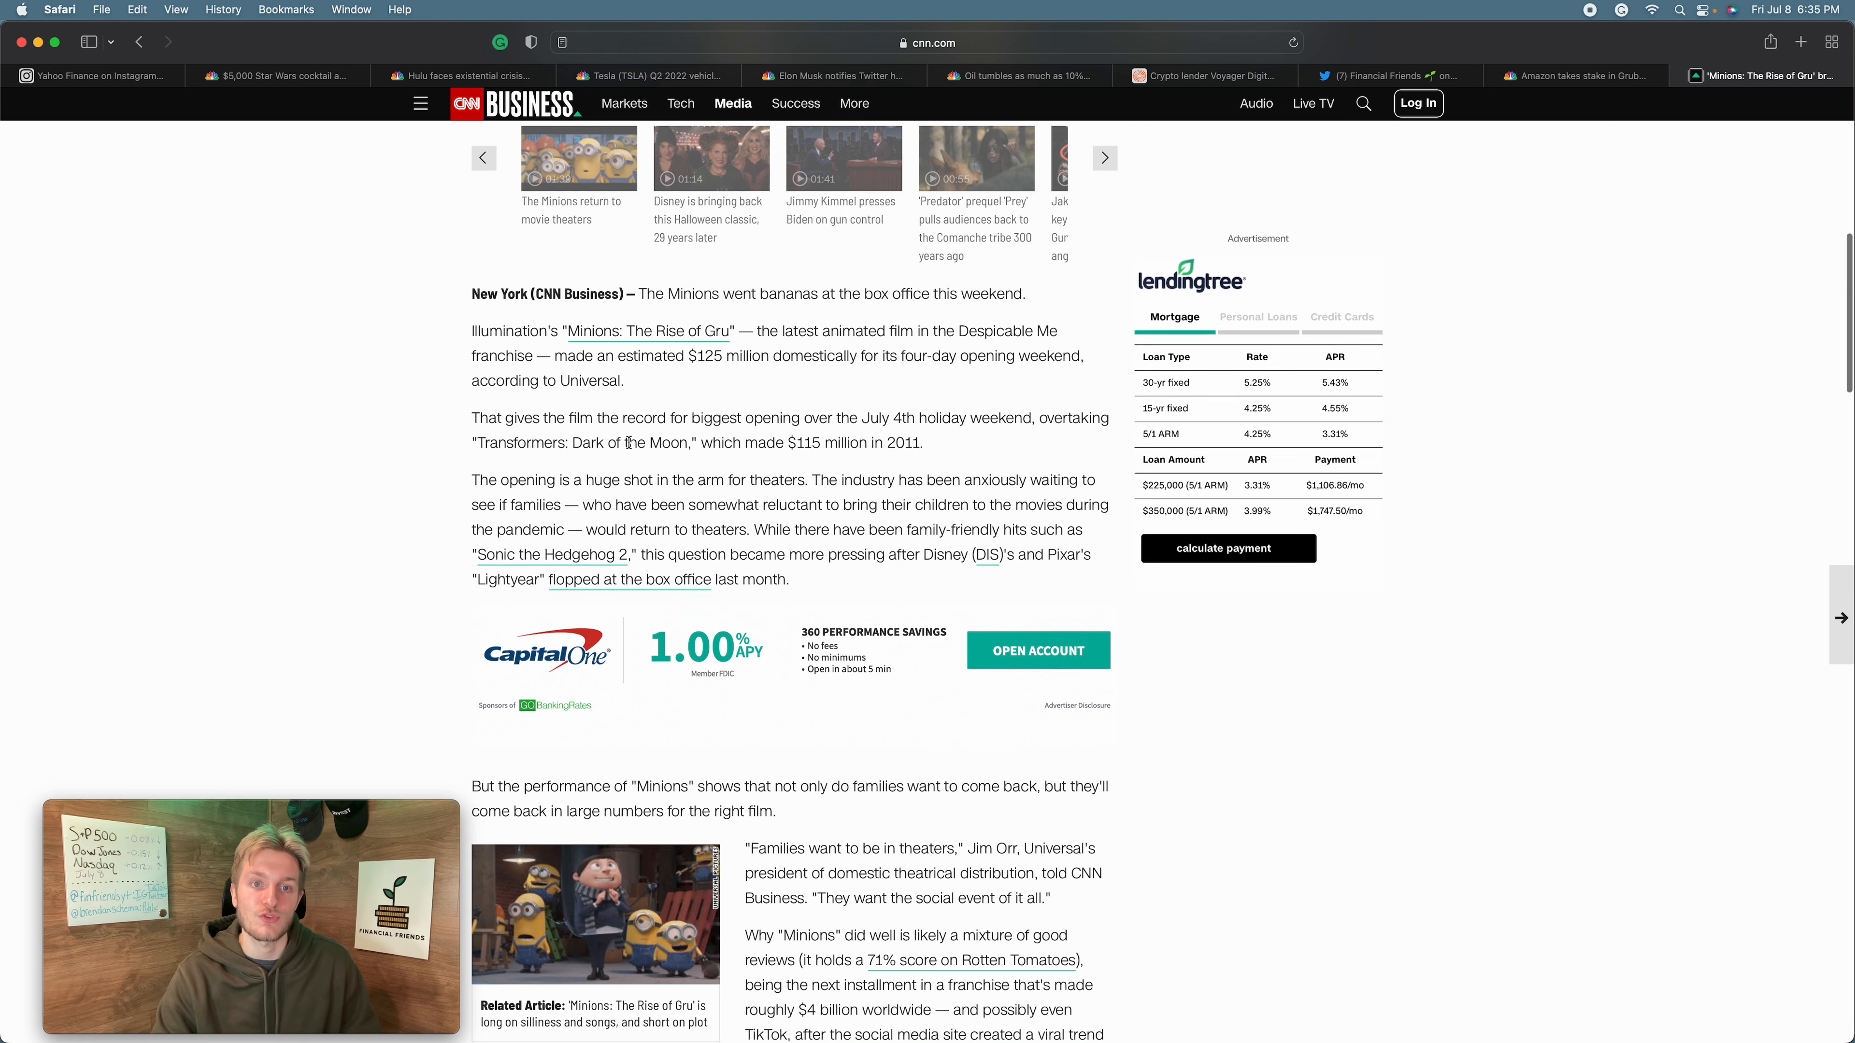
scroll("down", 3)
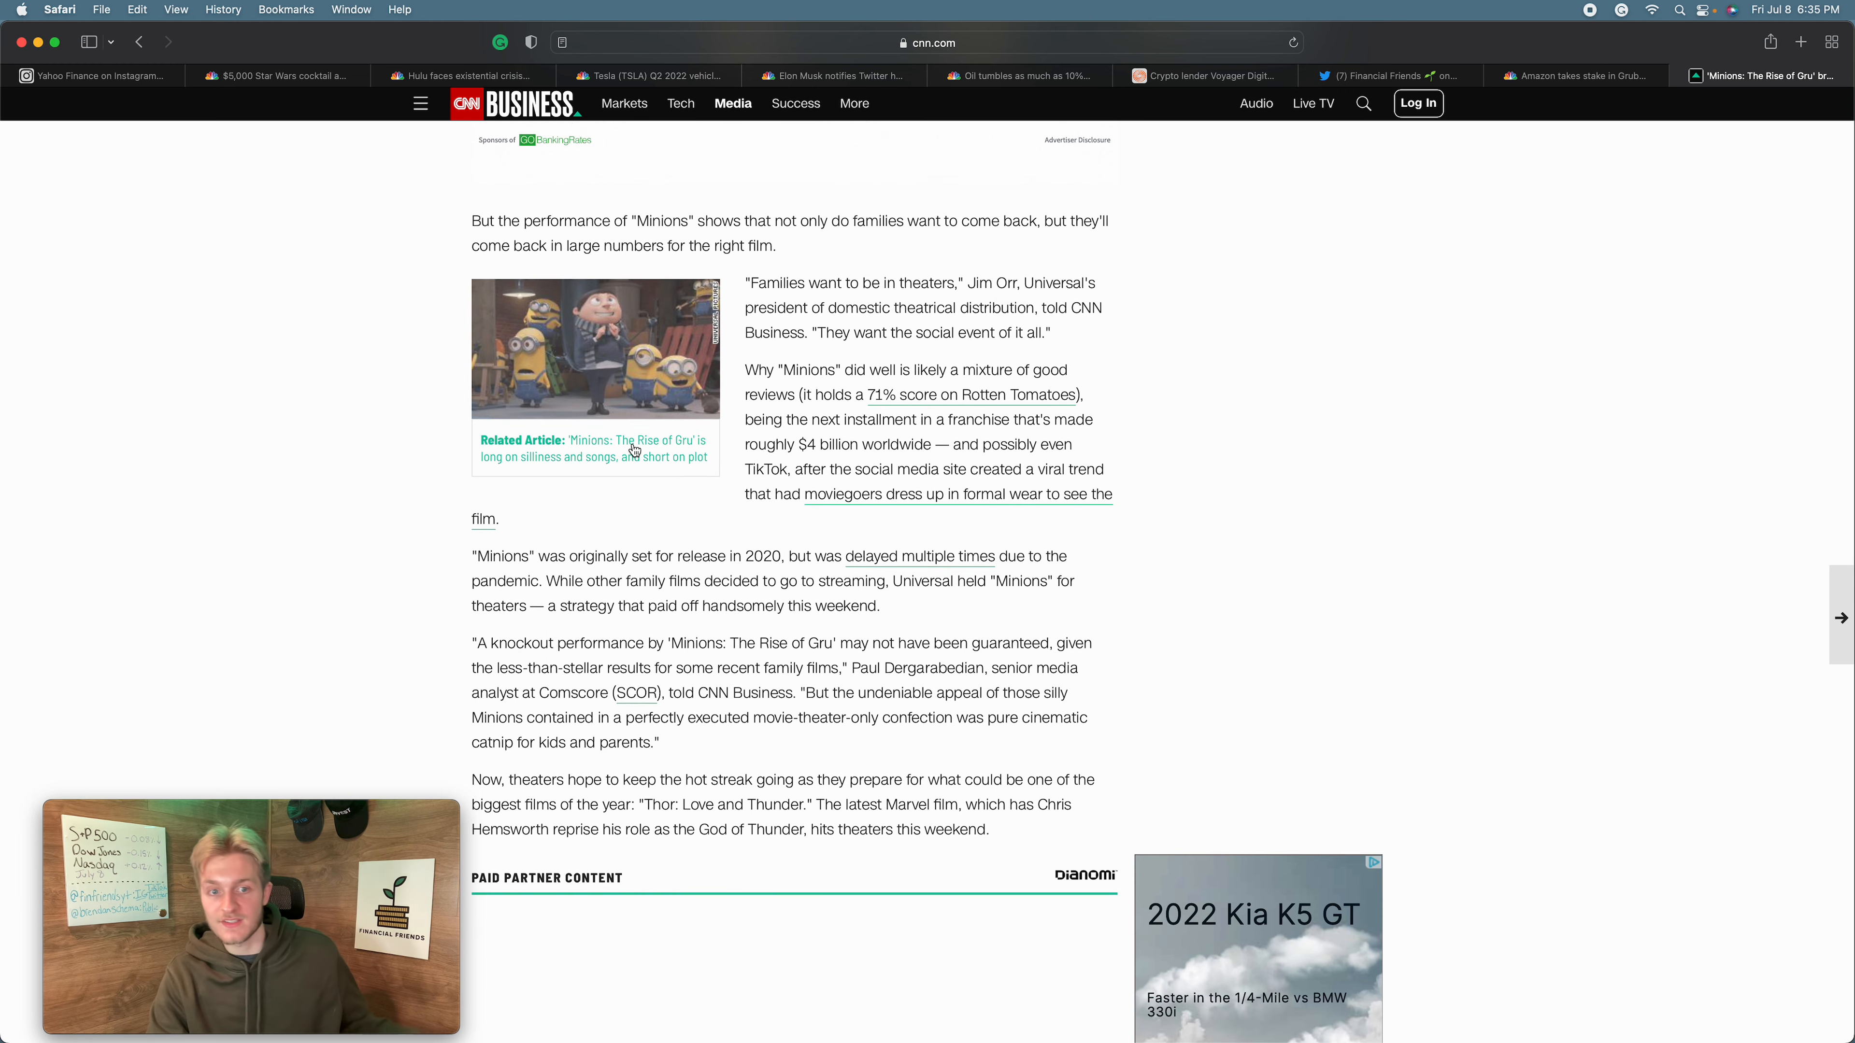
scroll("up", 3)
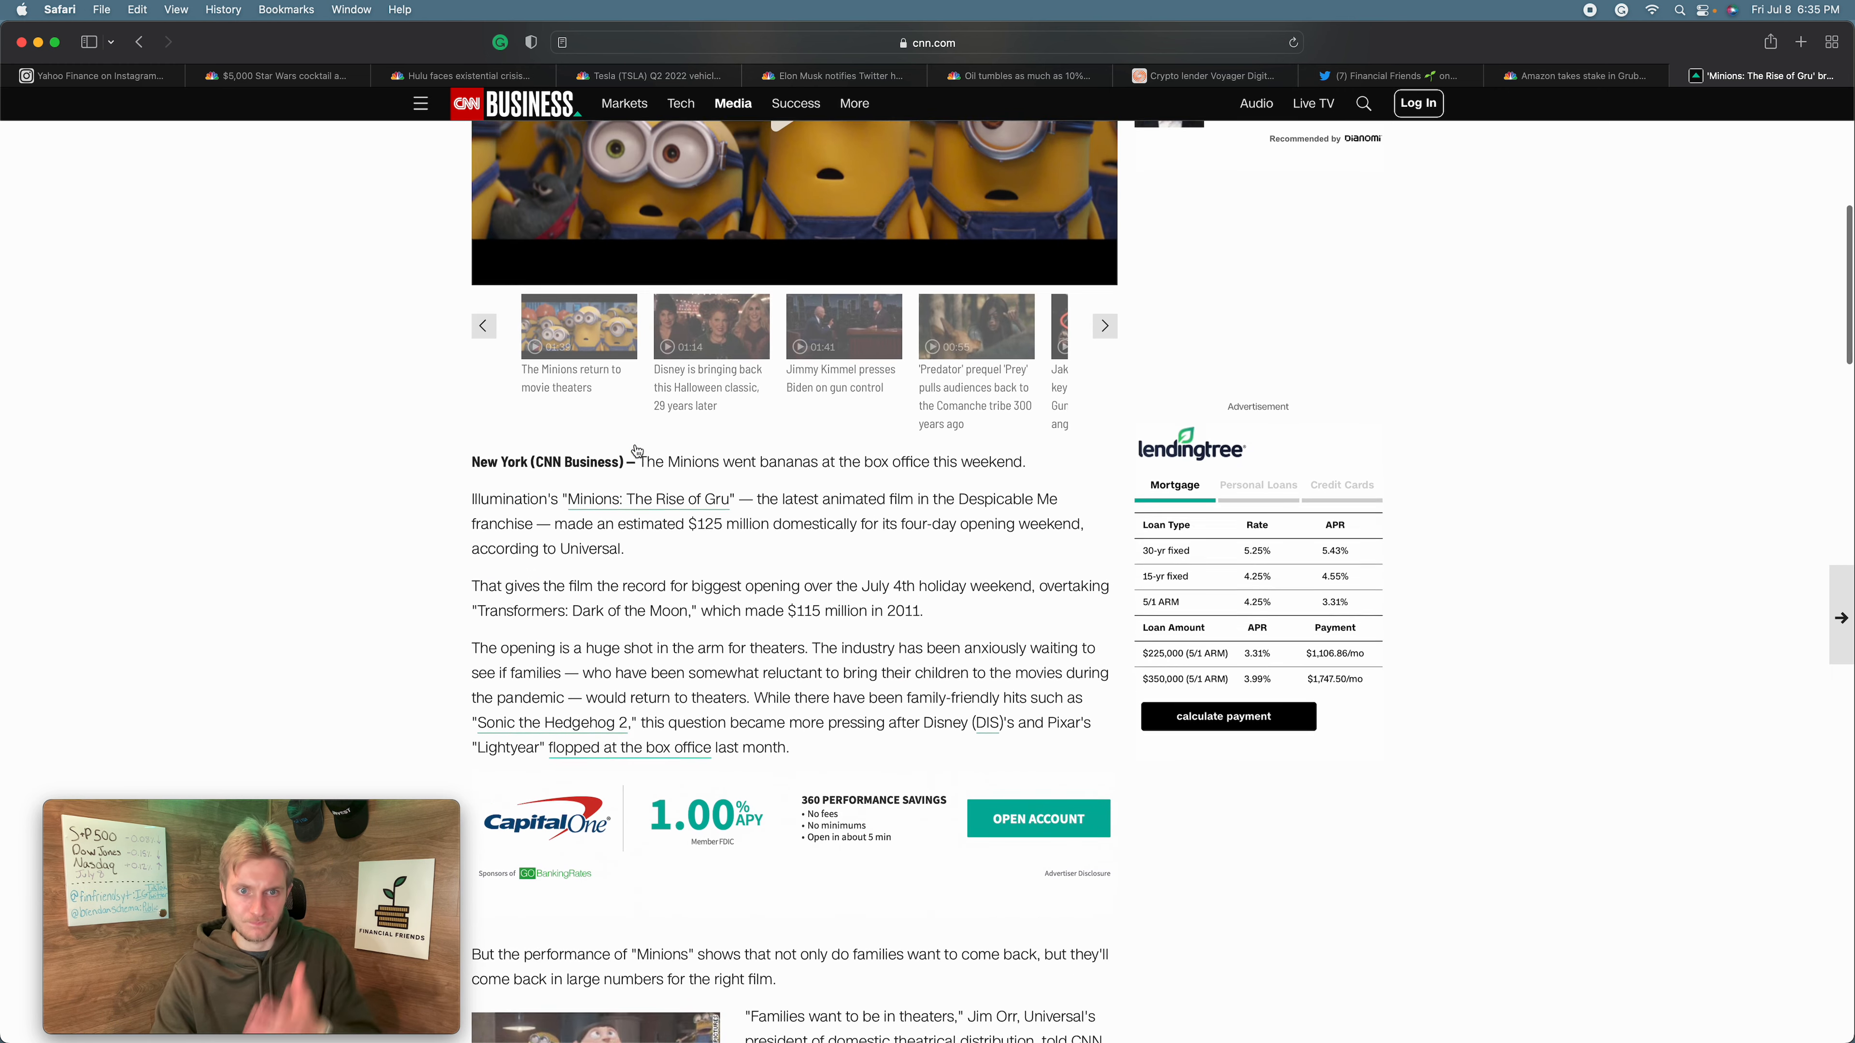
scroll("up", 3)
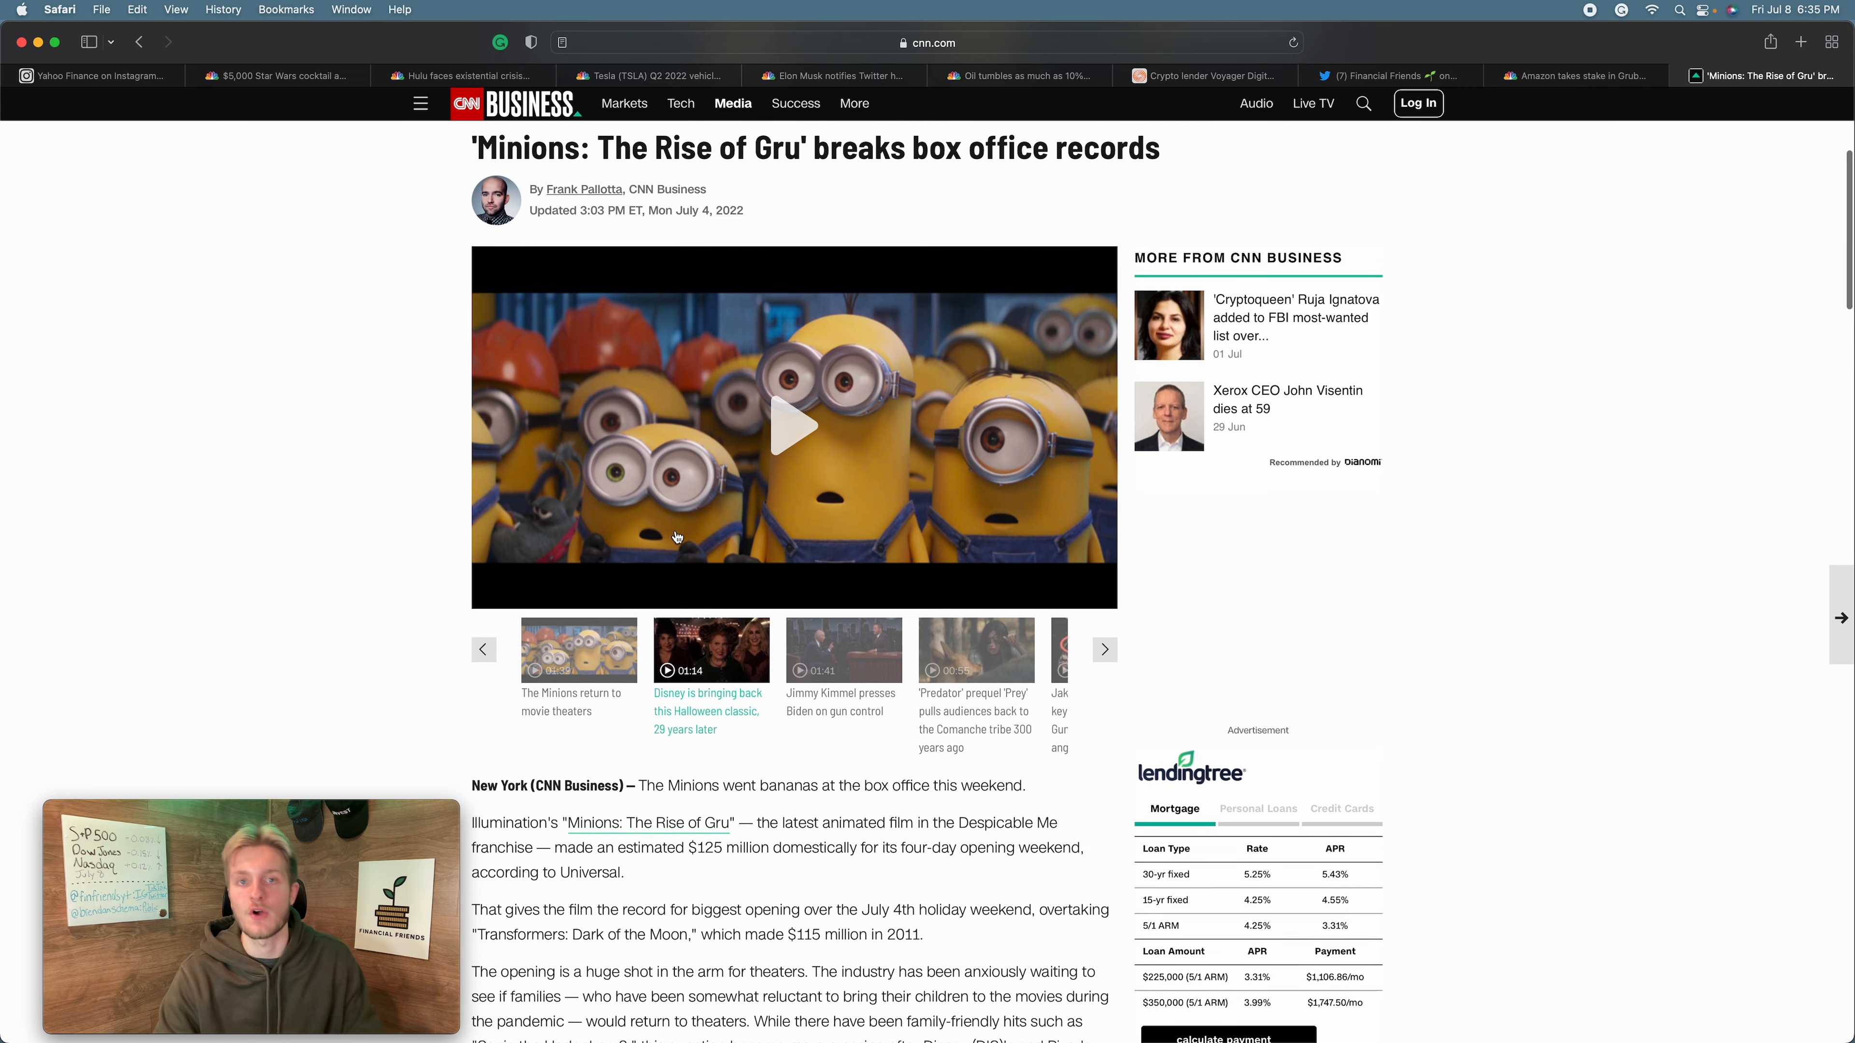
- Return to the Minions article at its headline after a glance at the Disney cruise tab, then close Safari
left_click(278, 75)
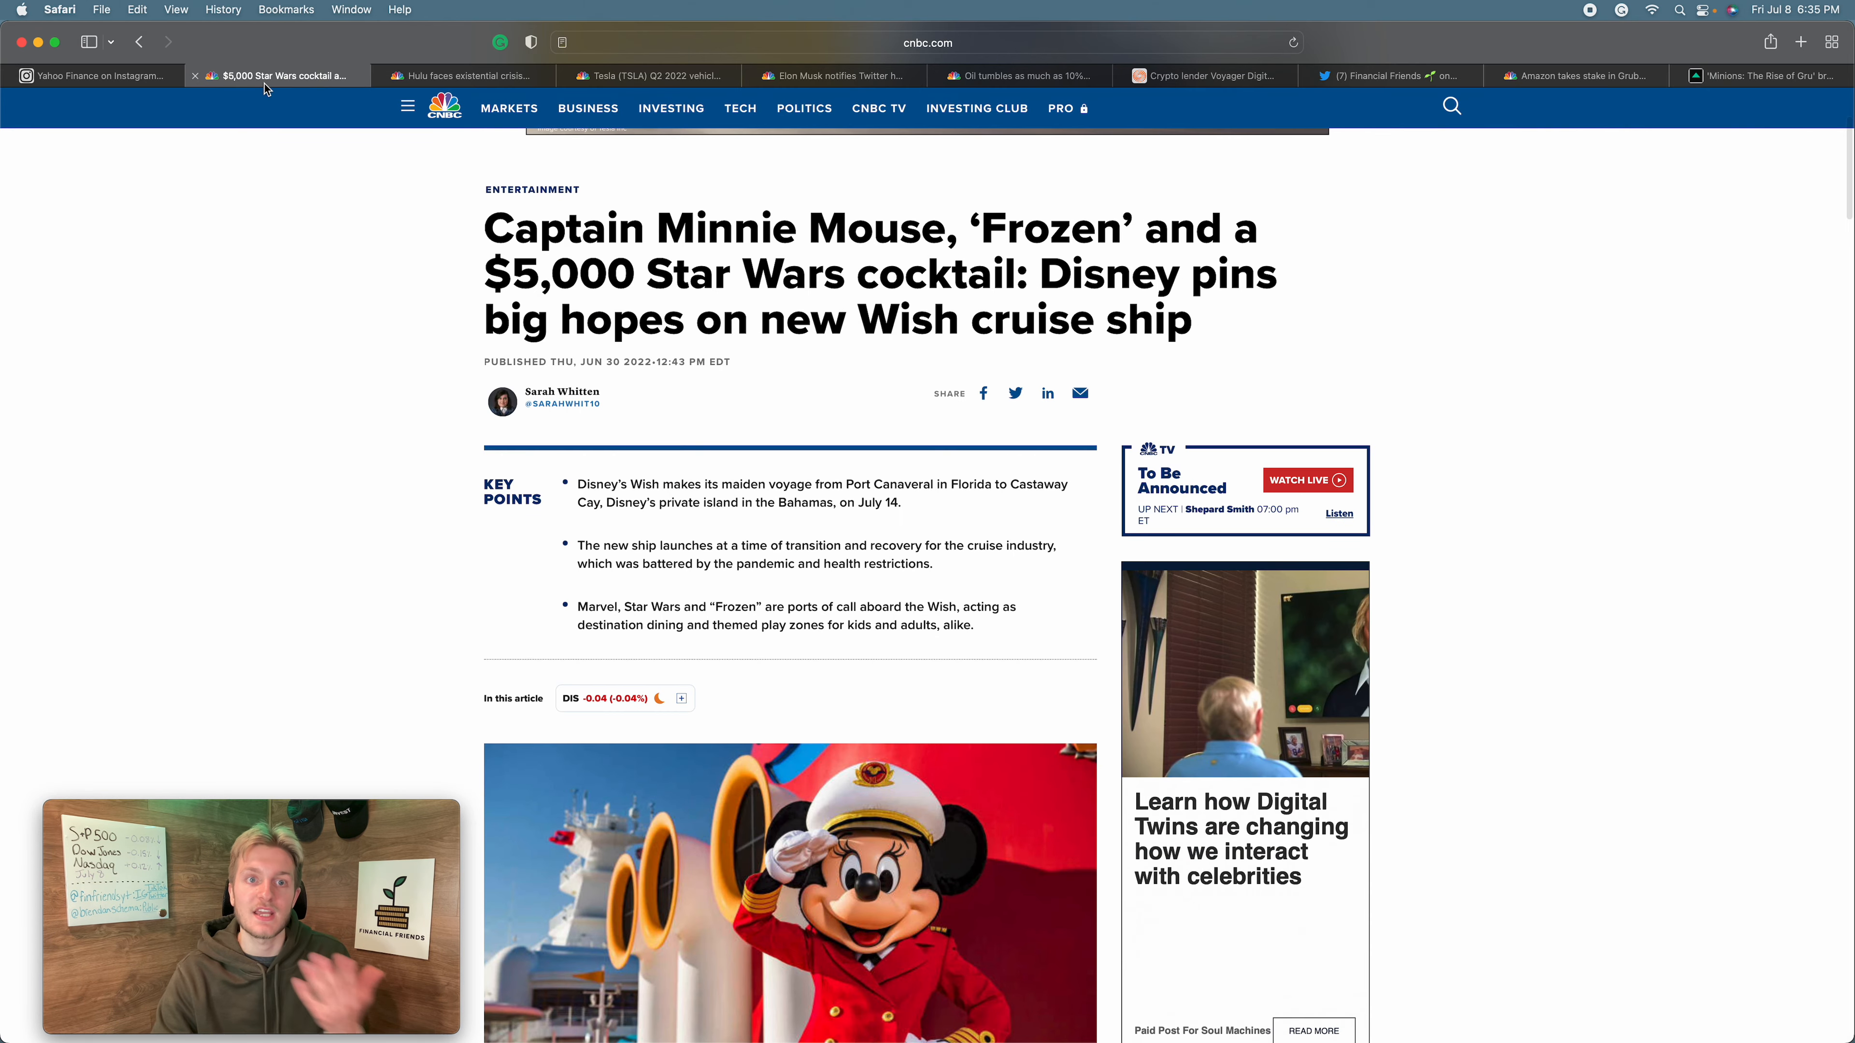
left_click(1761, 75)
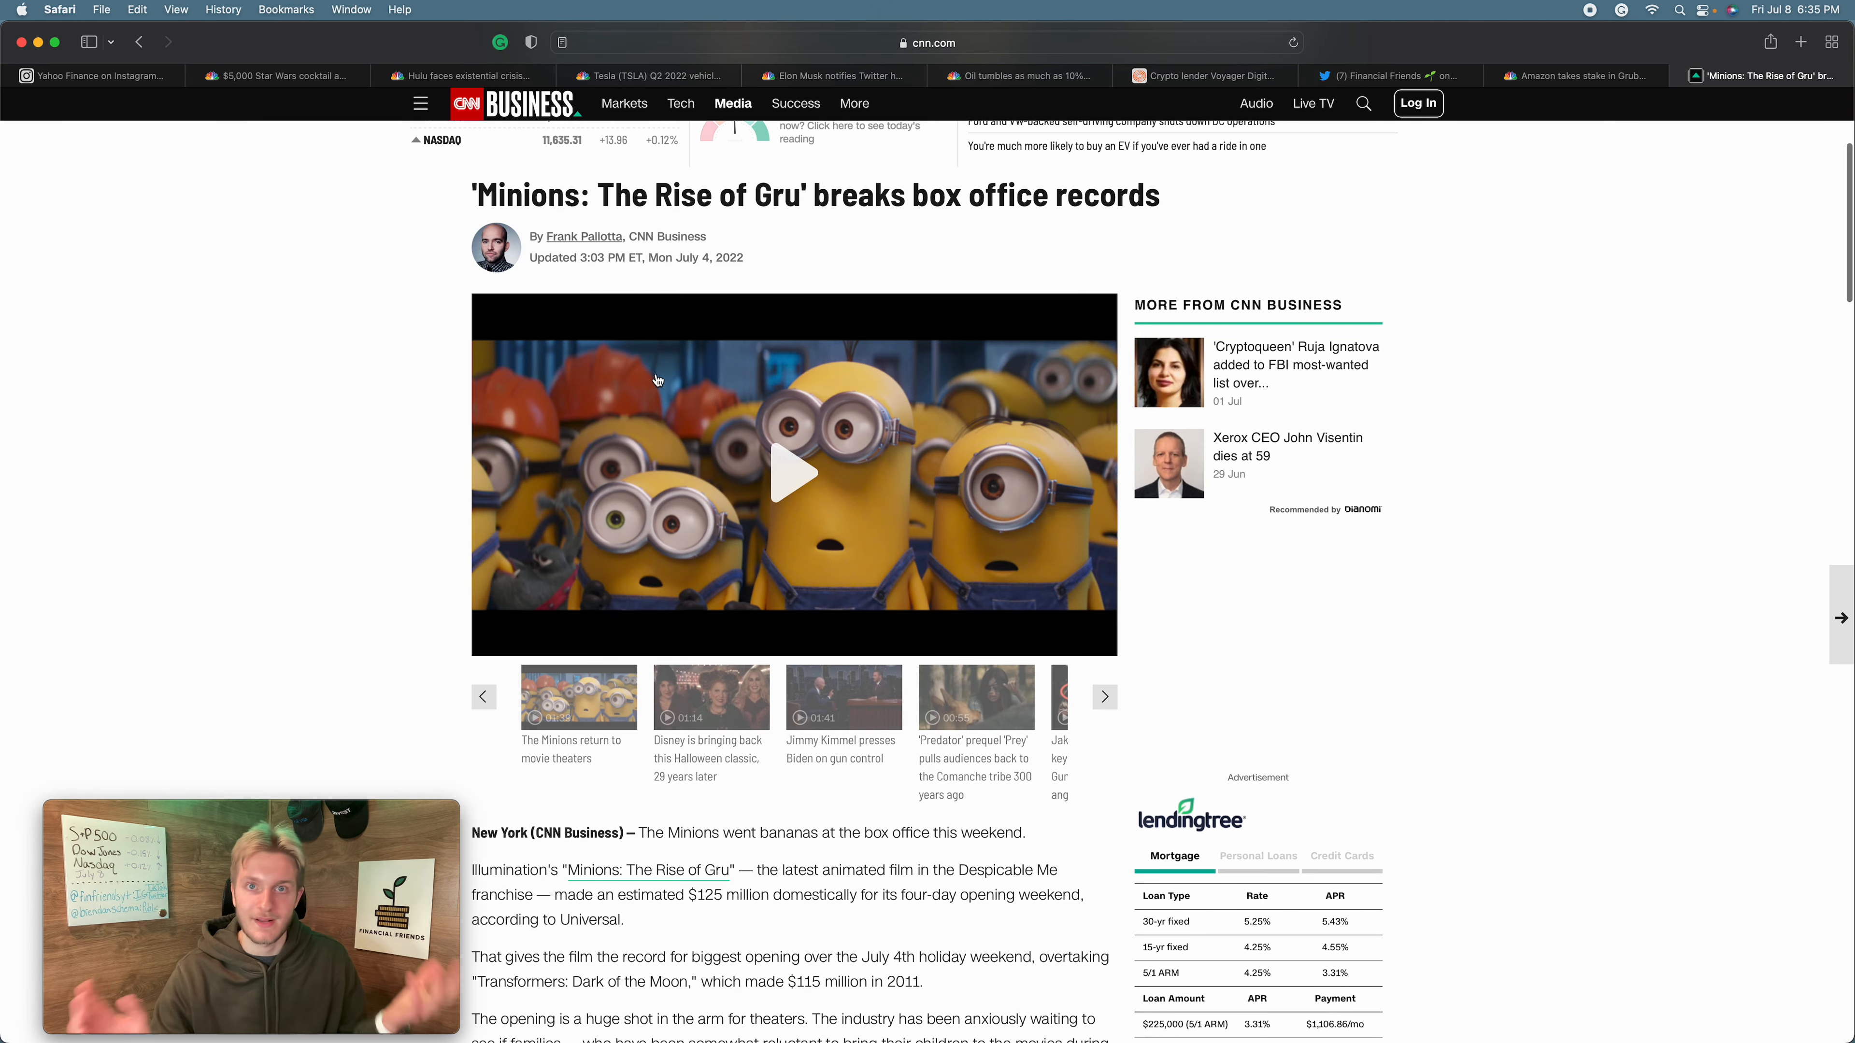
mouse_move(652, 376)
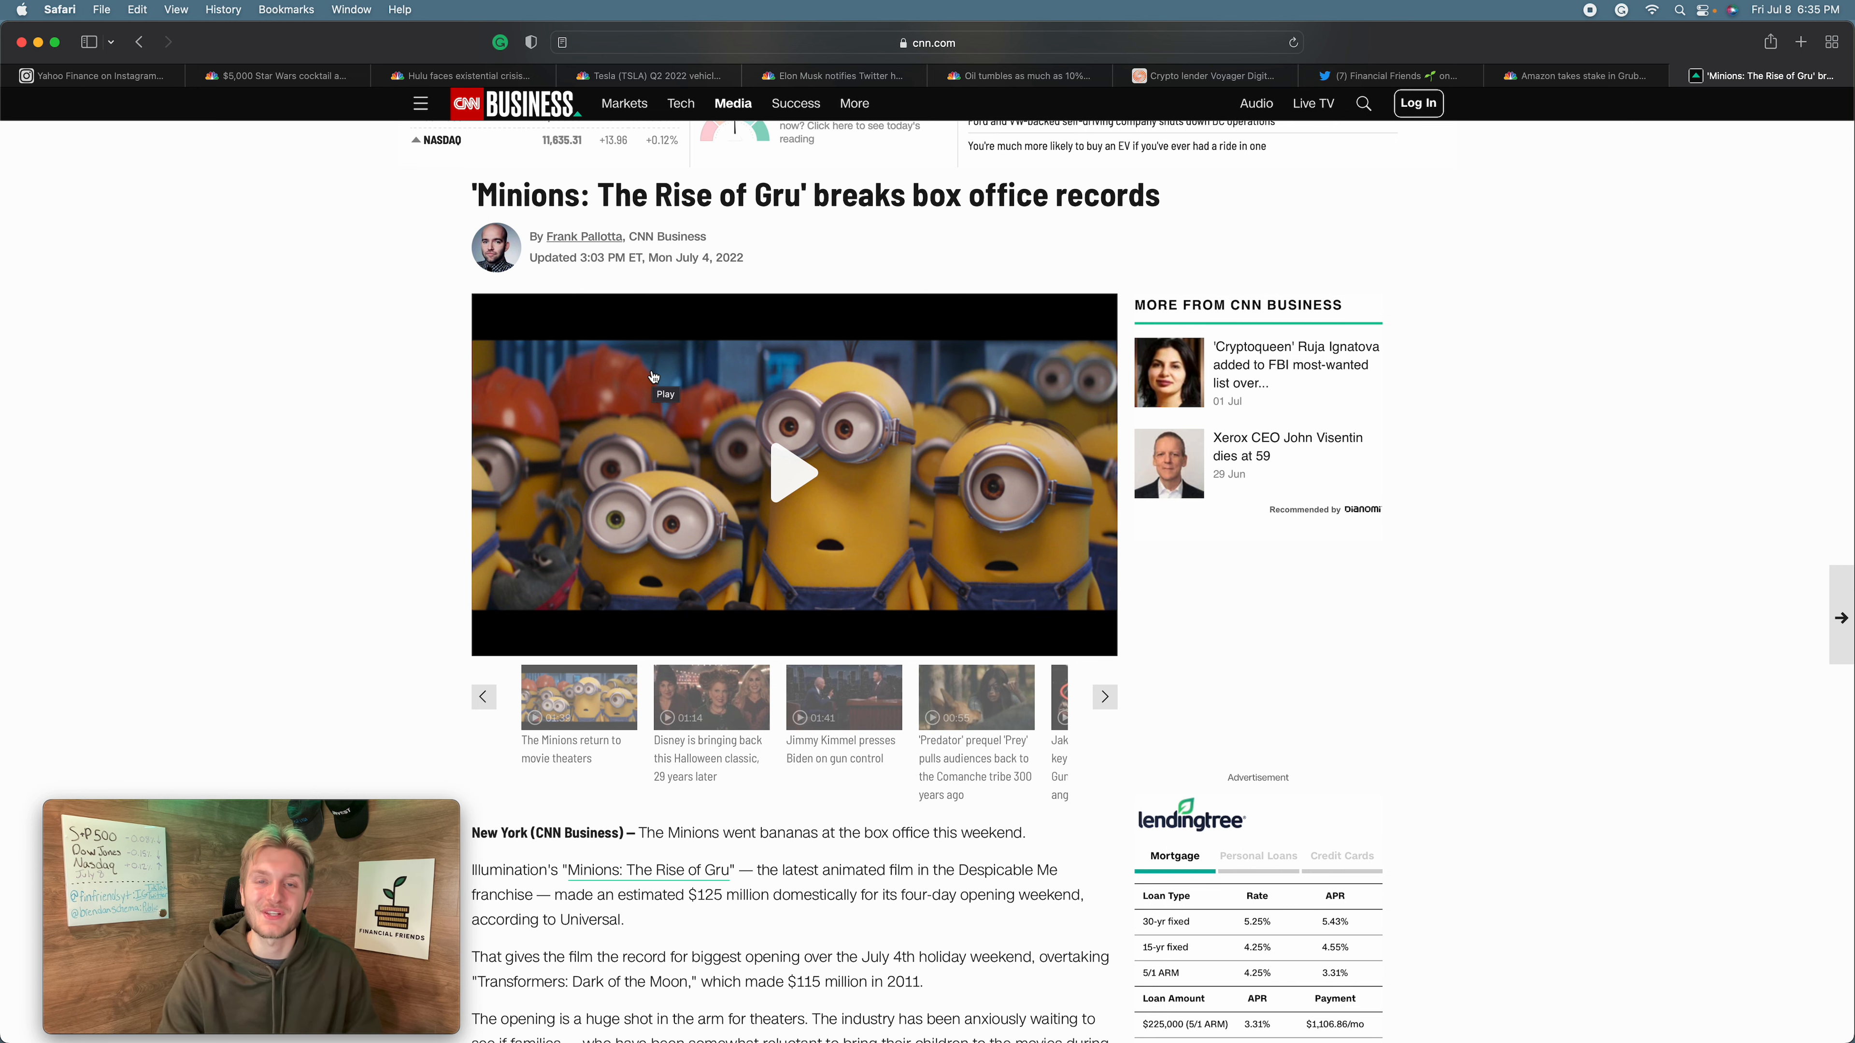
scroll("up", 3)
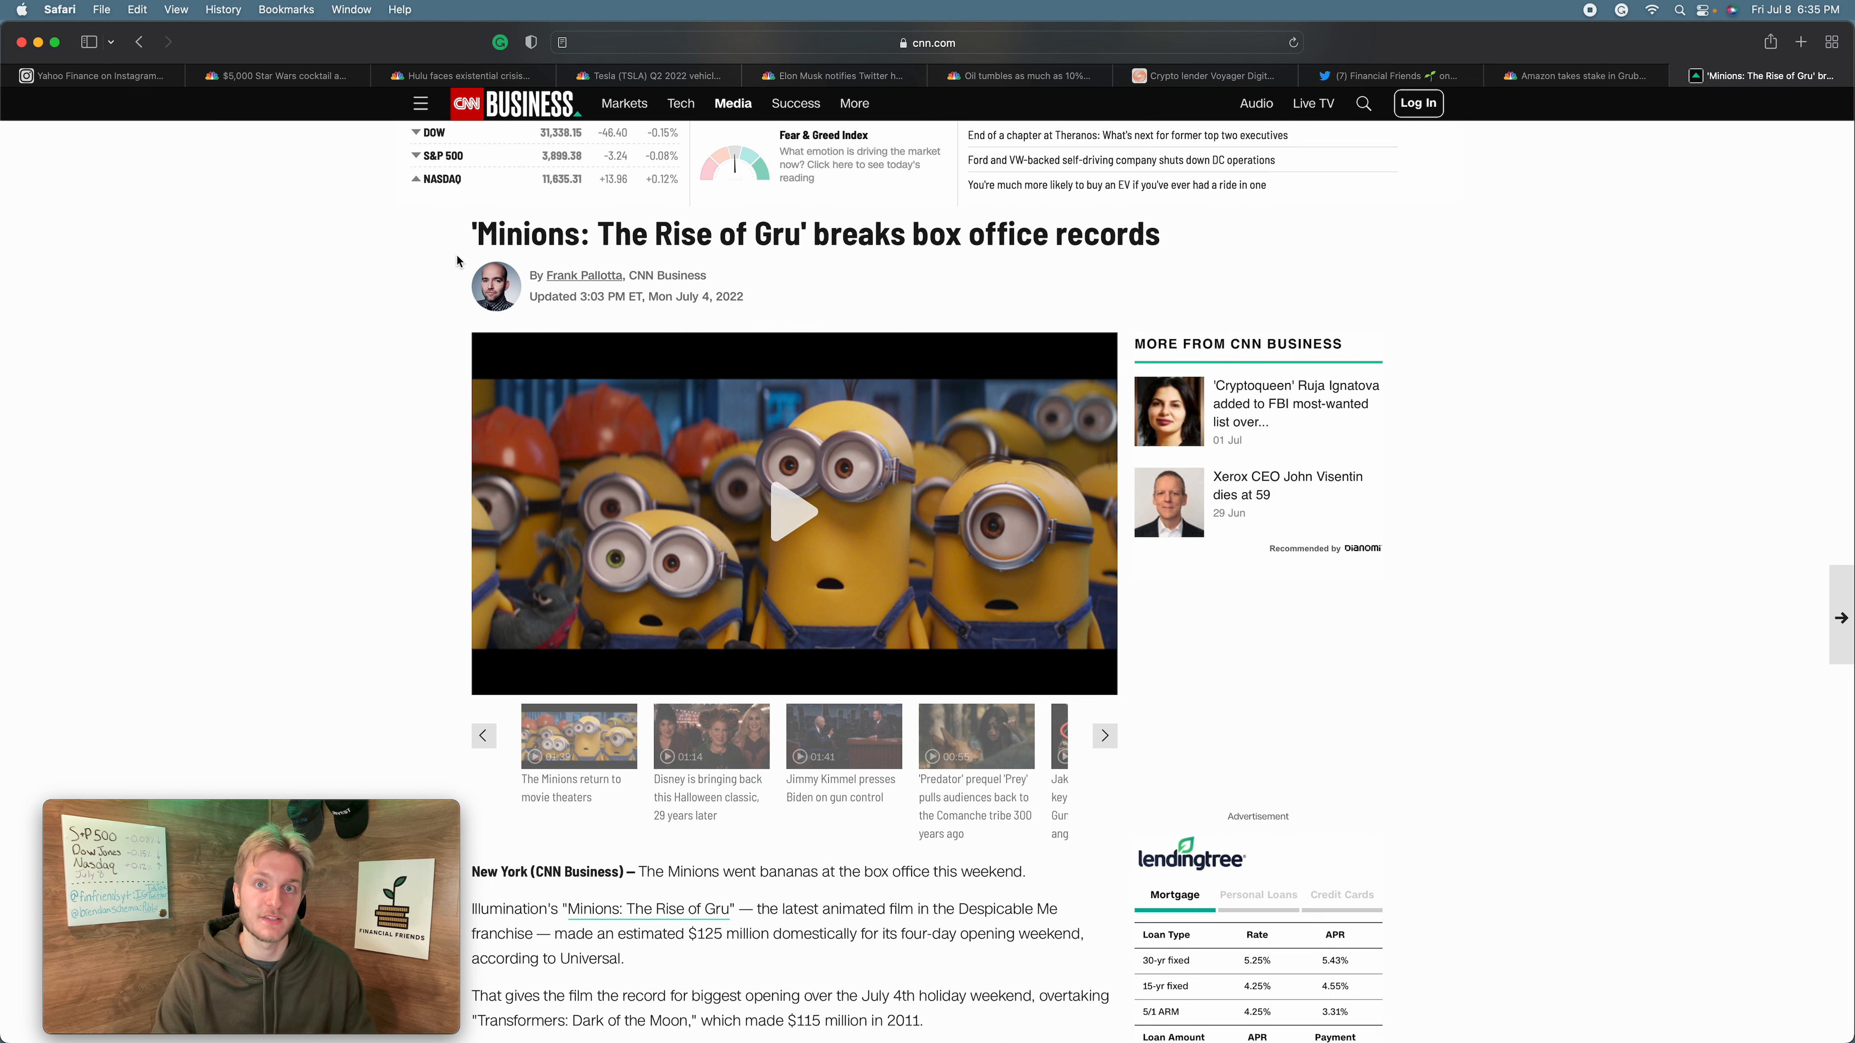
mouse_move(444, 376)
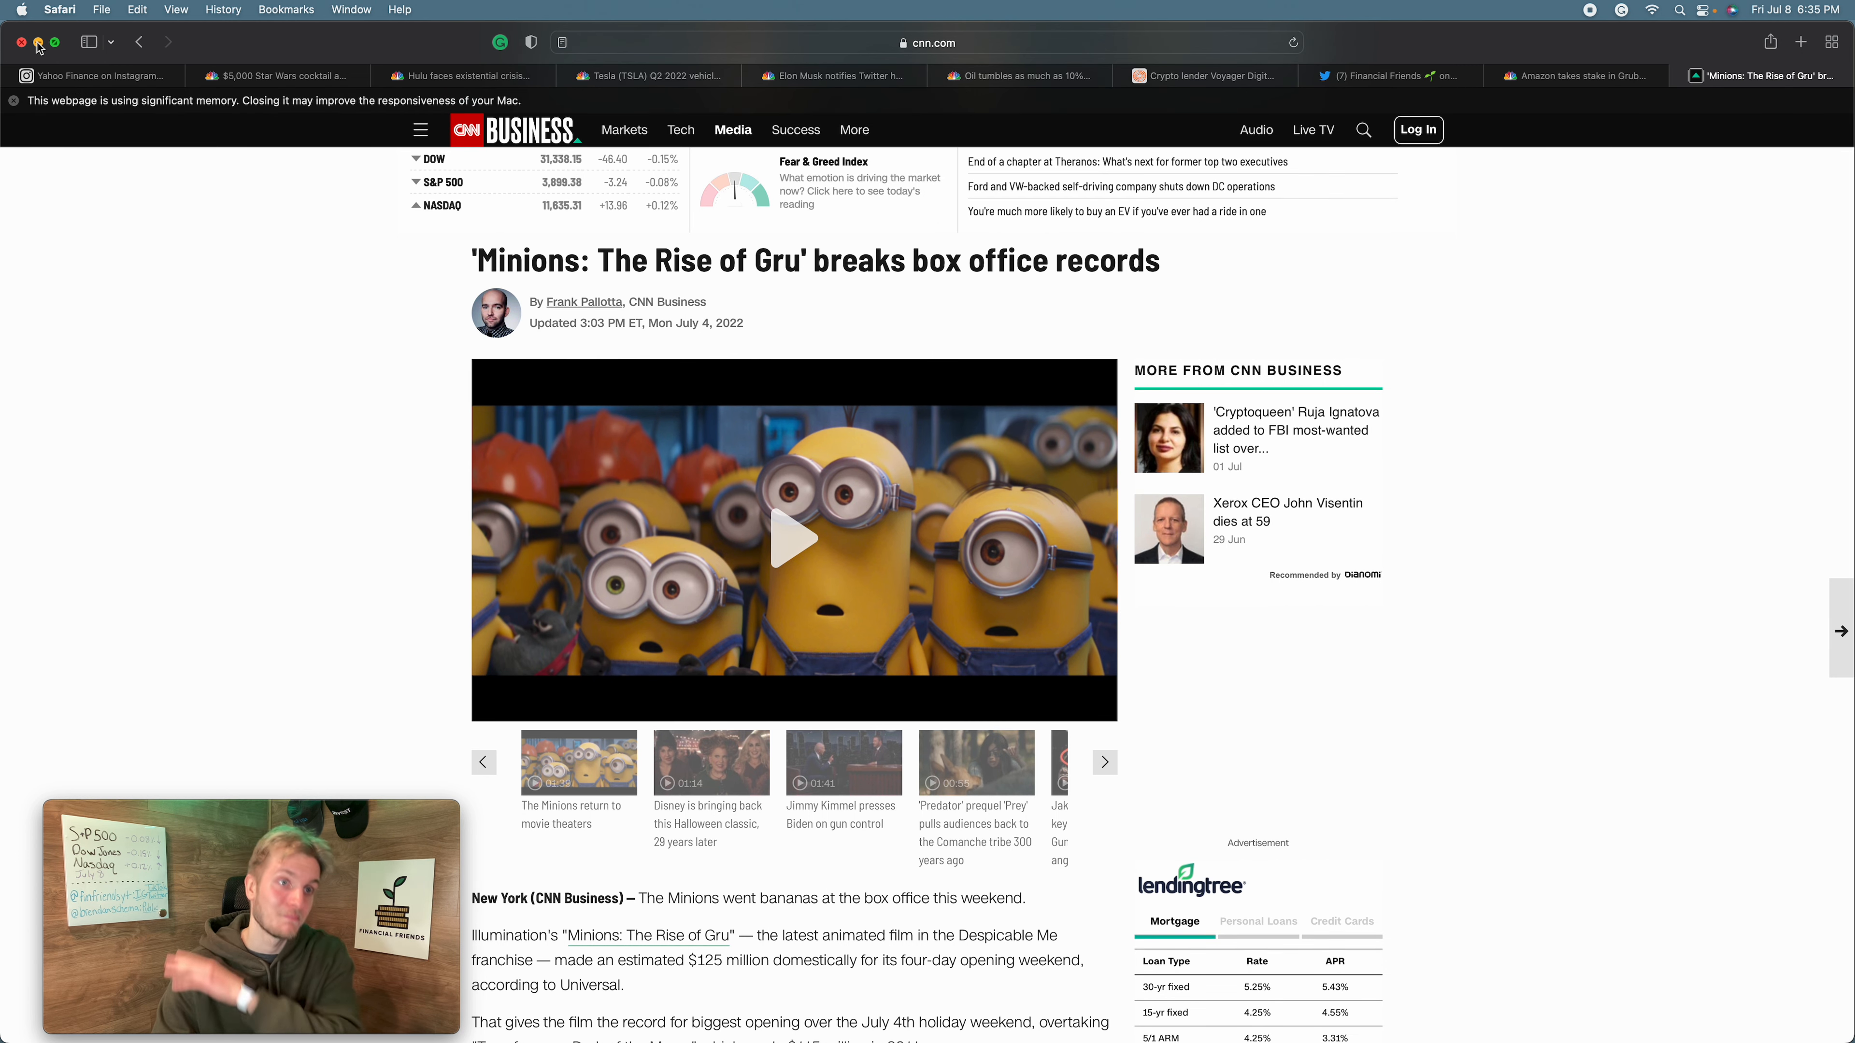
left_click(20, 43)
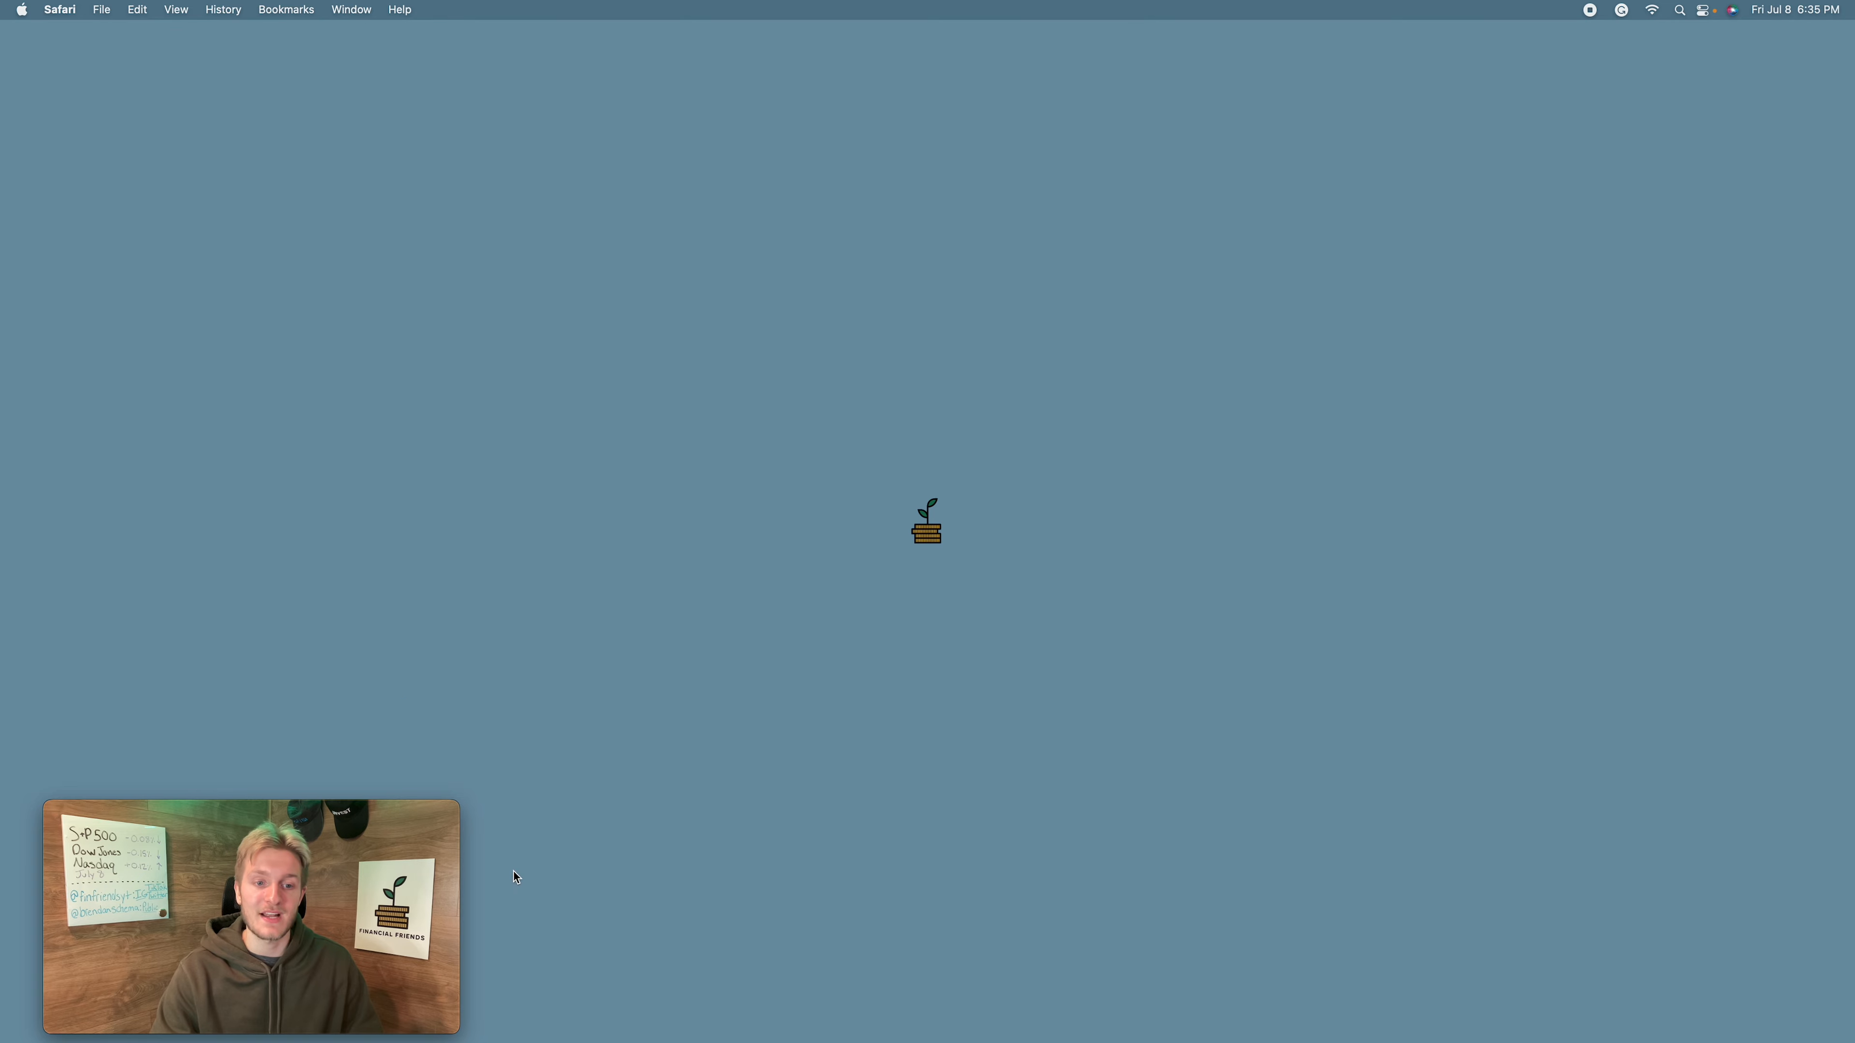